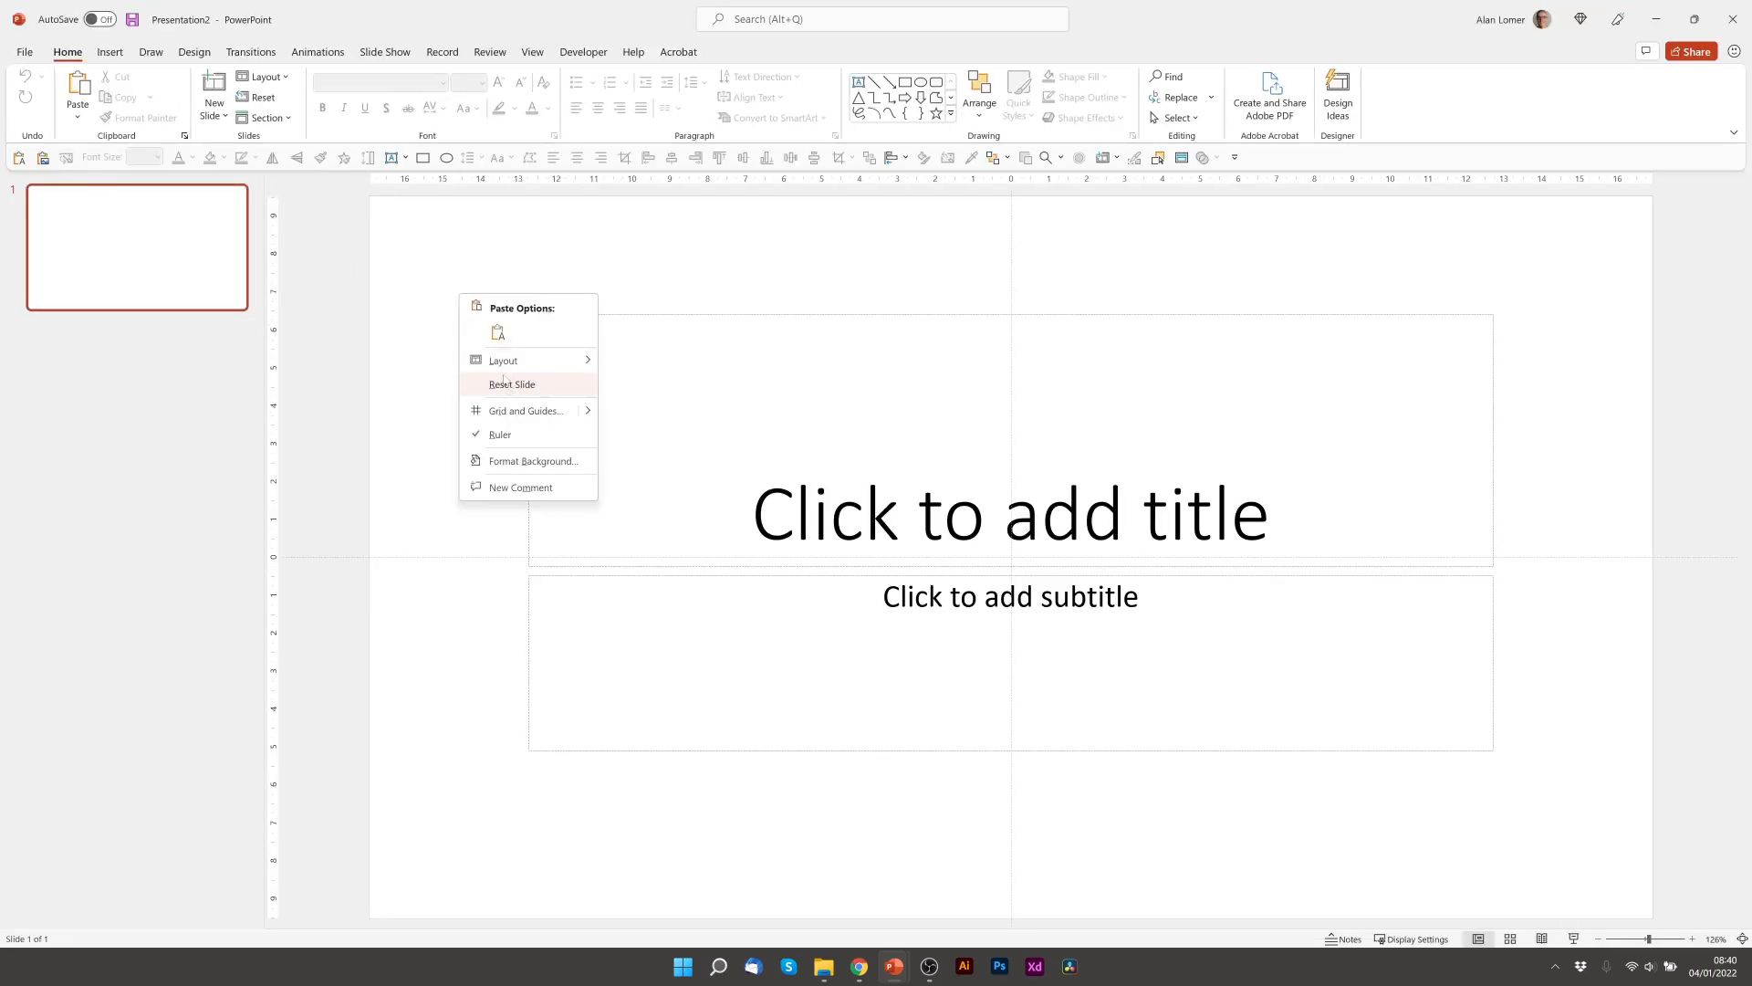
# Switch the first slide to the Blank layout, removing the title and subtitle placeholders.
pyautogui.click(511, 383)
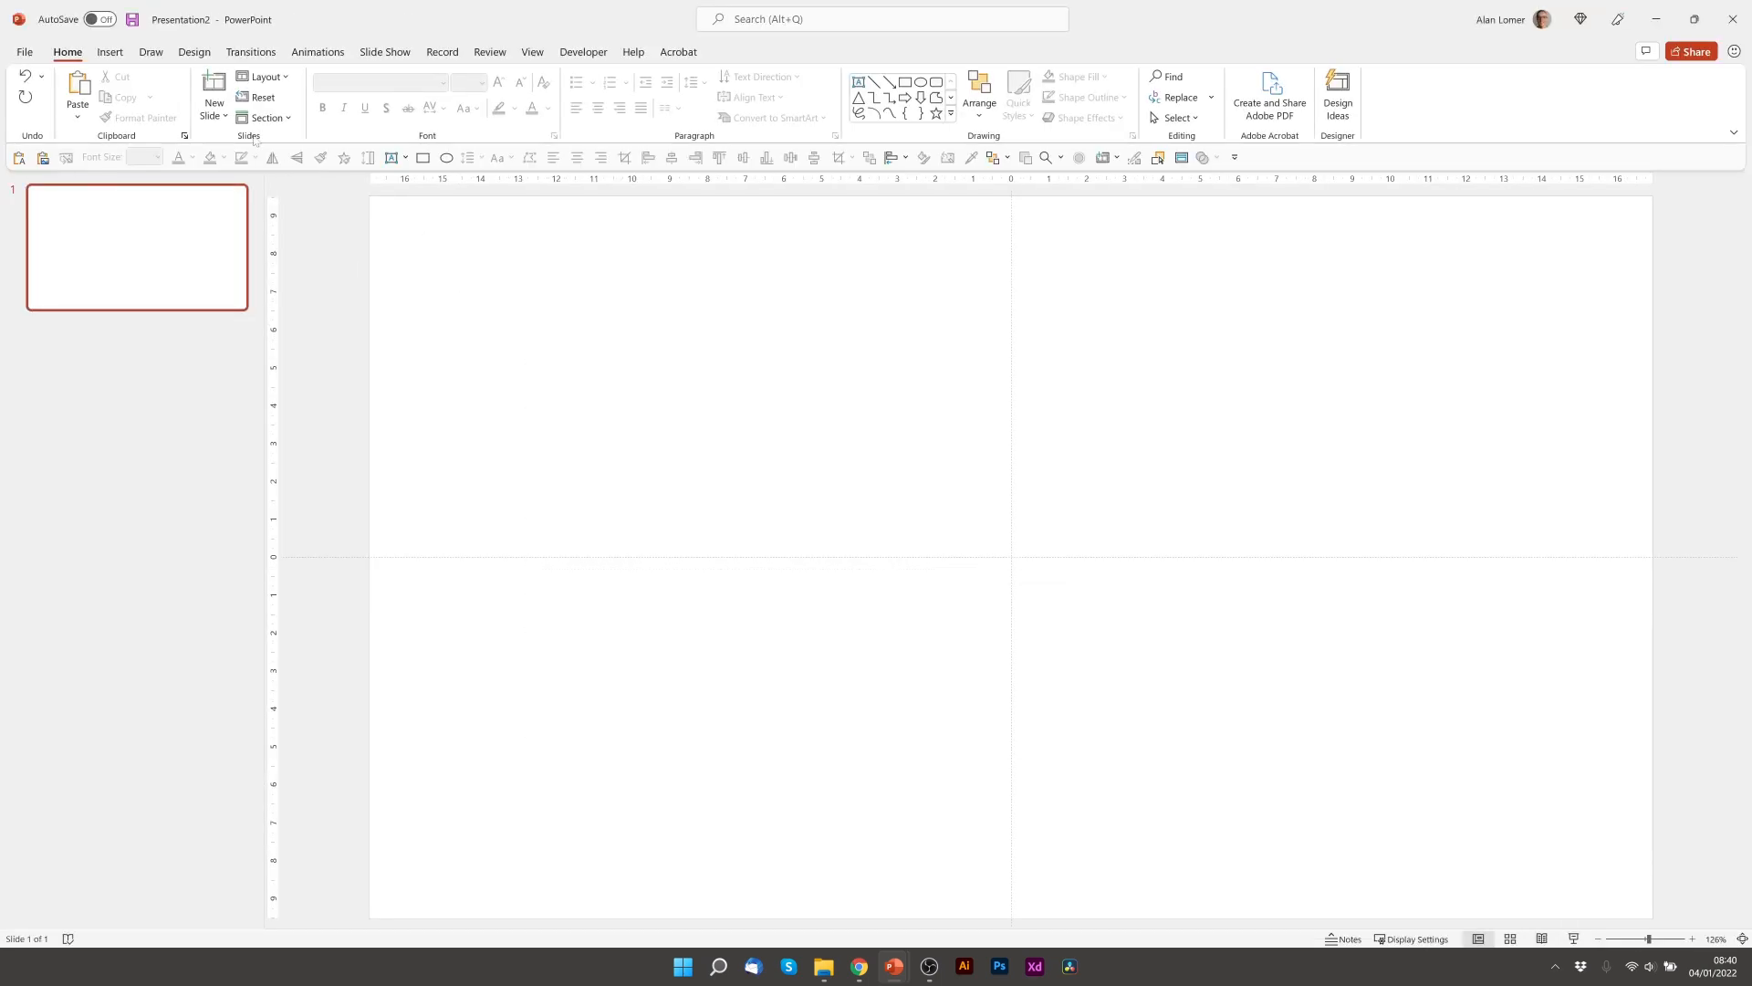
pyautogui.click(107, 51)
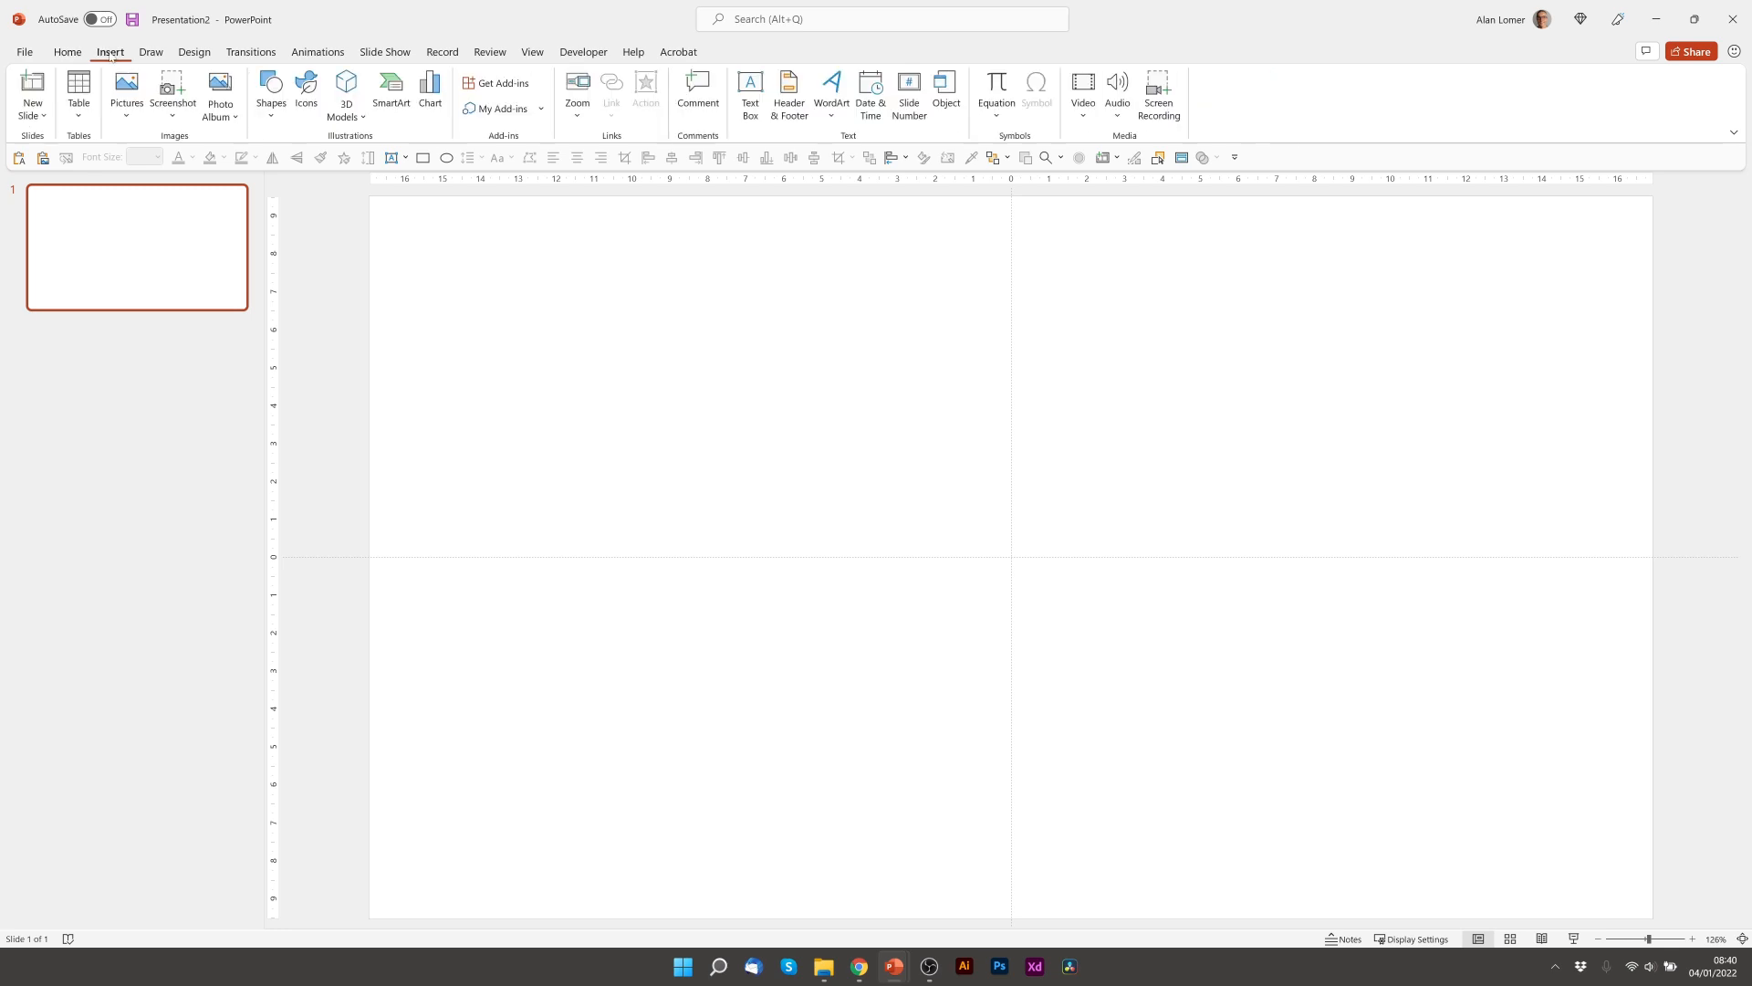
# Insert the blue glittering particle stock video as a full-screen slide background.
pyautogui.click(1081, 95)
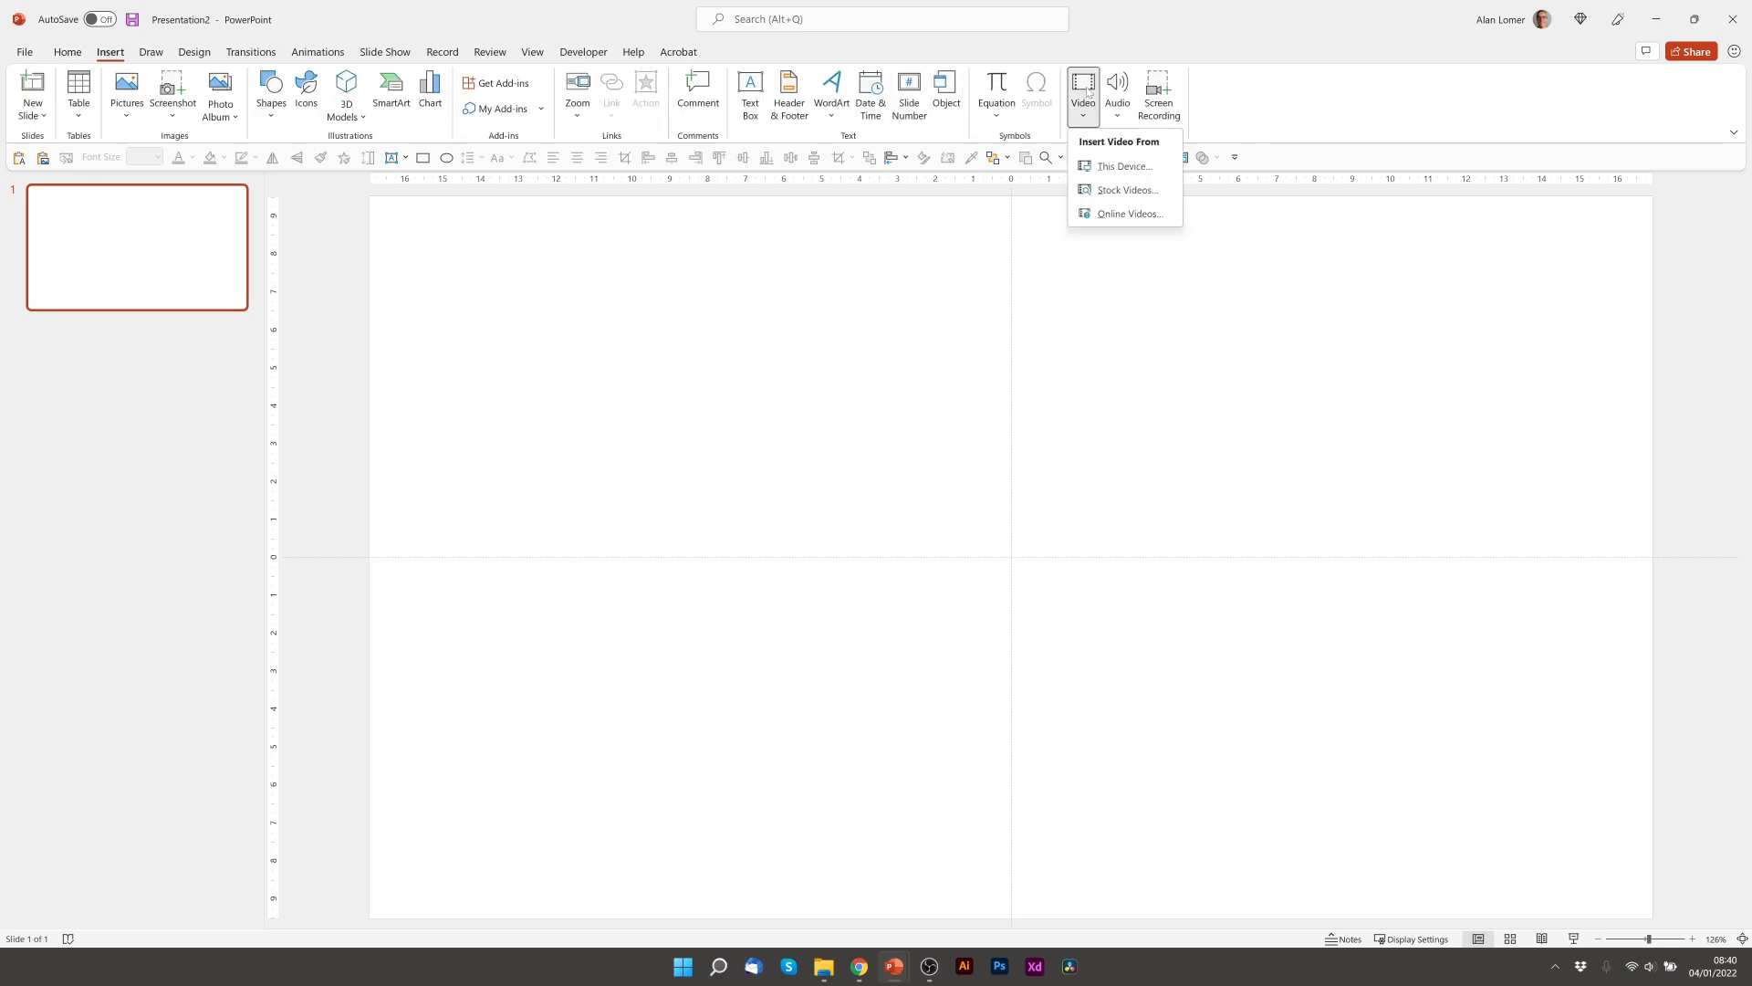
pyautogui.click(1126, 190)
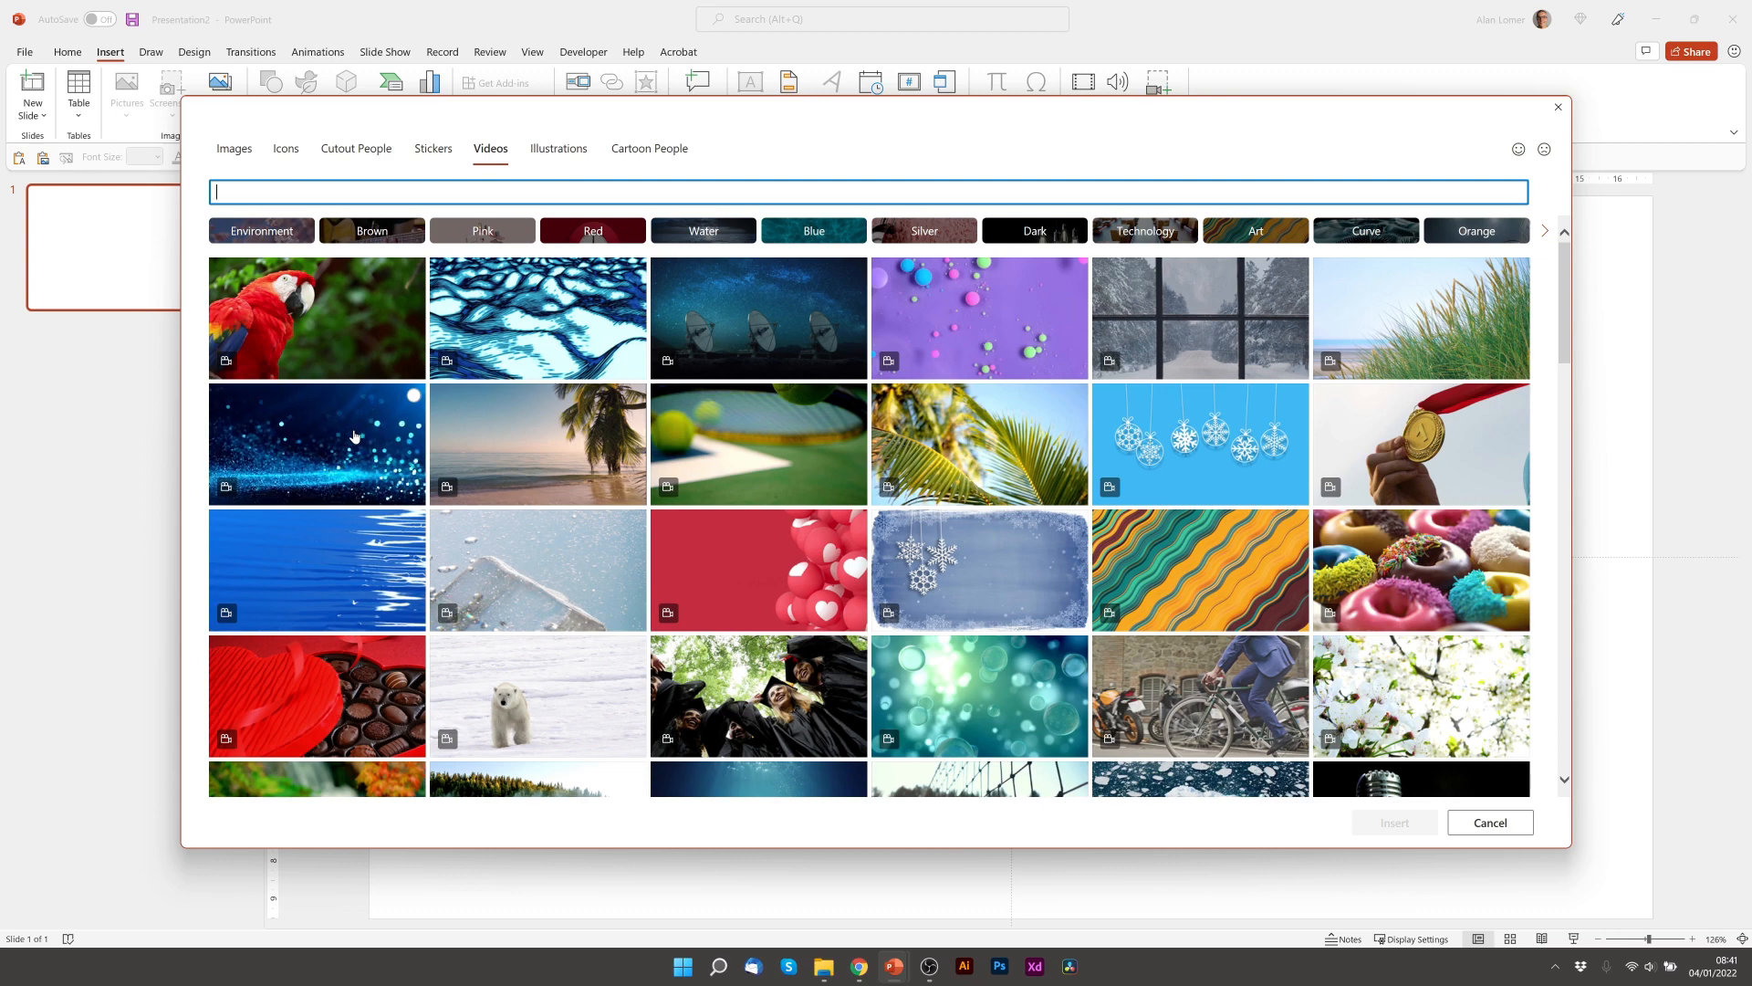
pyautogui.click(316, 443)
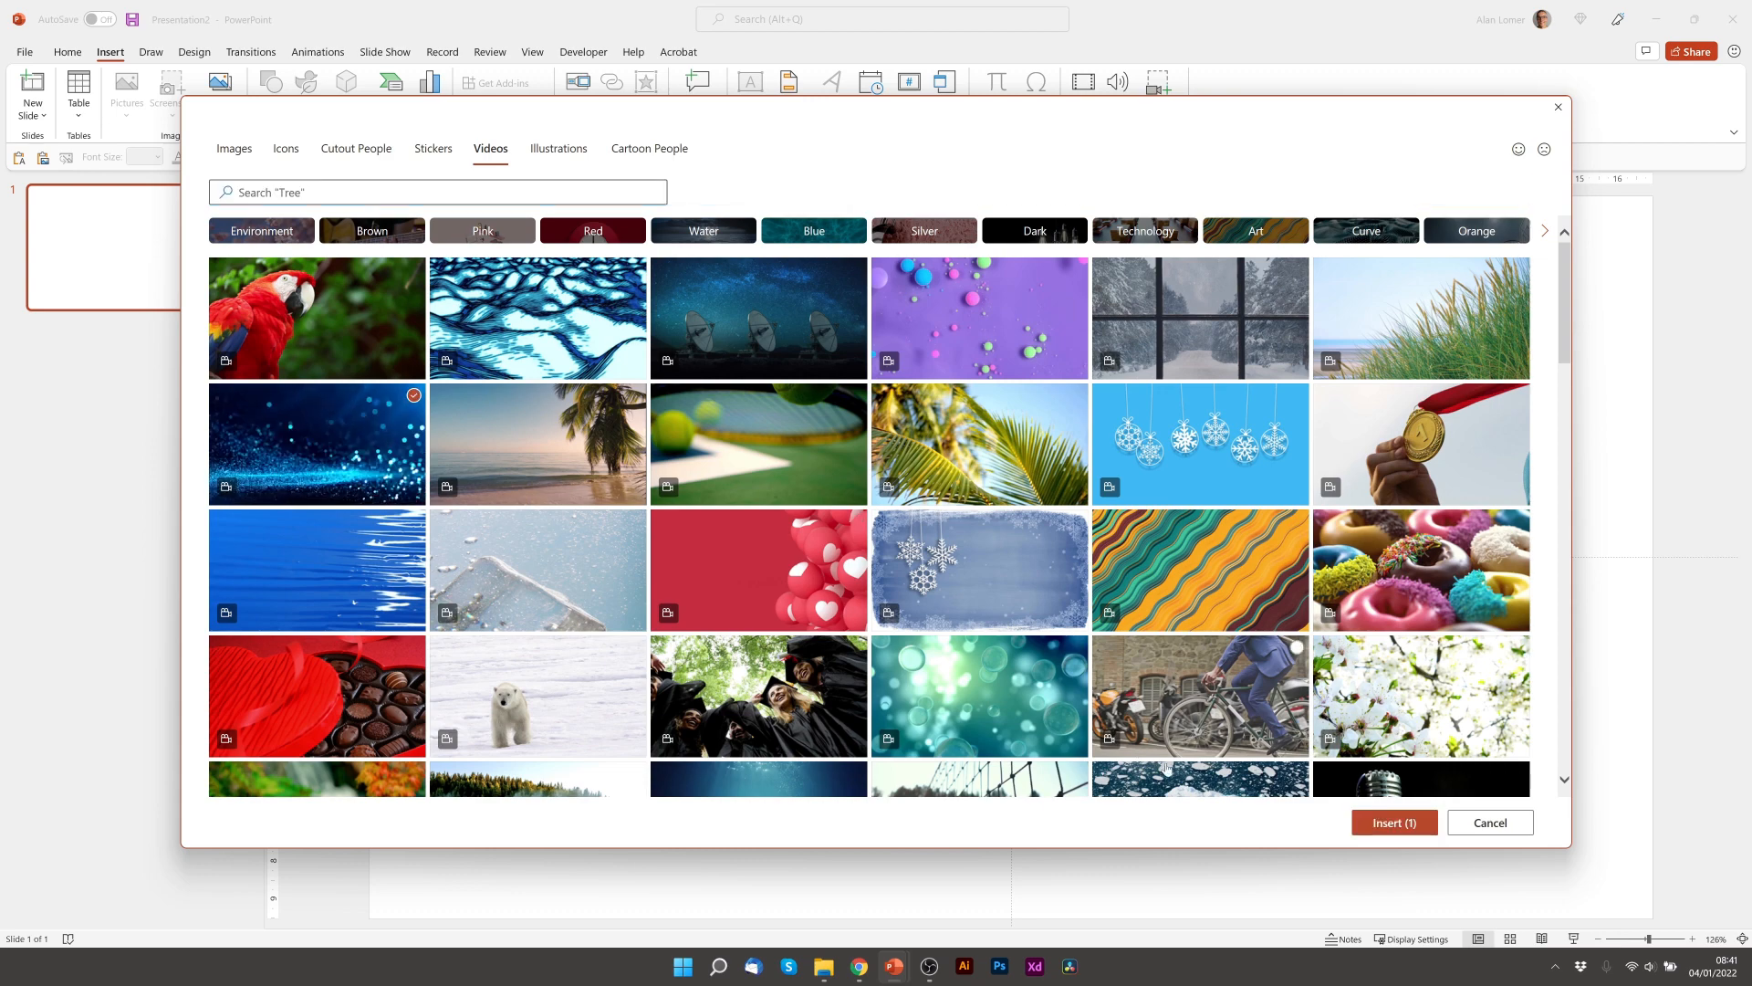
pyautogui.click(1393, 823)
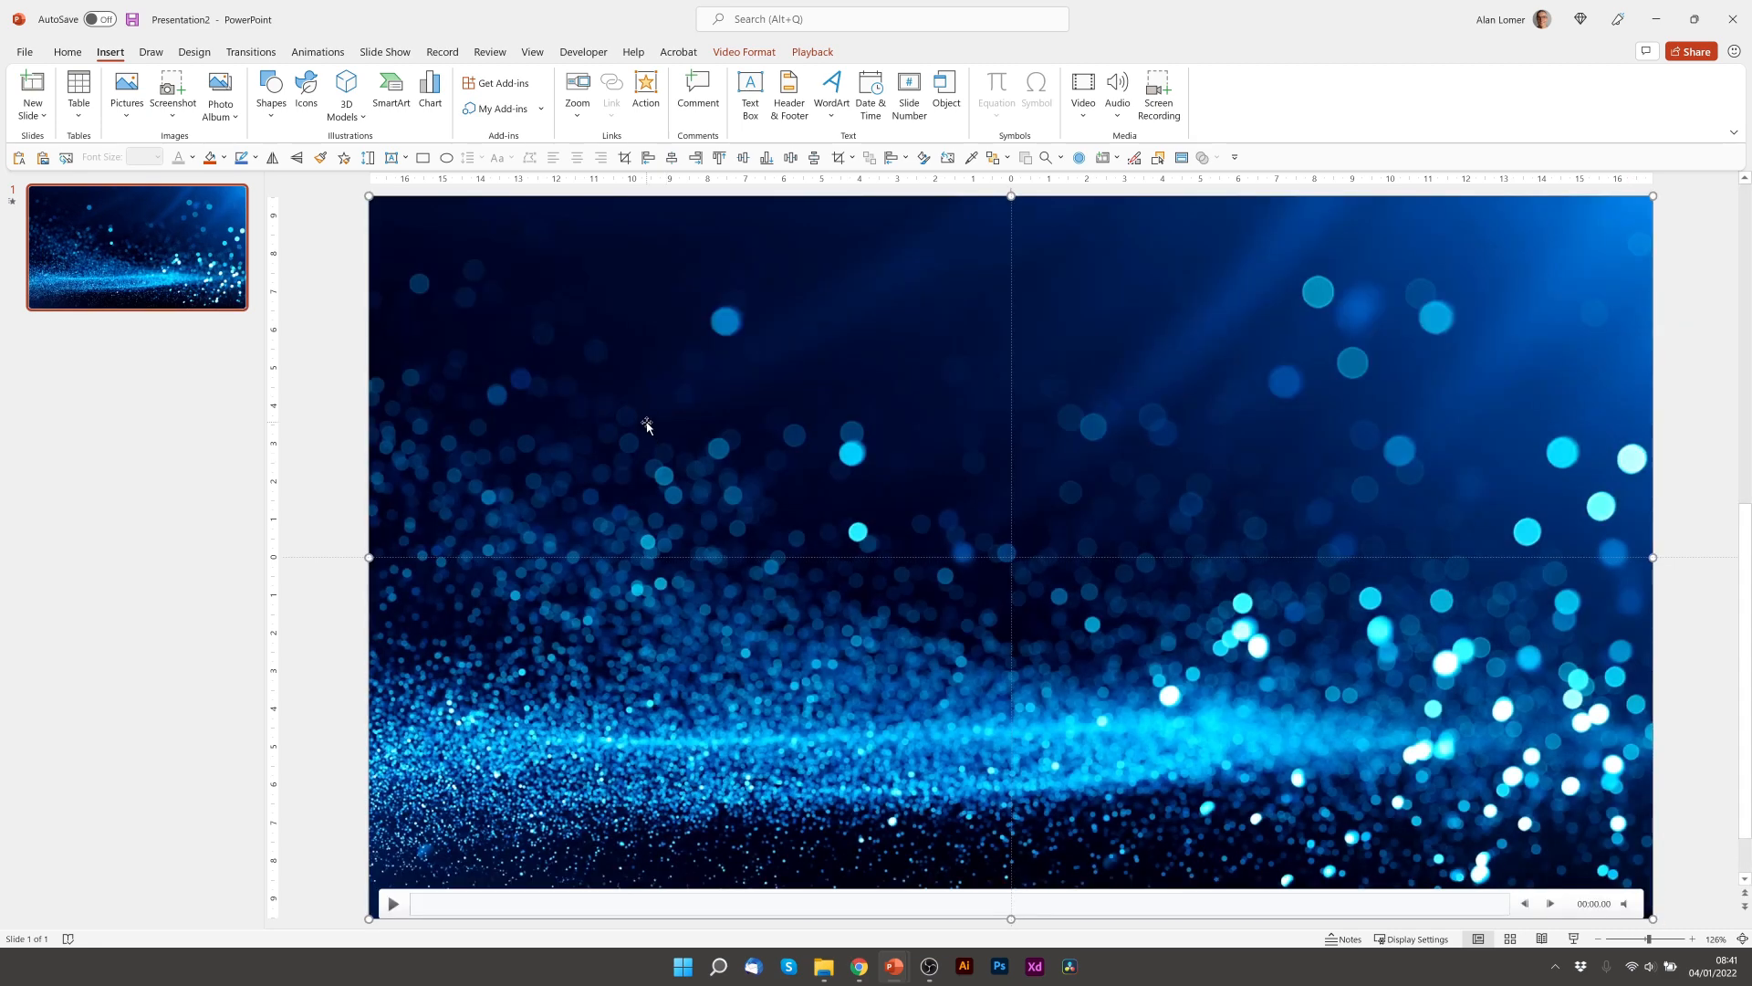
# Draw a text box reading MOTION in bold Poppins at size 100 over the video.
pyautogui.click(67, 52)
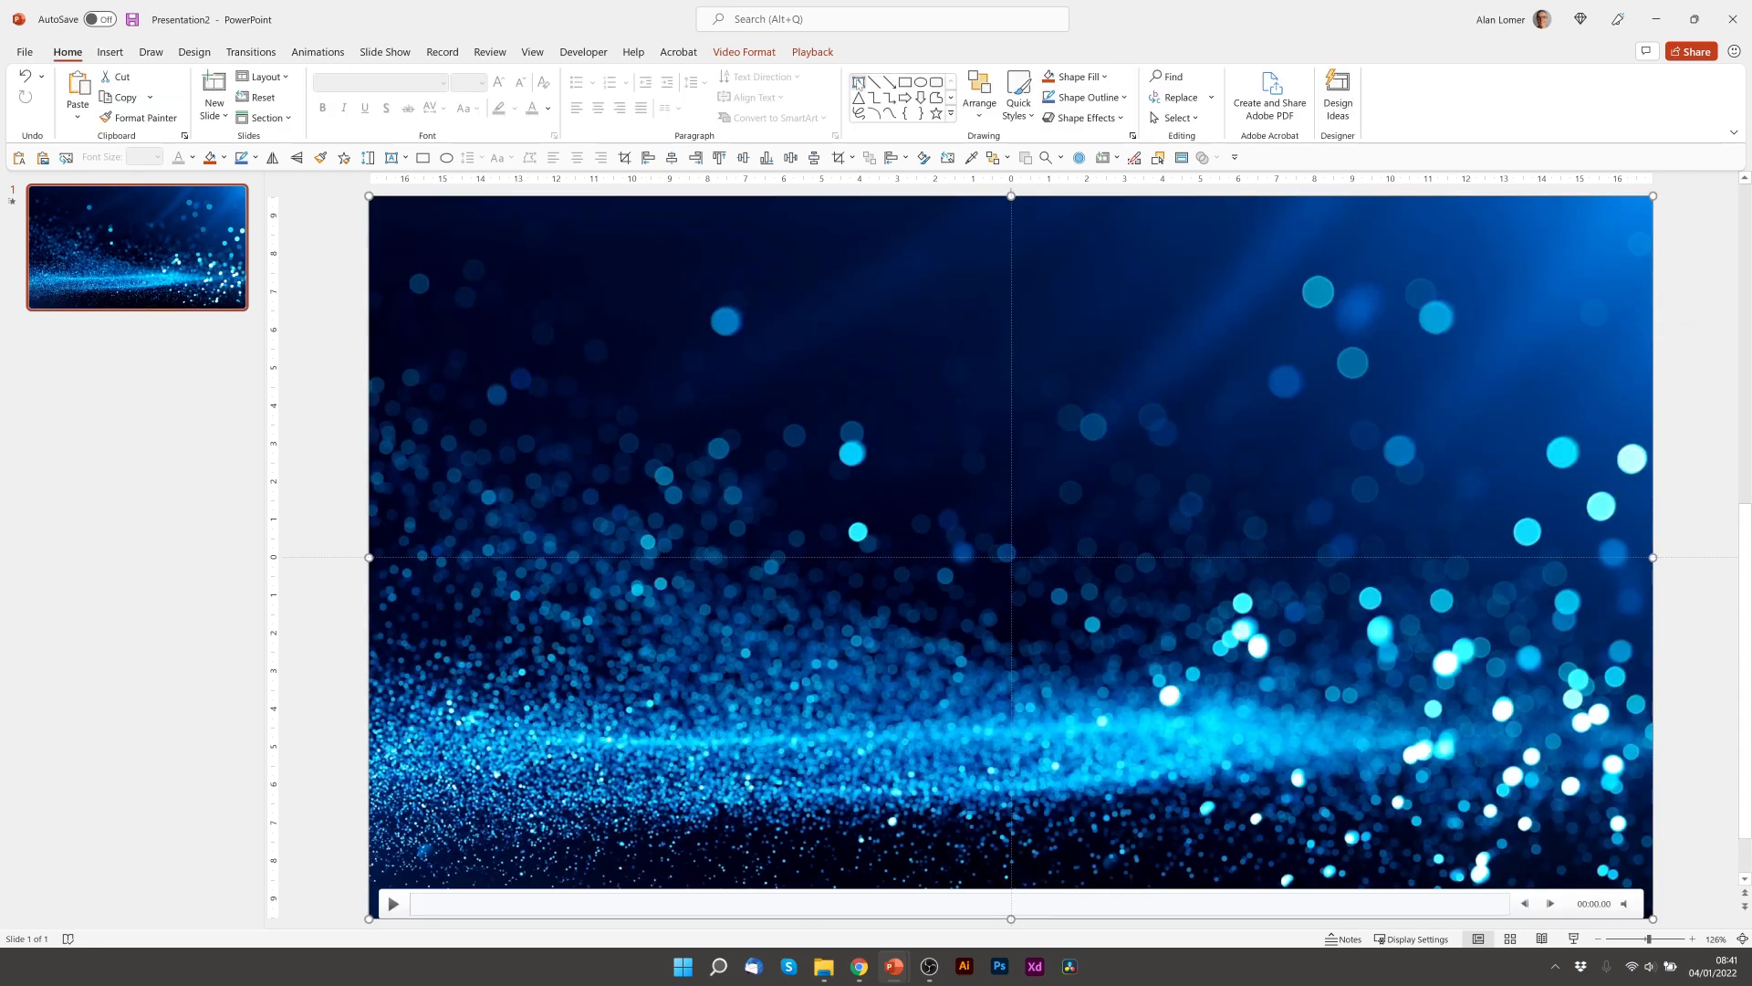
pyautogui.click(392, 157)
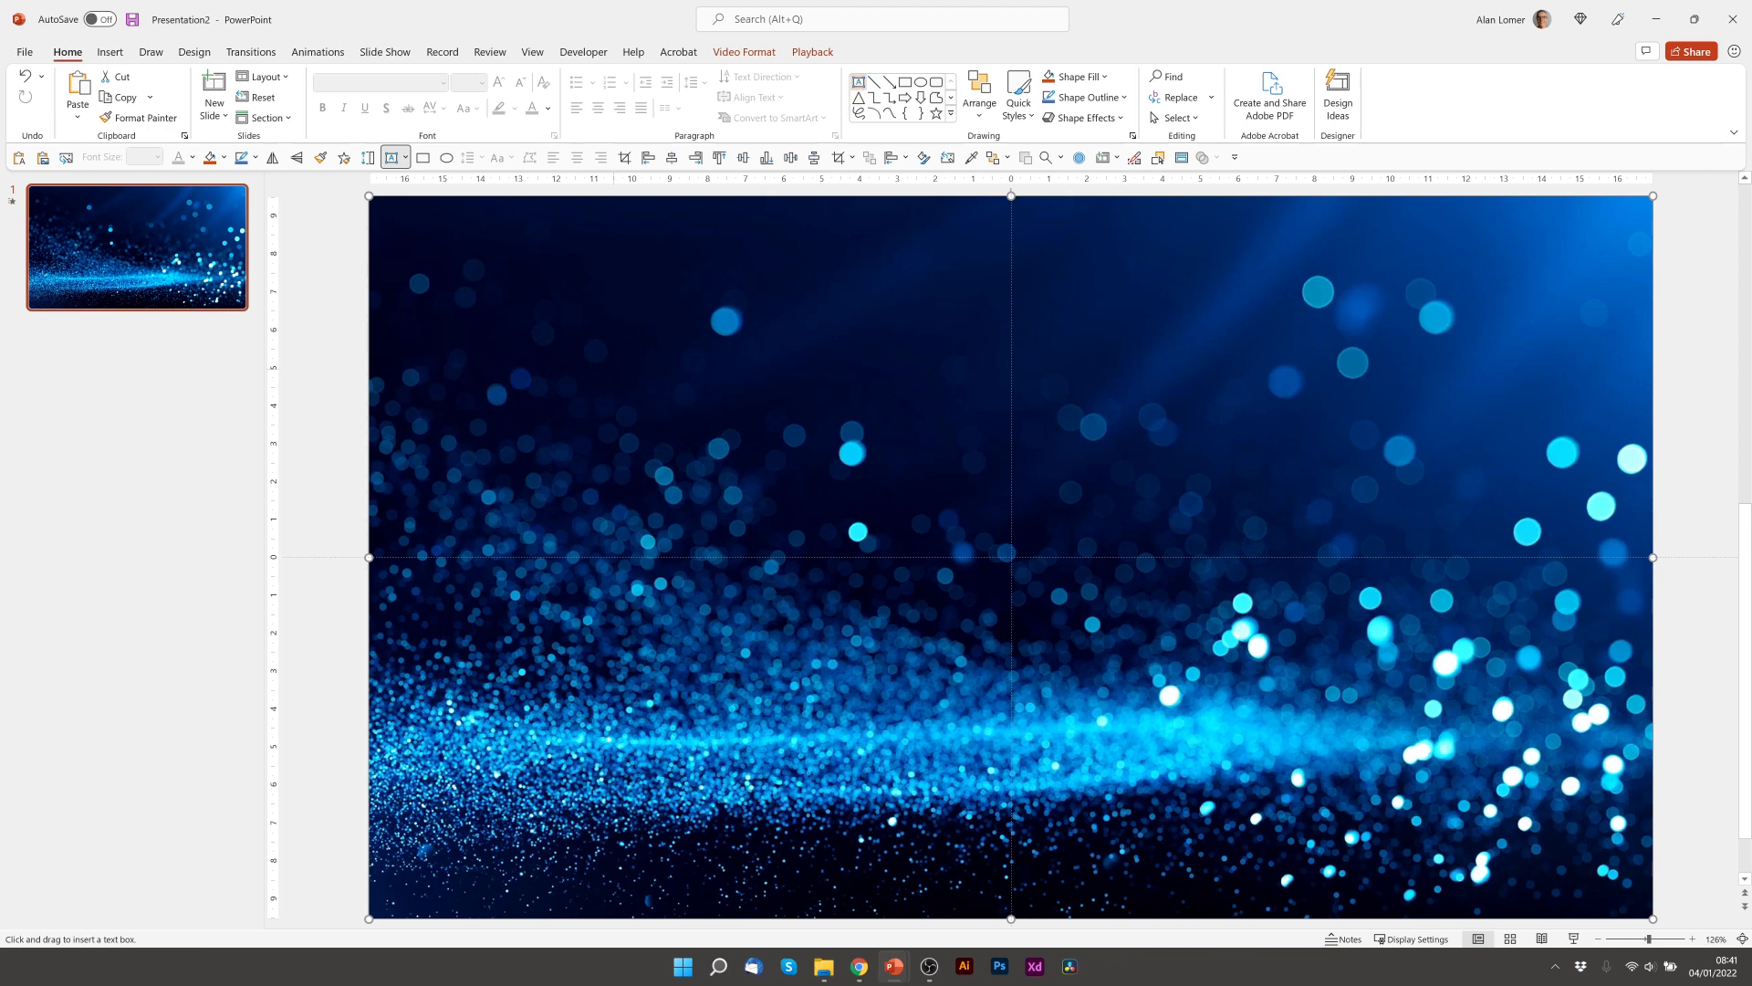
pyautogui.moveTo(613, 369); pyautogui.dragTo(1321, 407)
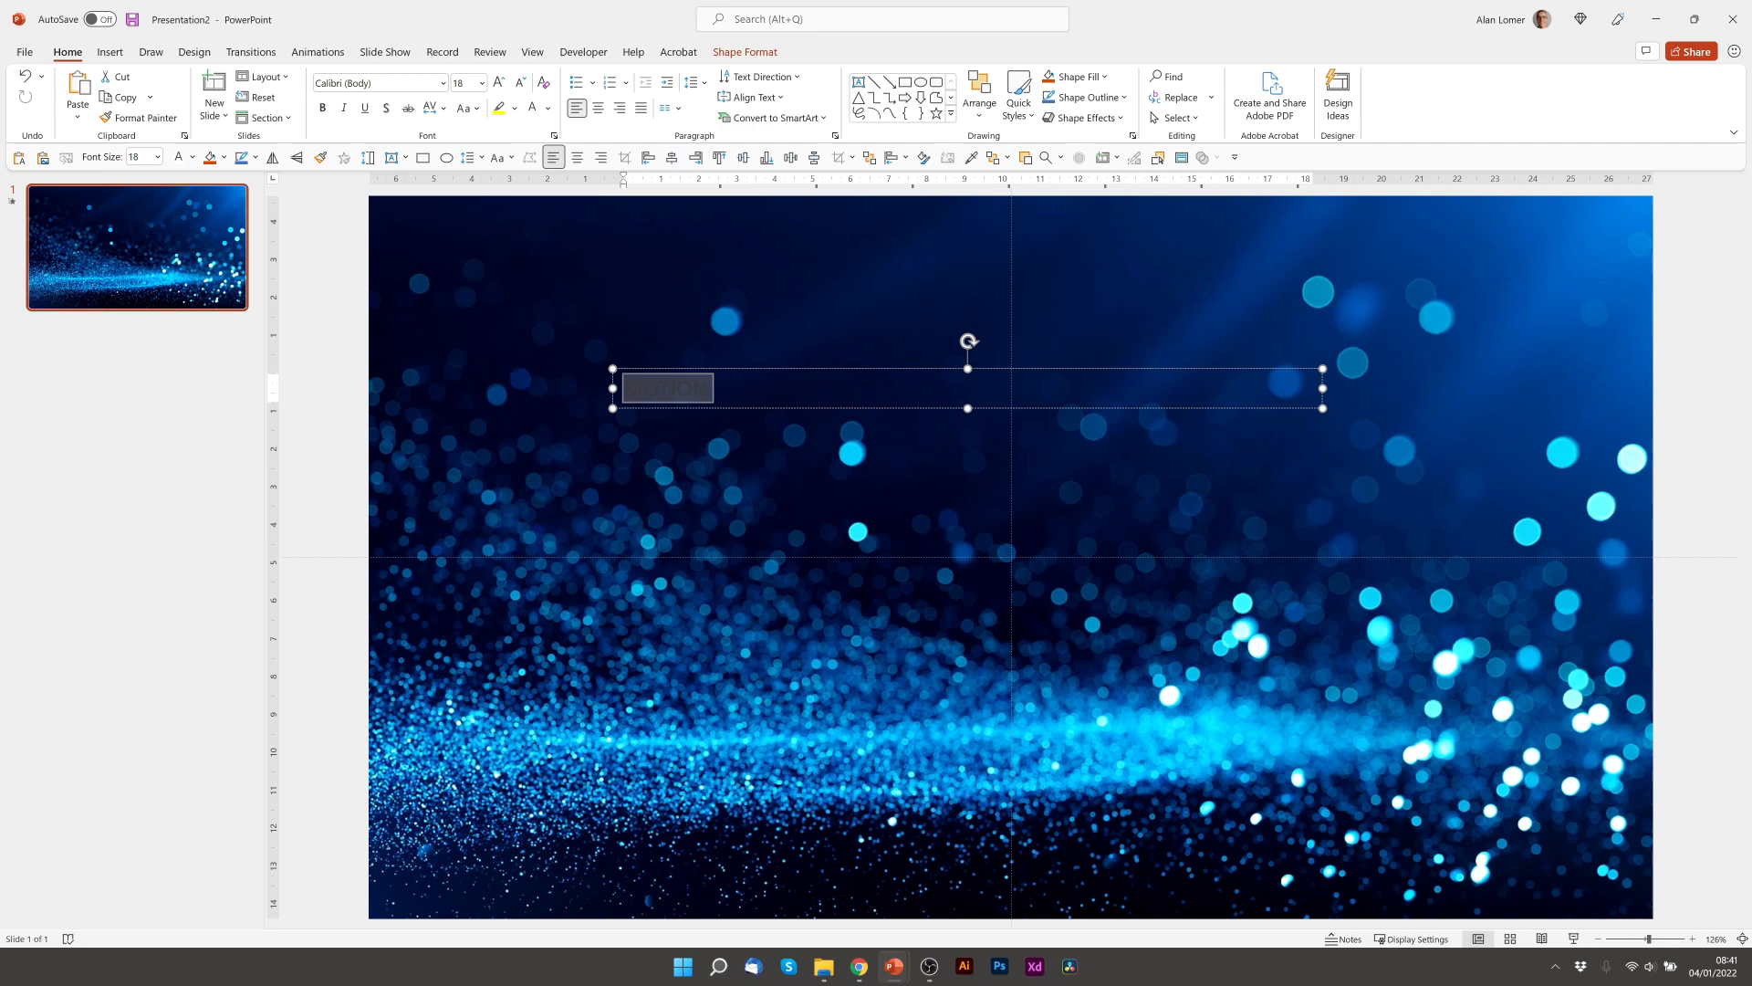
pyautogui.write('MOTION')
pyautogui.click(379, 82)
pyautogui.write('Poppins')
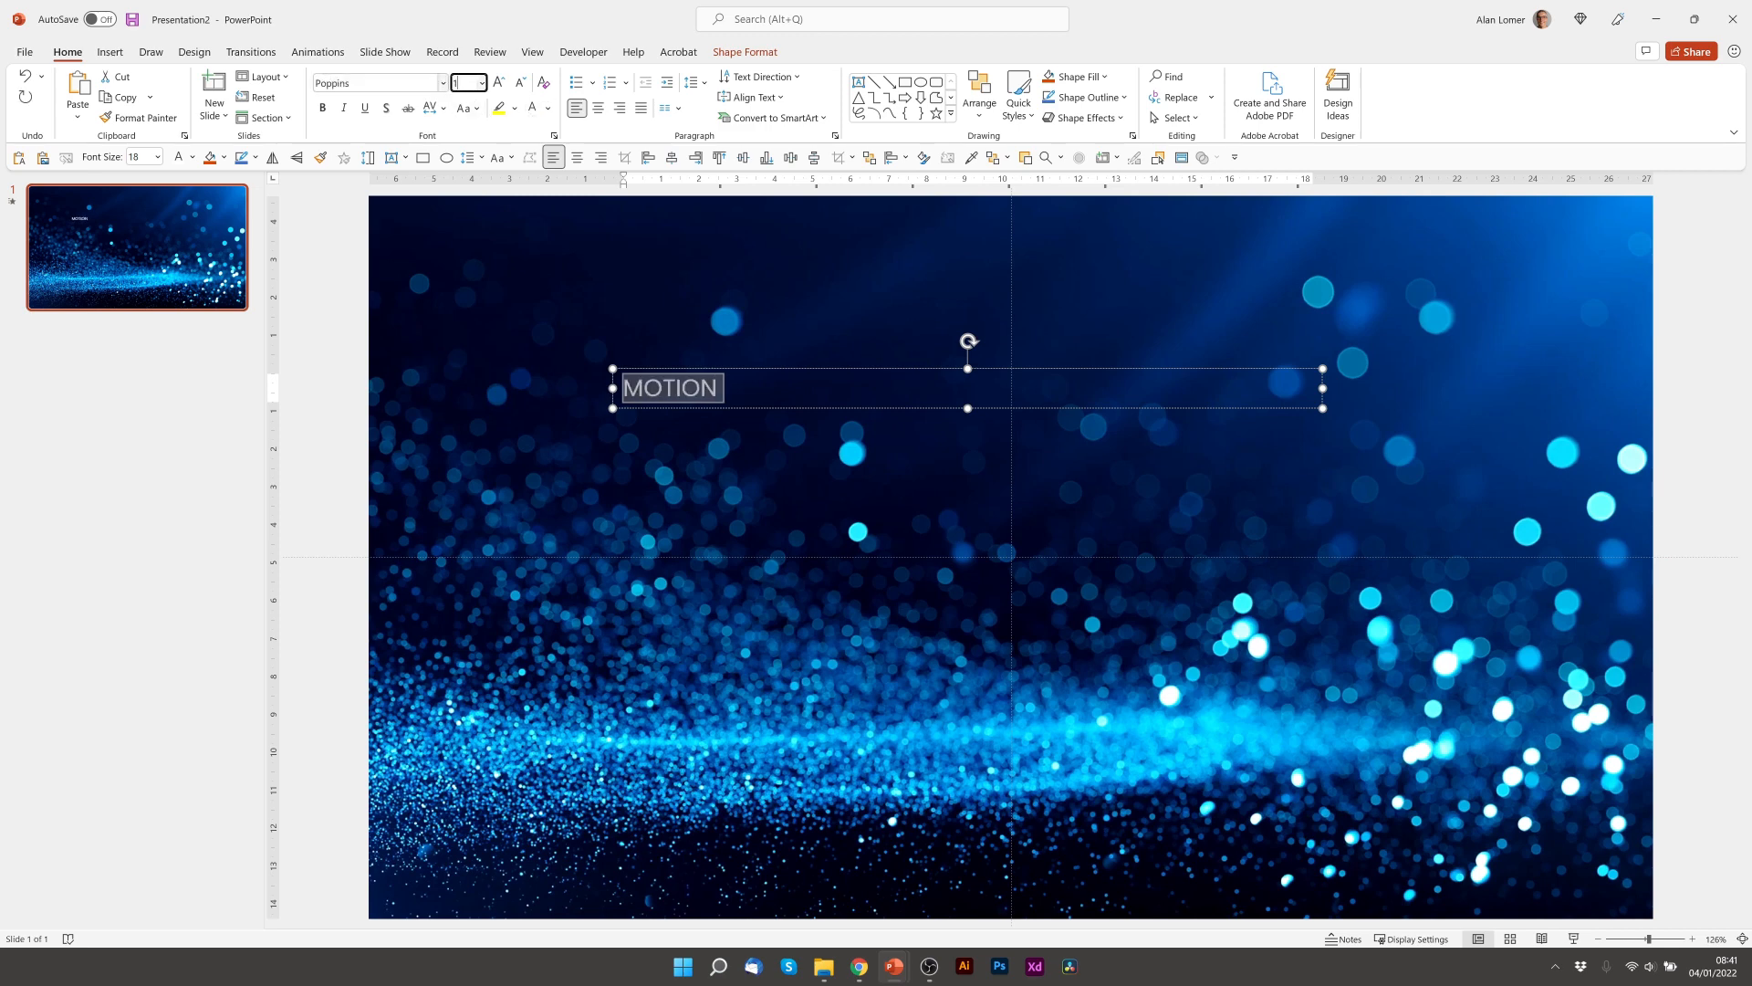
pyautogui.write('100')
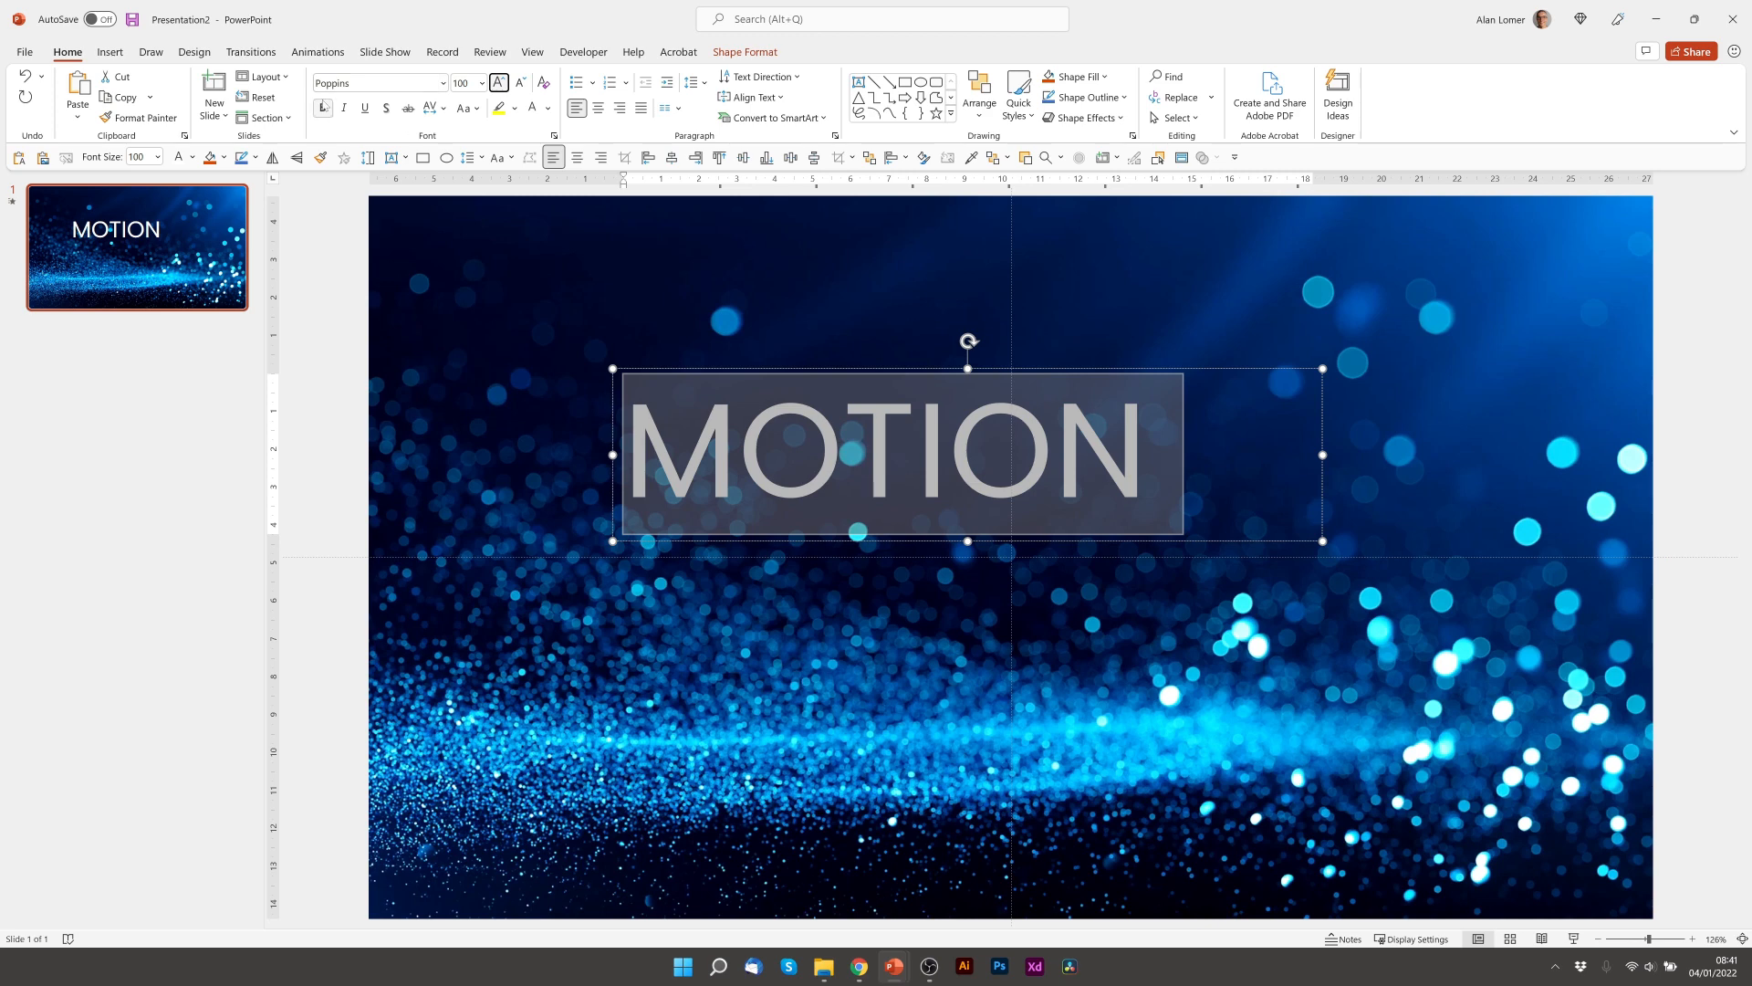
pyautogui.click(323, 107)
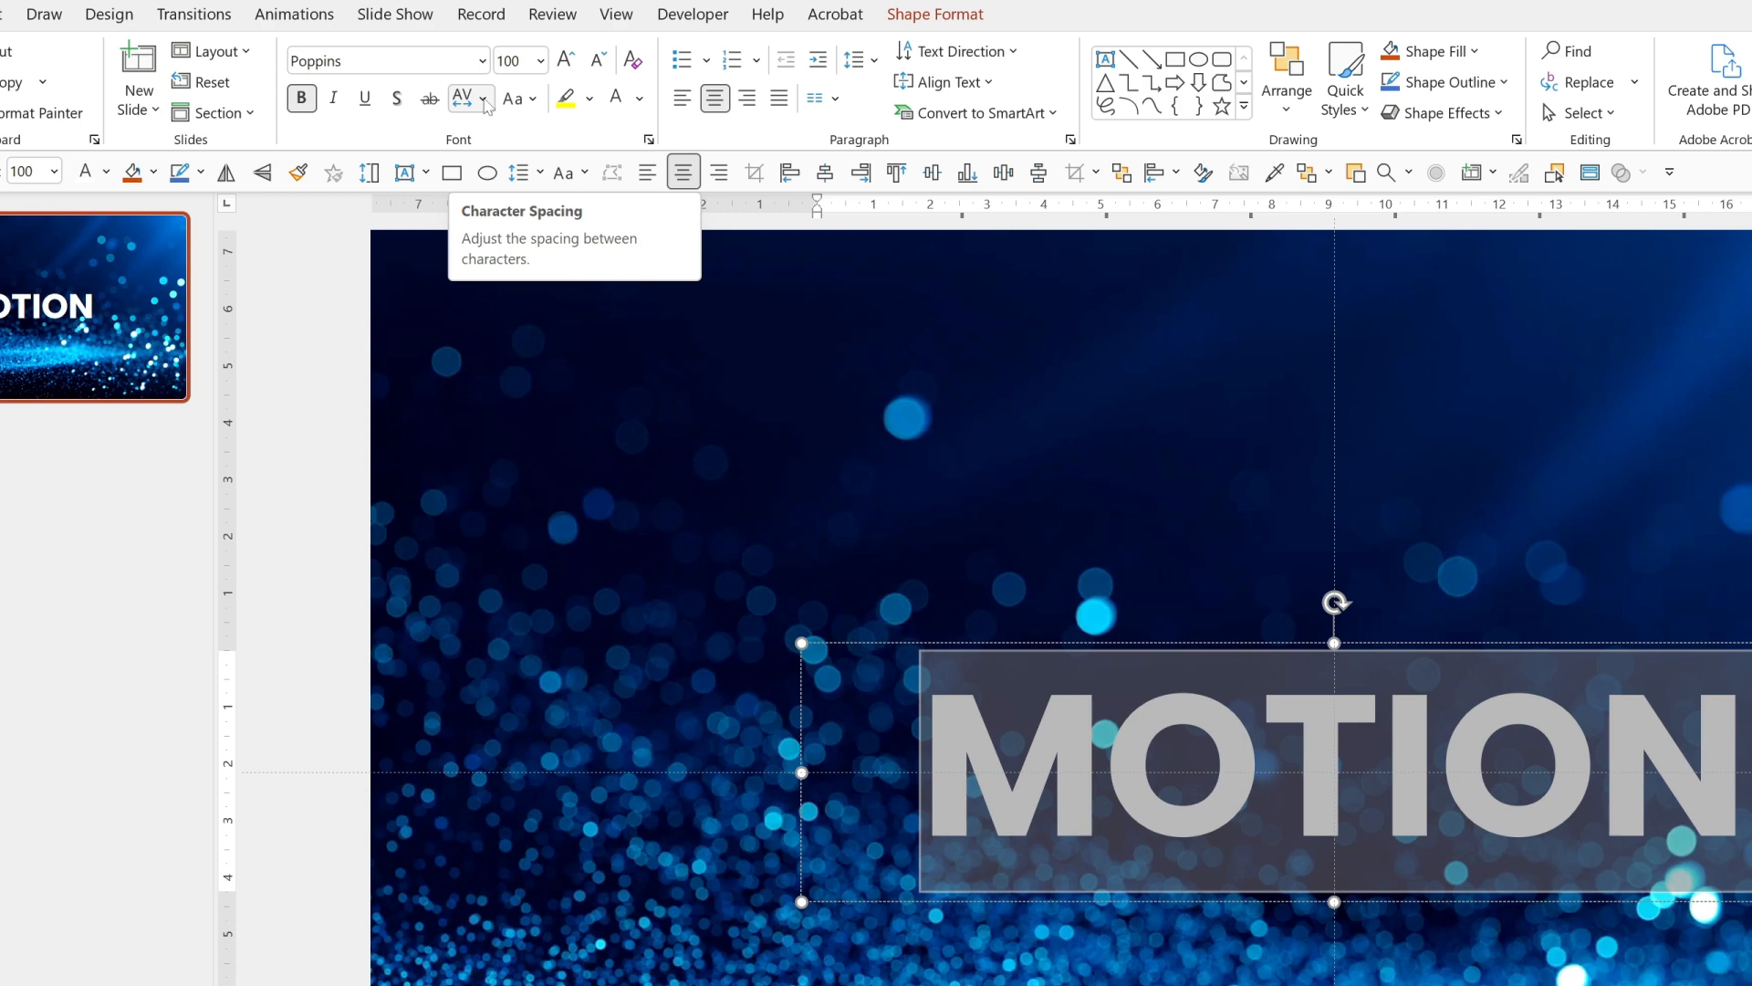
# Set MOTION's character spacing to Expanded by 50 pt.
pyautogui.click(466, 99)
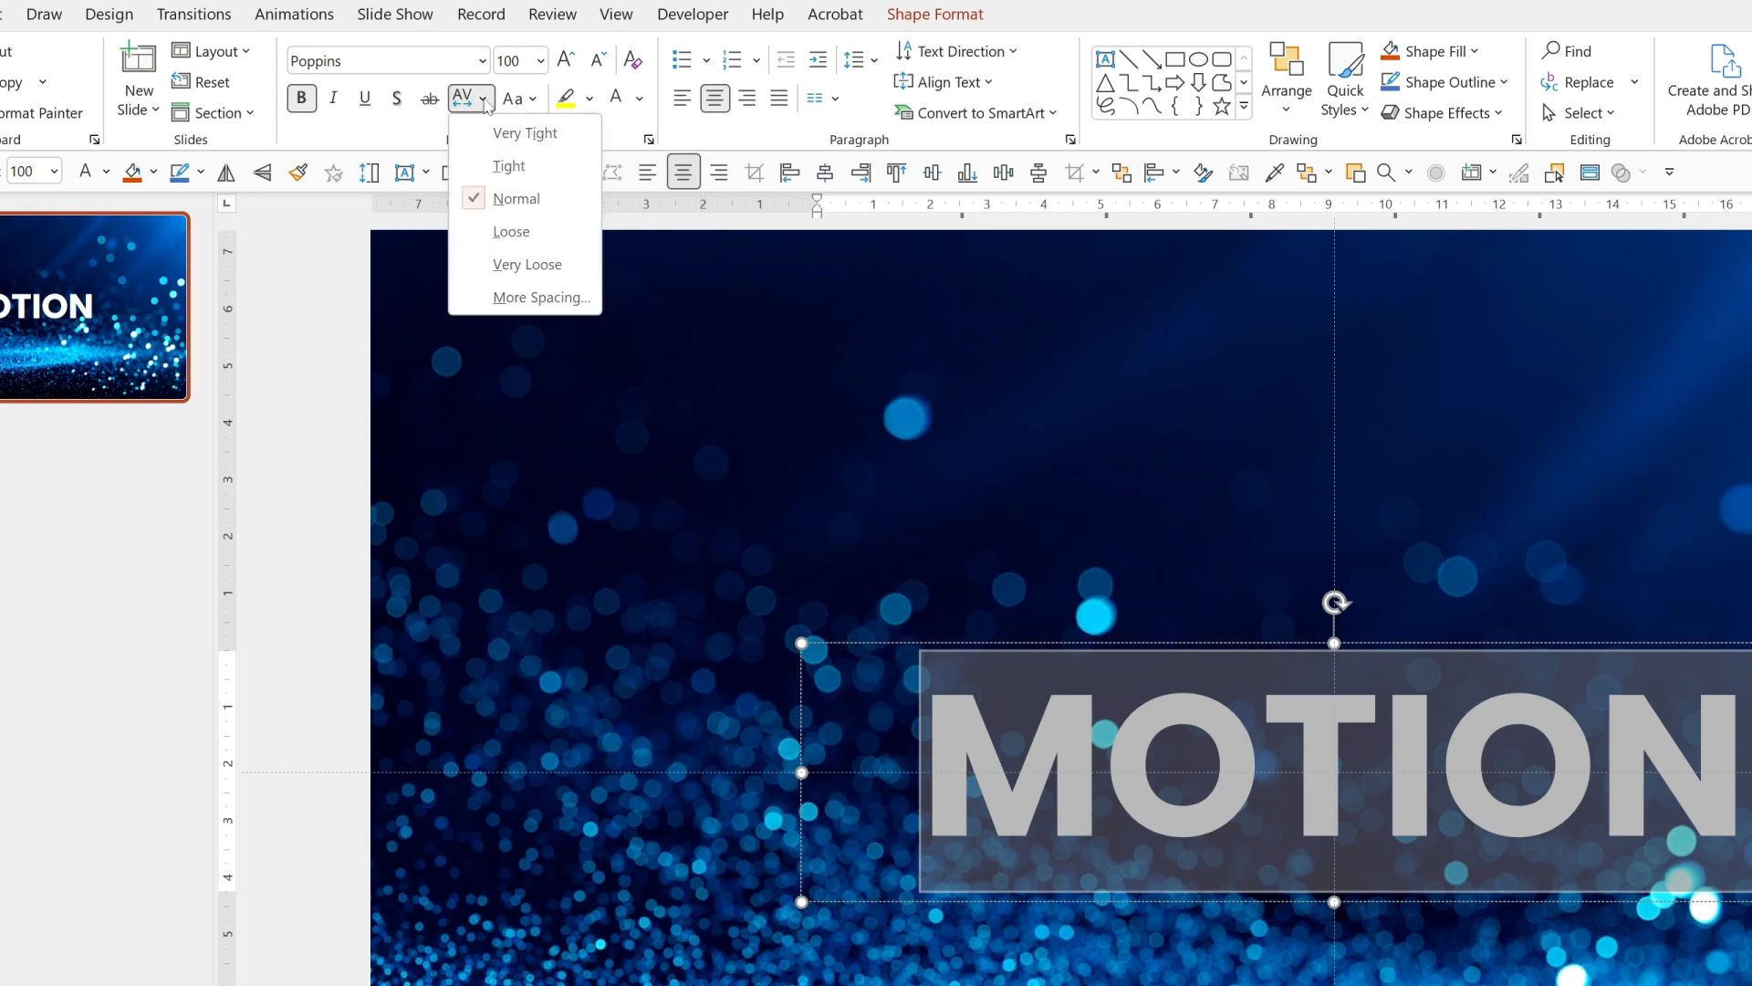
pyautogui.click(540, 296)
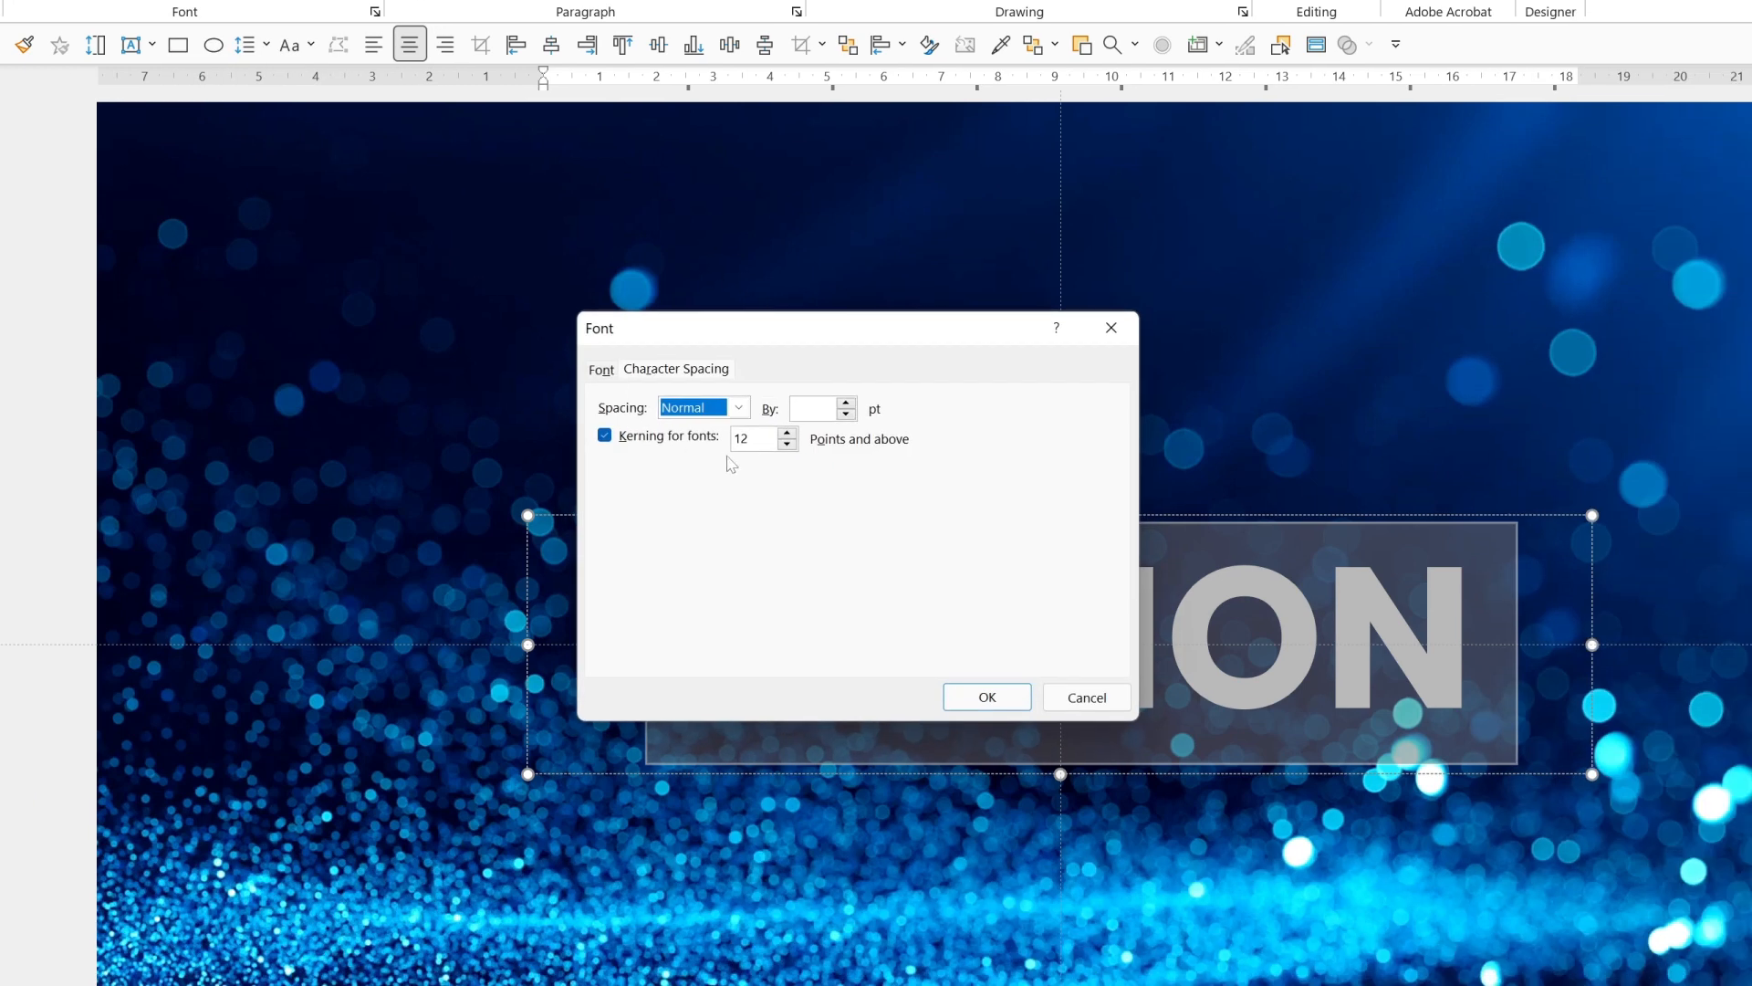
pyautogui.click(695, 407)
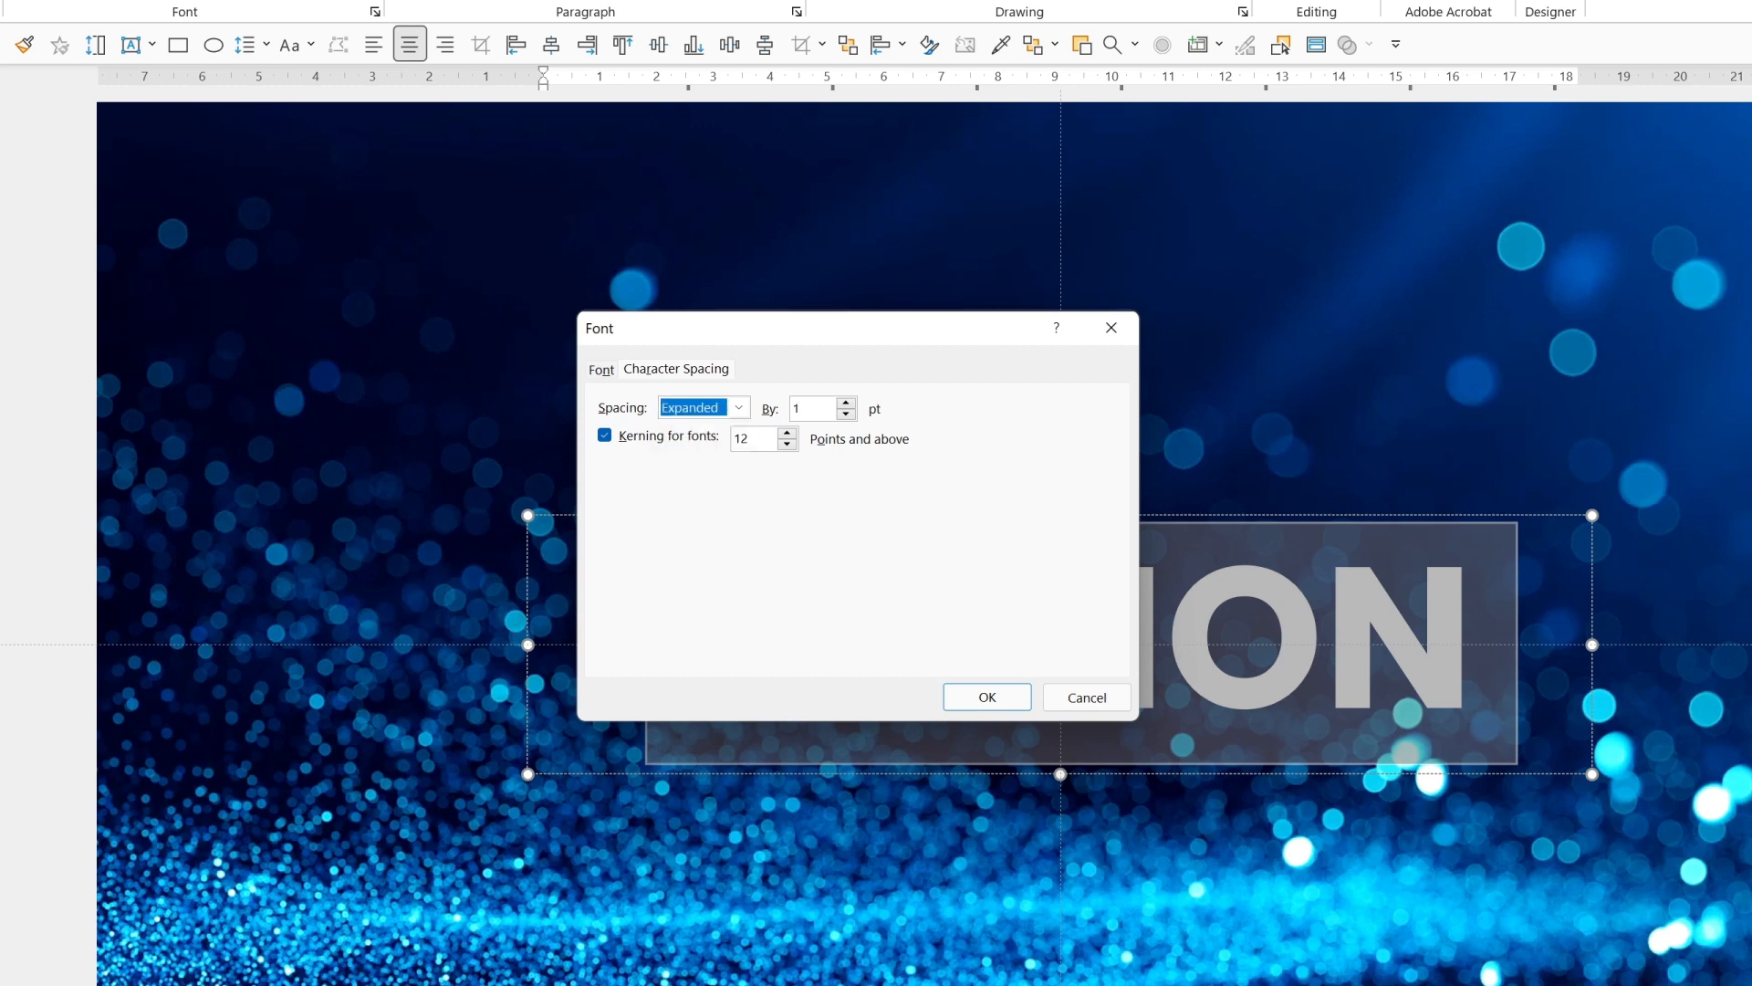
pyautogui.write('50')
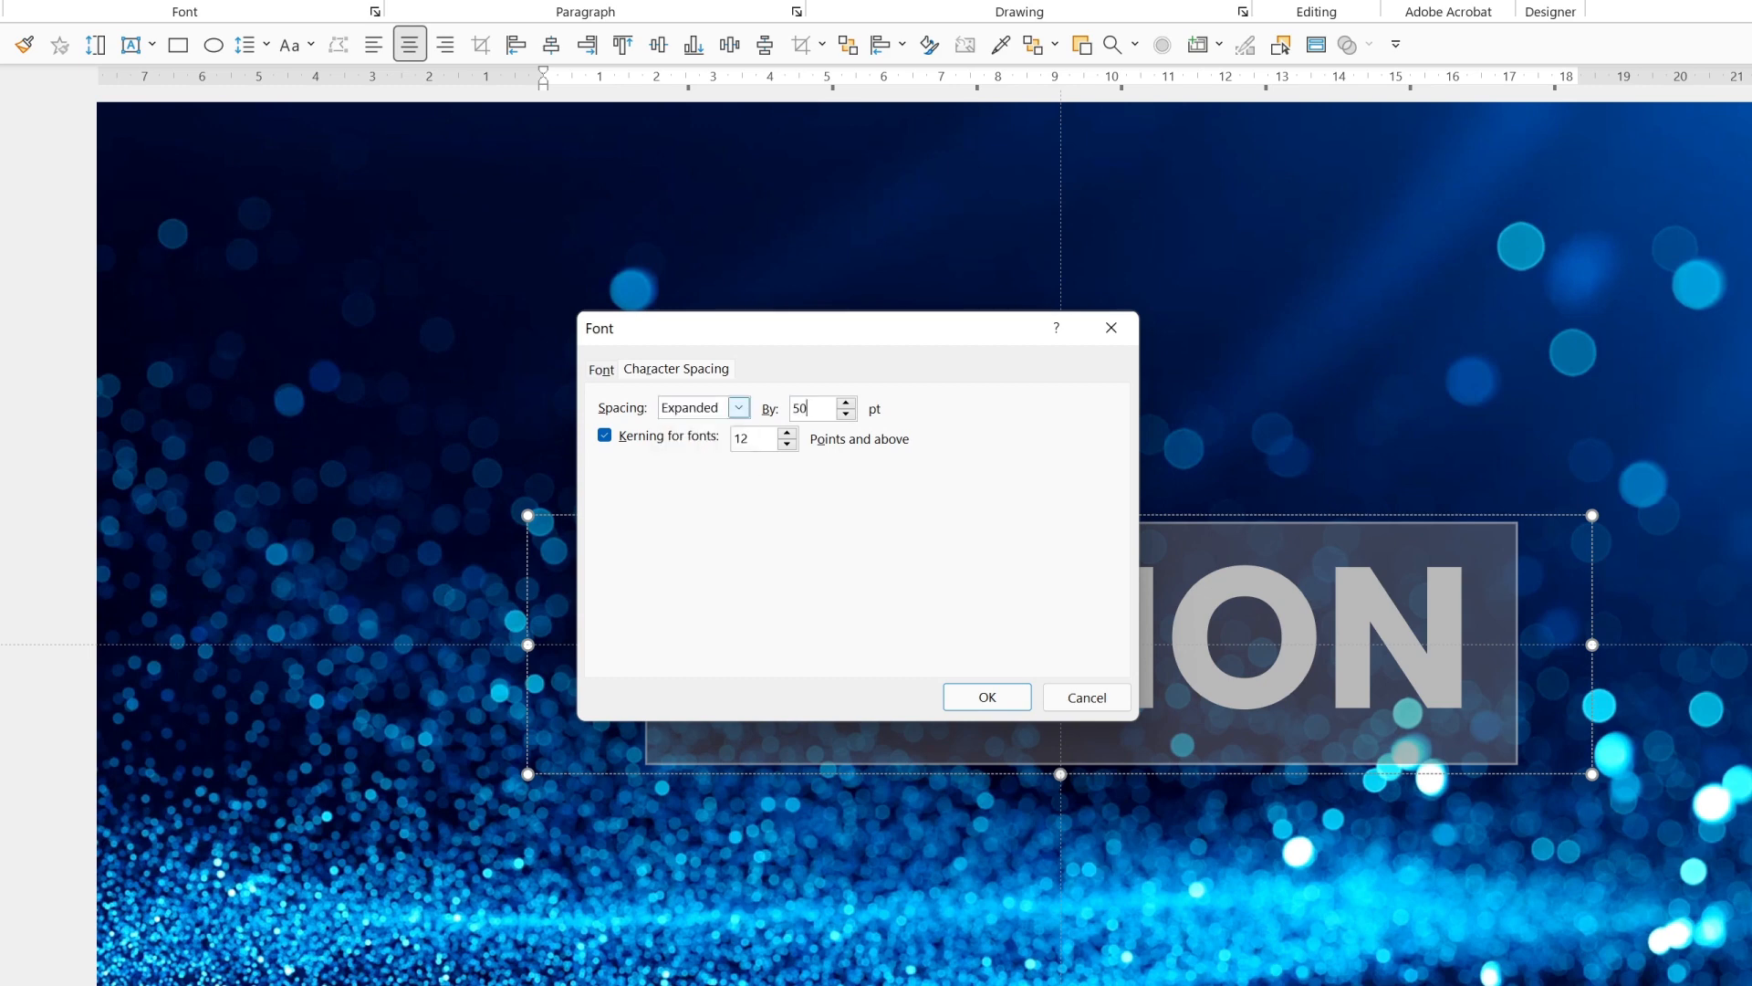
pyautogui.click(983, 696)
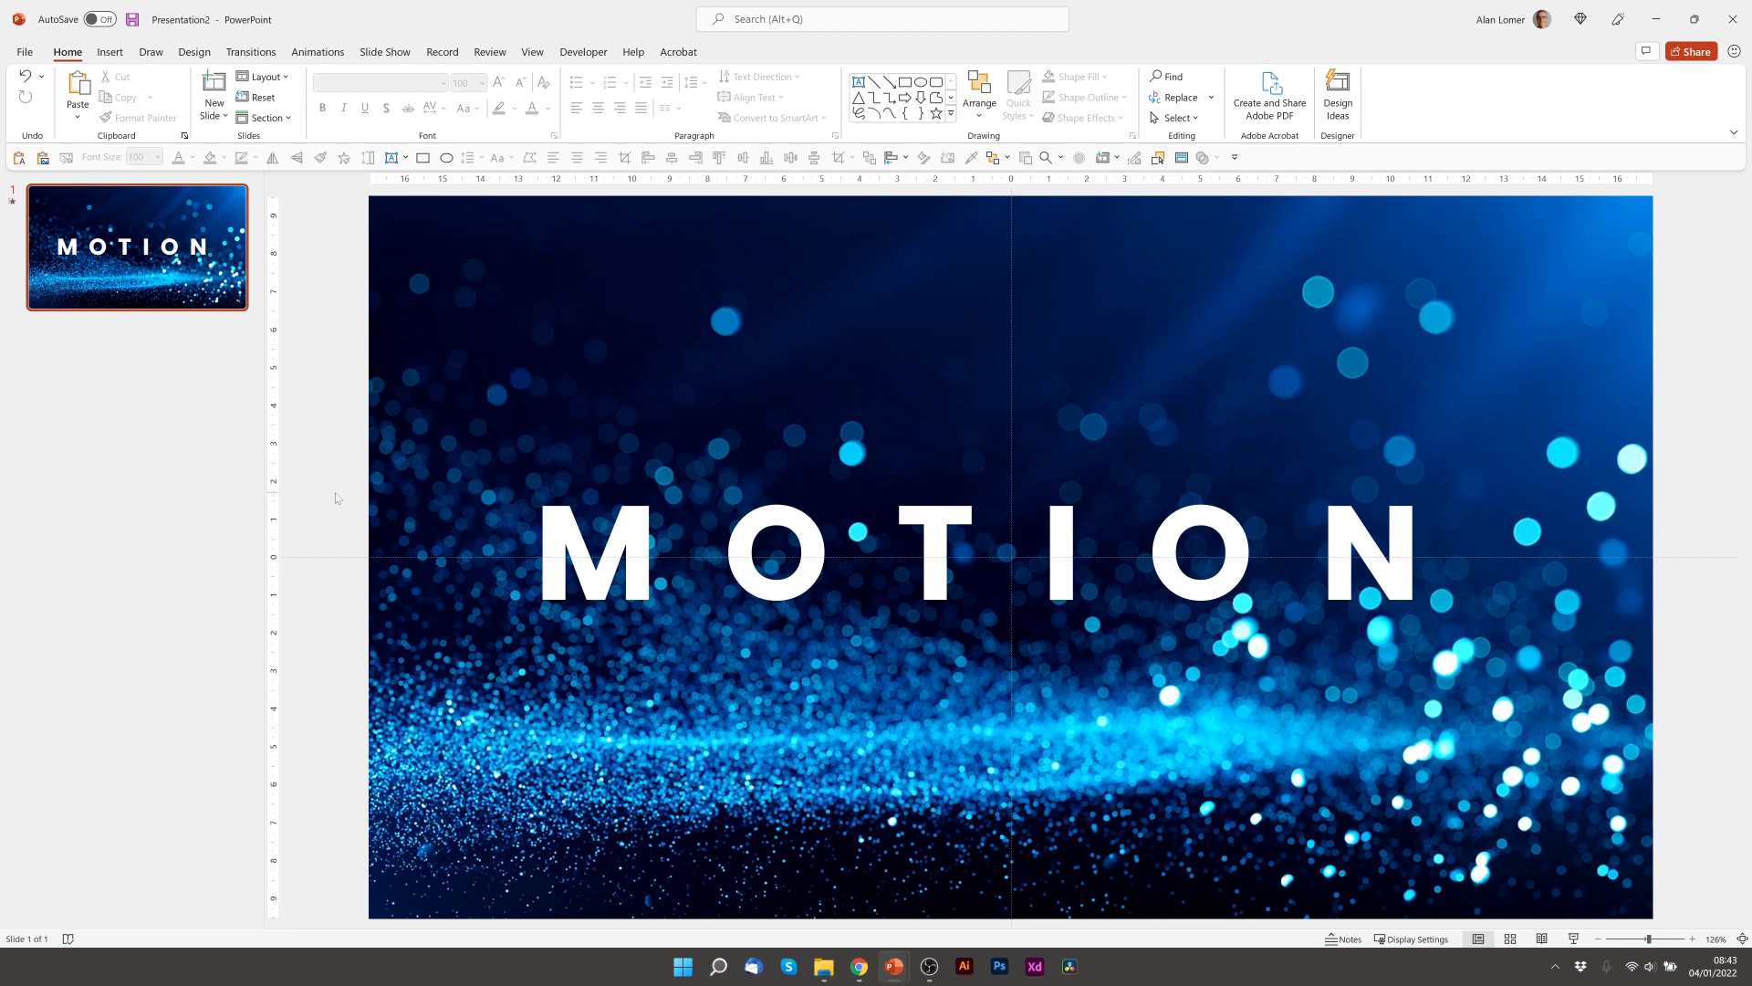
# Apply a Teeter animation to the MOTION text box, animating By letter.
pyautogui.click(1011, 553)
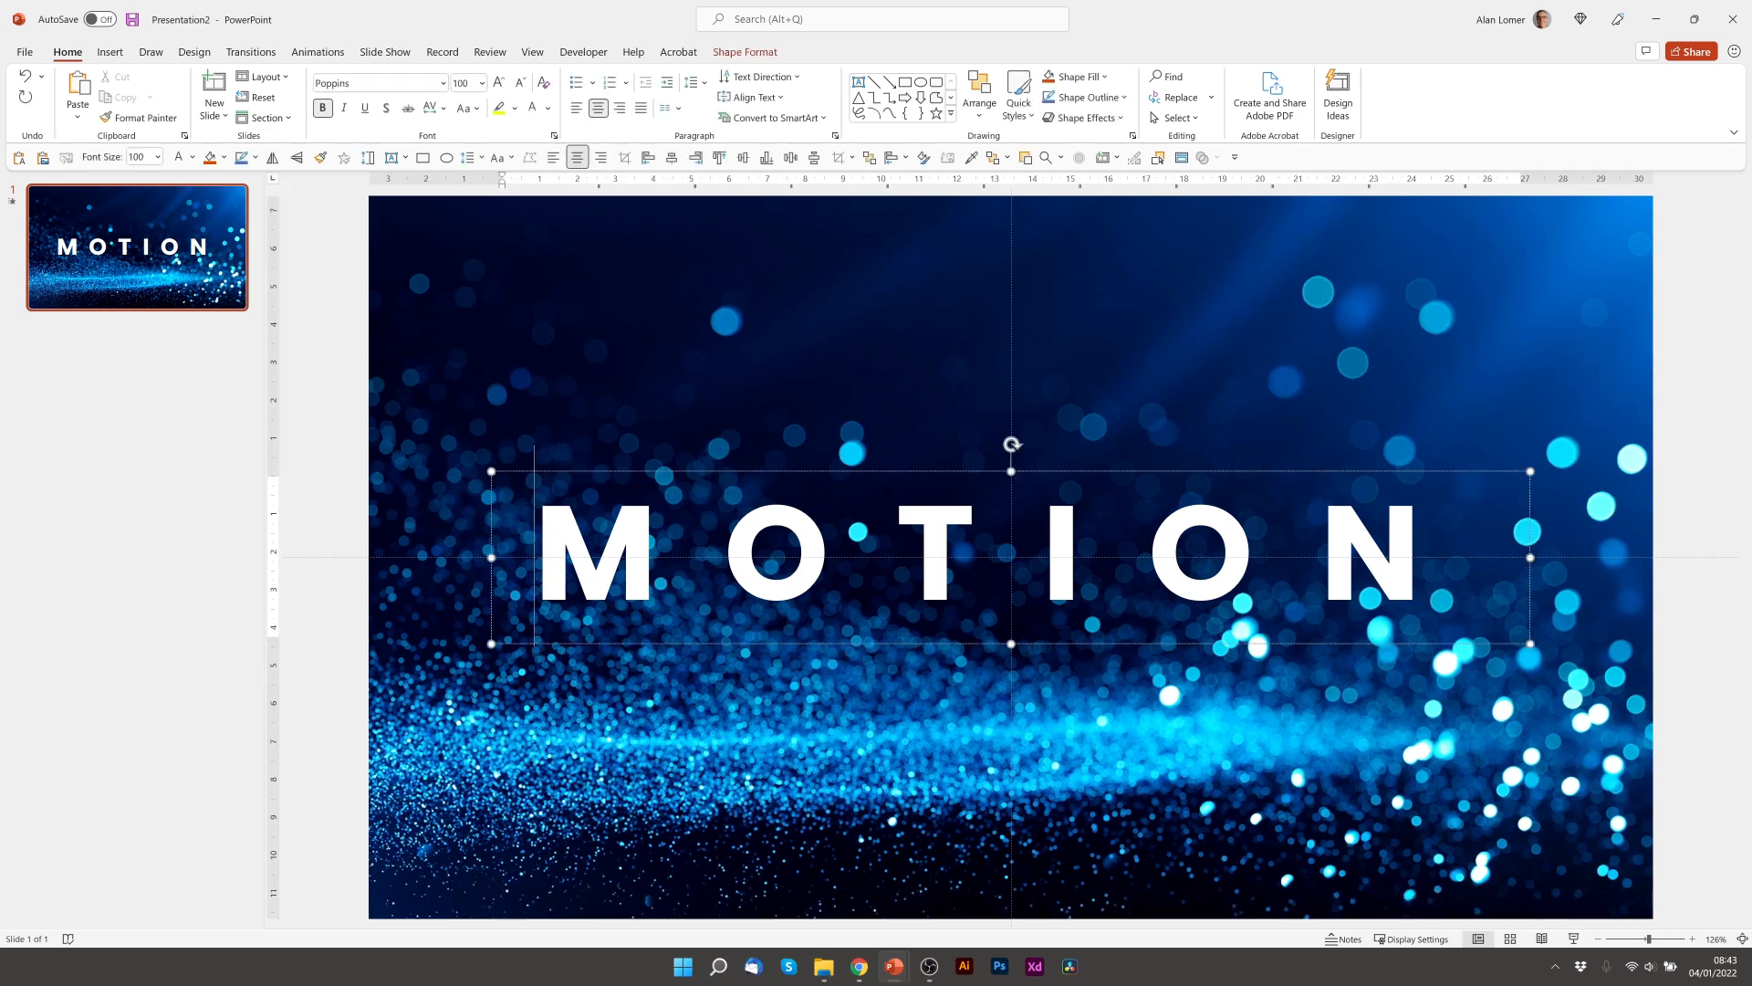
pyautogui.click(317, 51)
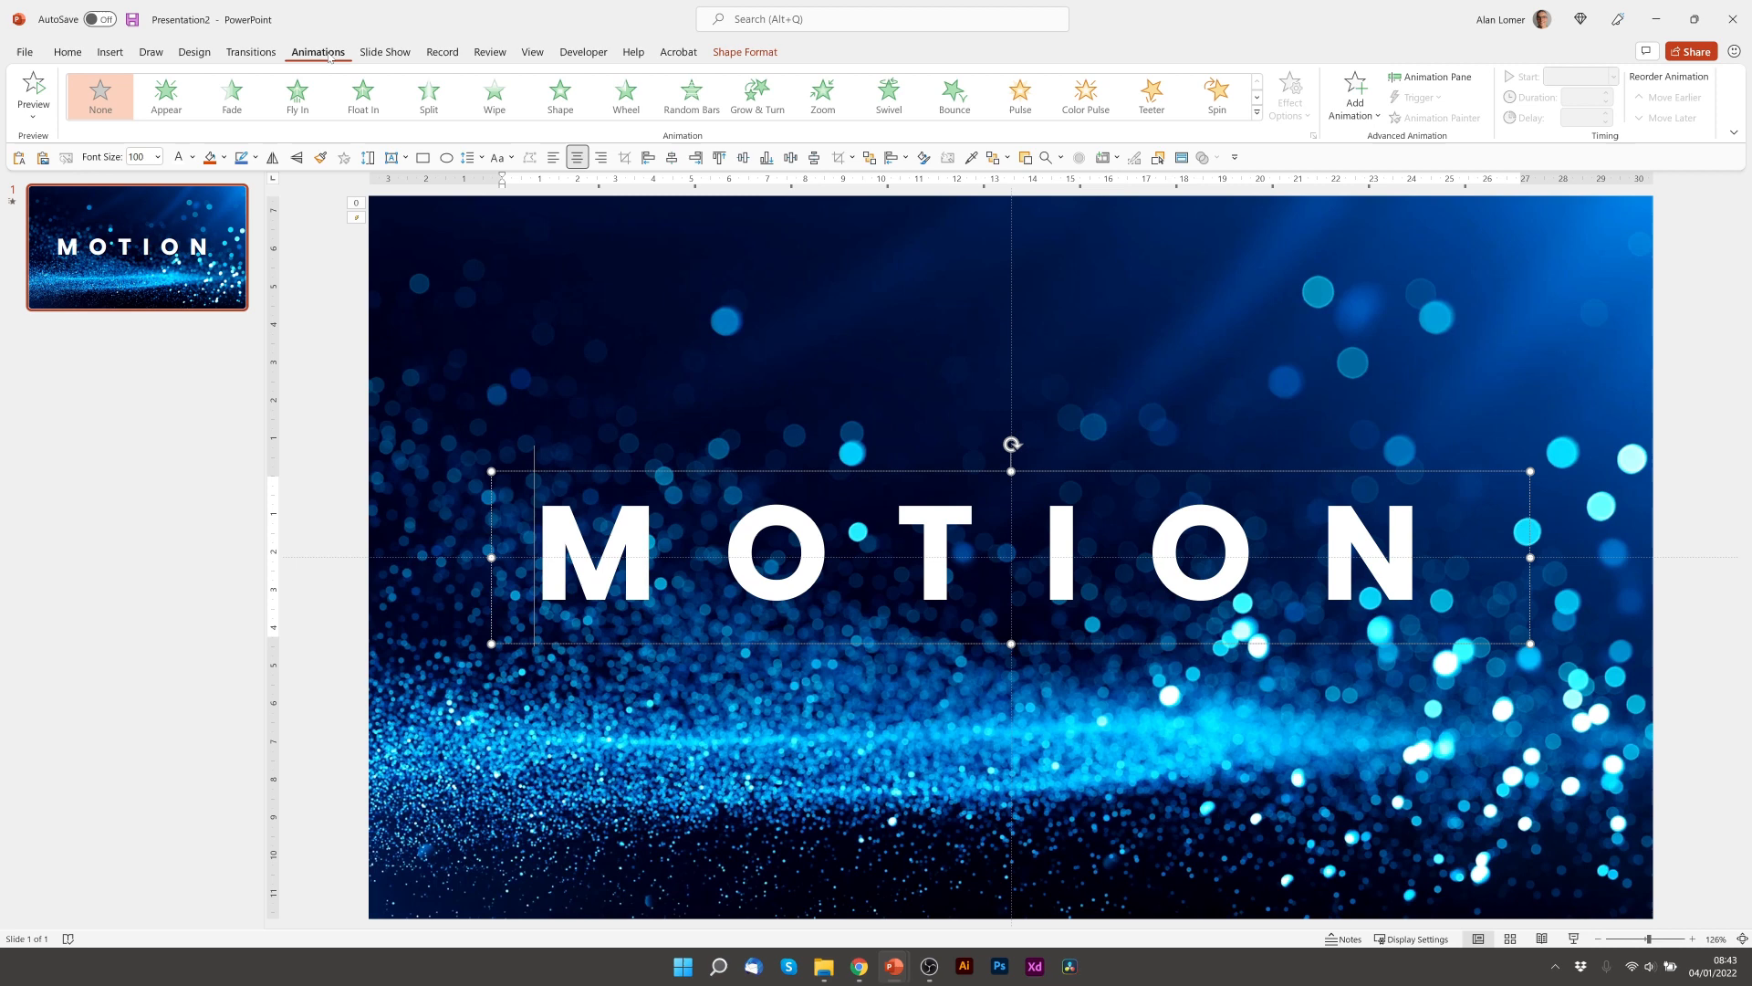
pyautogui.click(1152, 95)
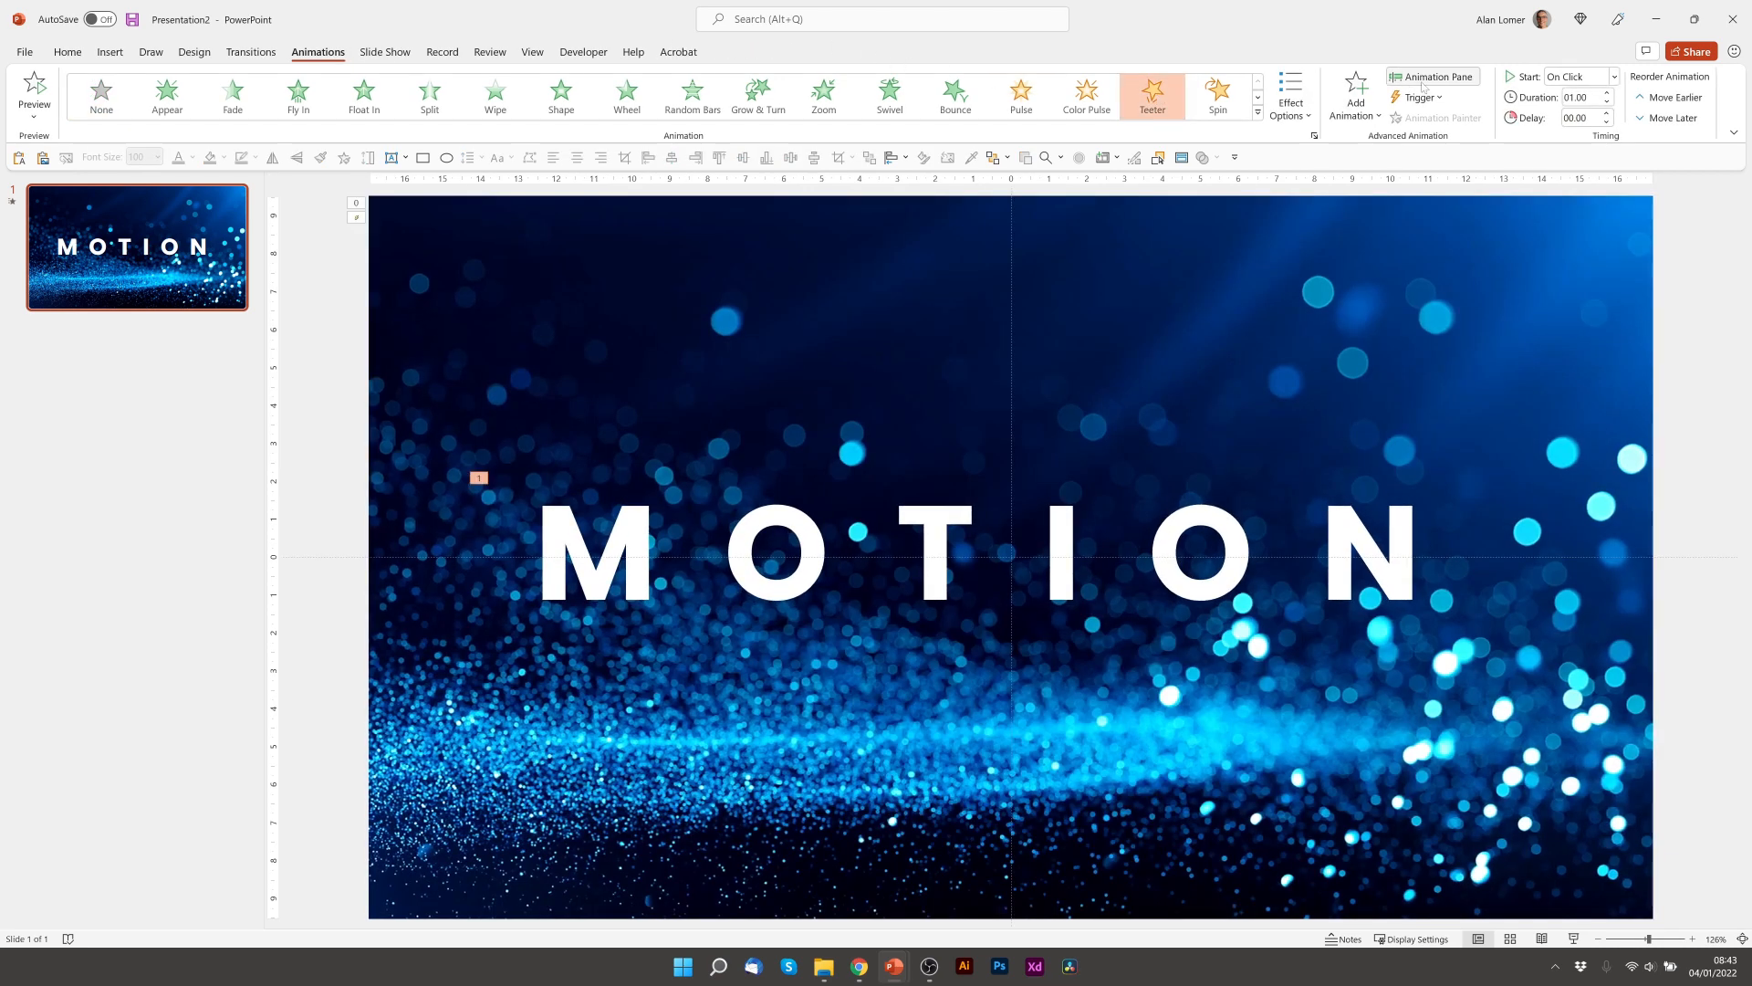
pyautogui.click(1432, 76)
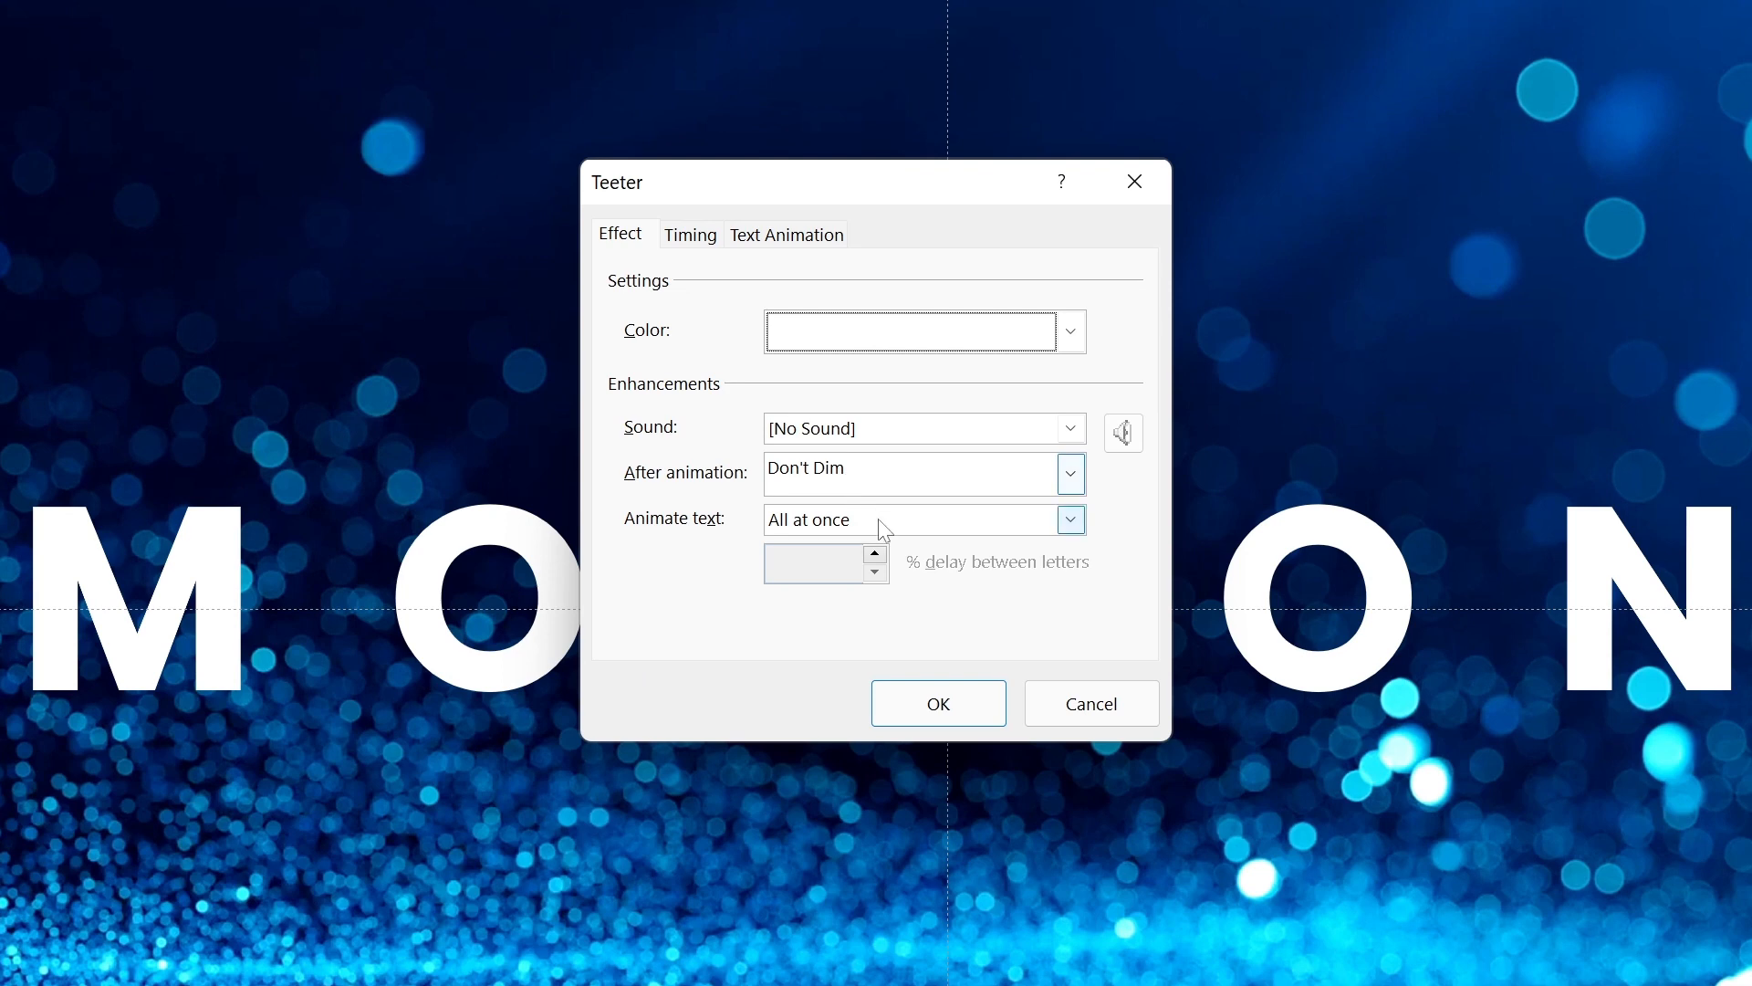
pyautogui.click(1067, 519)
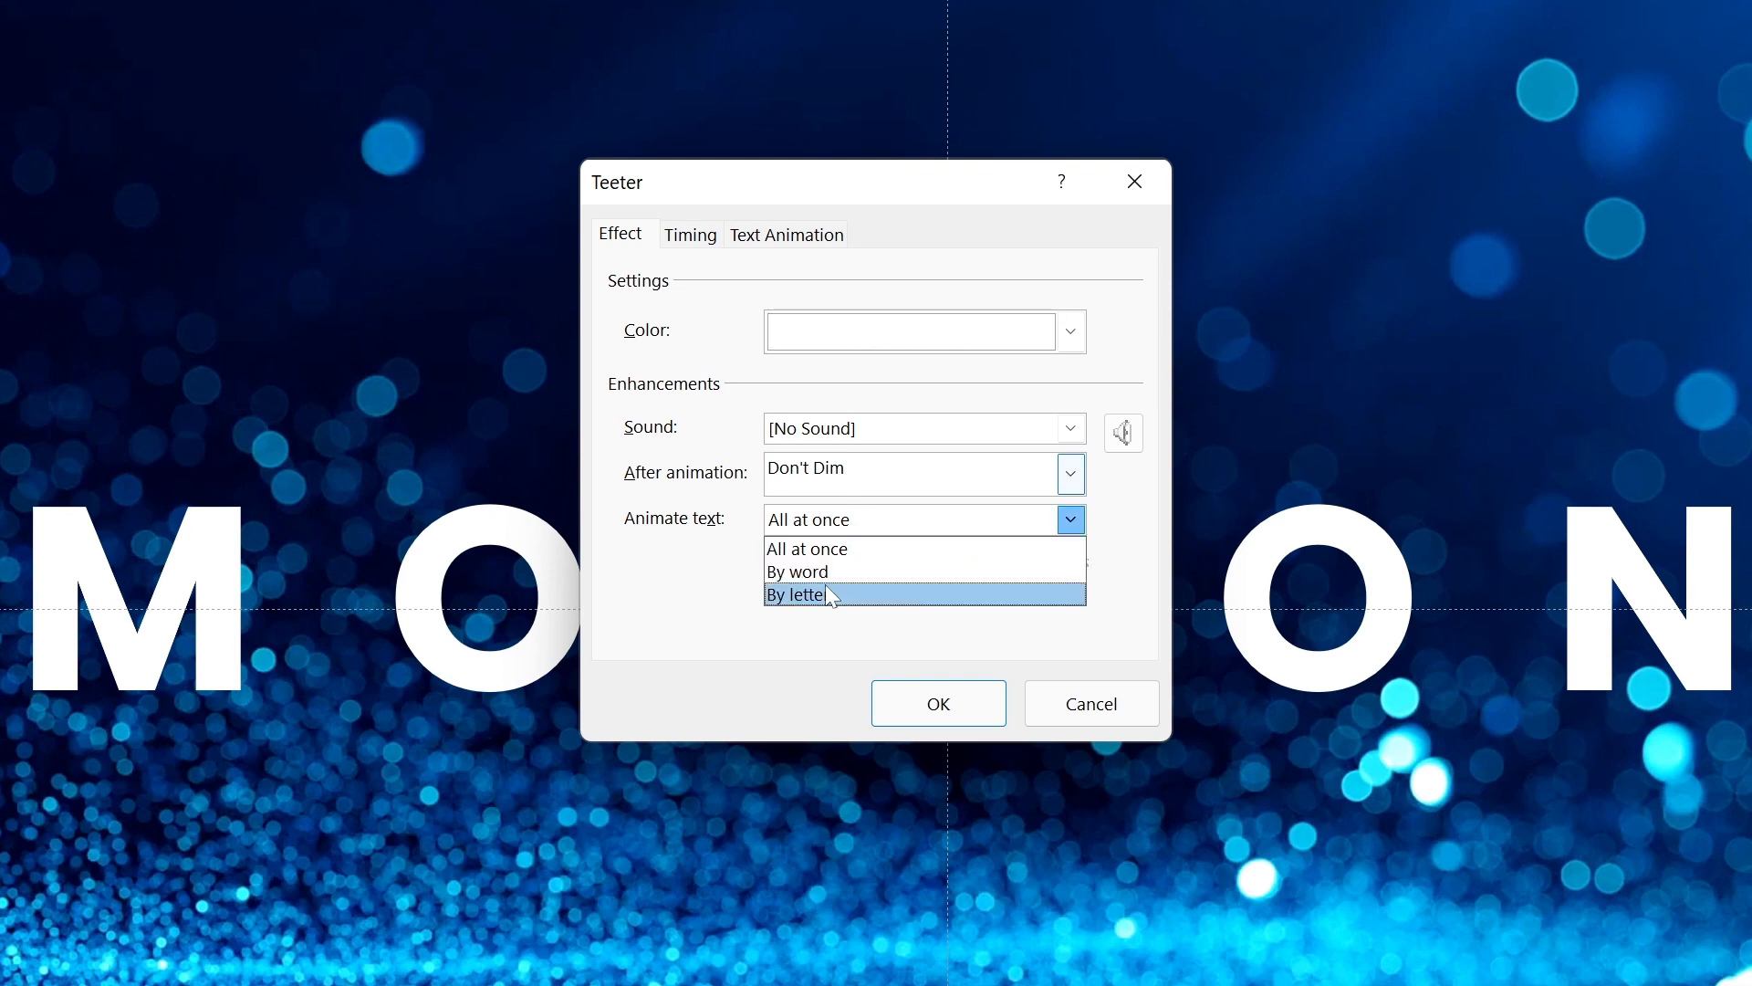
pyautogui.click(796, 593)
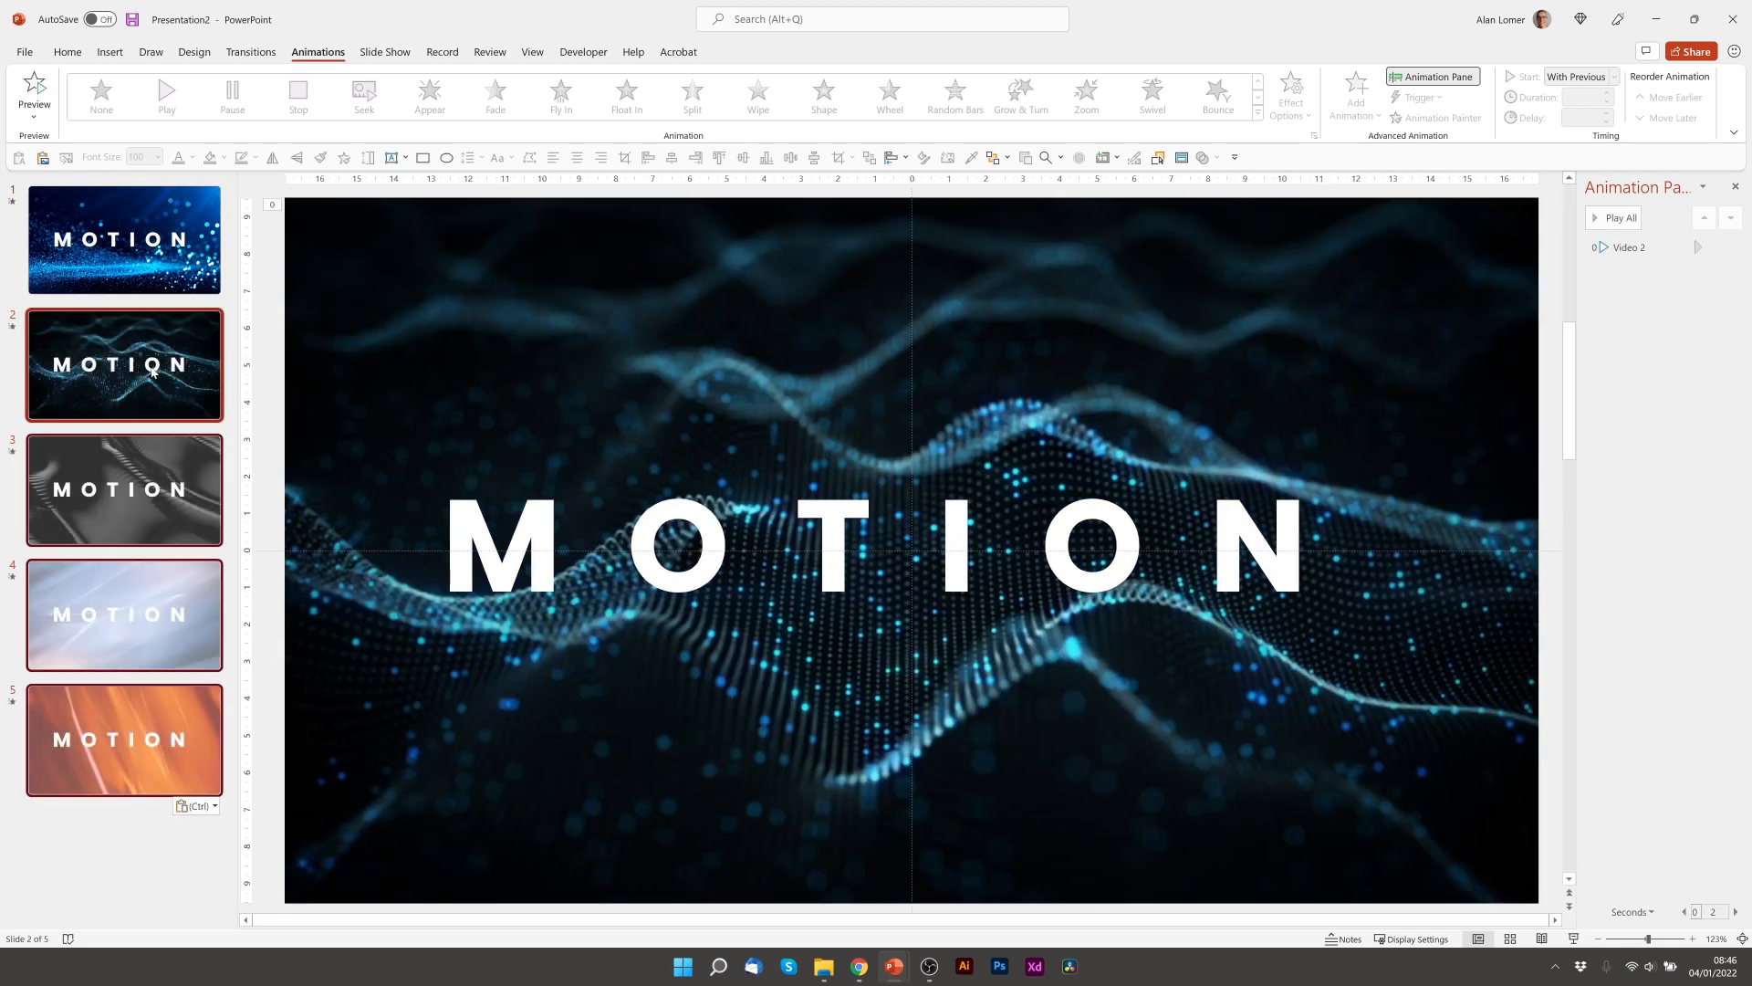
# Select slide 2, the blue particle-wave MOTION slide, in the slide pane.
pyautogui.click(124, 237)
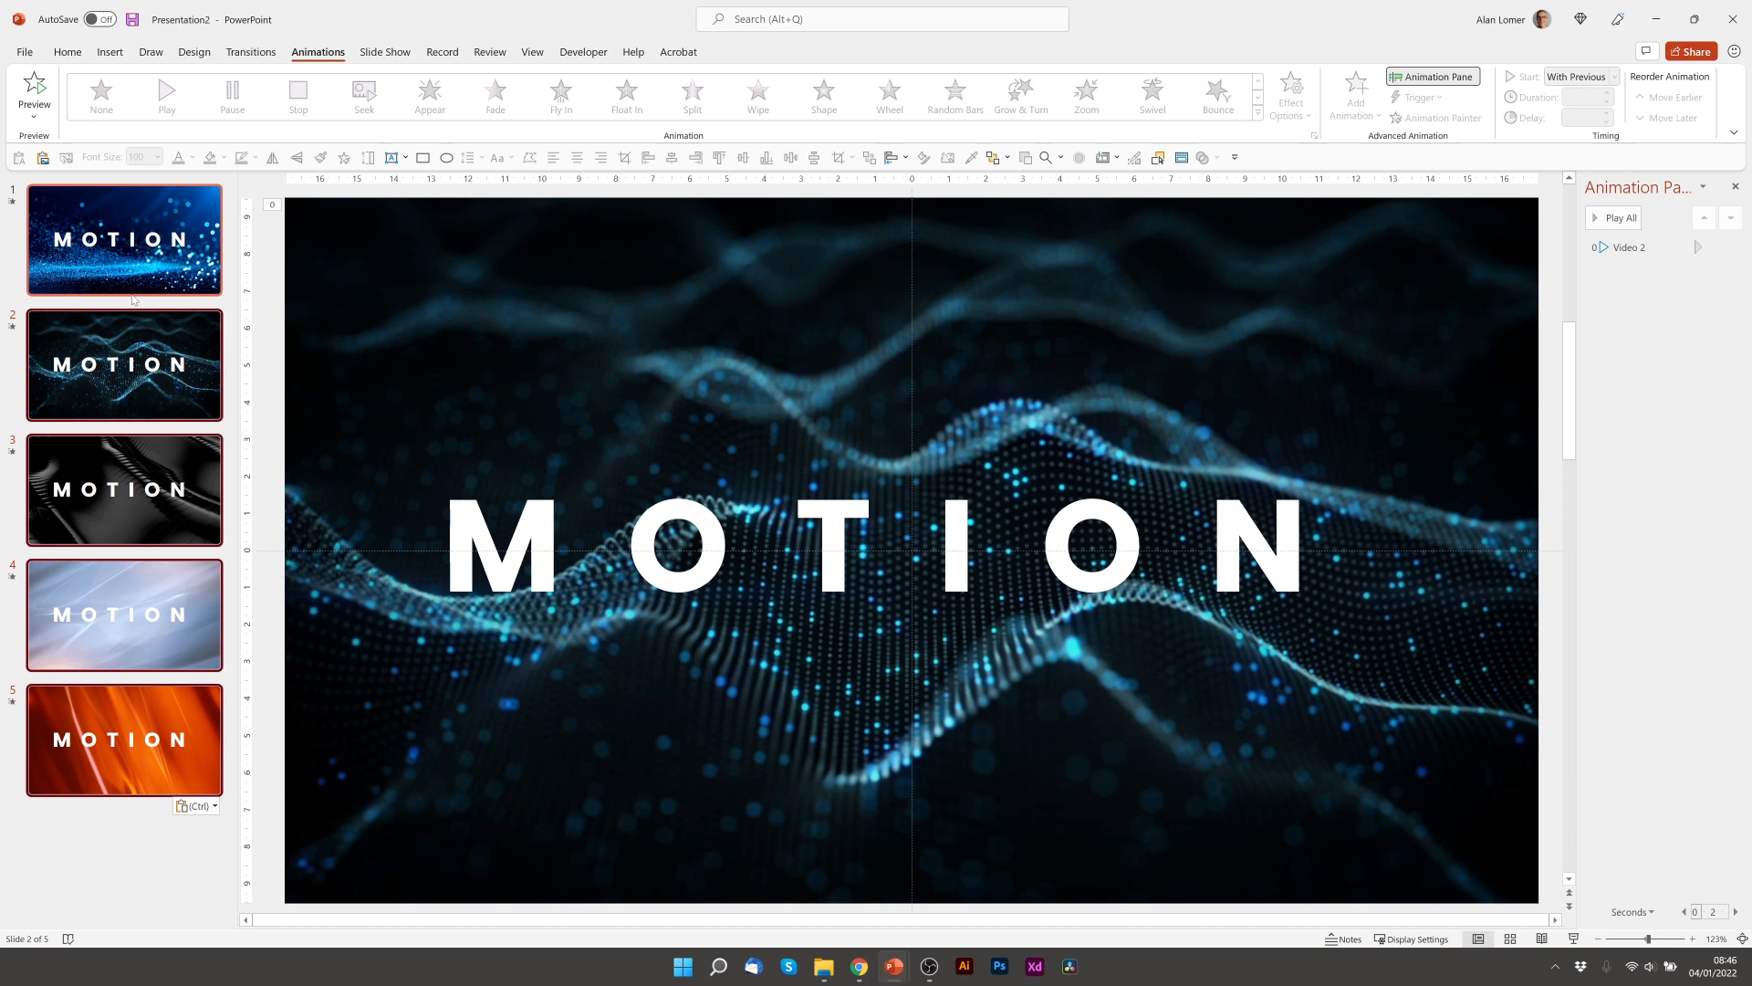
pyautogui.moveTo(113, 288)
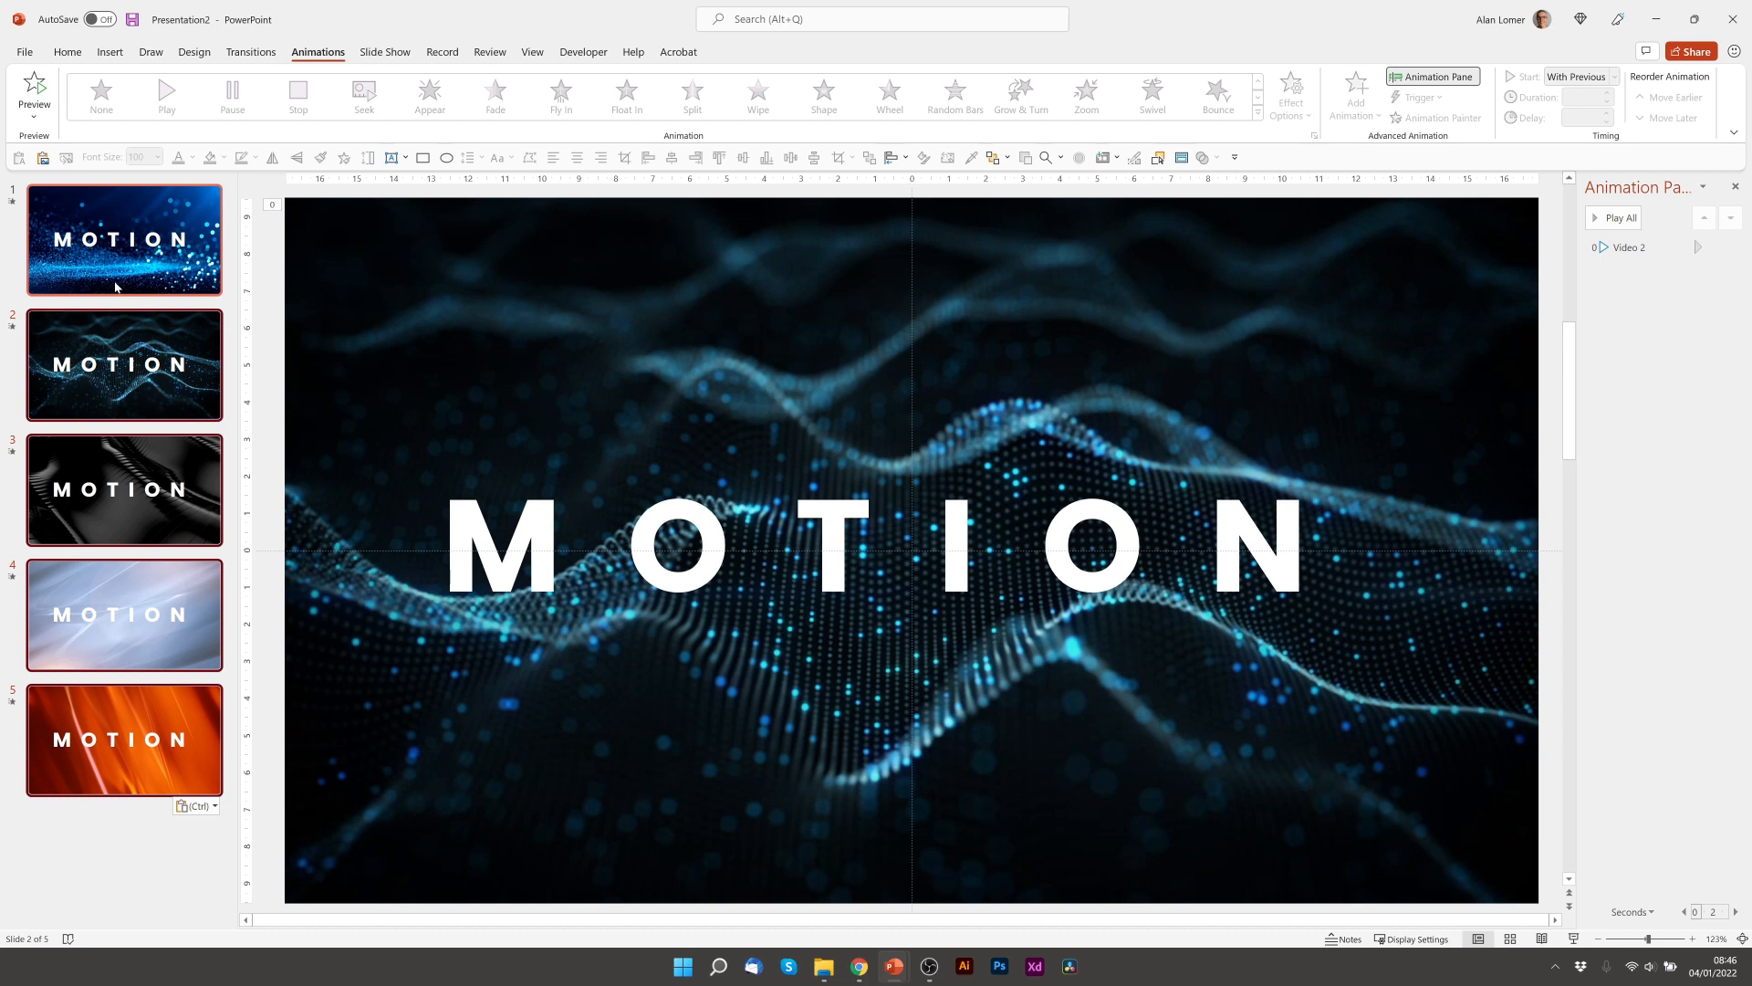
pyautogui.moveTo(122, 239)
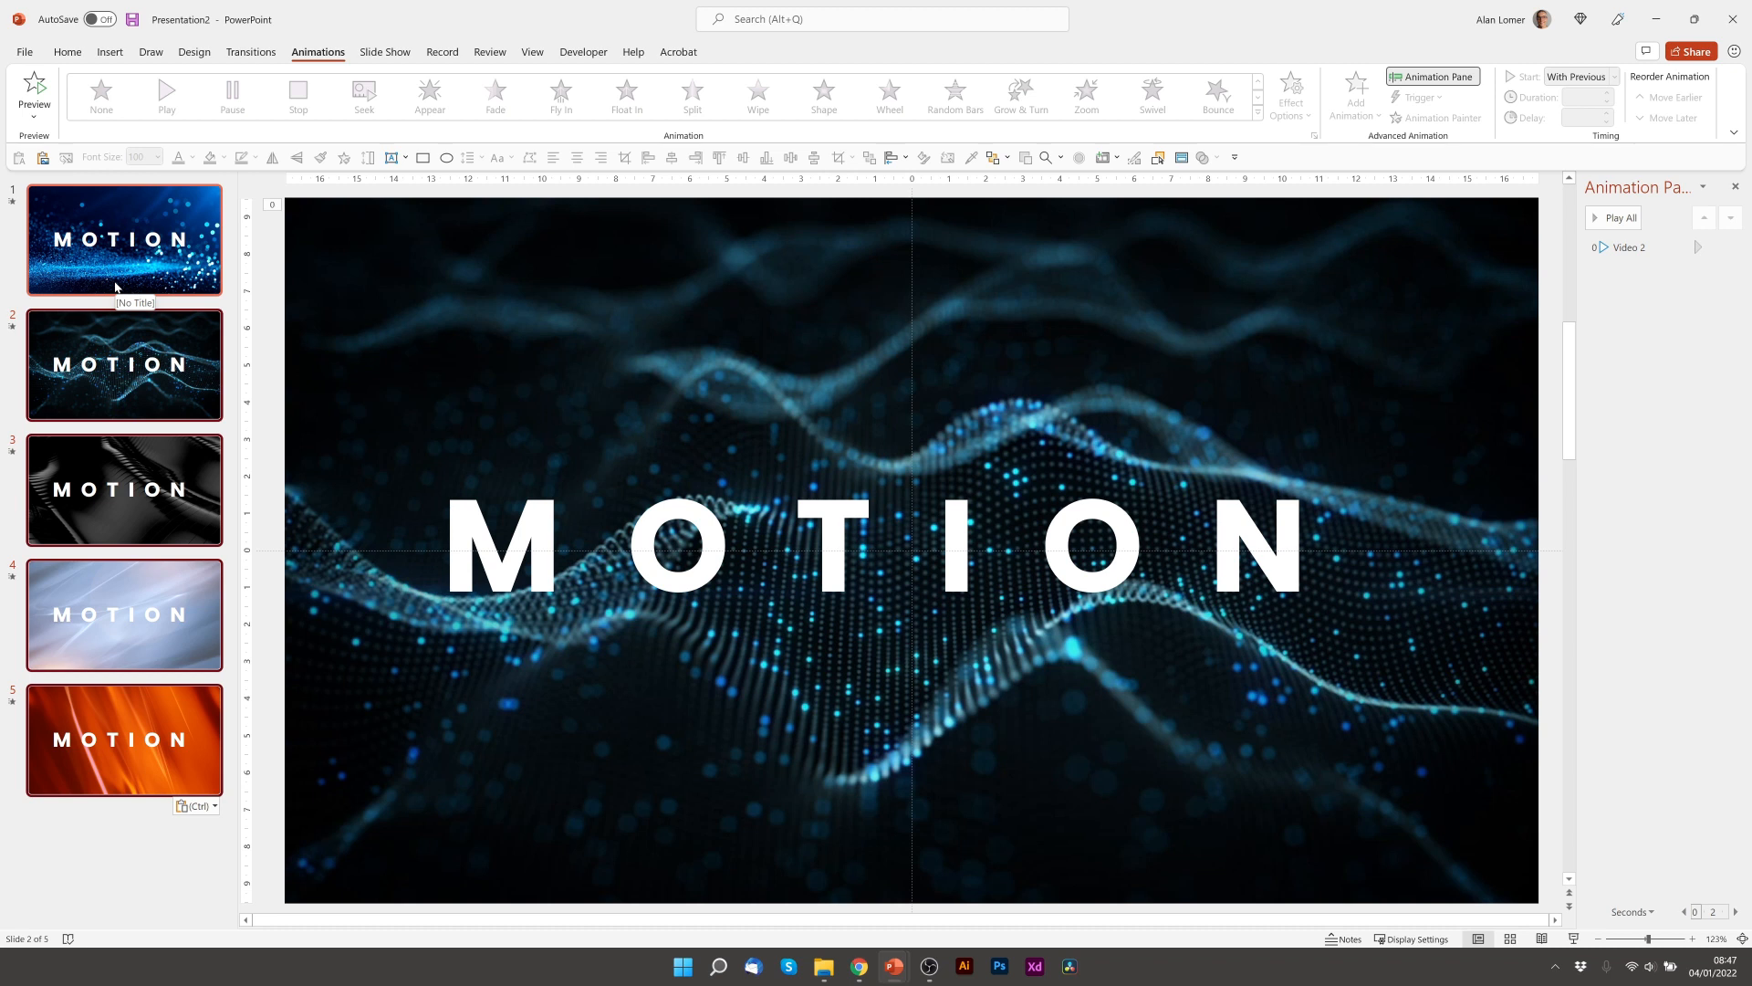
pyautogui.click(124, 365)
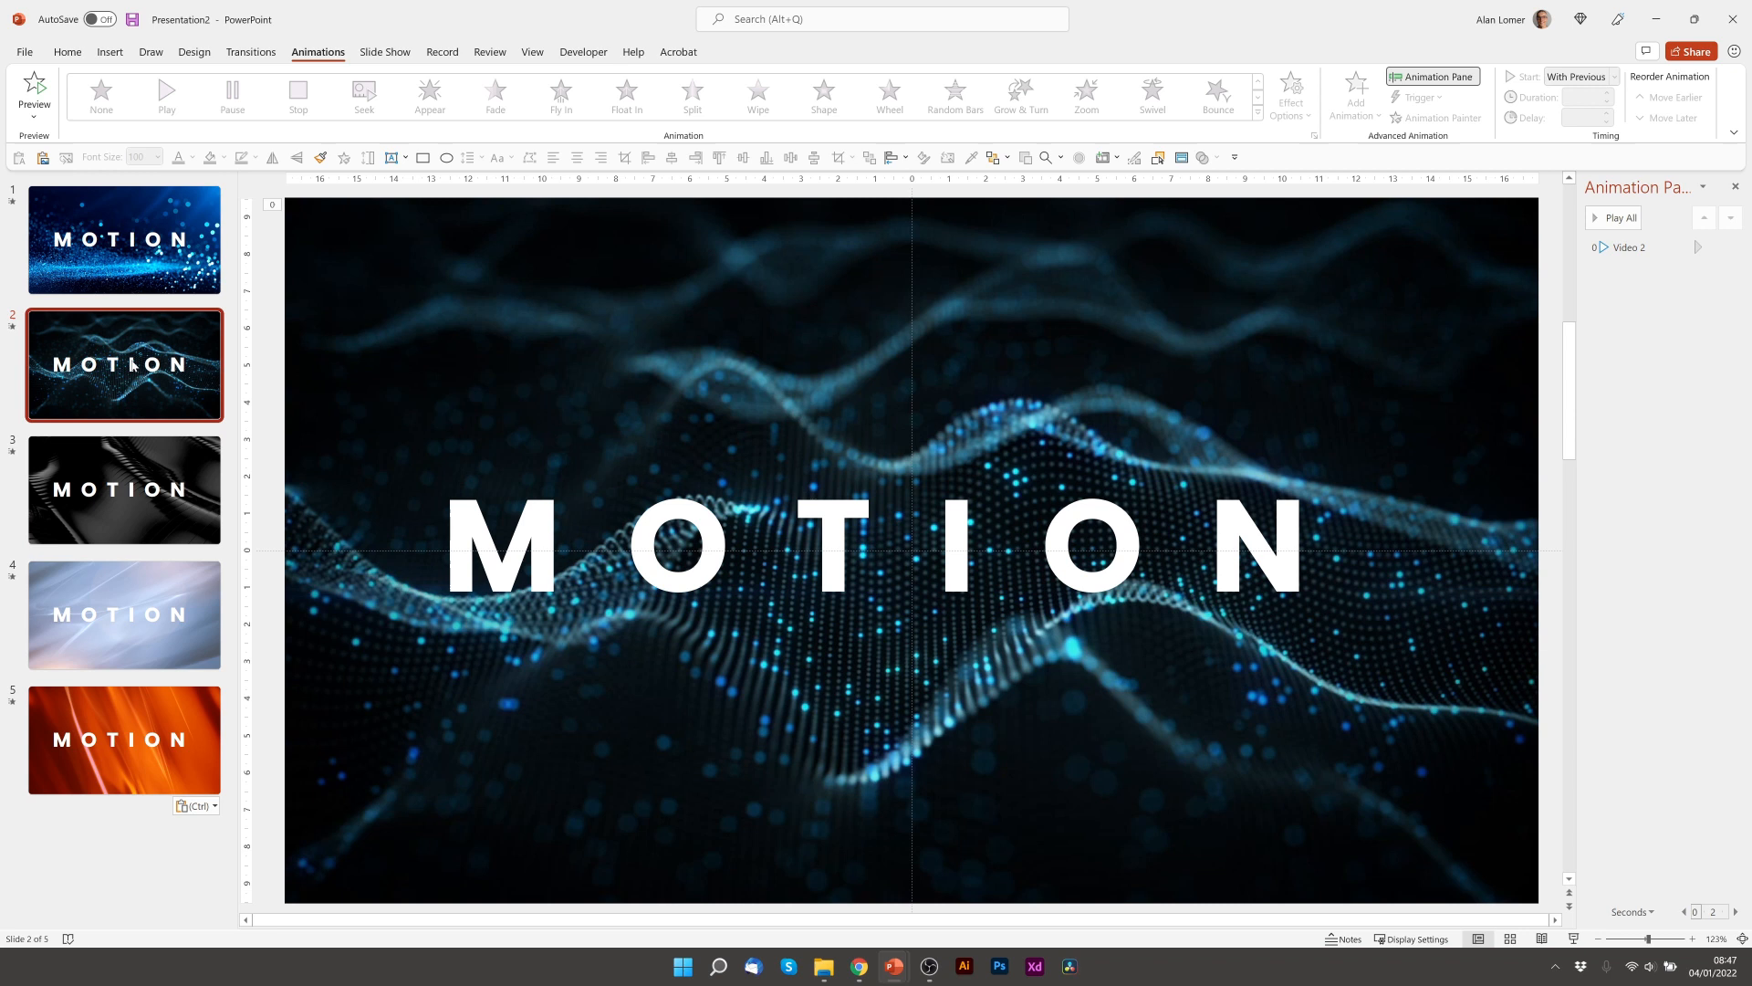
# Give slide 2's MOTION title a Float In entrance animated By letter.
pyautogui.click(909, 542)
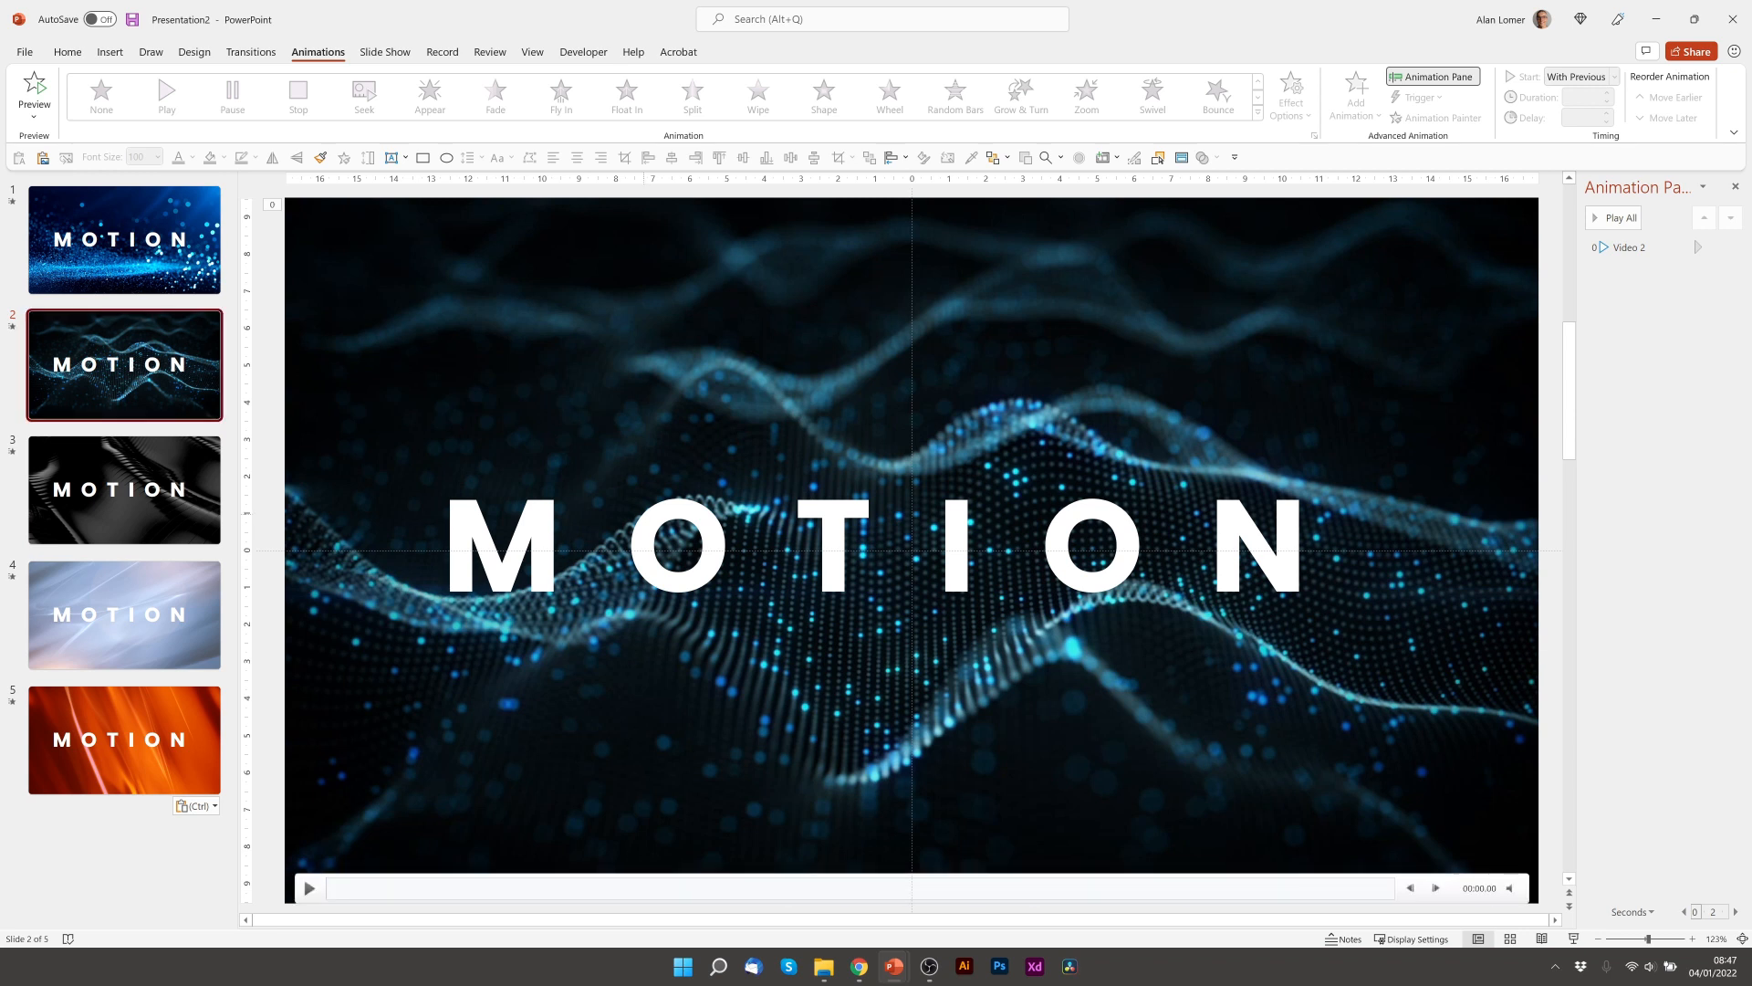
pyautogui.click(873, 547)
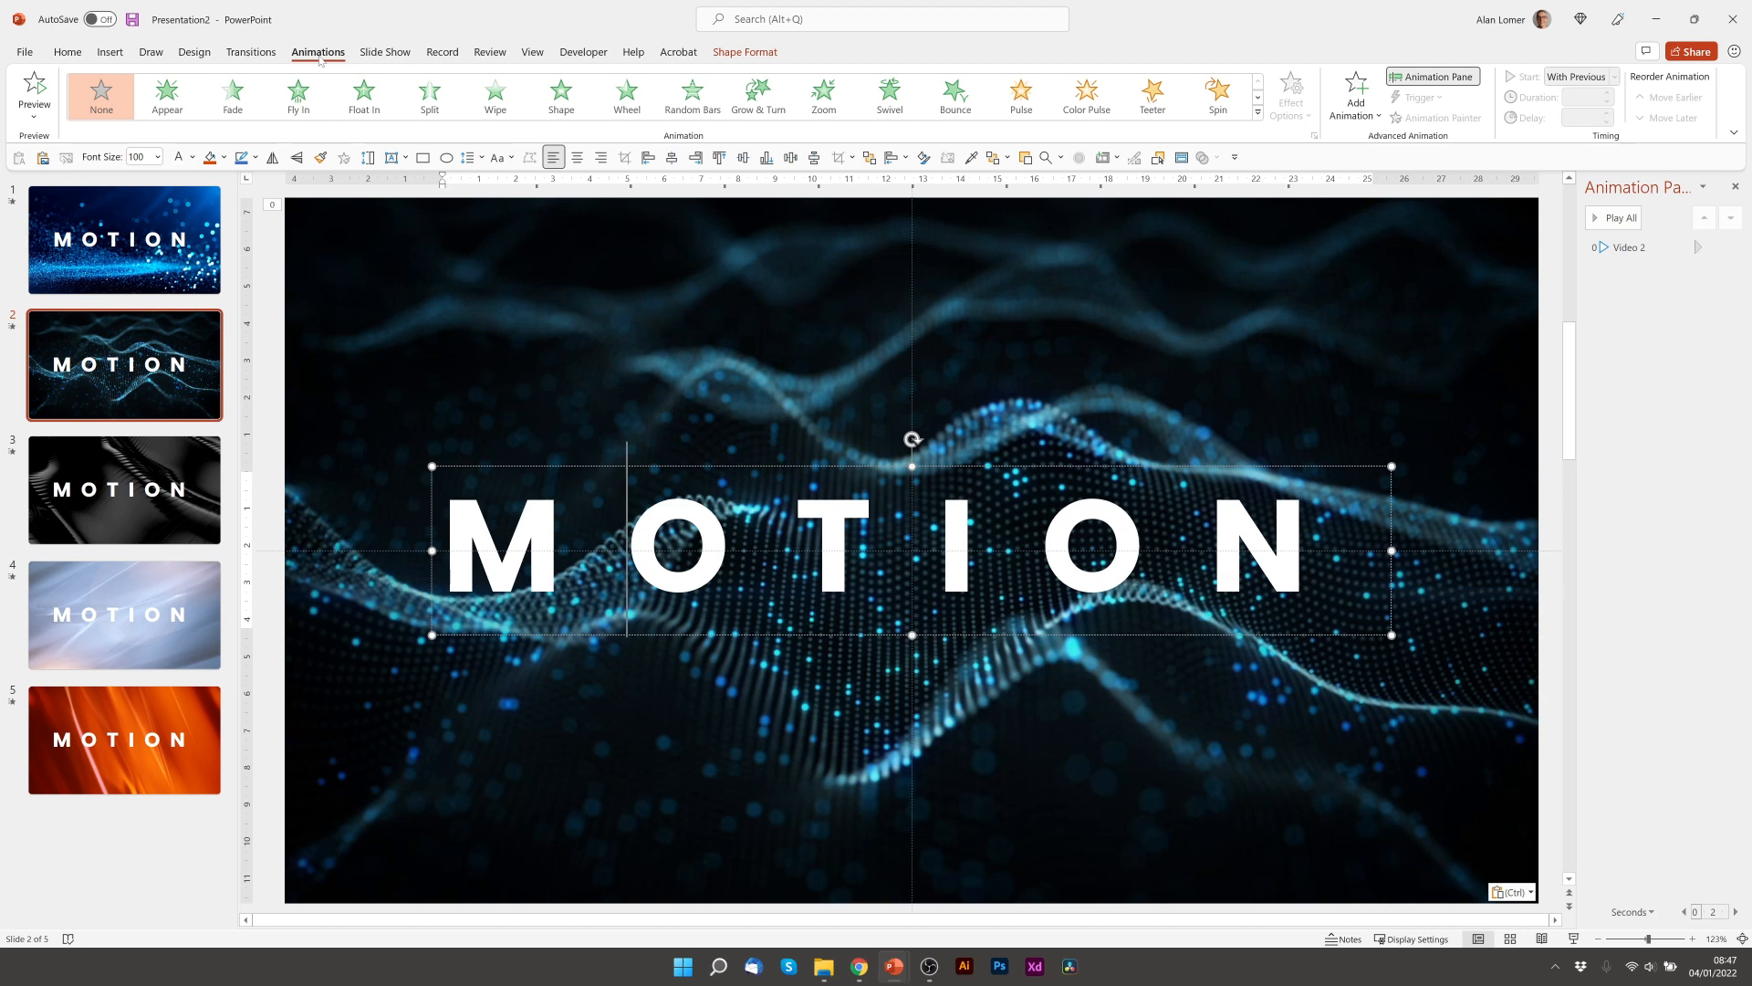
pyautogui.click(364, 93)
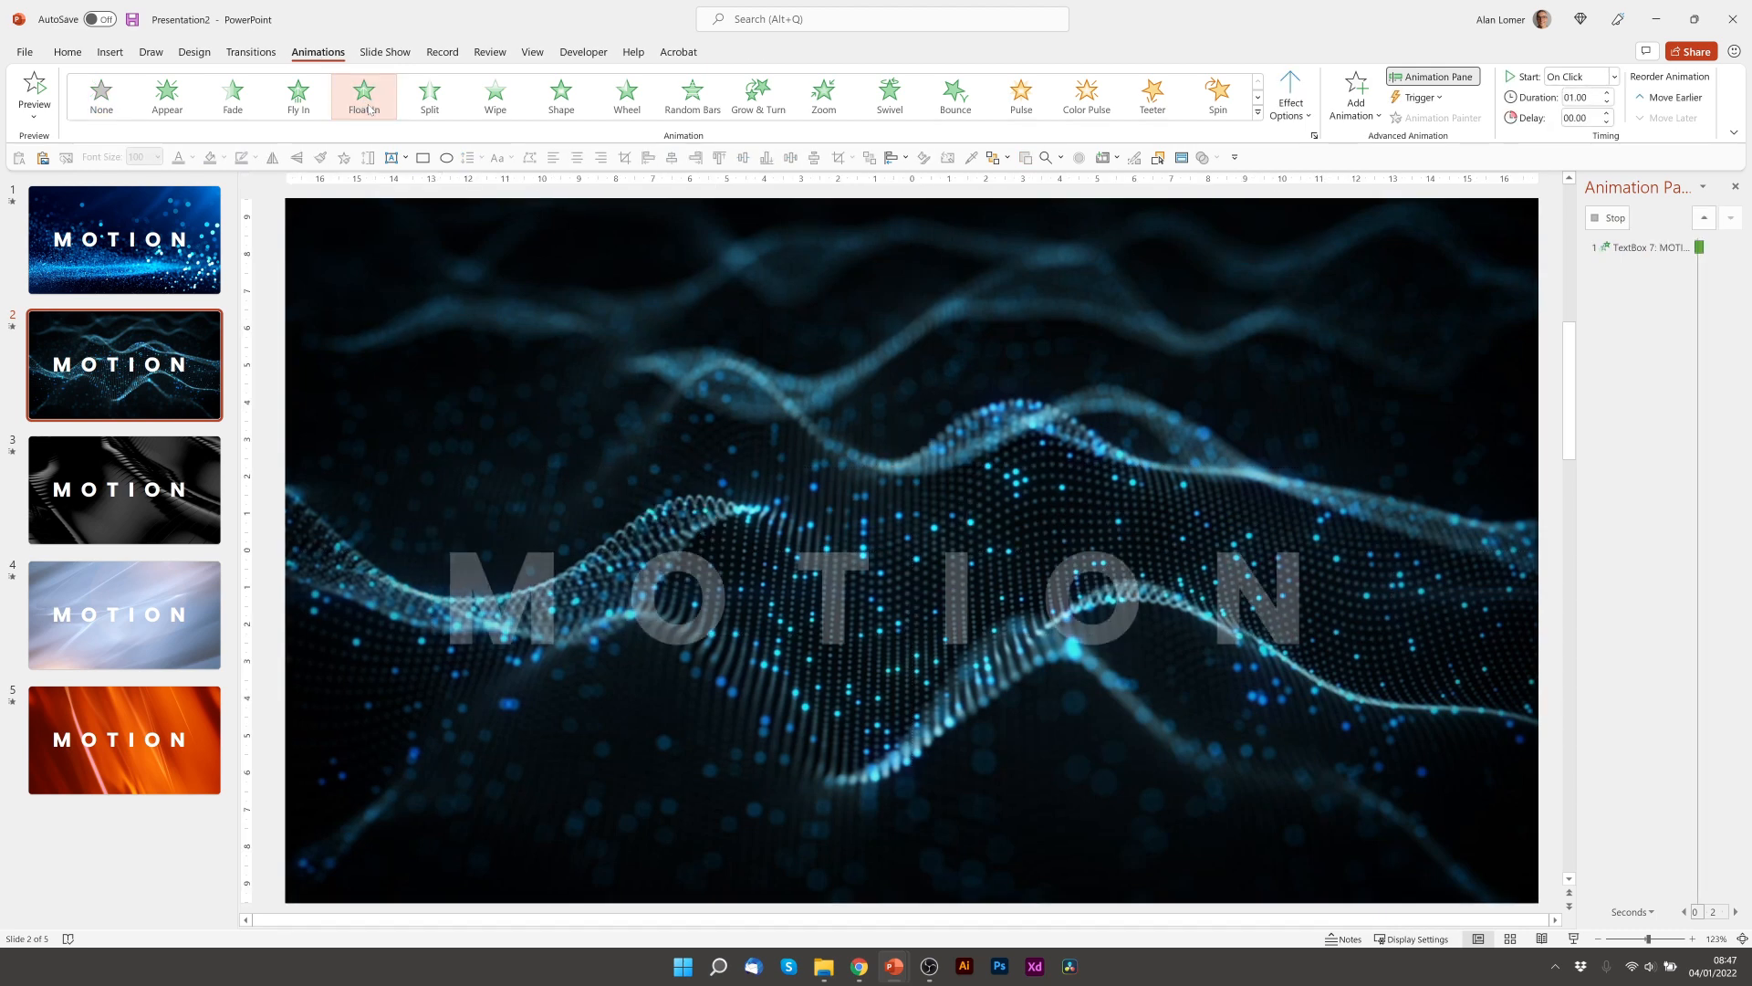
pyautogui.click(363, 94)
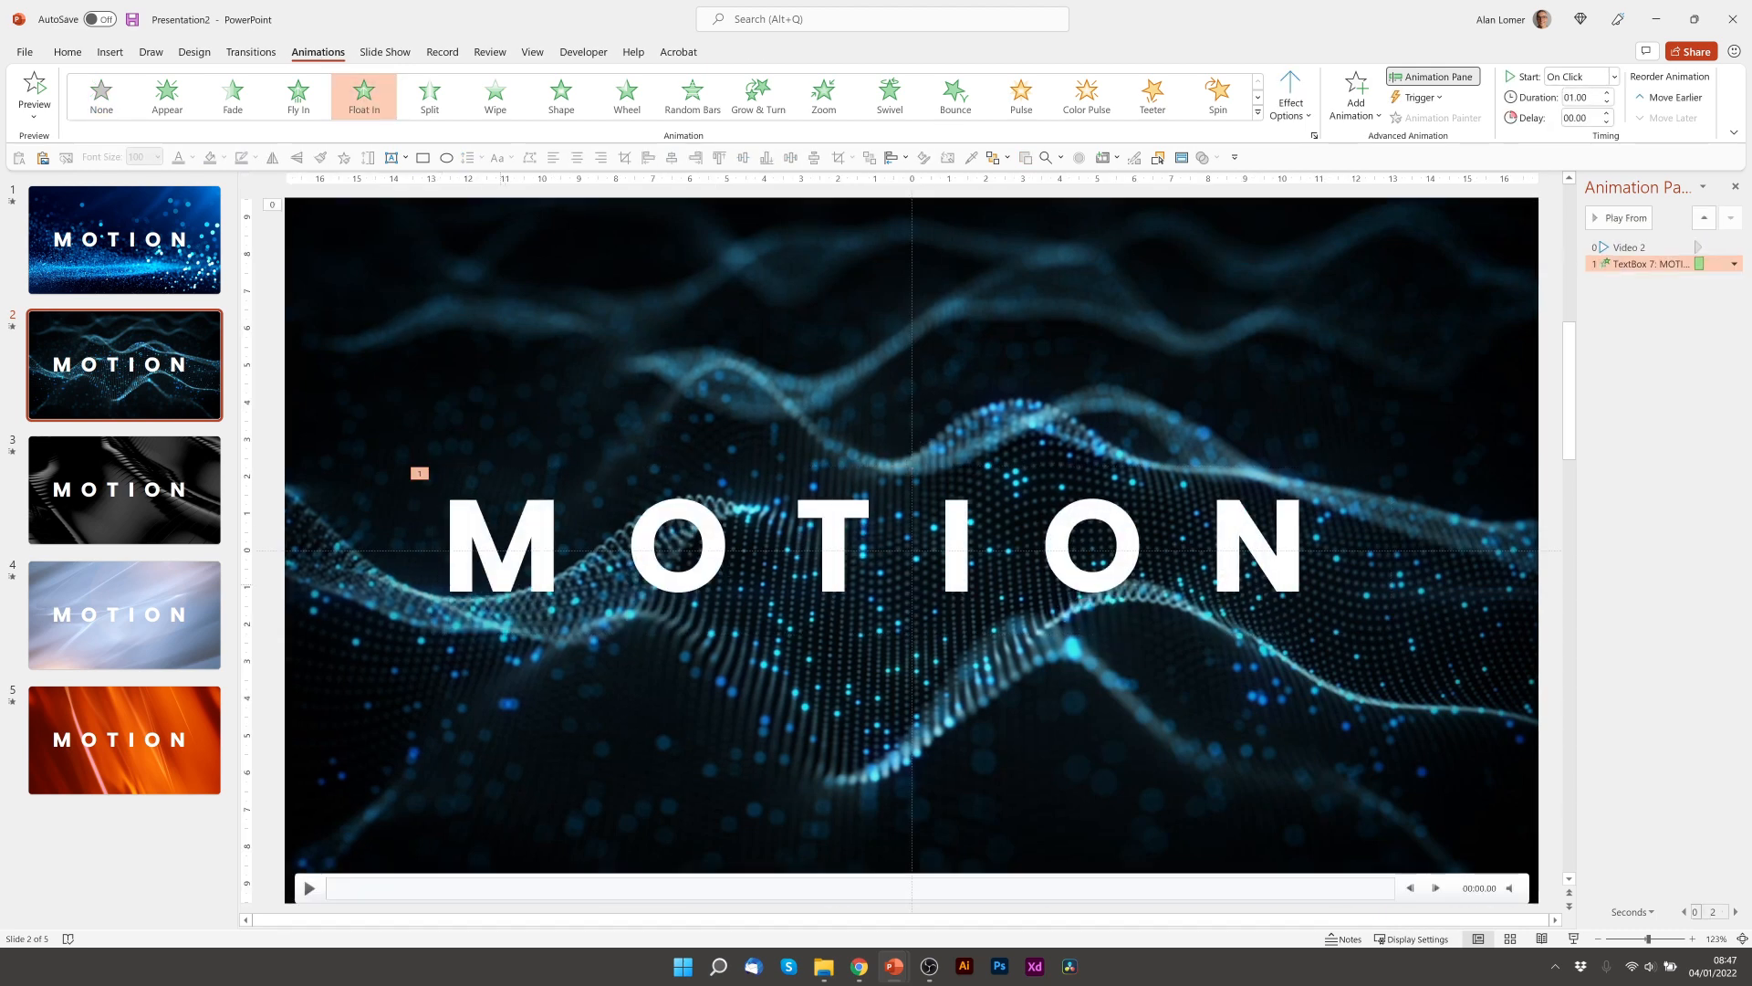
pyautogui.click(1646, 263)
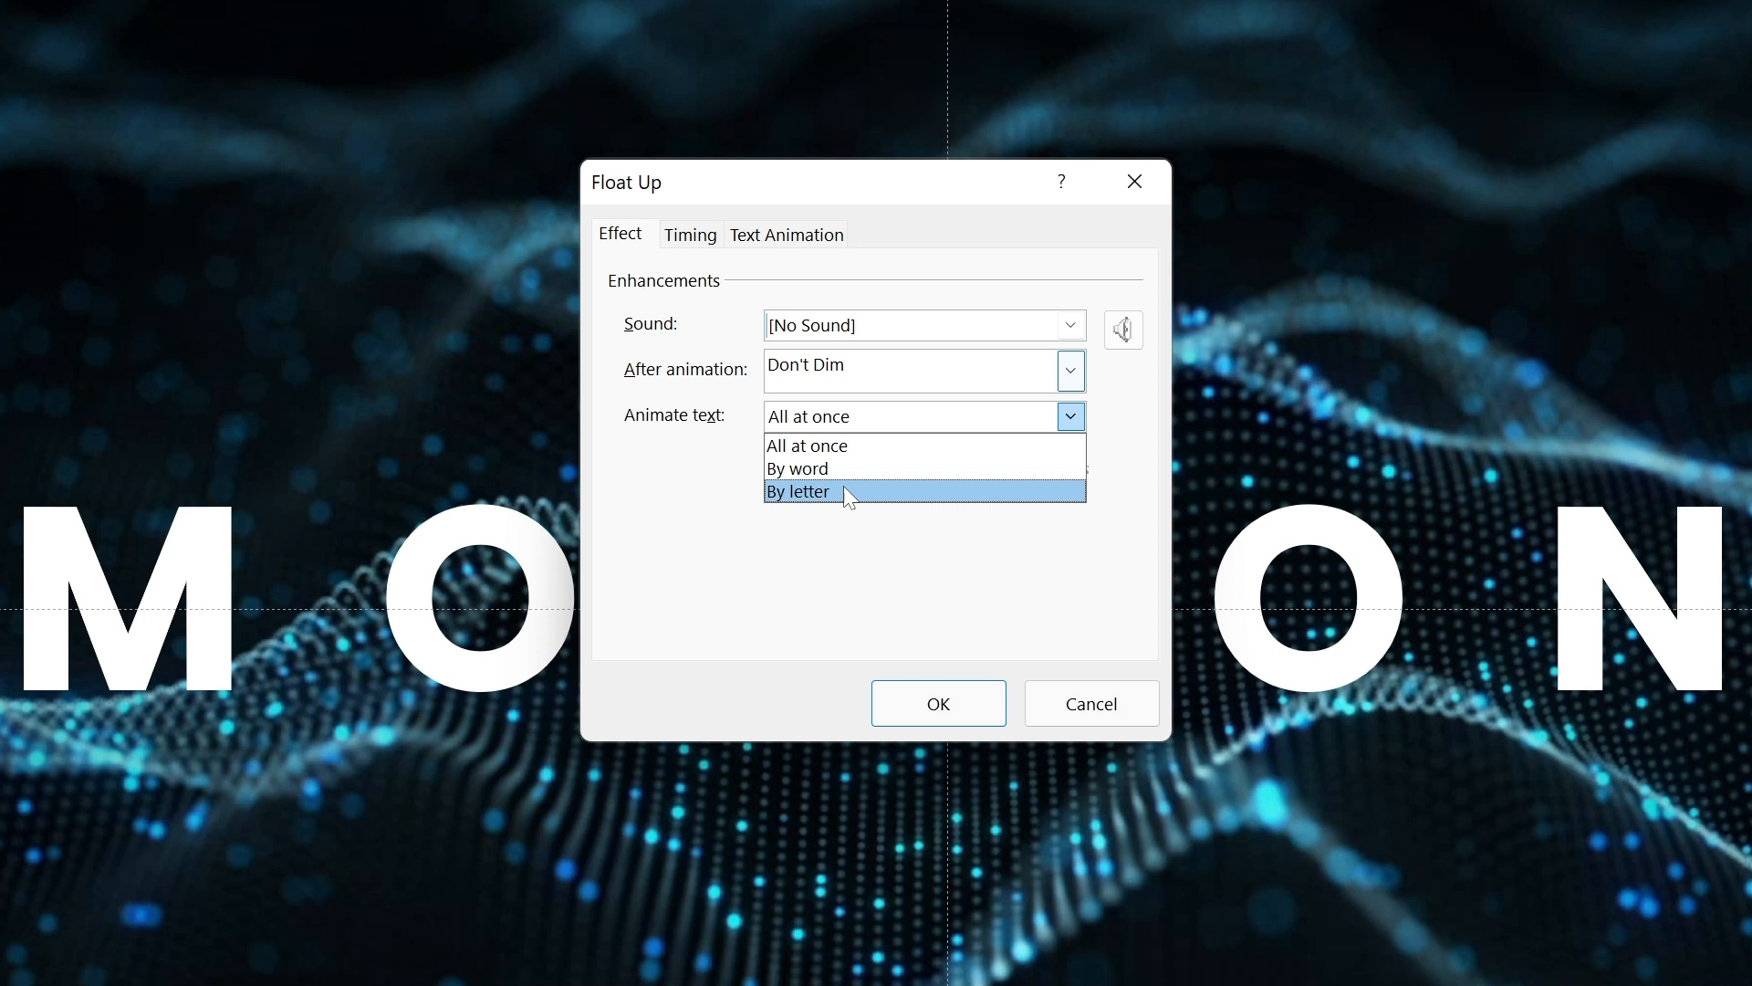
pyautogui.click(798, 491)
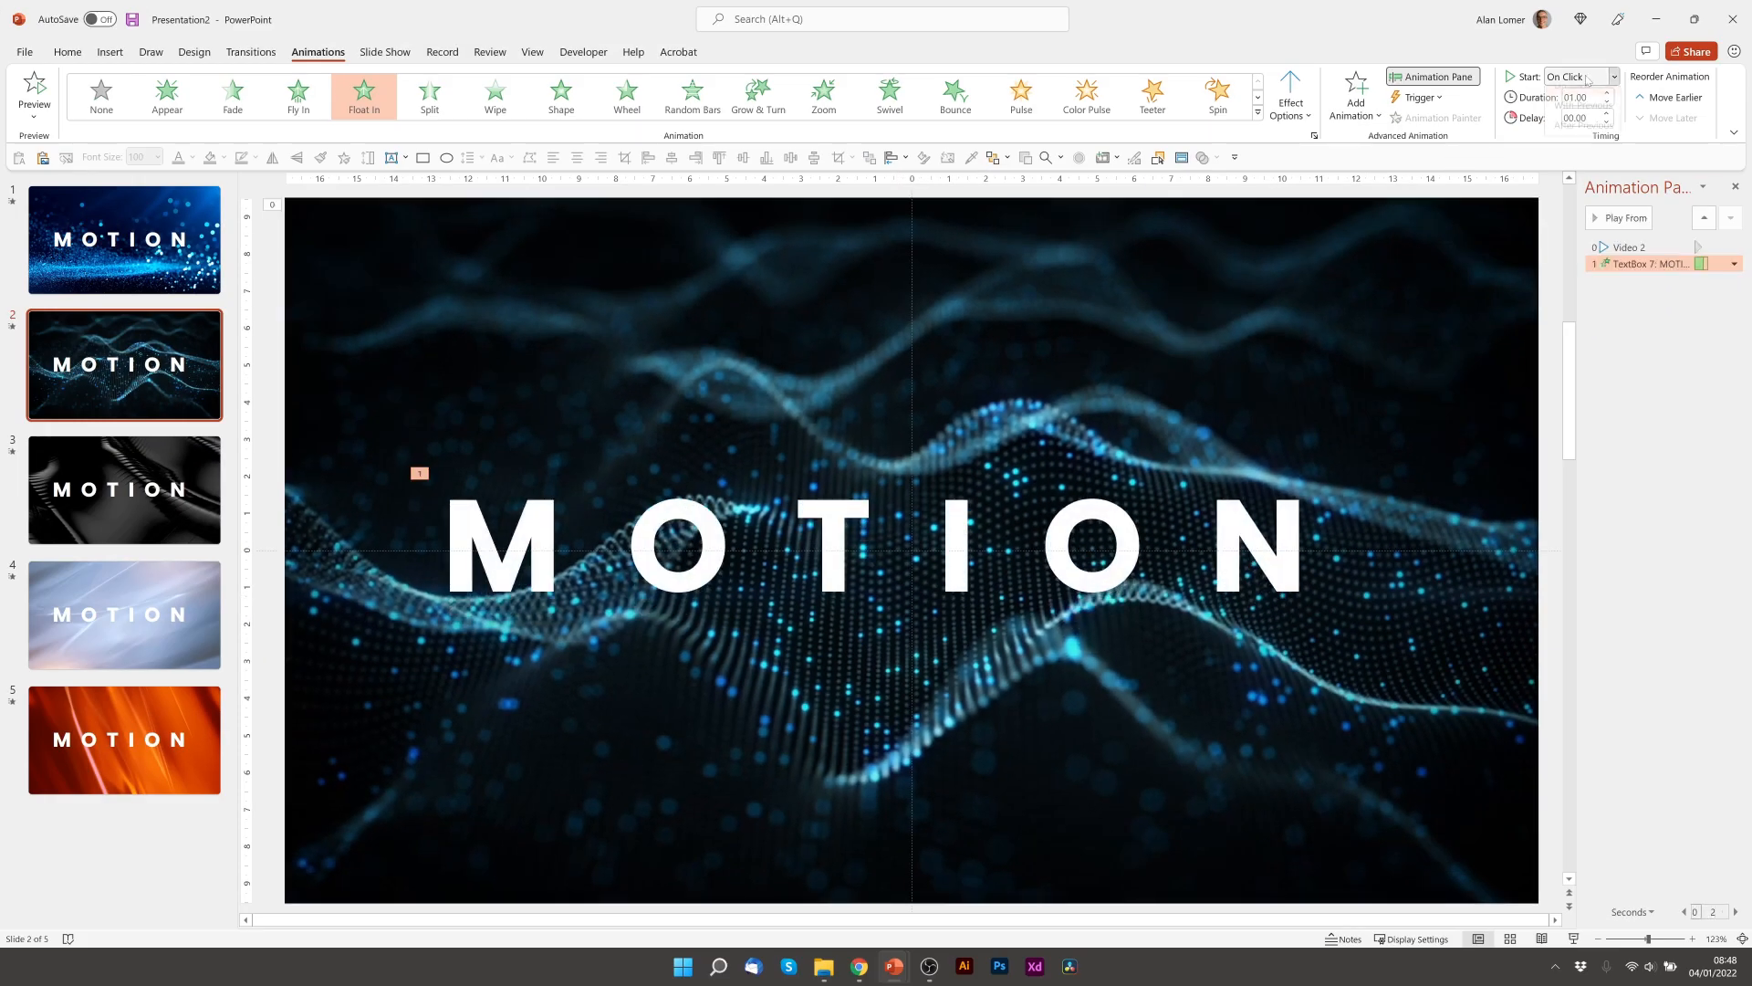
# Start the Float In With Previous so it plays with the video, then move to slide 3.
pyautogui.click(1611, 77)
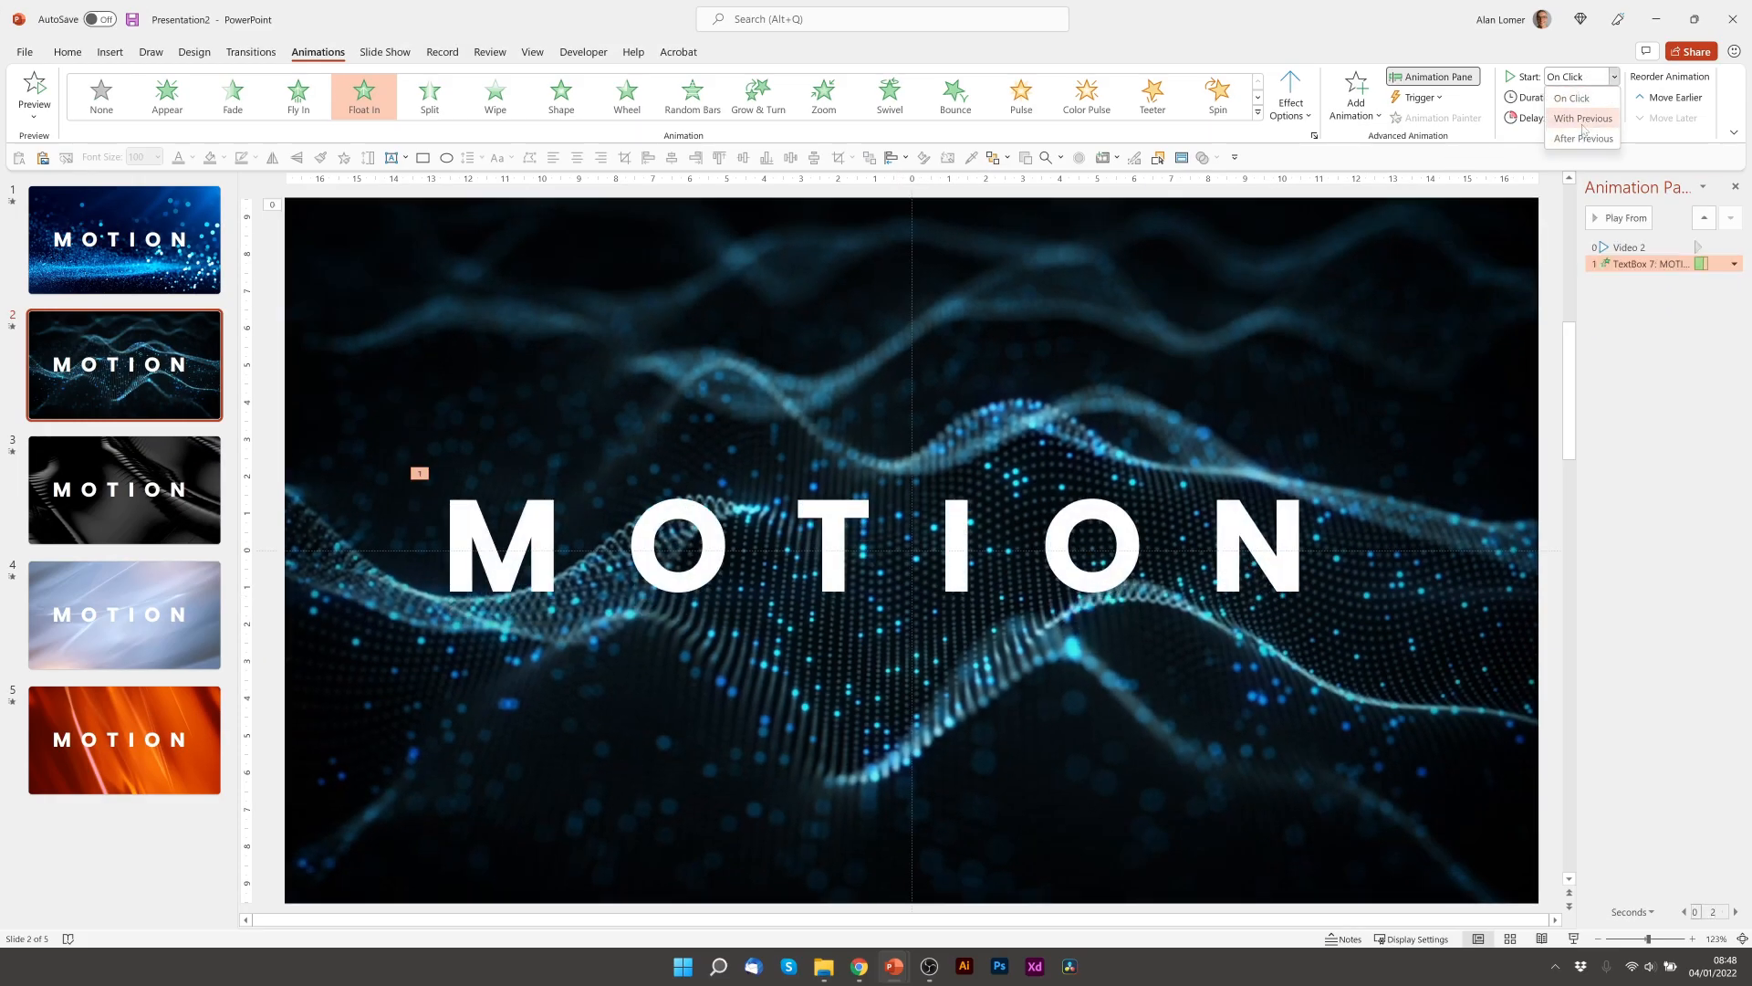
pyautogui.click(1583, 119)
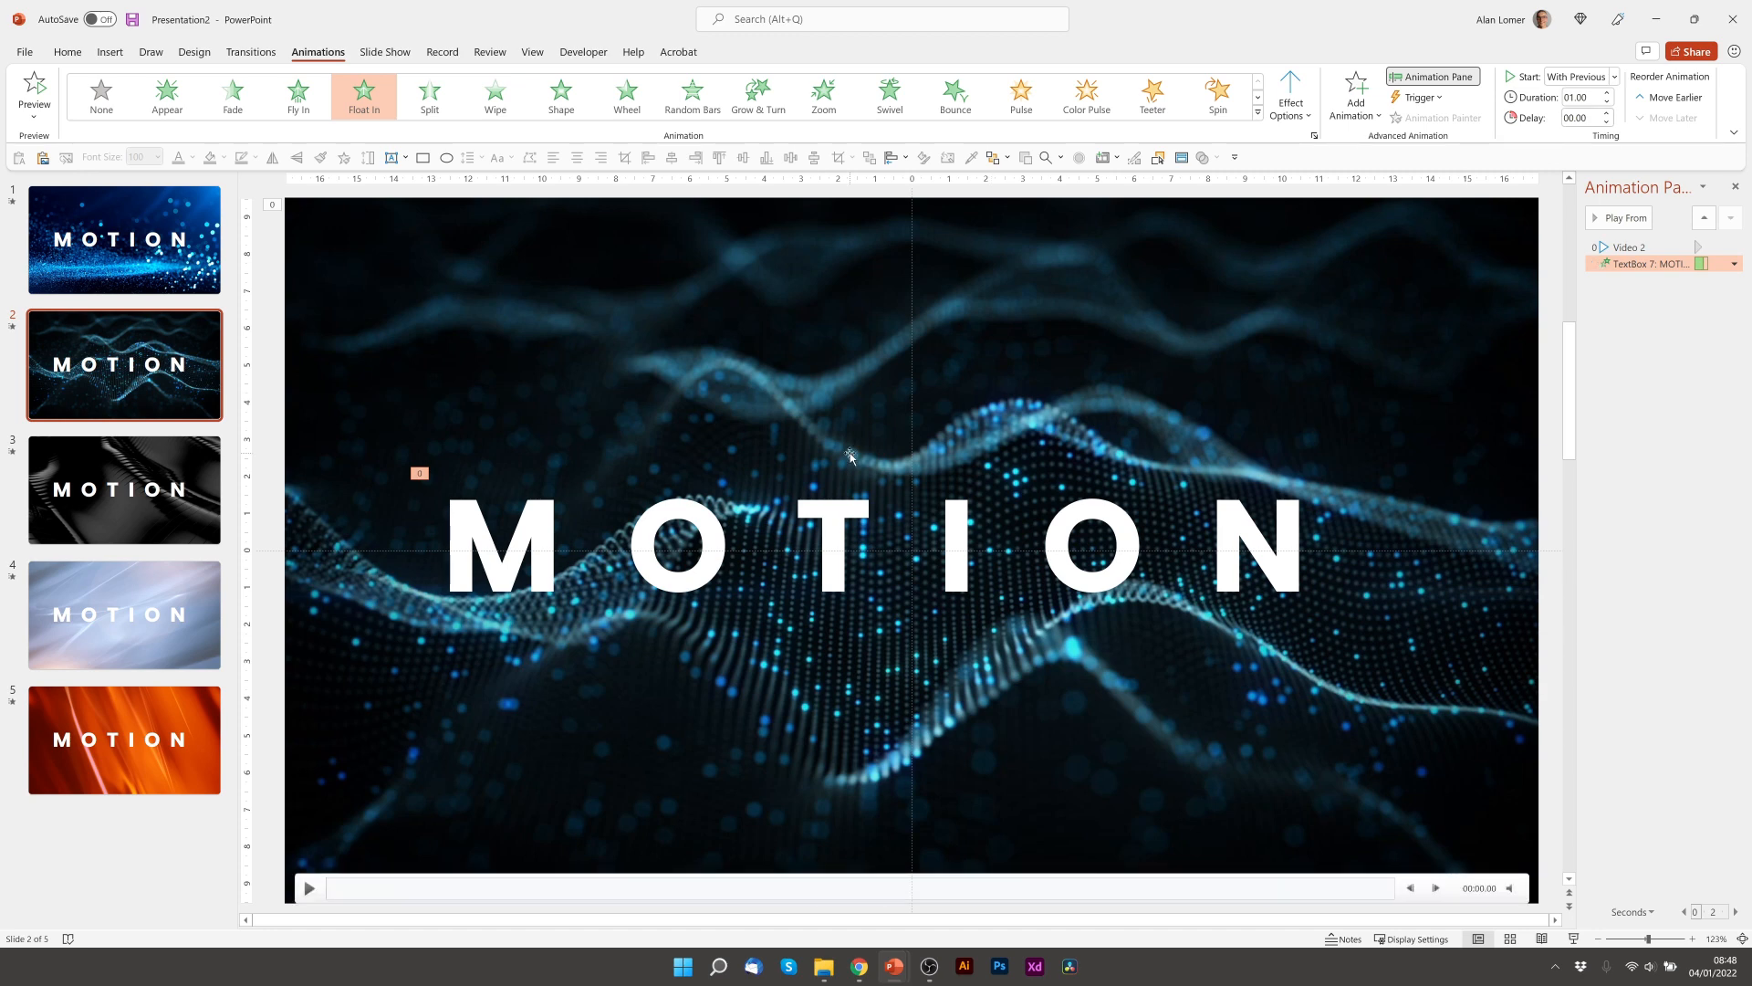
pyautogui.click(124, 489)
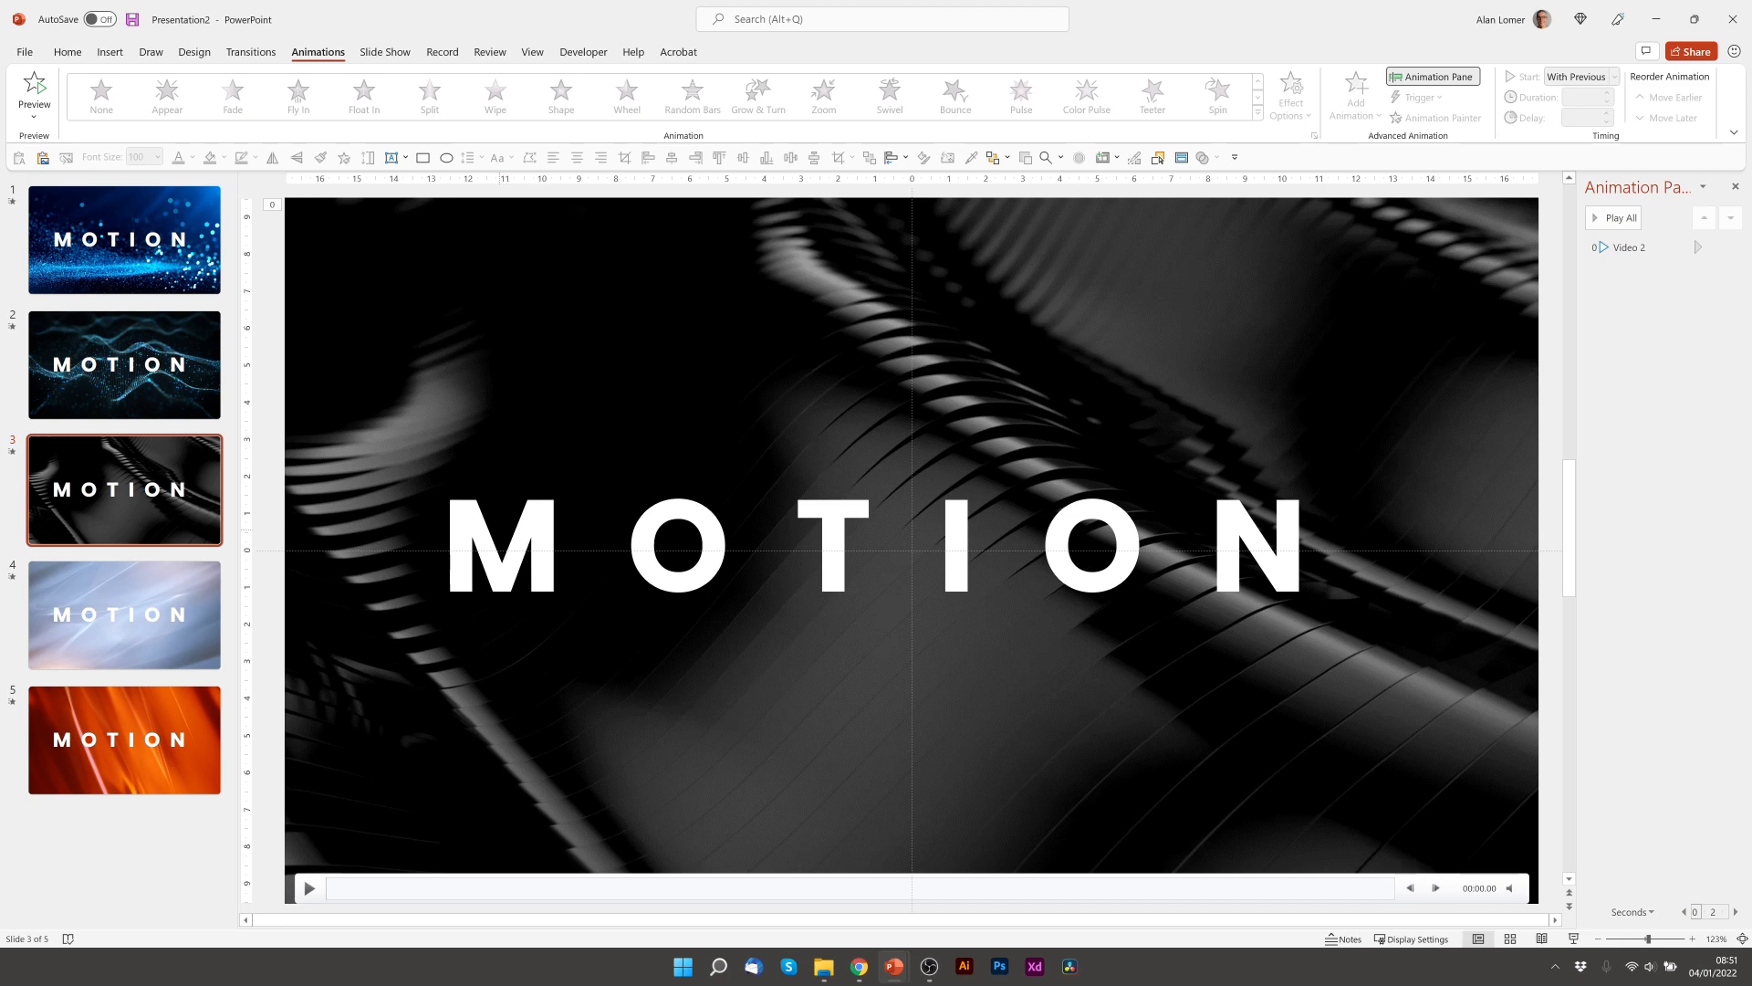
# Give slide 3's MOTION title a Zoom entrance By letter with 1 second (Fast) duration.
pyautogui.click(910, 547)
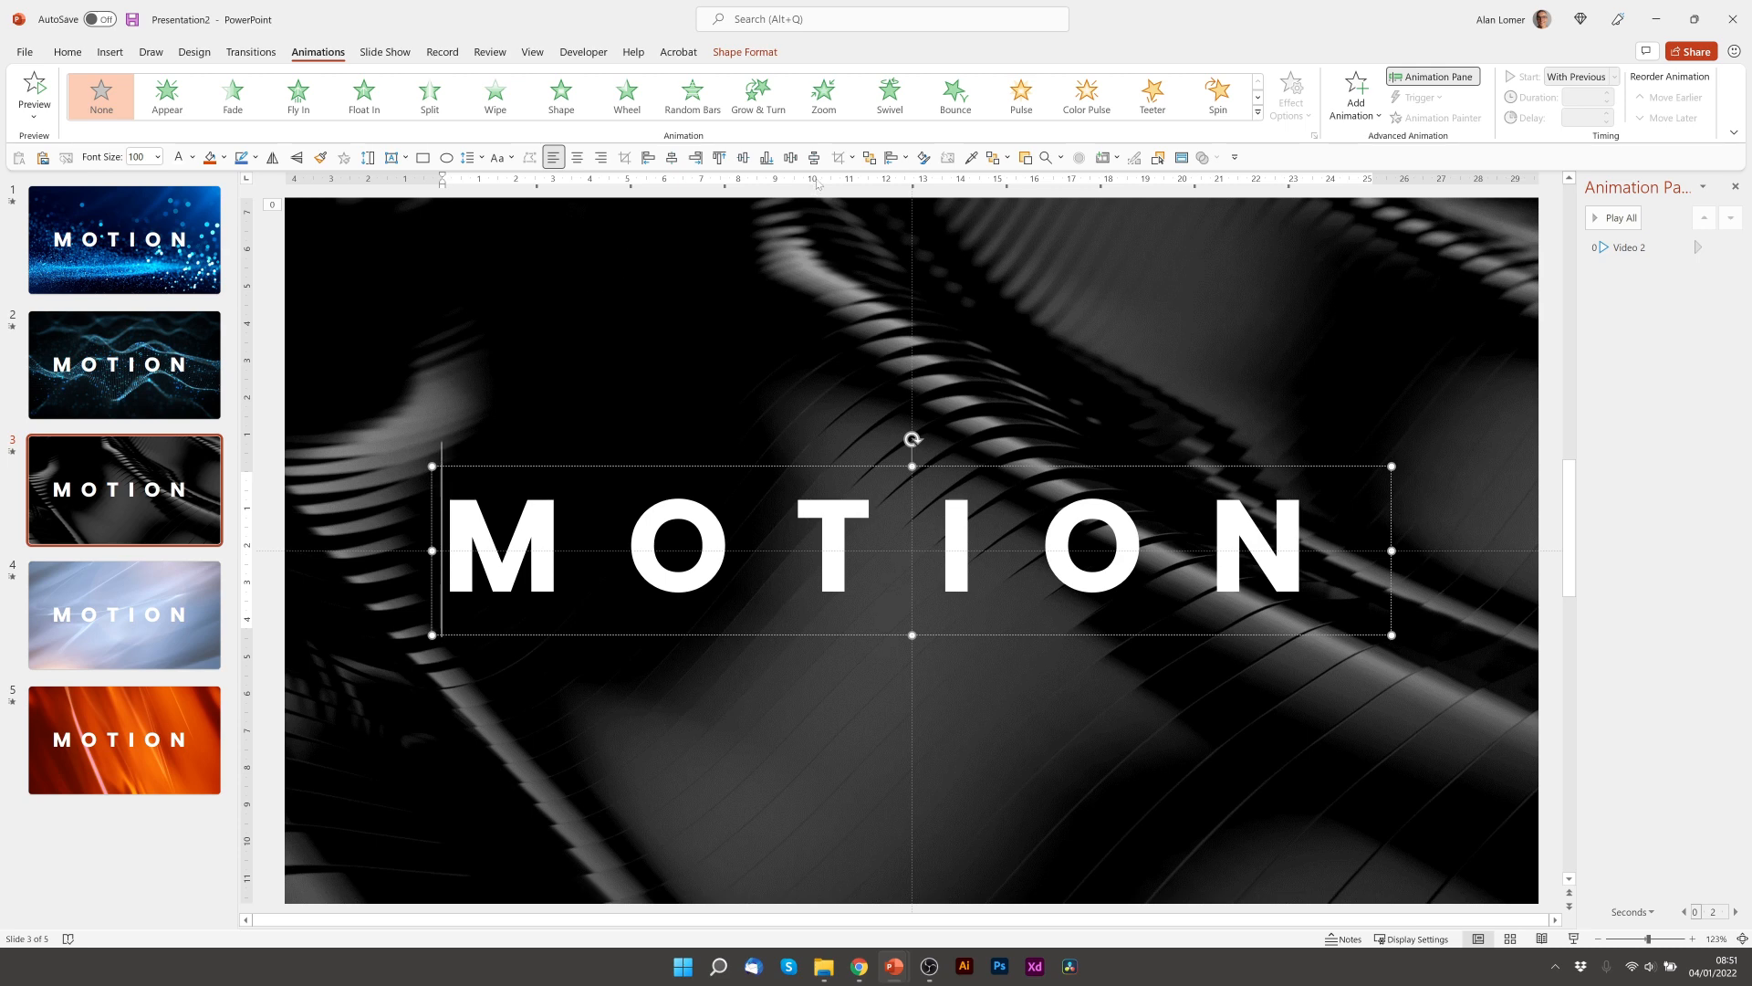
pyautogui.click(823, 93)
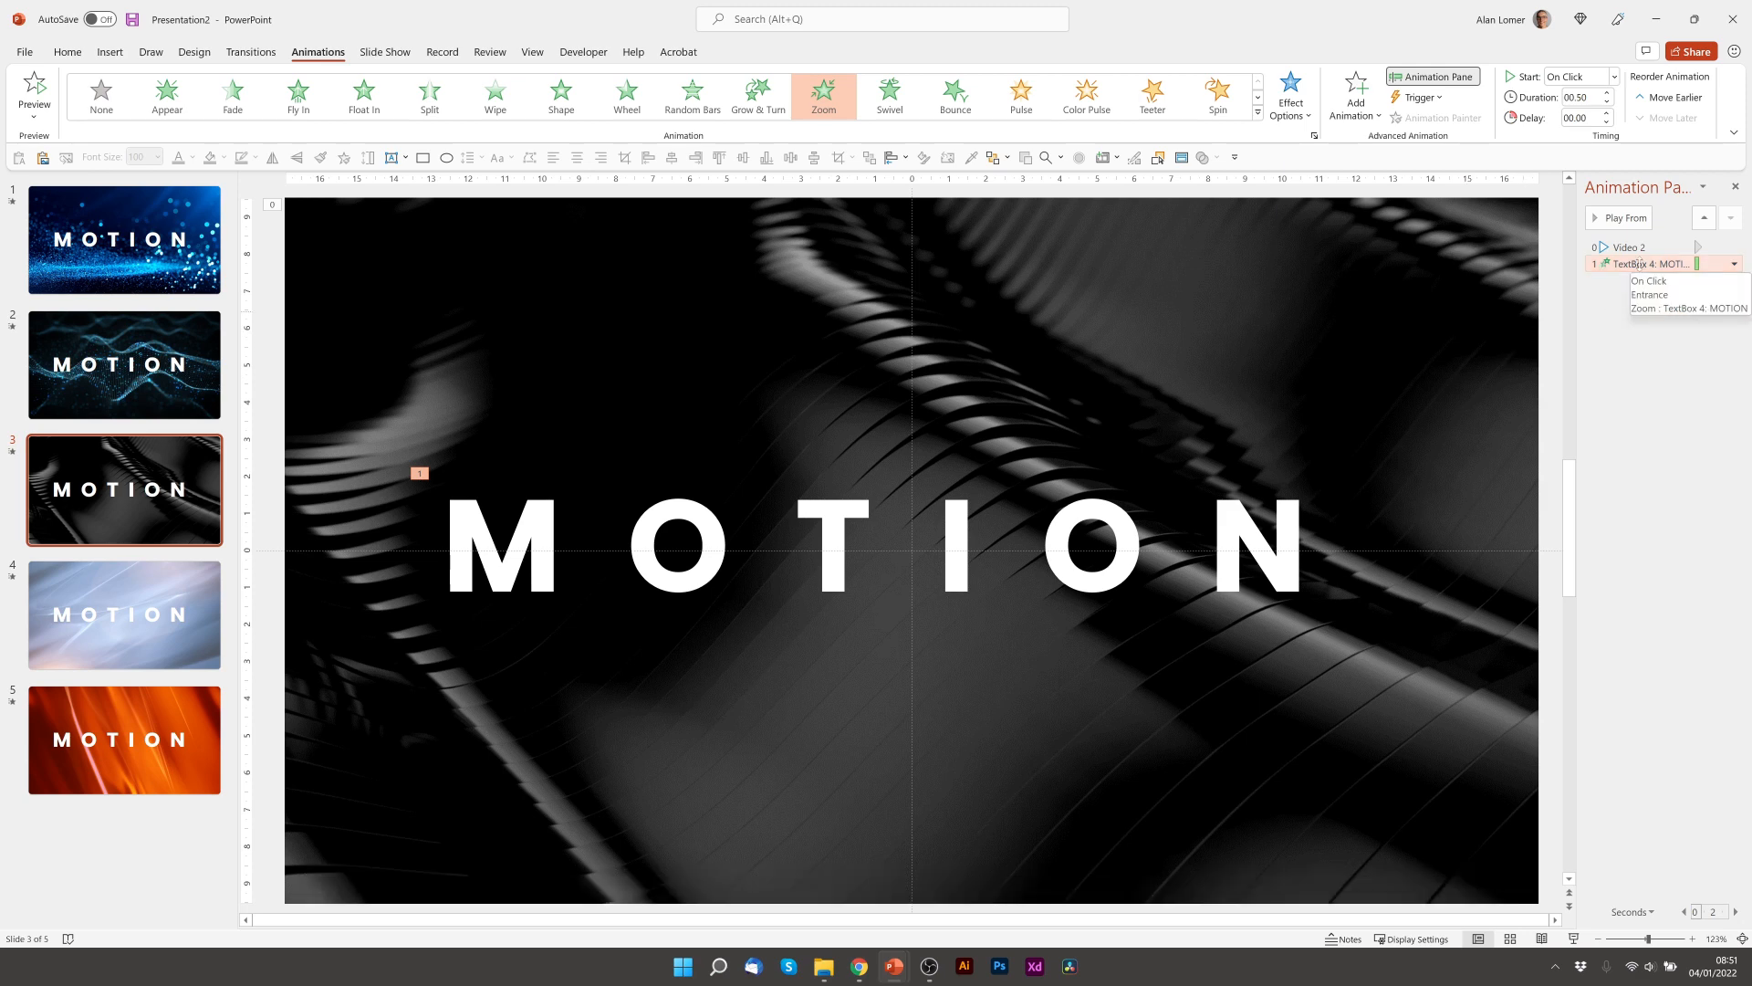
pyautogui.click(1736, 262)
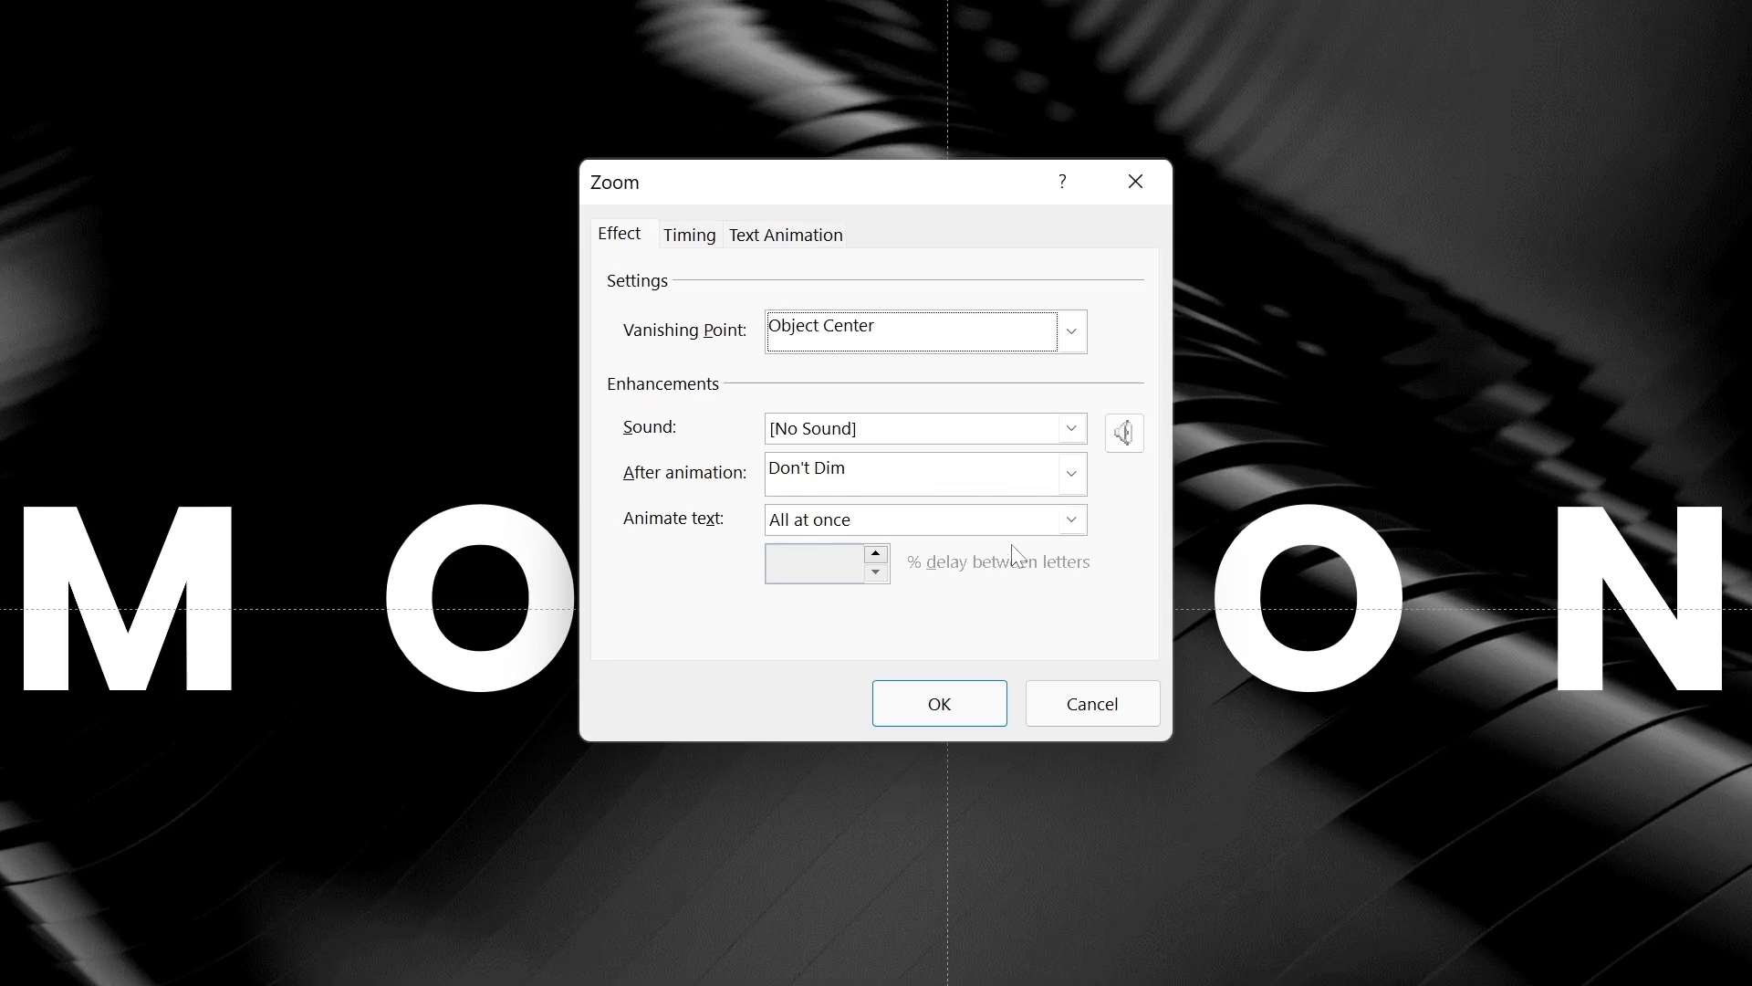
pyautogui.click(1069, 518)
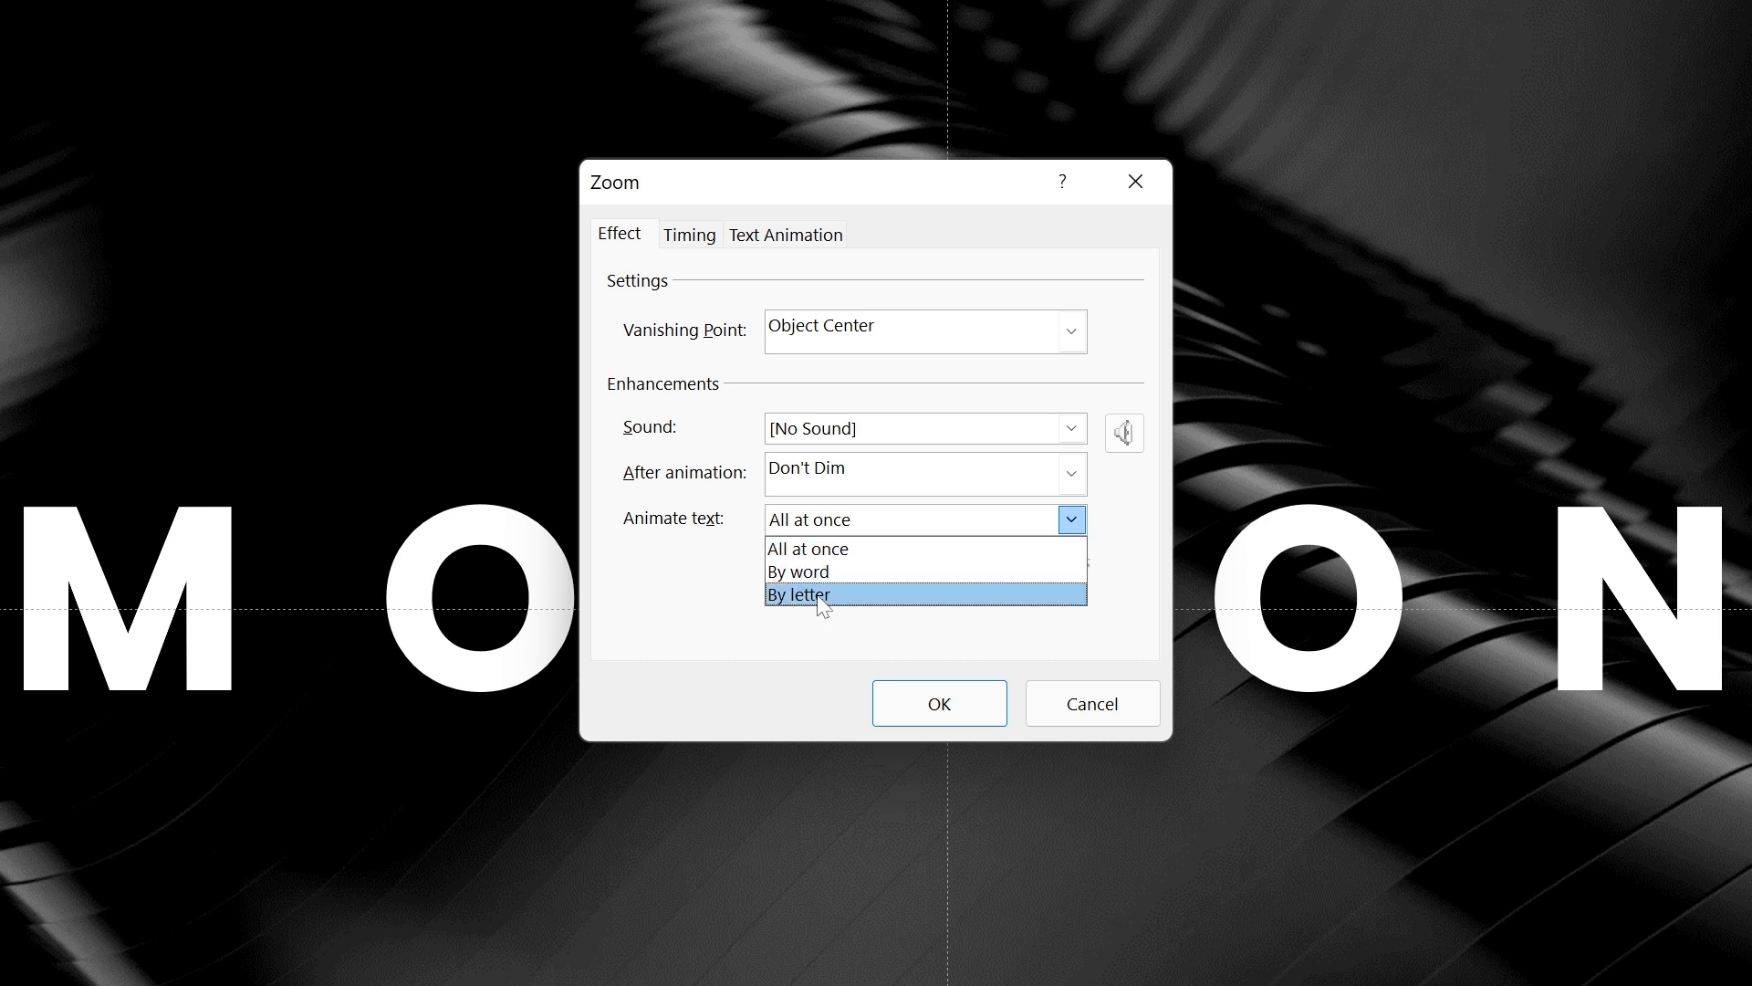
pyautogui.click(688, 235)
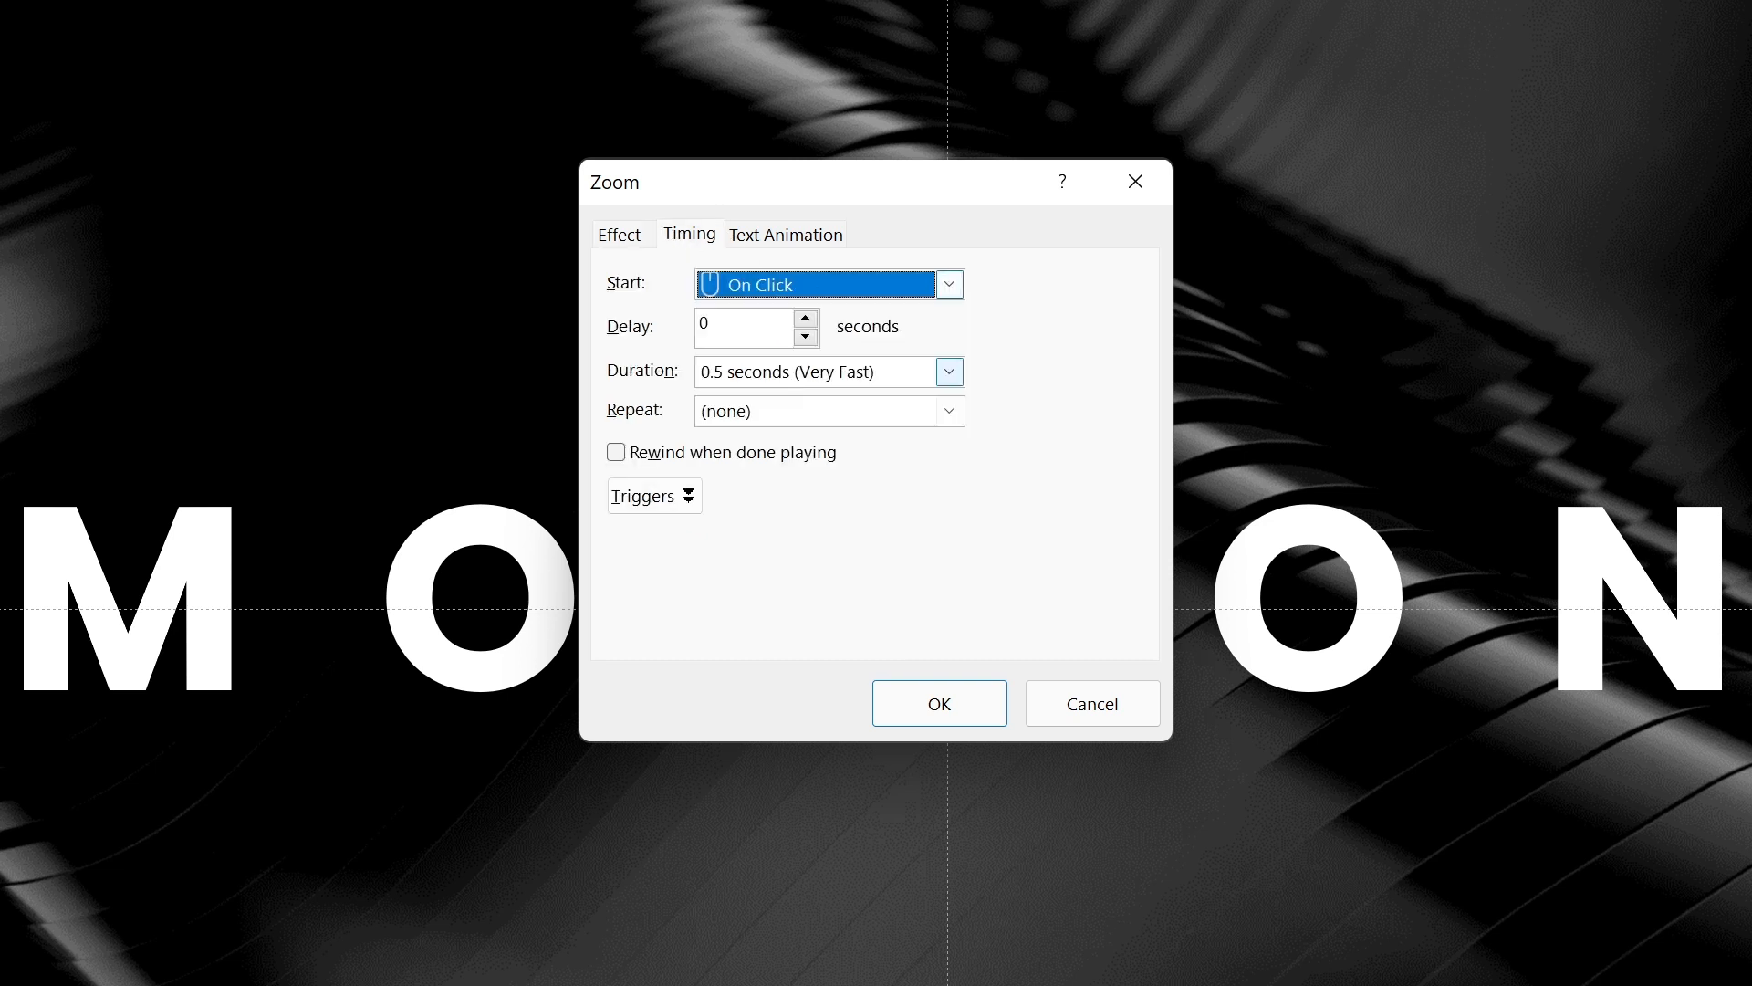
pyautogui.click(947, 370)
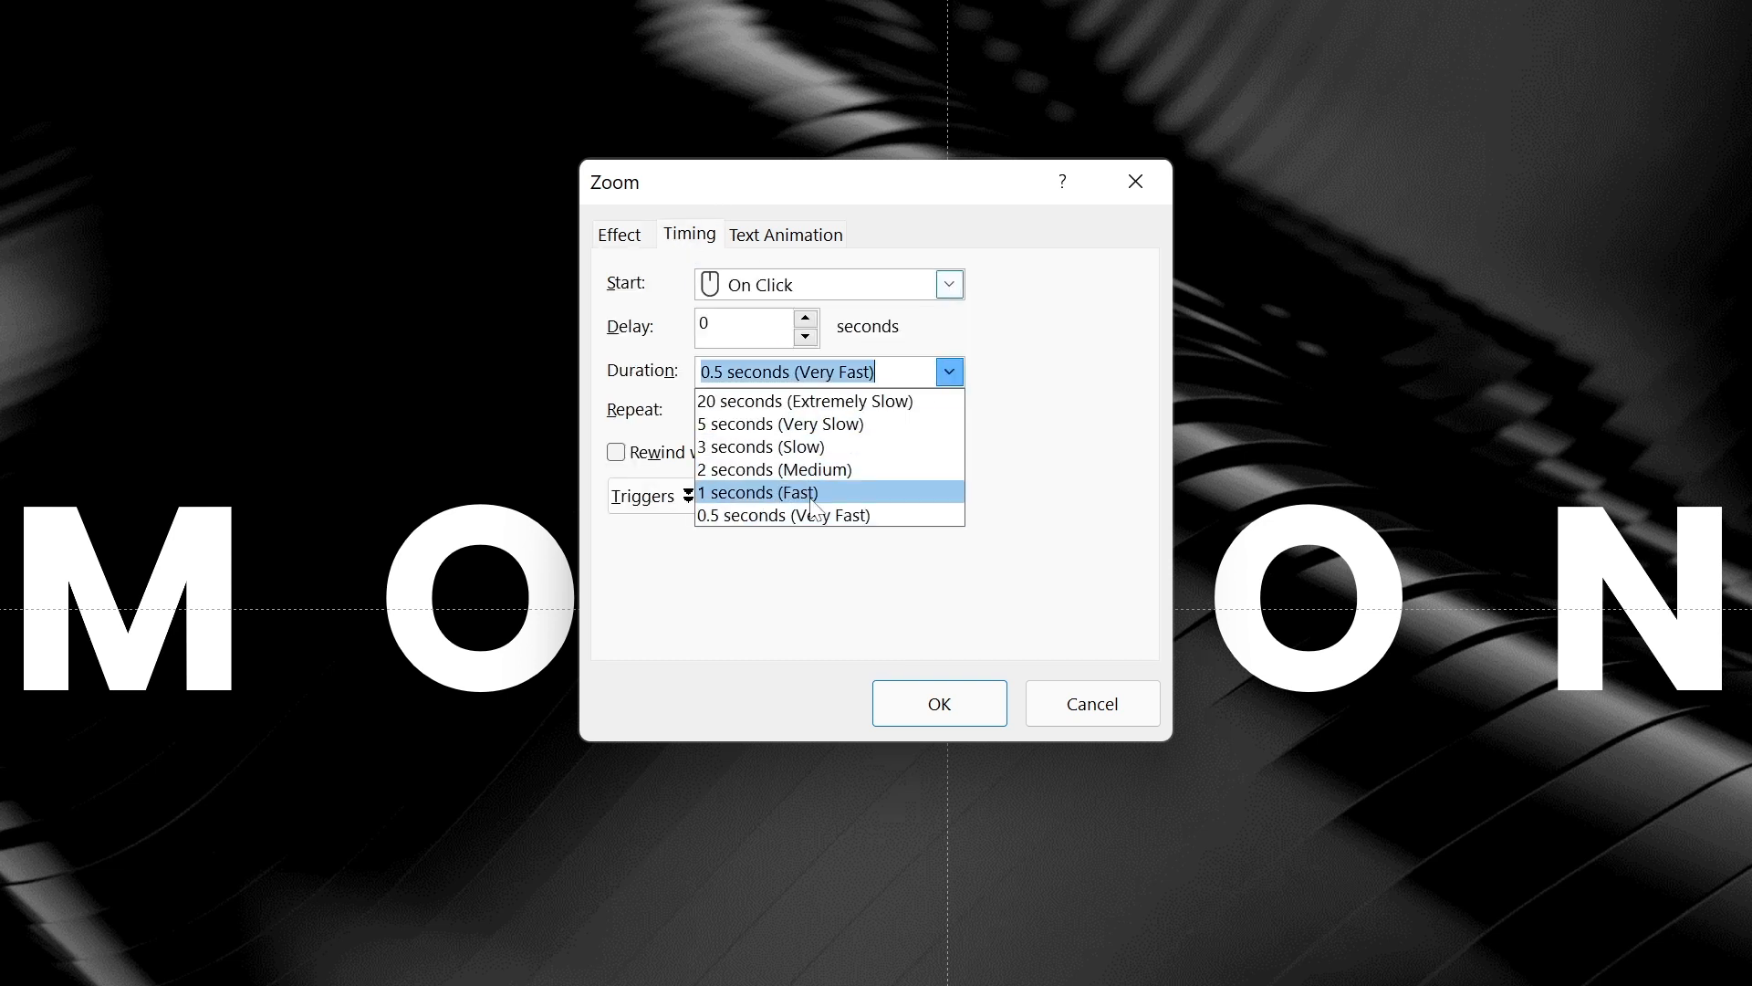
pyautogui.click(758, 493)
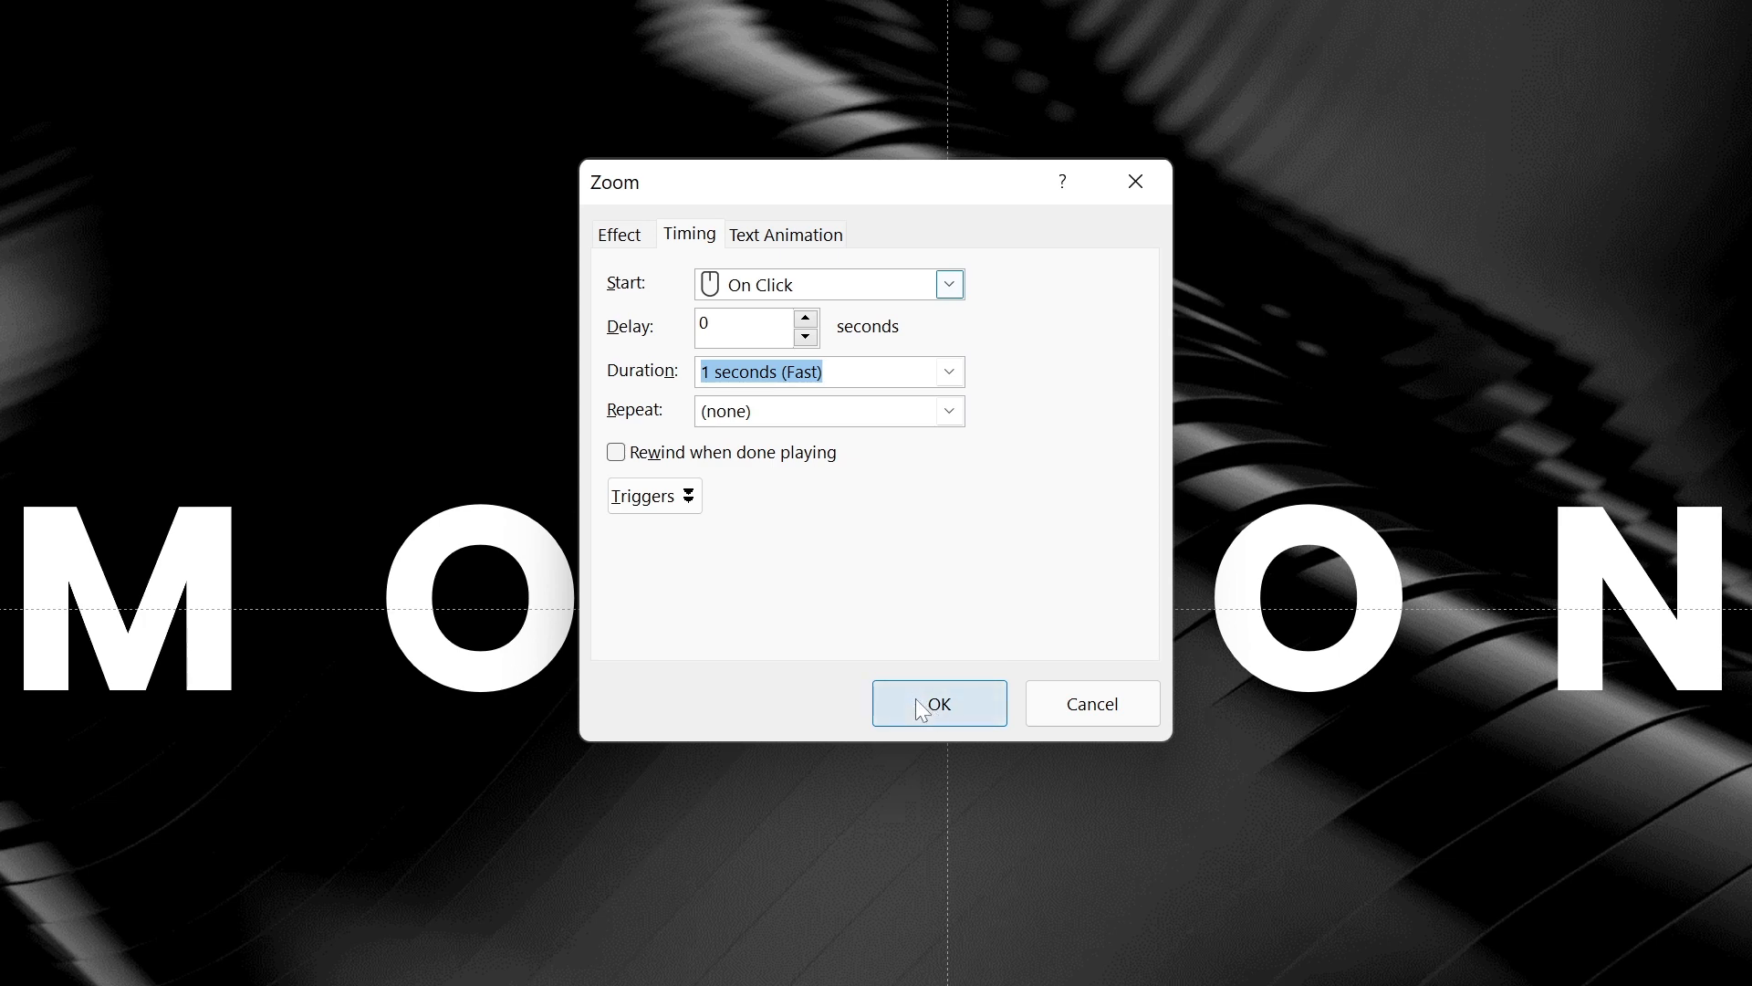
pyautogui.click(938, 705)
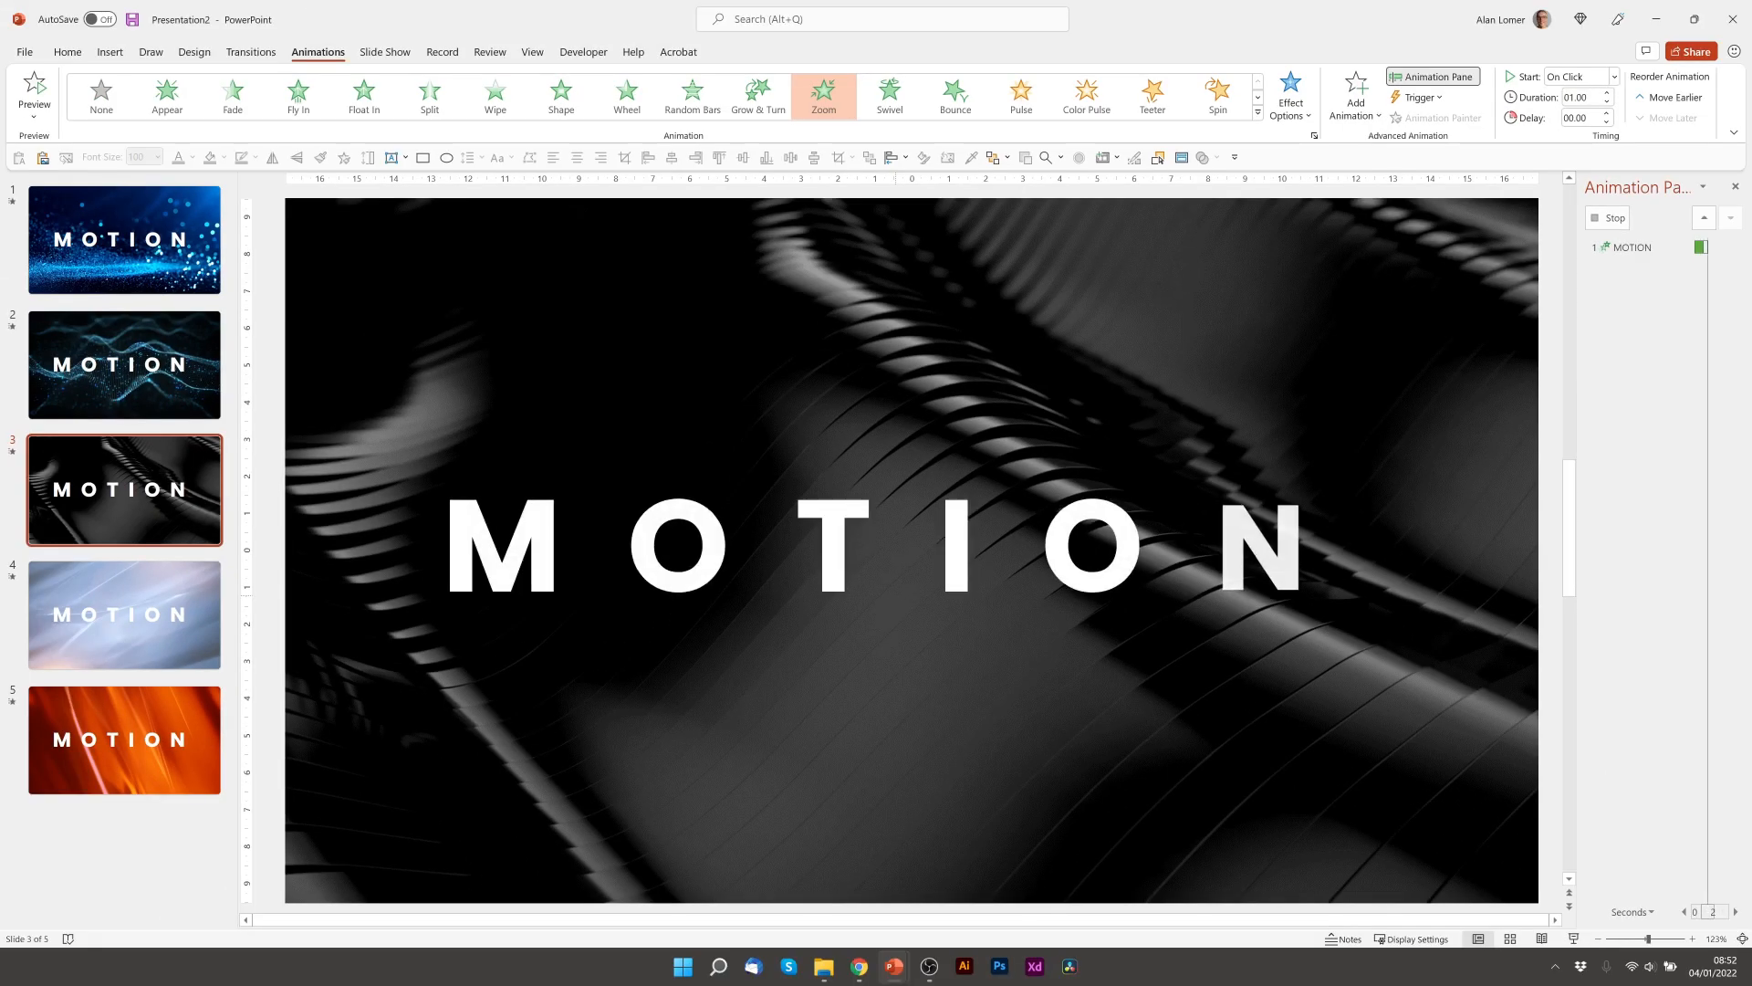
# Set the Zoom to start With Previous, then move to slide 4.
pyautogui.click(1614, 77)
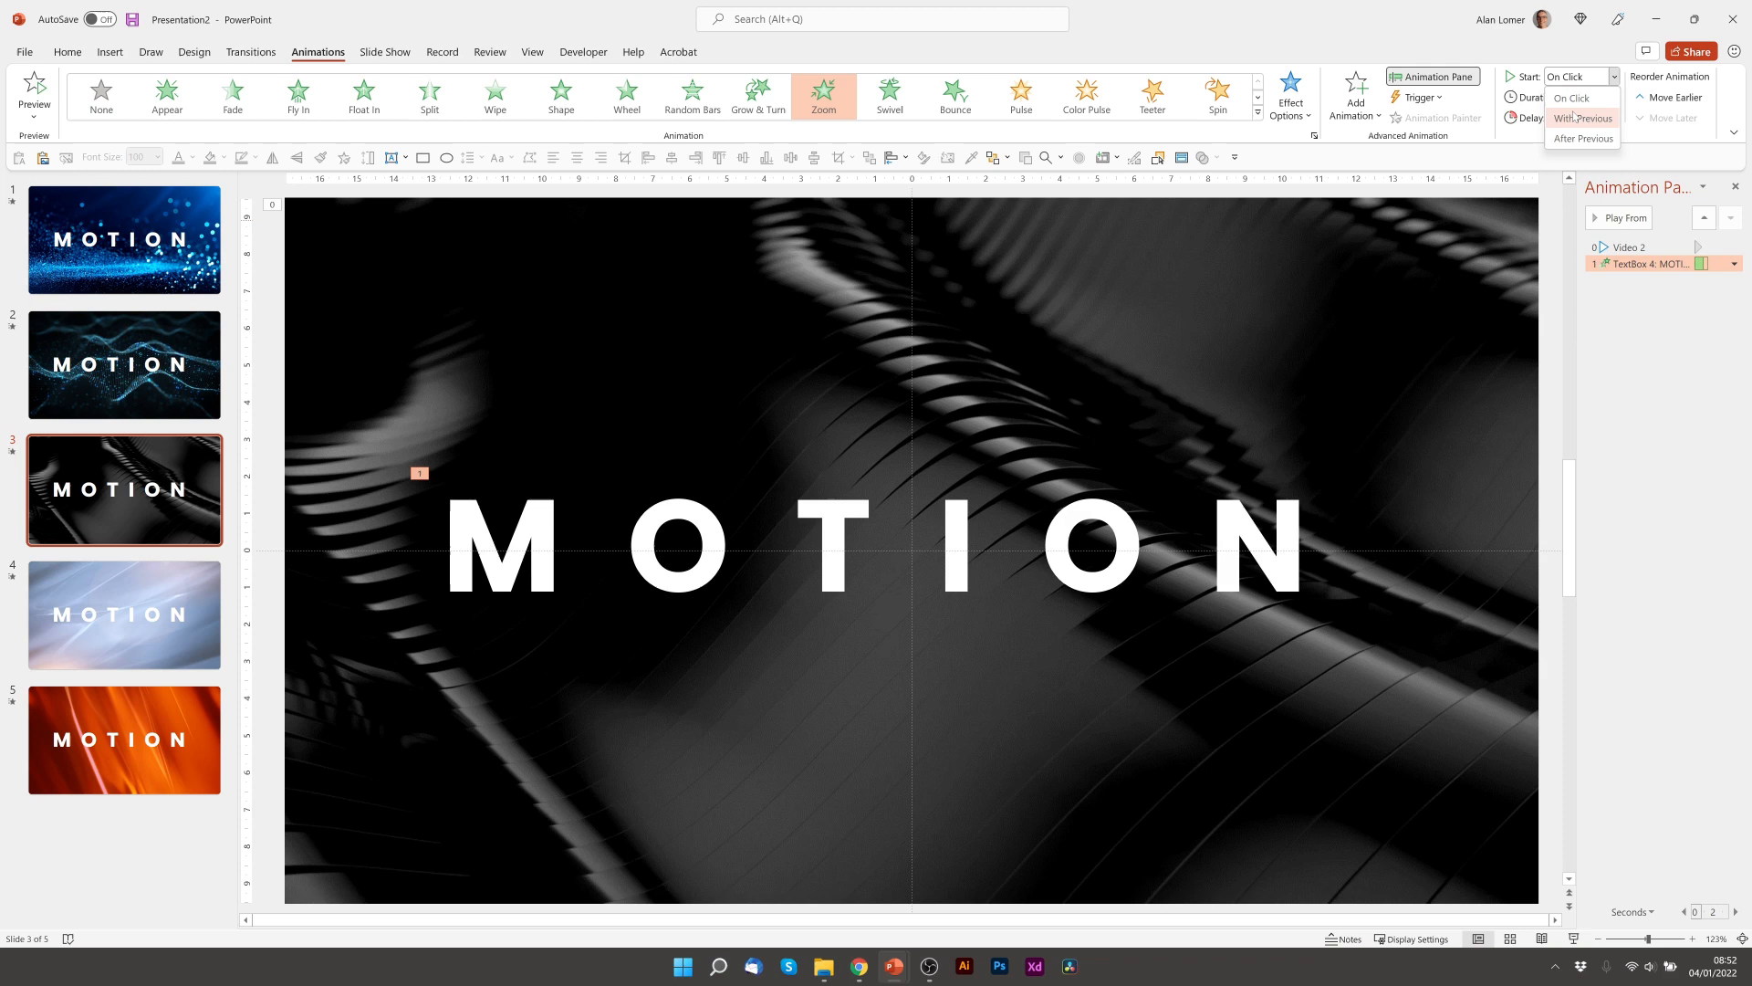
pyautogui.click(1583, 119)
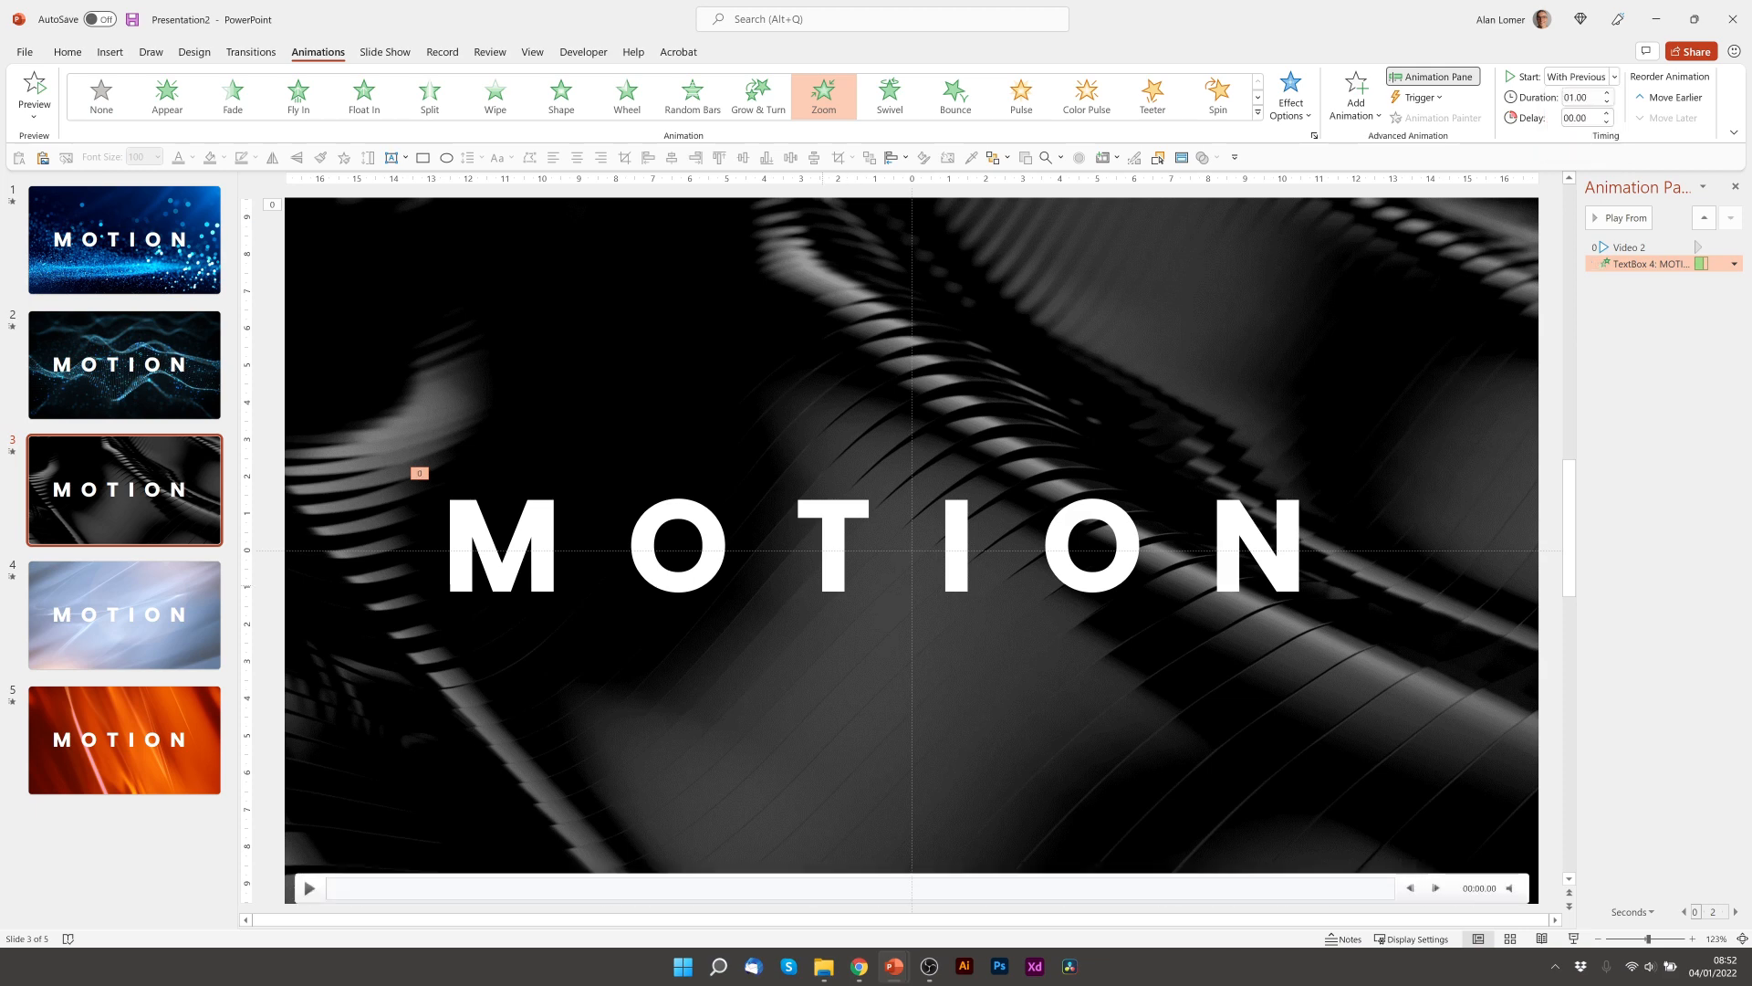
pyautogui.click(124, 615)
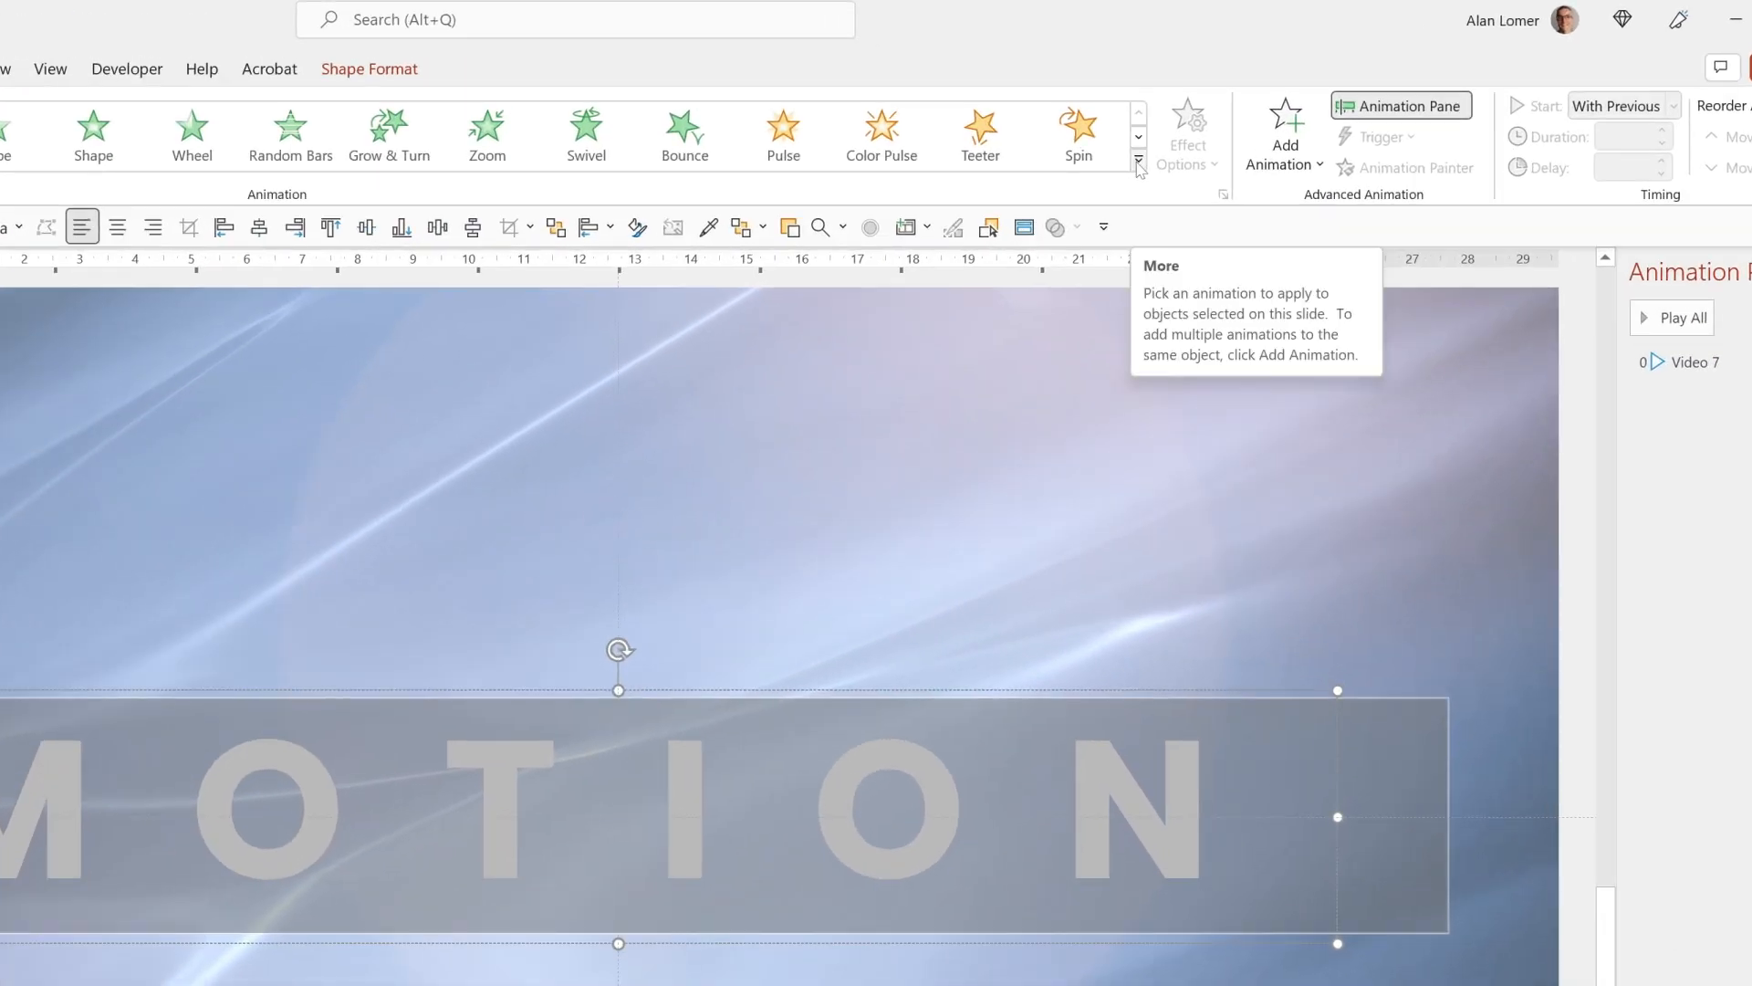
# Apply the Blink emphasis effect to slide 4's MOTION title and open its effect settings.
pyautogui.click(1137, 163)
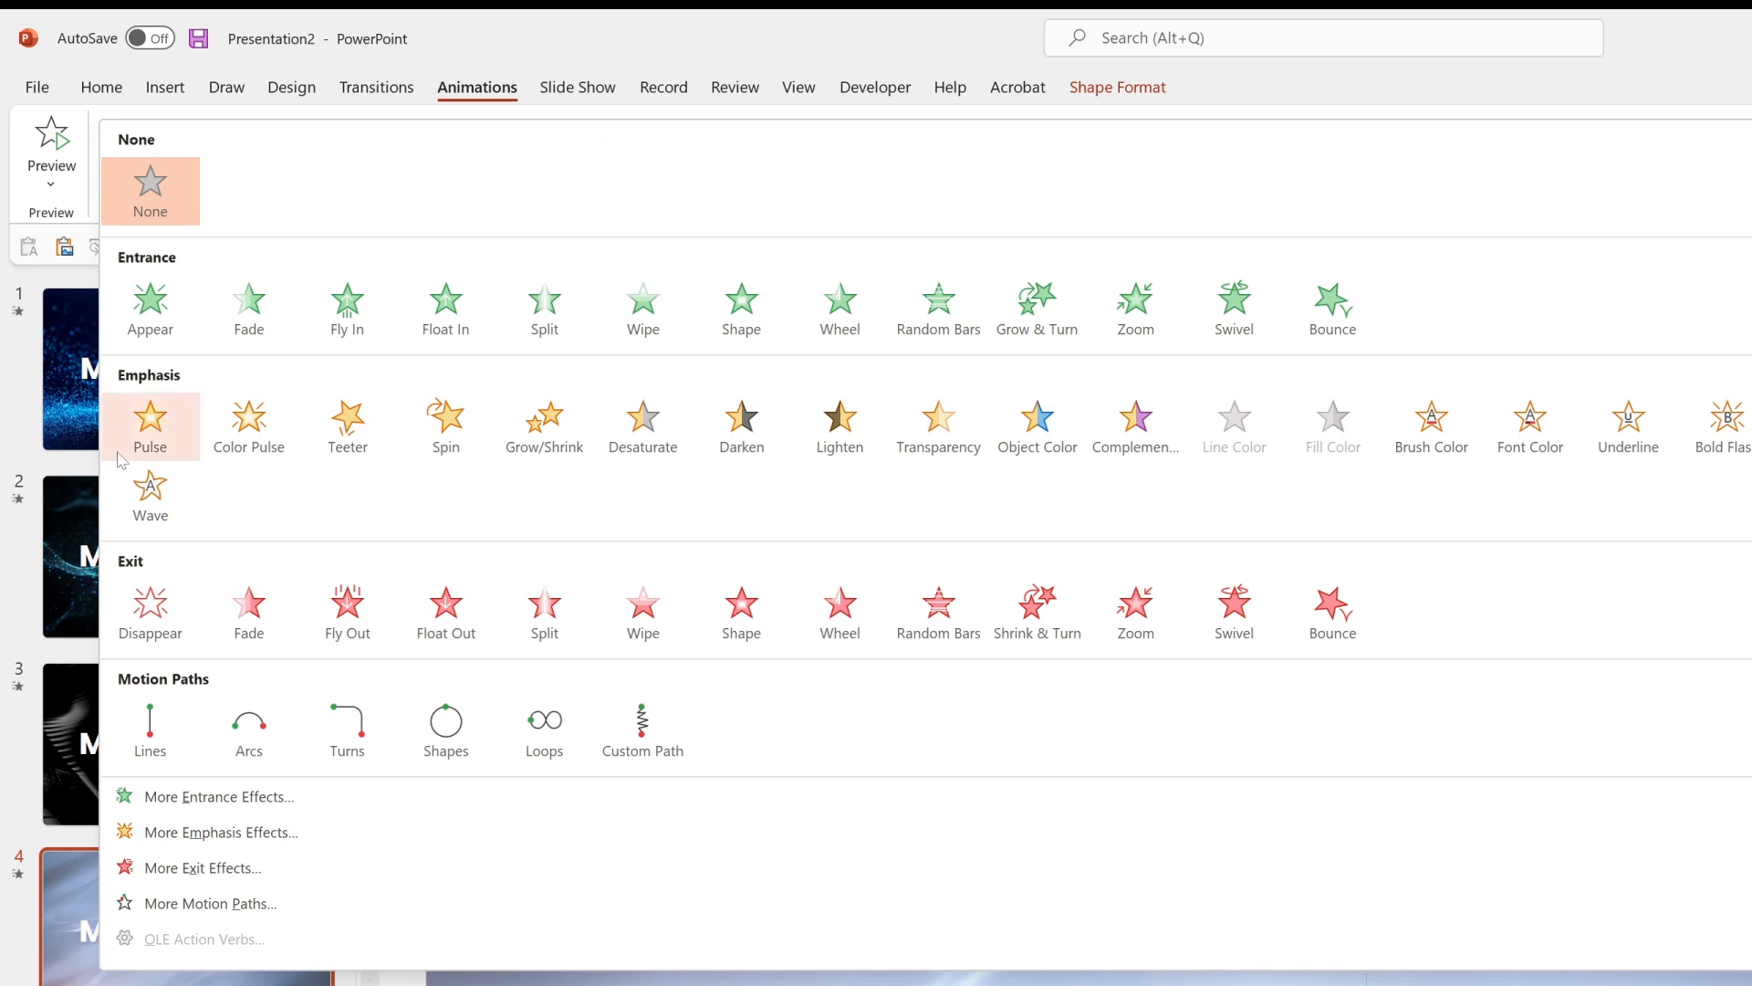
pyautogui.moveTo(178, 832)
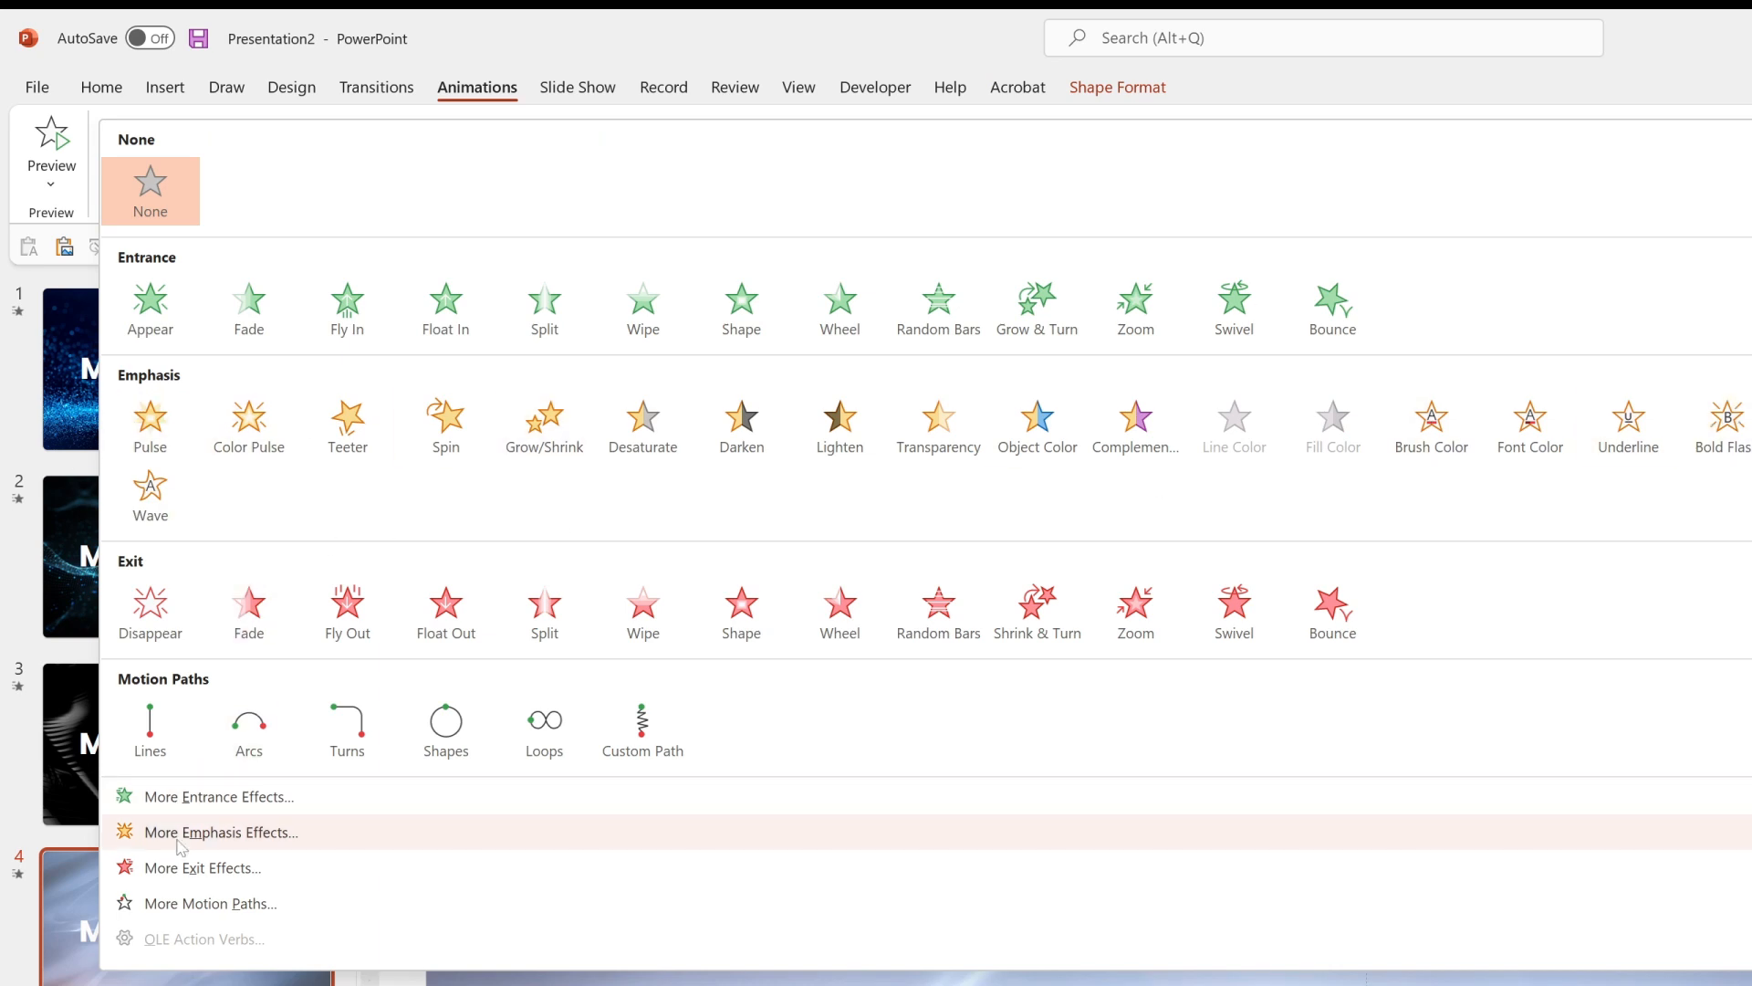
pyautogui.click(221, 832)
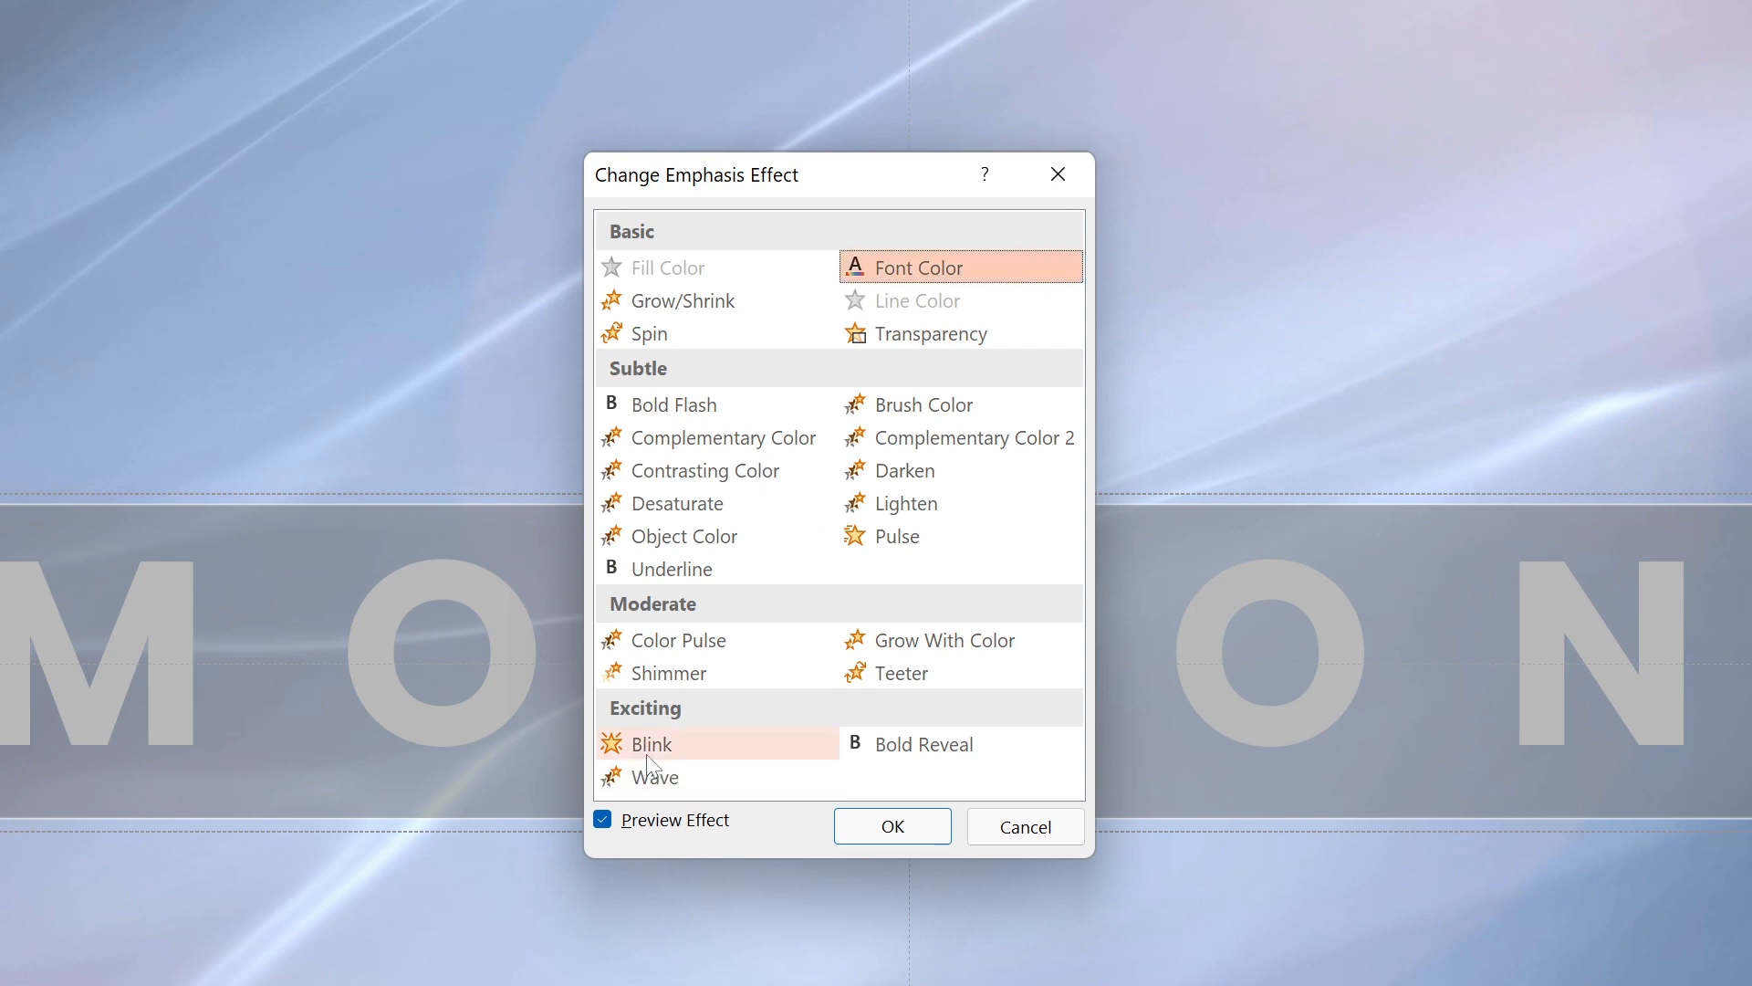
pyautogui.click(668, 742)
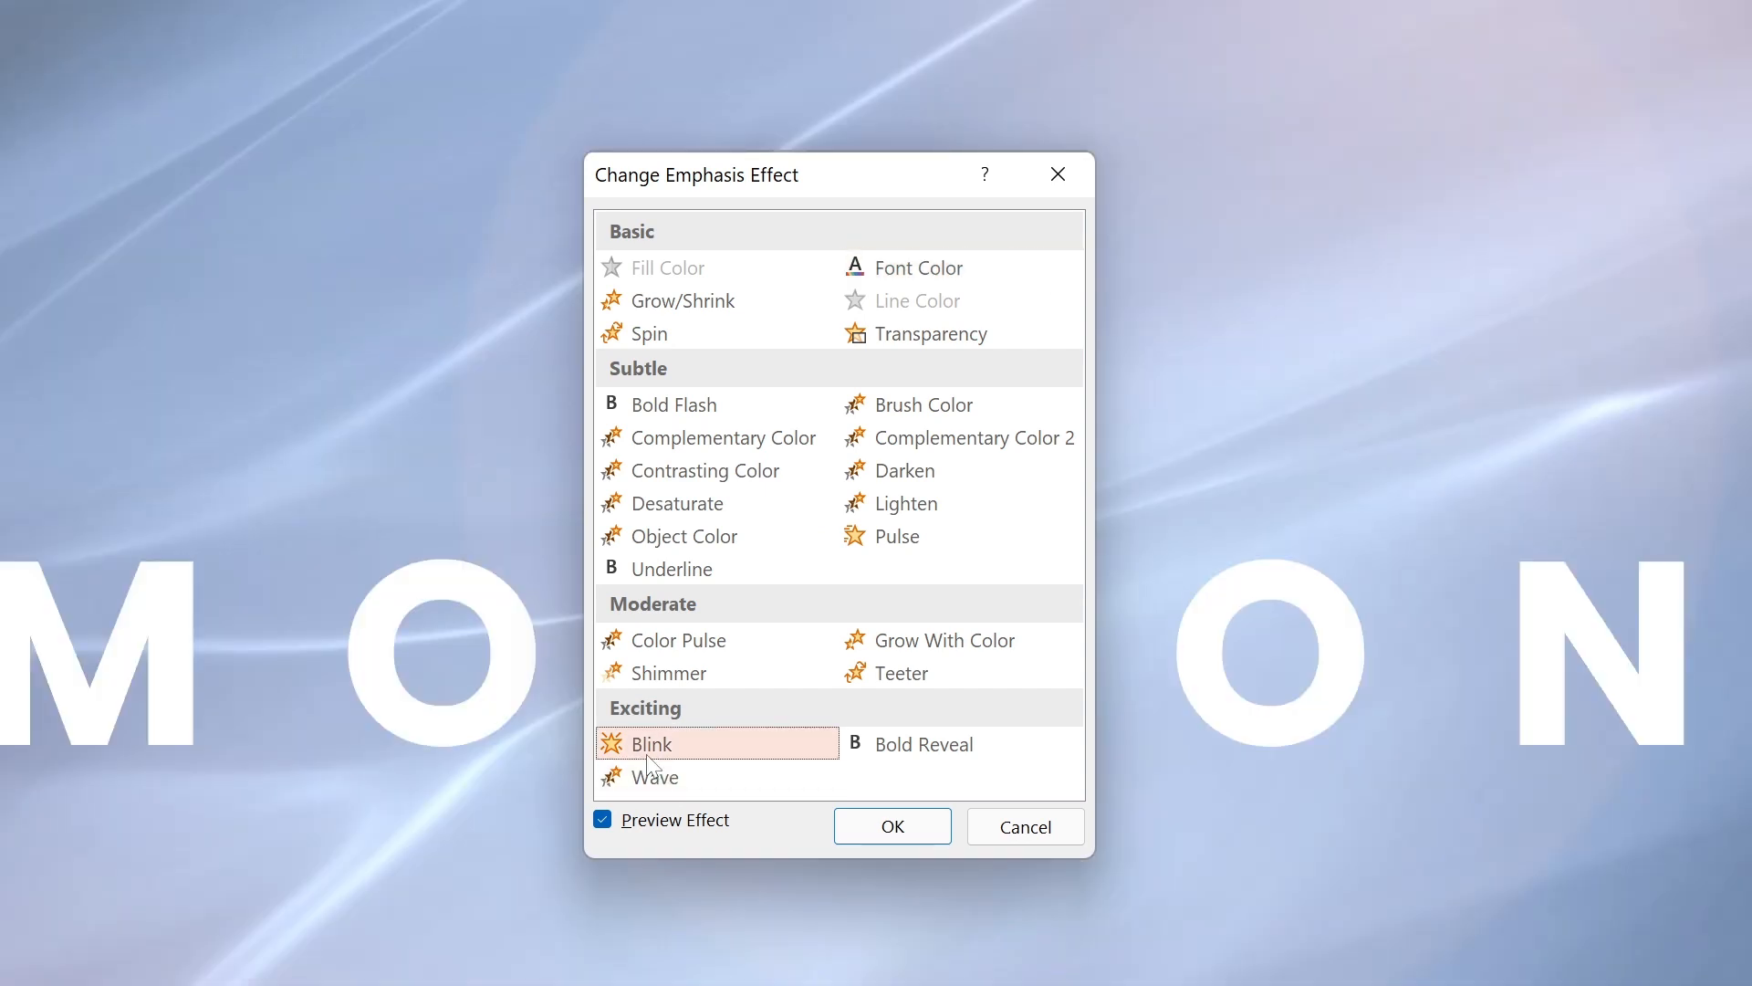
pyautogui.click(891, 827)
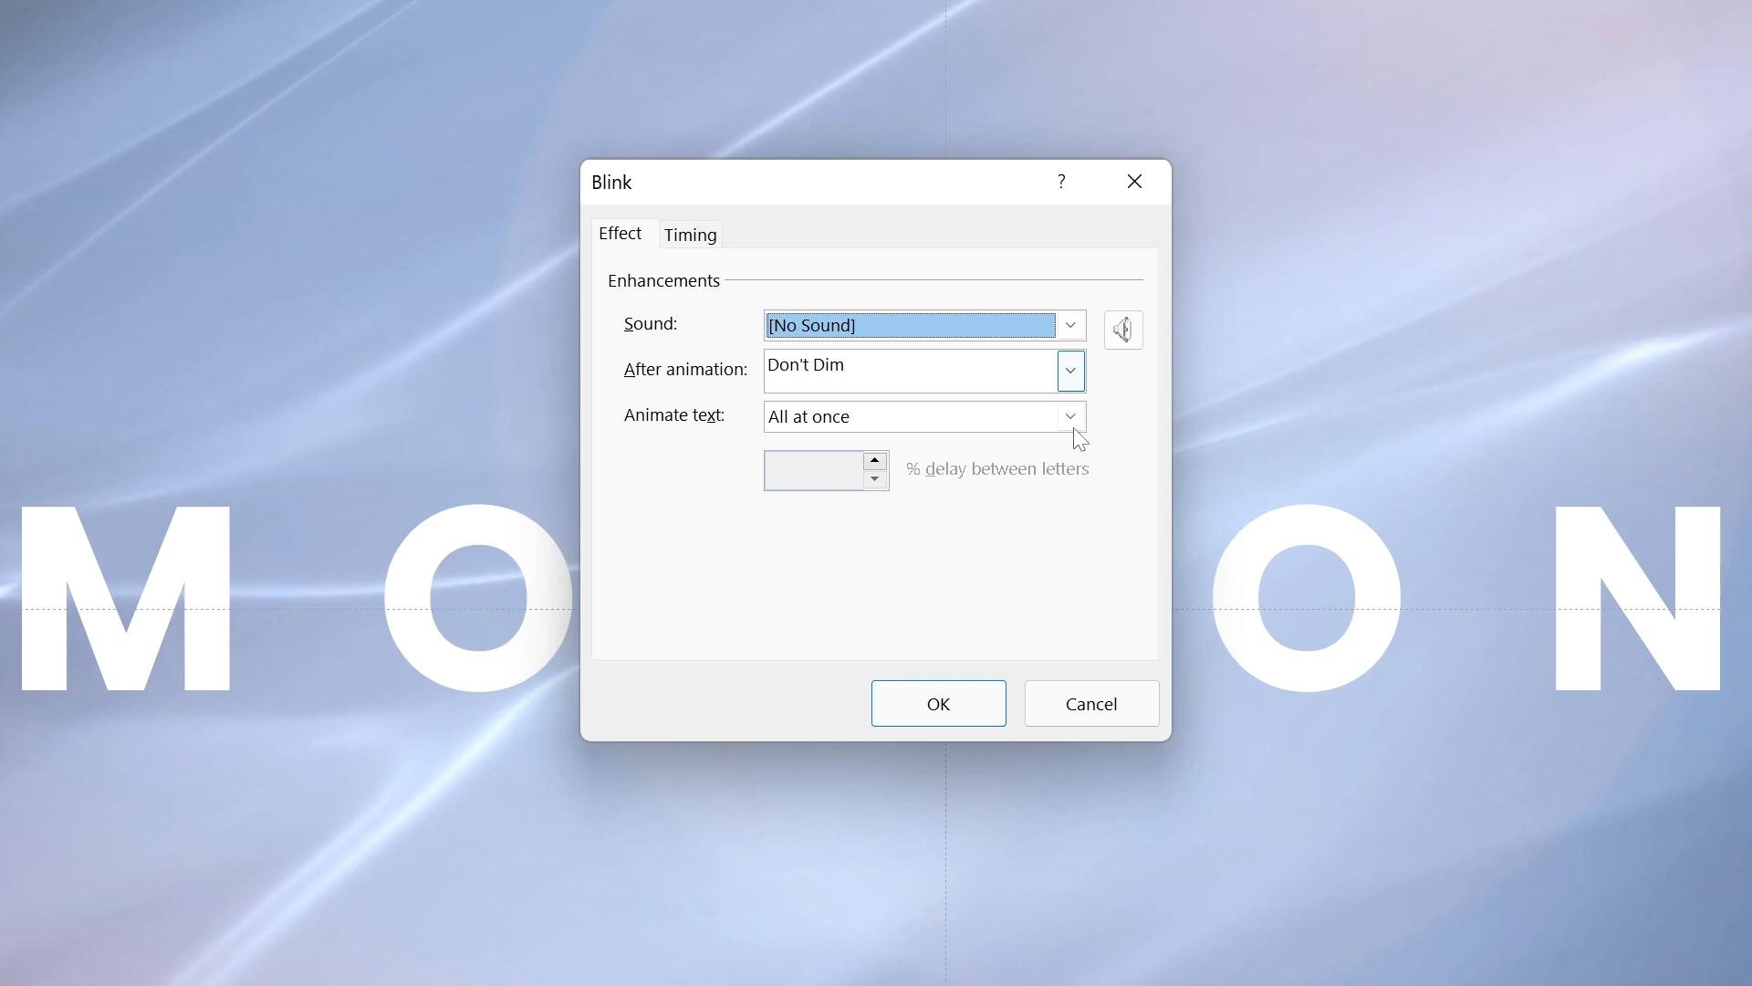
# Animate slide 4's MOTION title by letter with a 0.1-second duration.
pyautogui.click(923, 416)
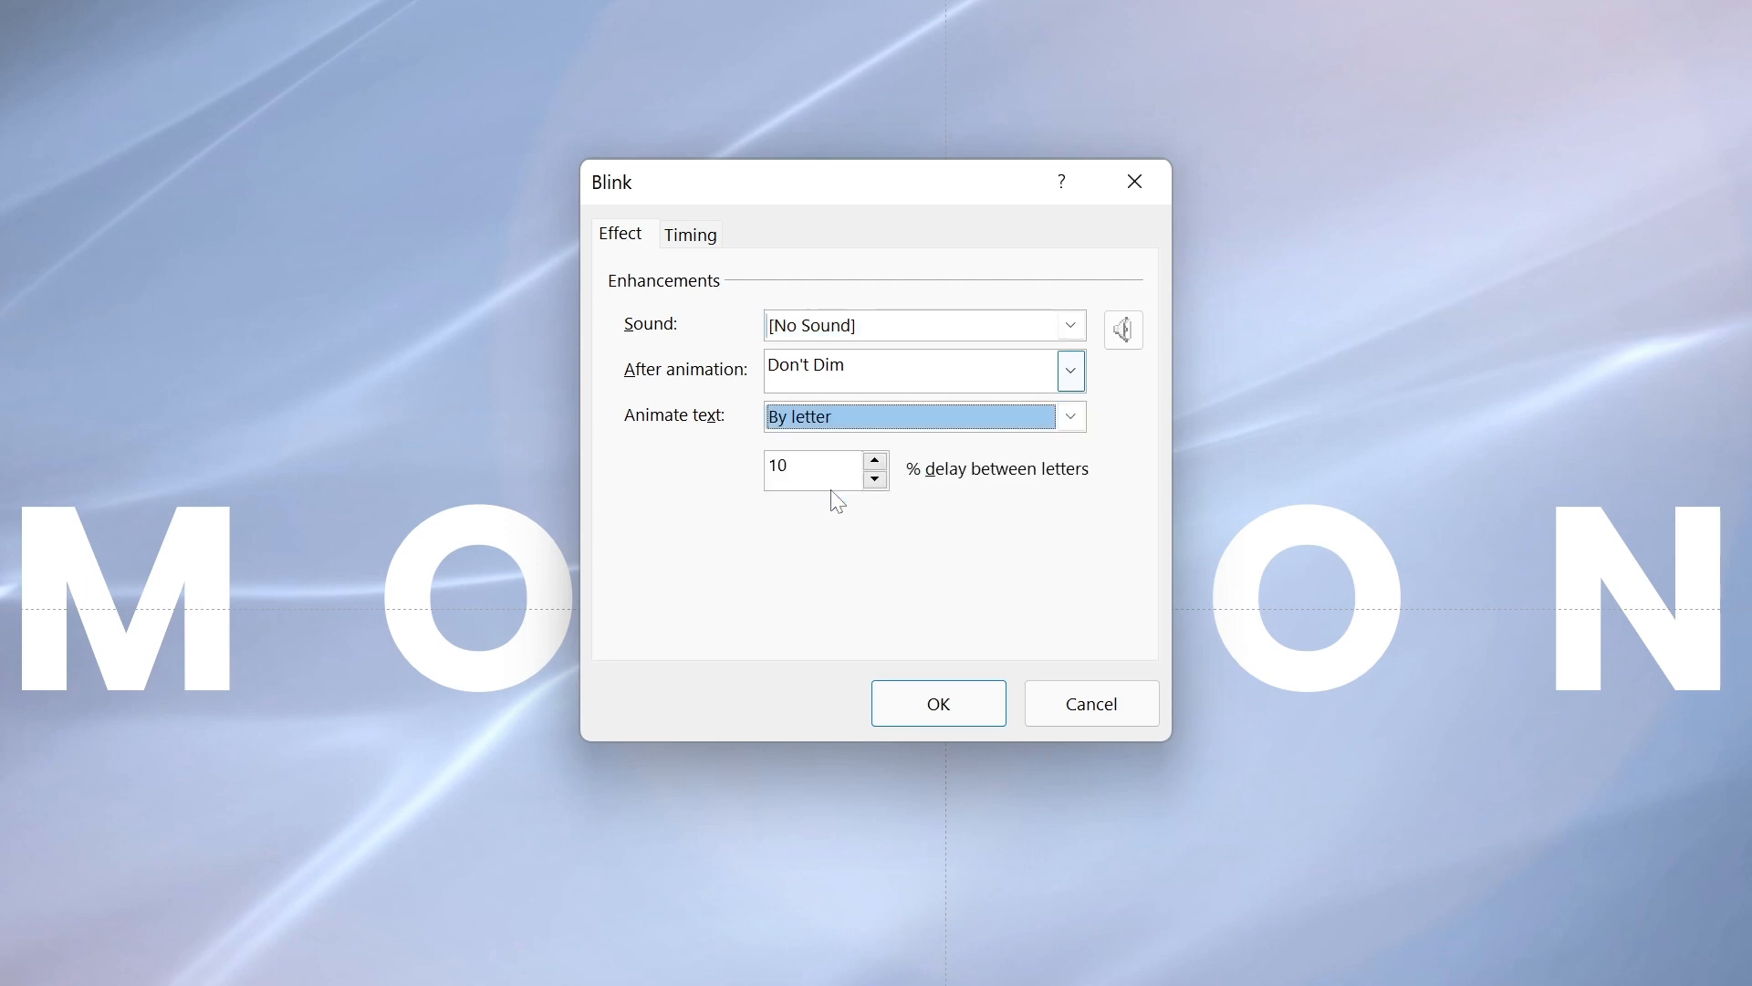
pyautogui.click(690, 234)
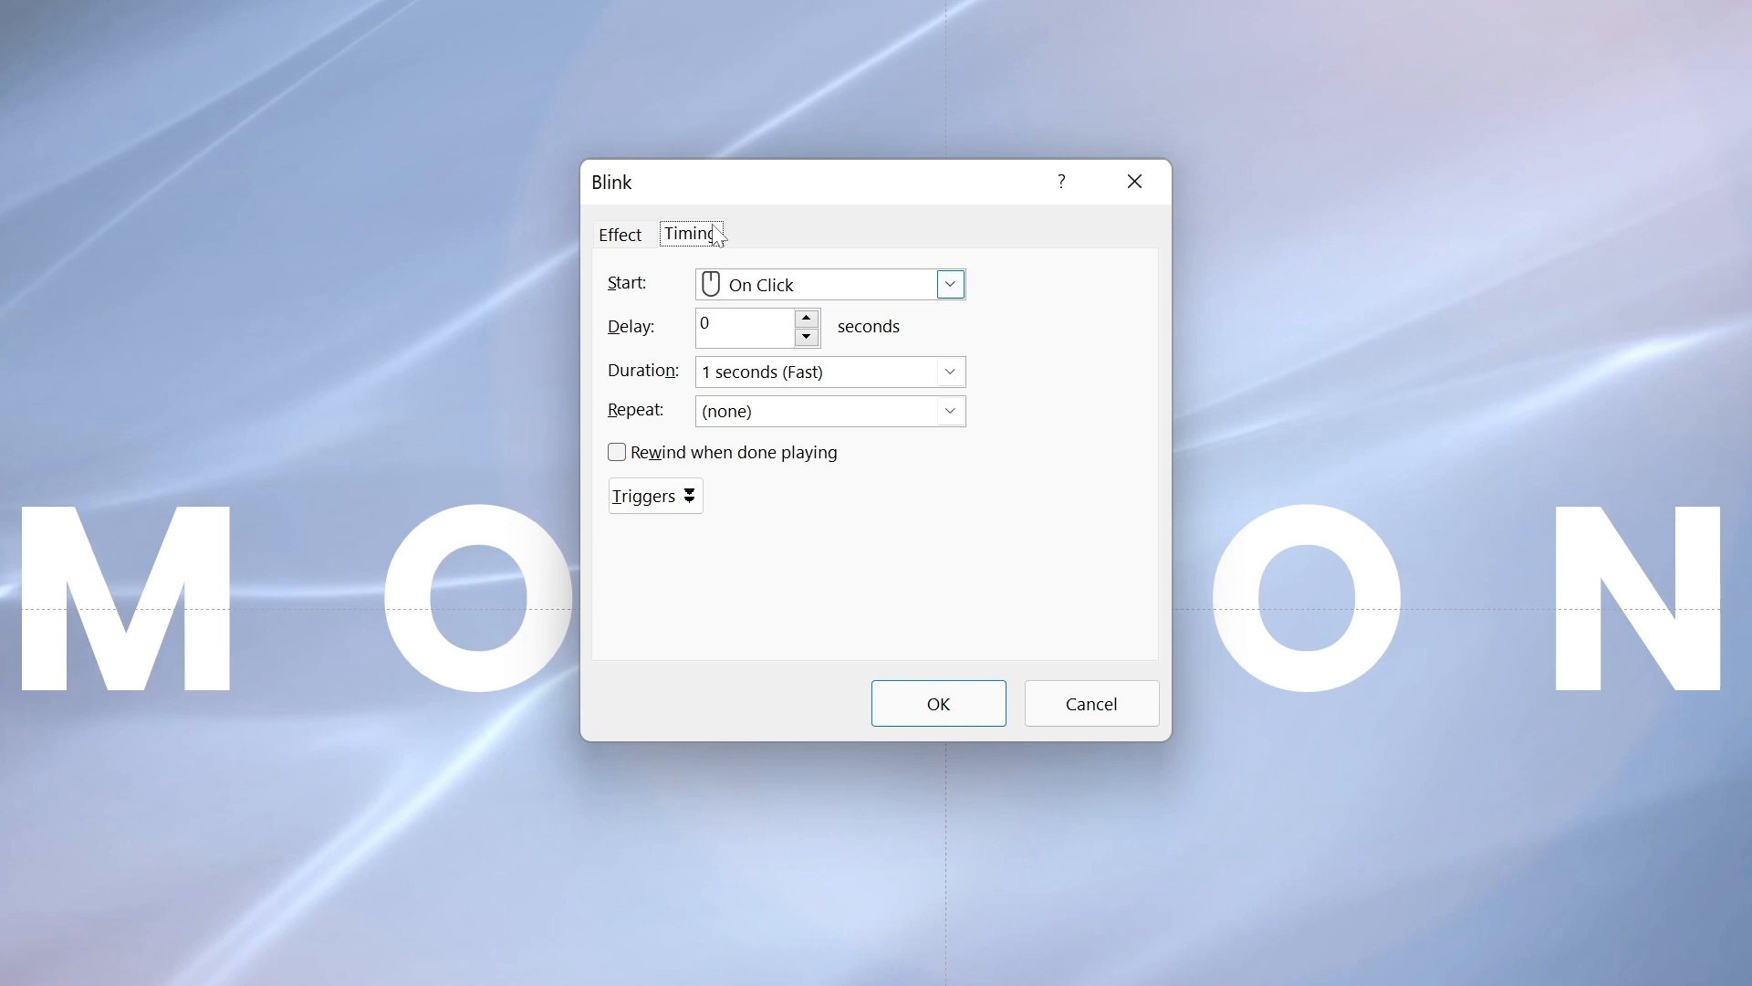
pyautogui.click(949, 370)
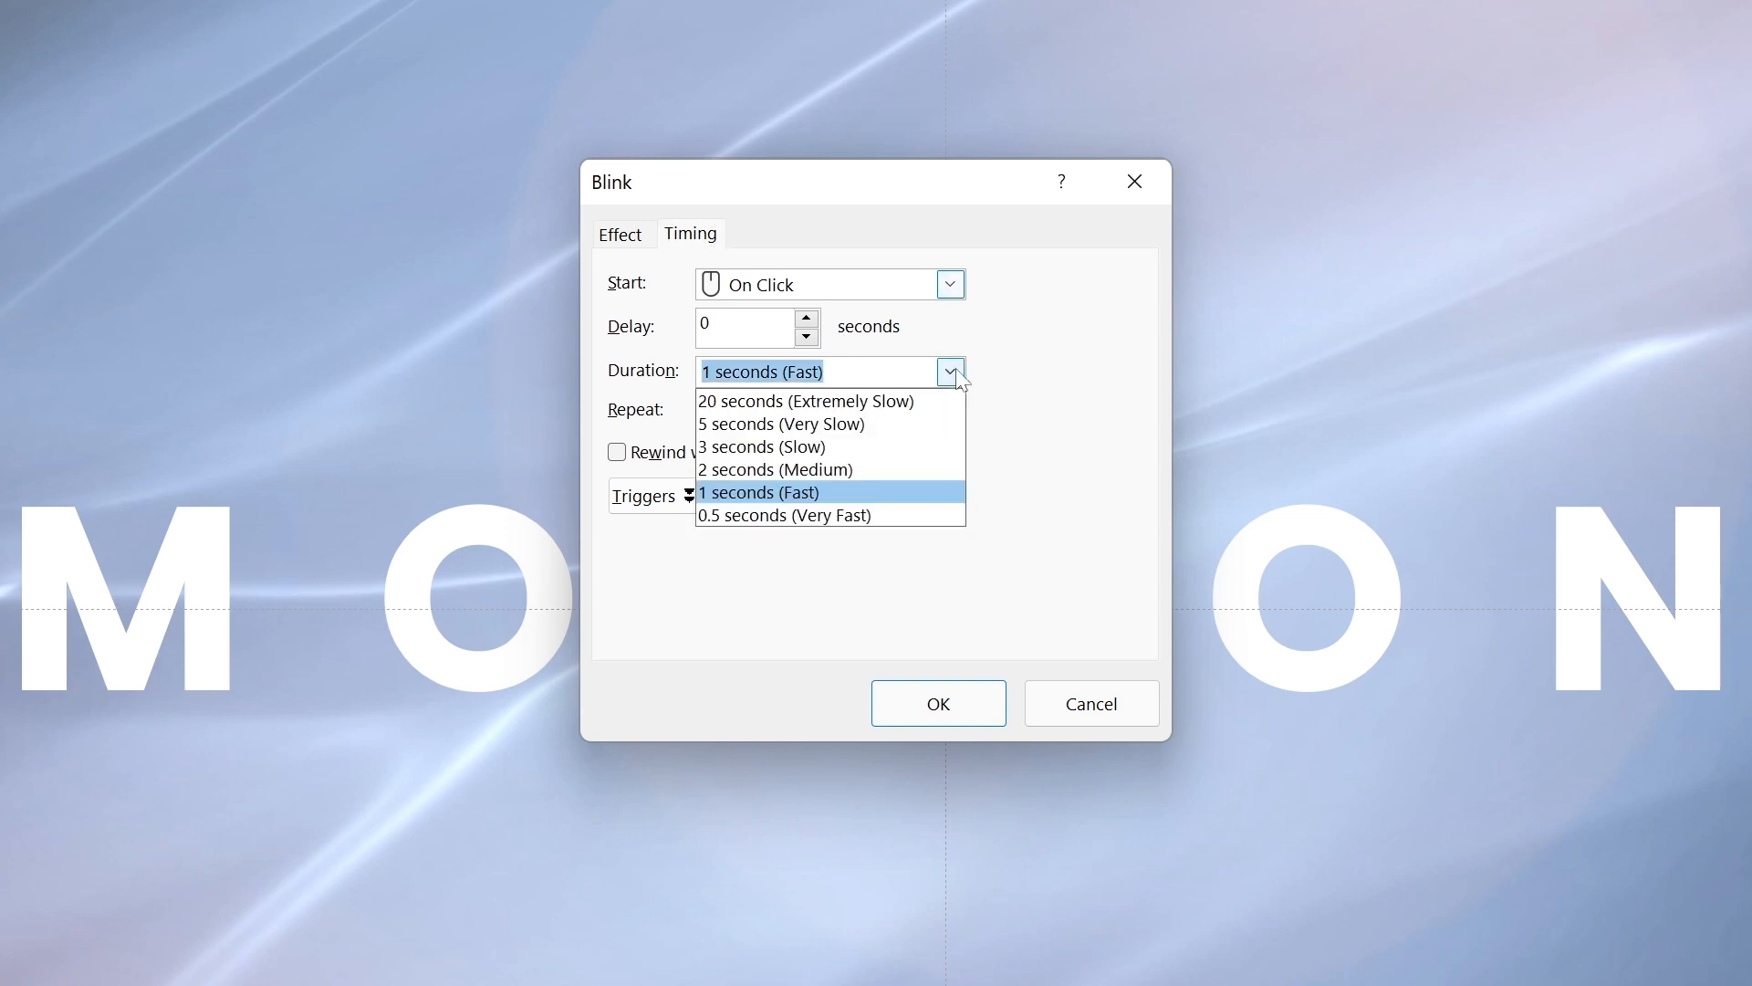
pyautogui.moveTo(711, 515)
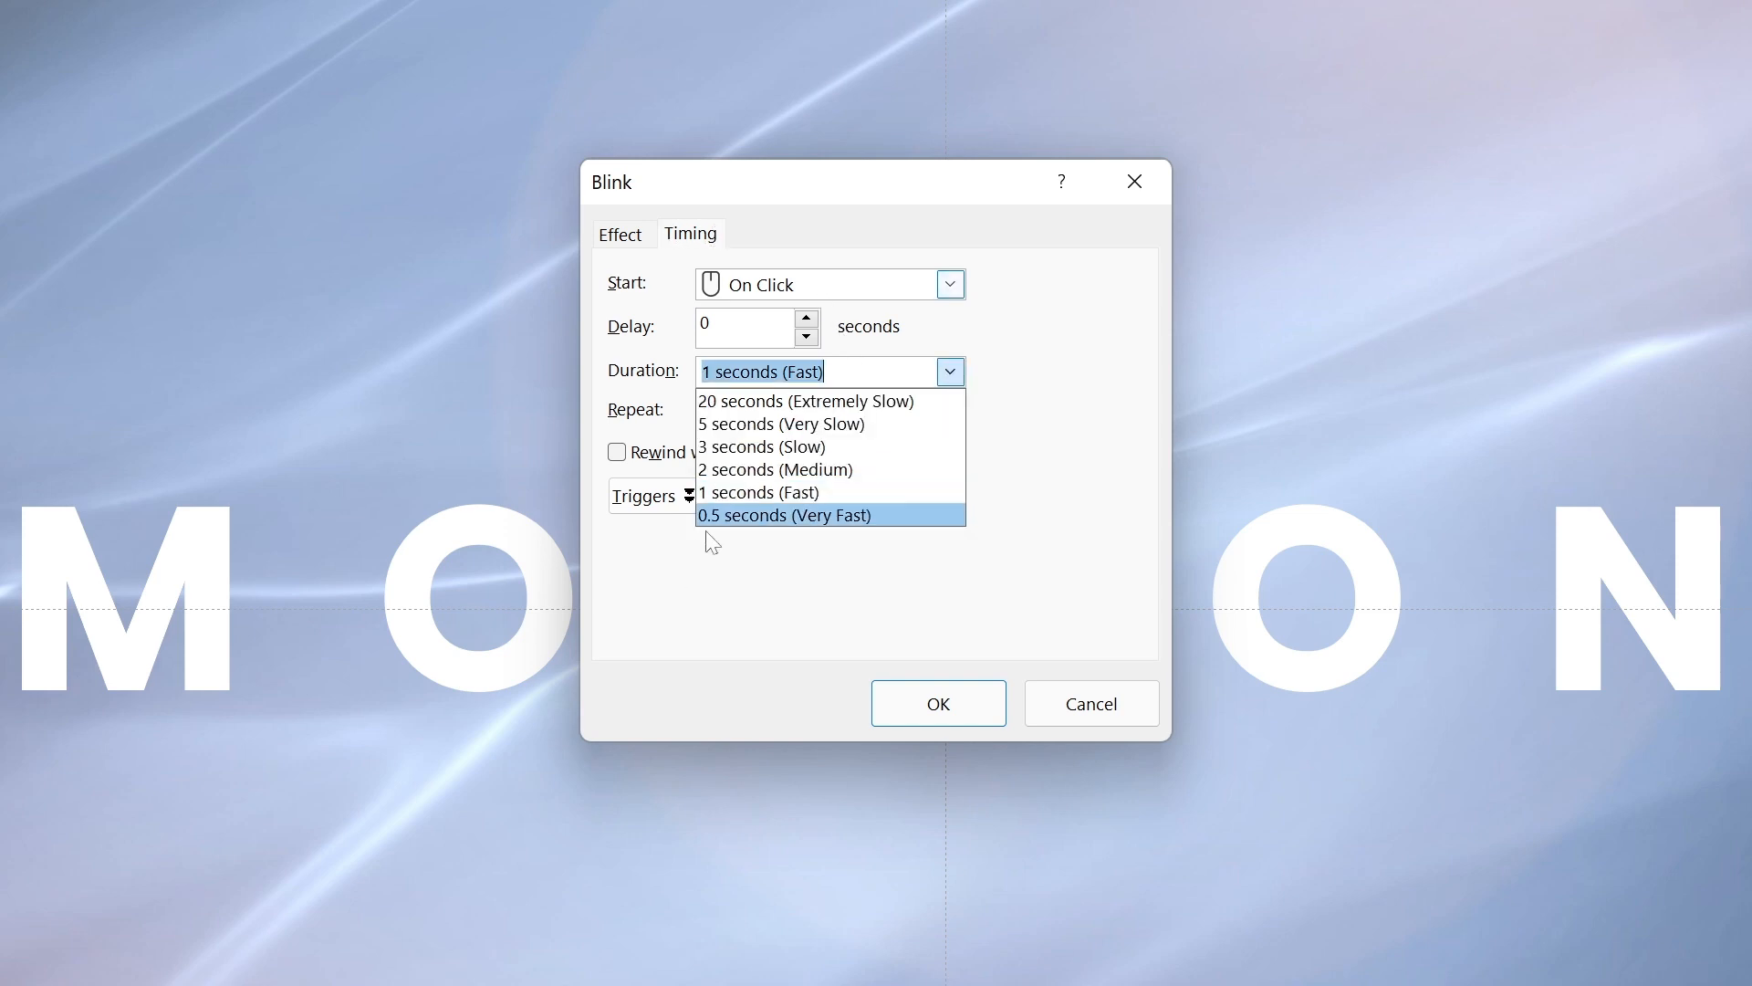
pyautogui.click(783, 514)
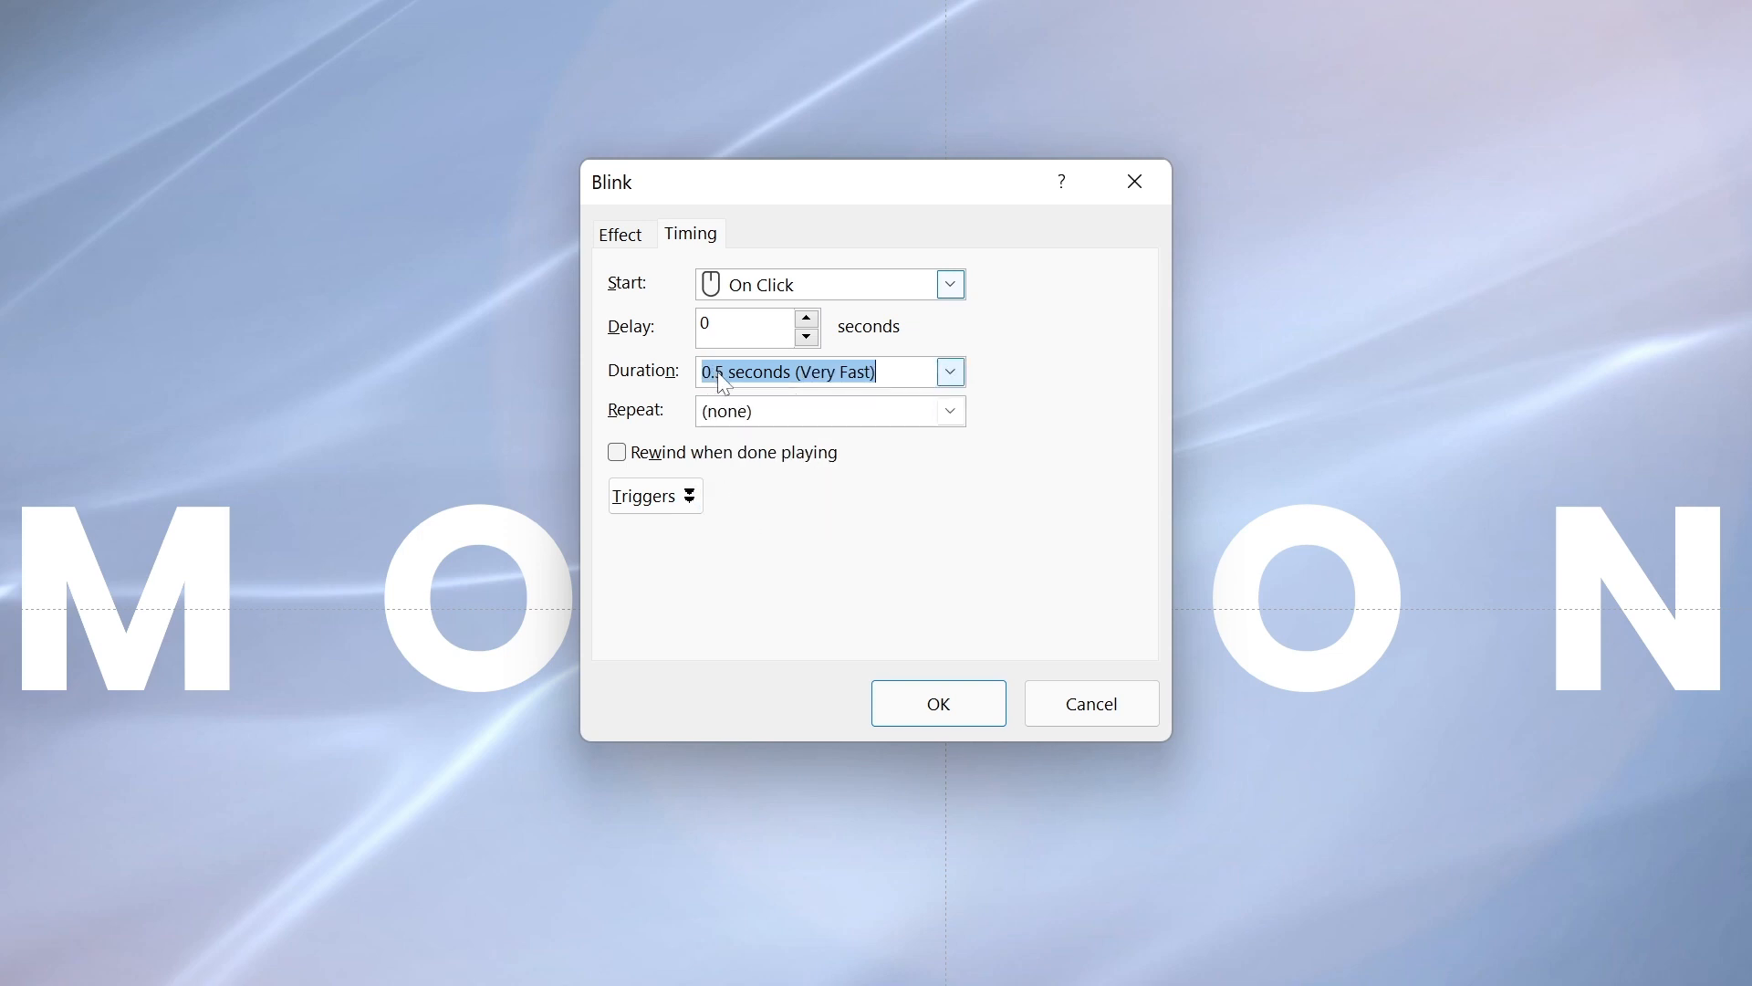
pyautogui.write('0.1')
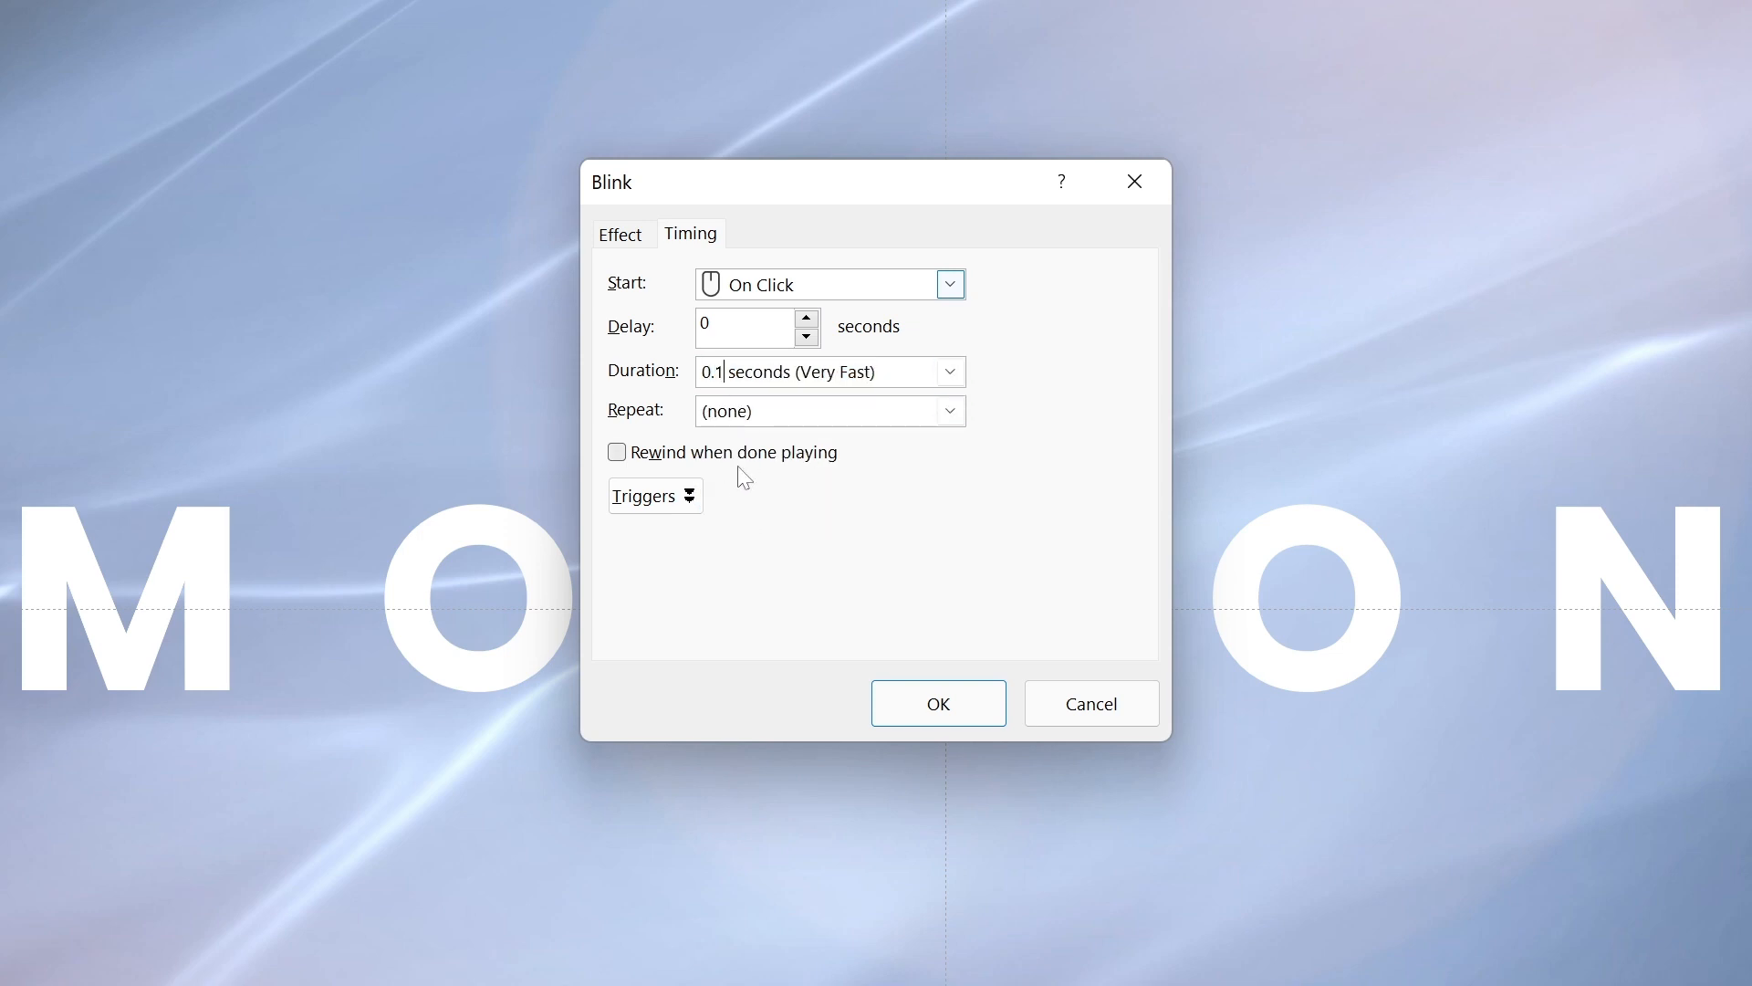
# Set the blink to repeat Until End of Slide, start With Previous, and confirm.
pyautogui.click(949, 411)
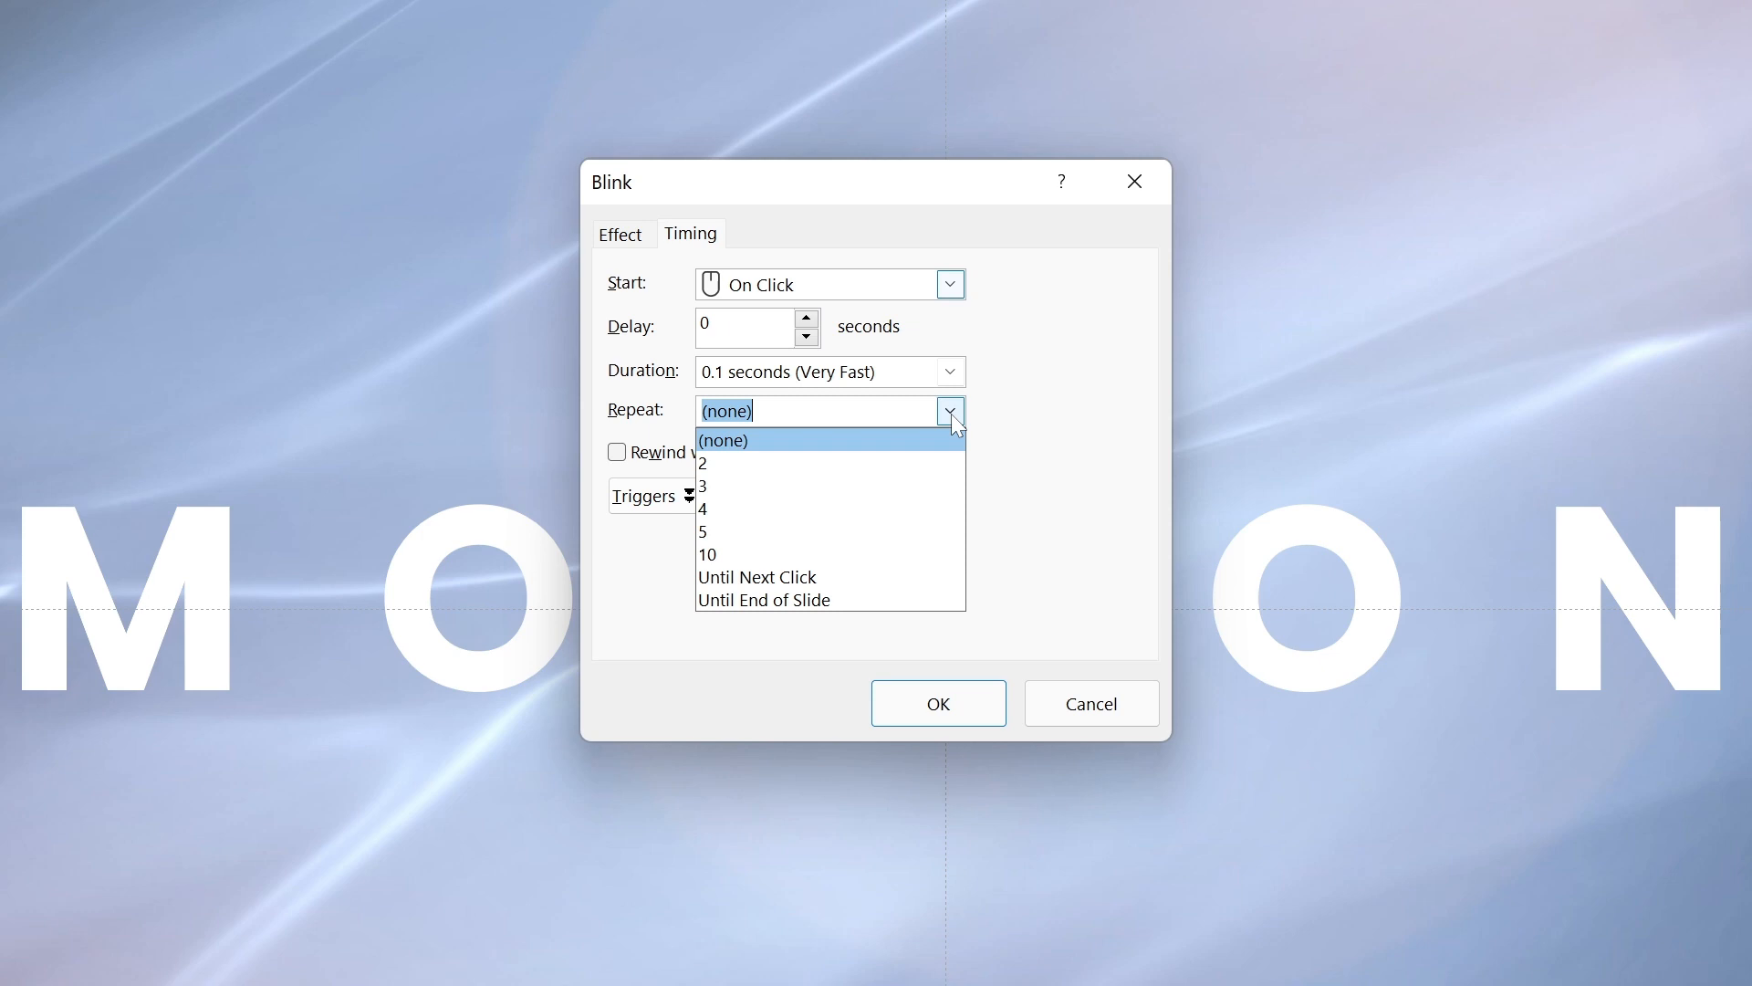
pyautogui.click(763, 601)
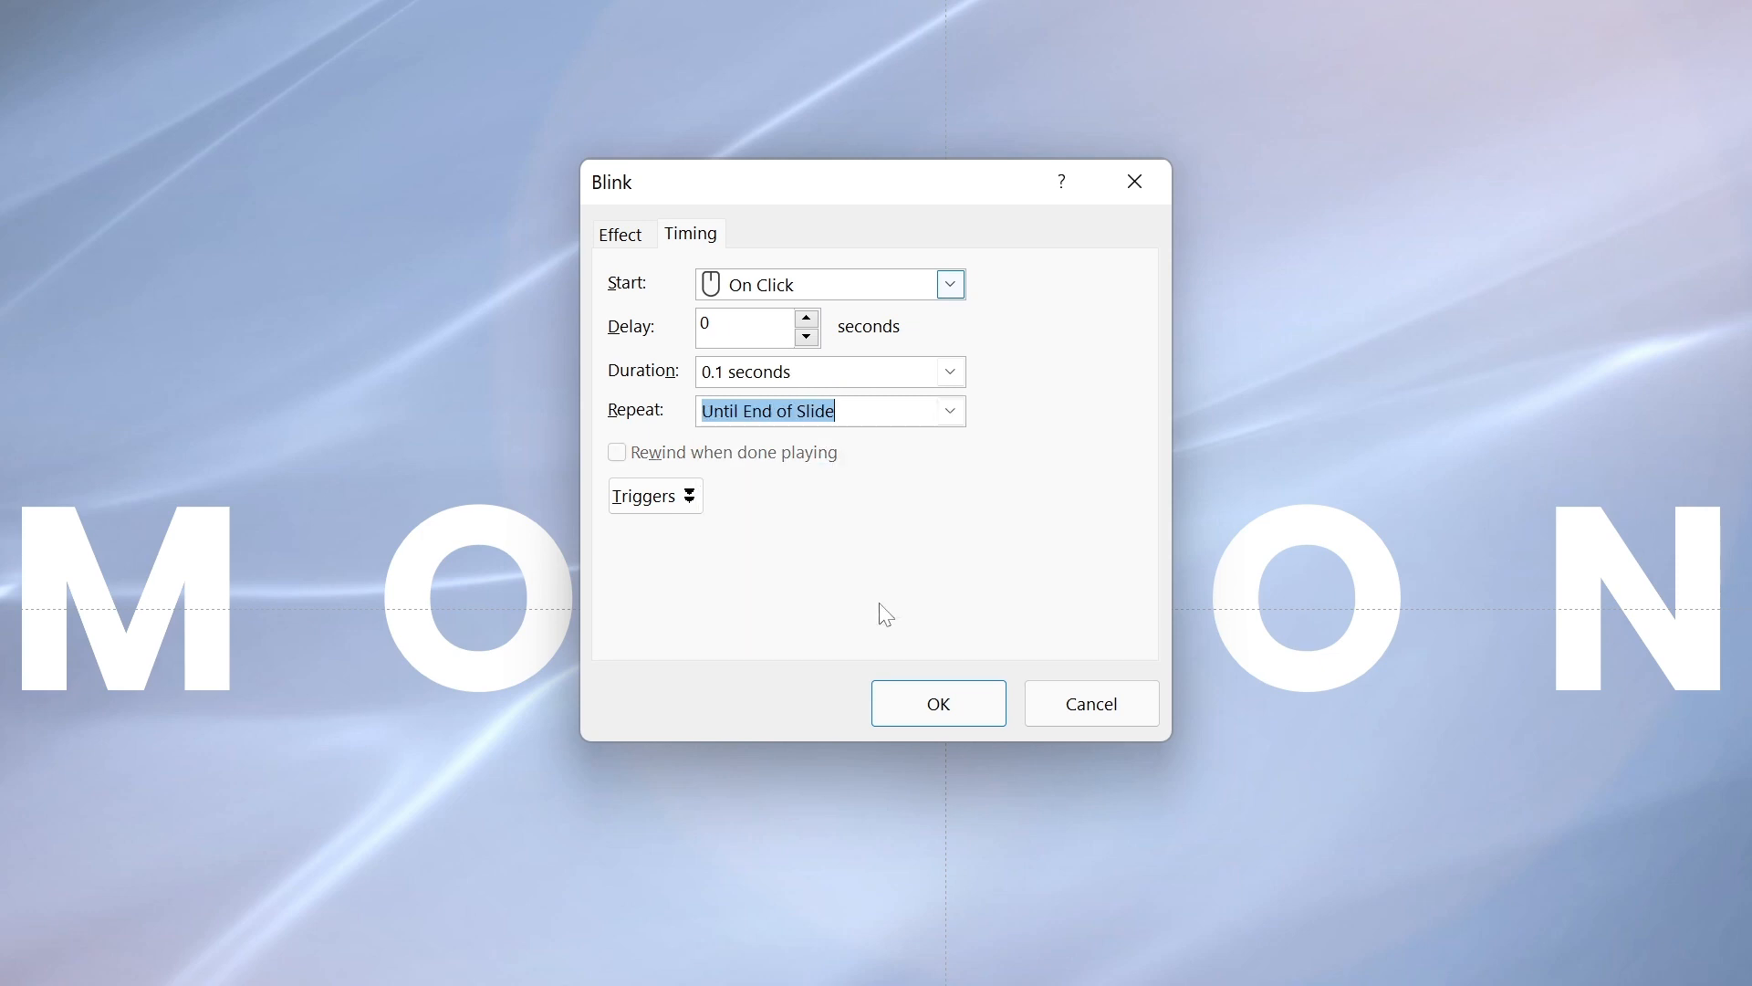
pyautogui.click(947, 285)
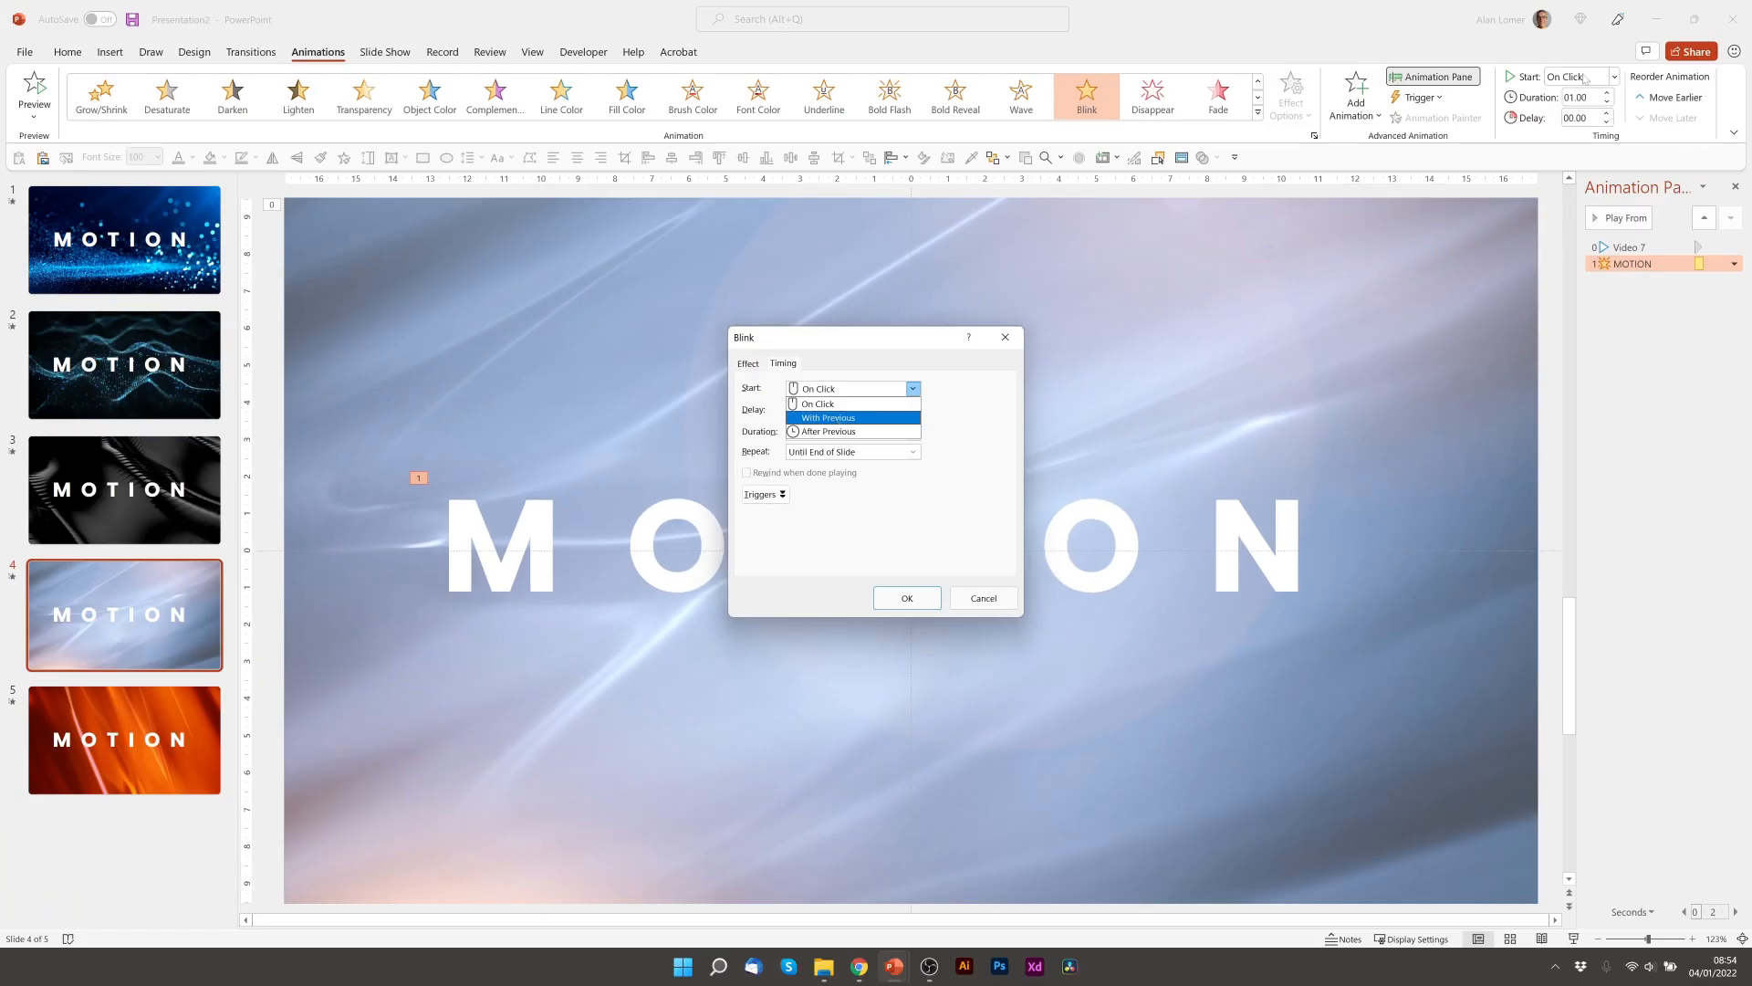
pyautogui.click(827, 416)
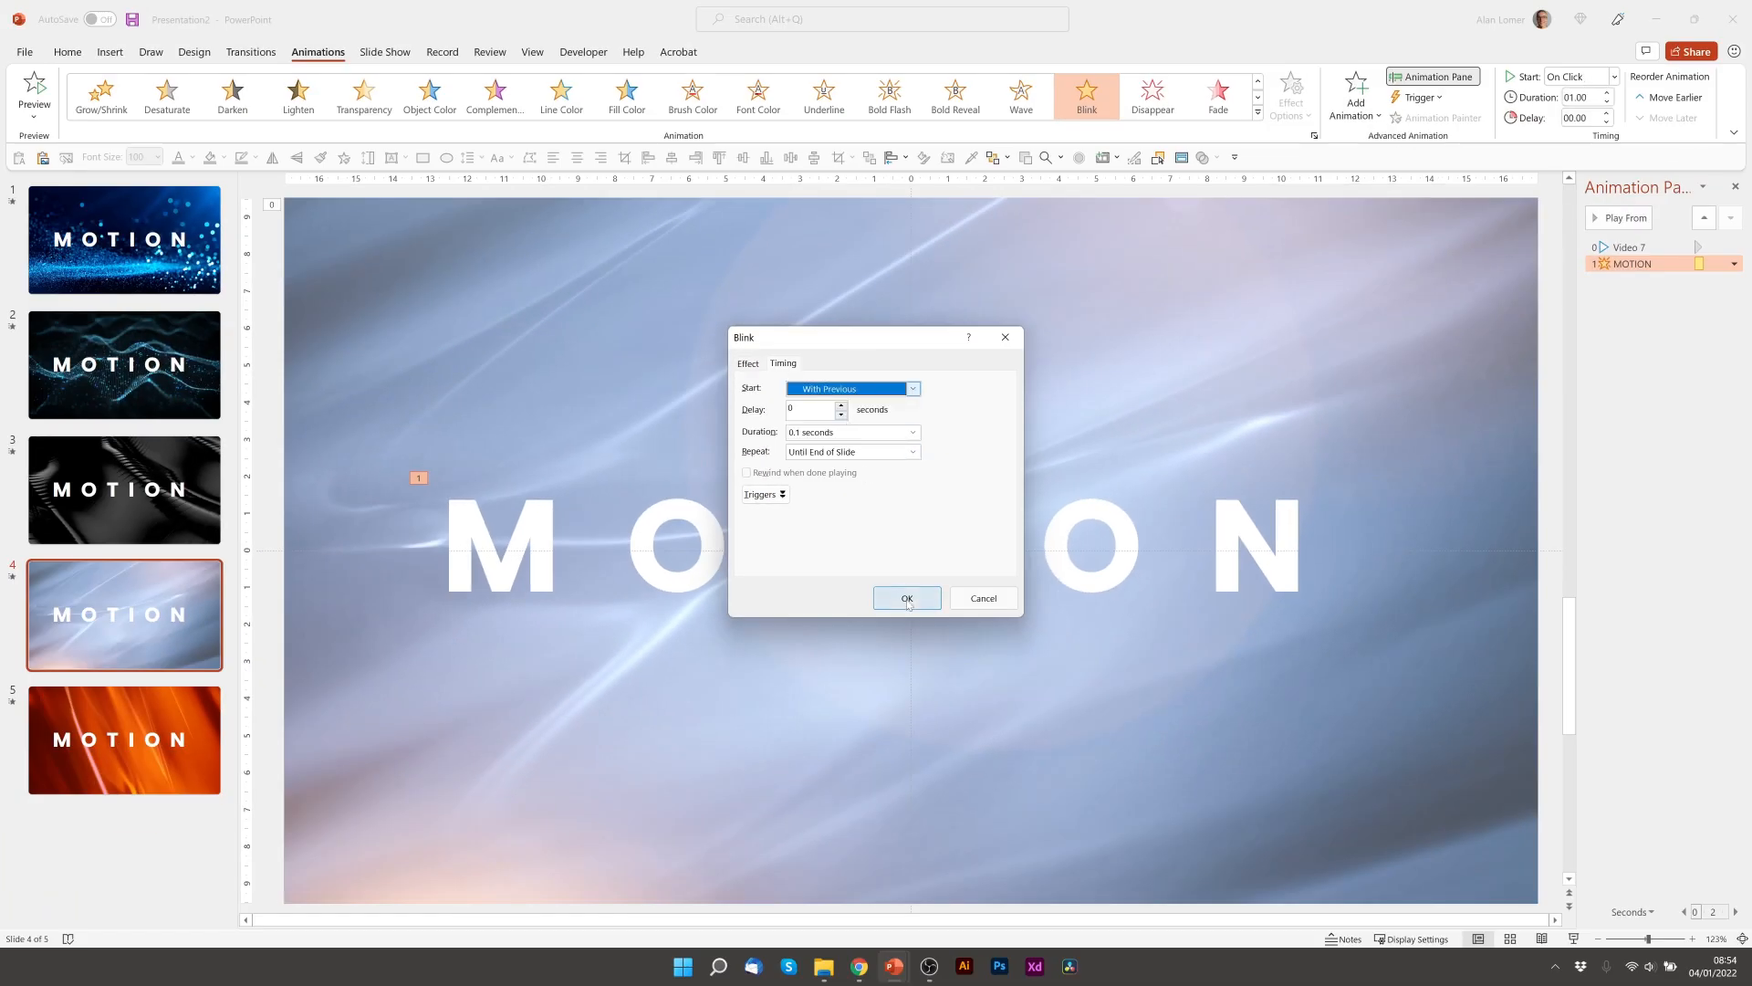
pyautogui.click(907, 599)
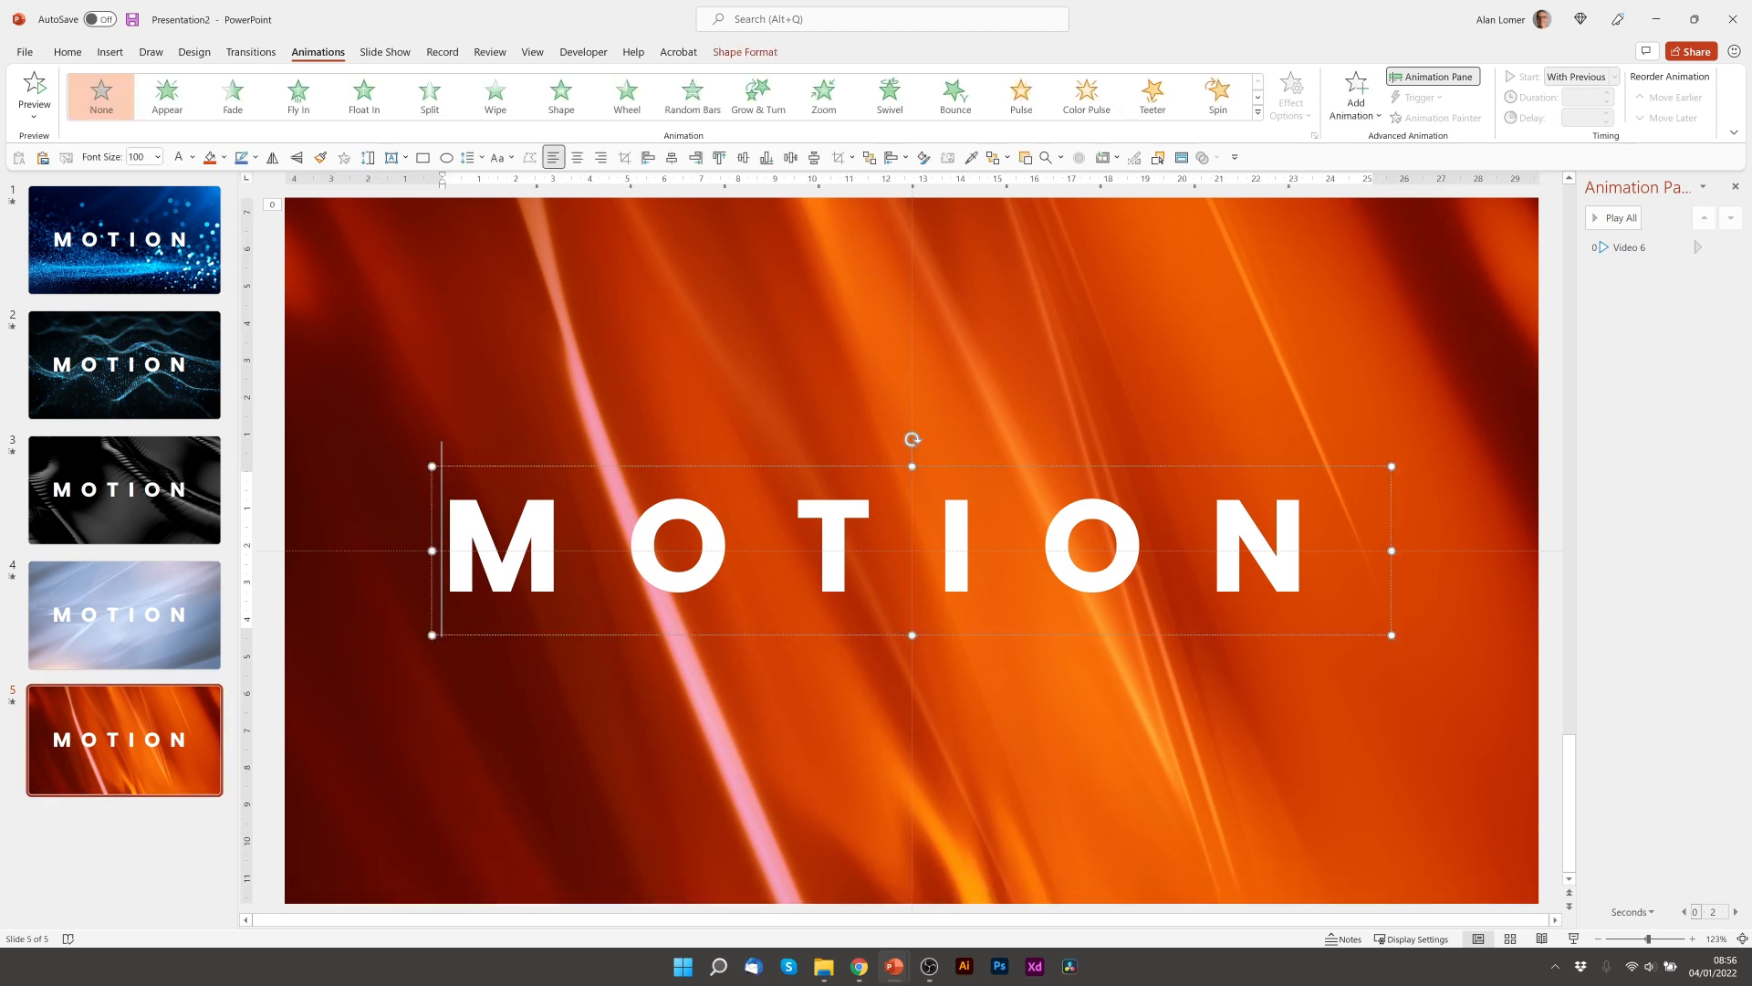
# Apply the Font Color emphasis effect to slide 5's MOTION title.
pyautogui.click(1356, 92)
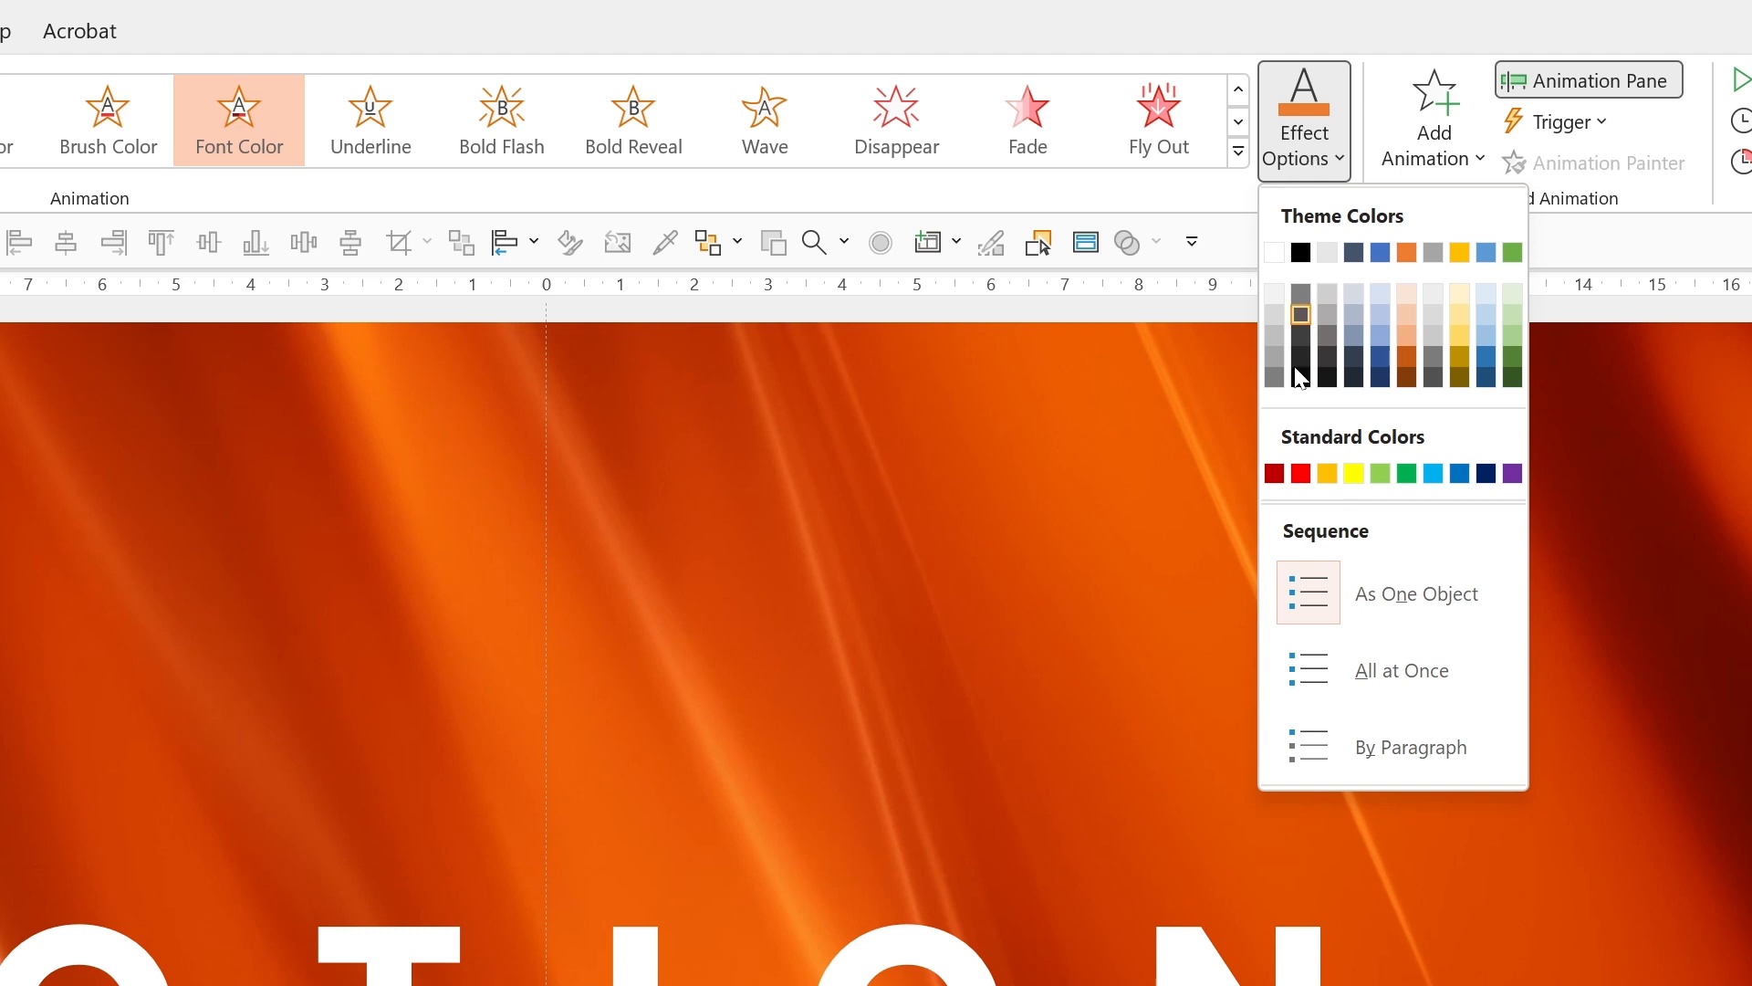
pyautogui.moveTo(1435, 376)
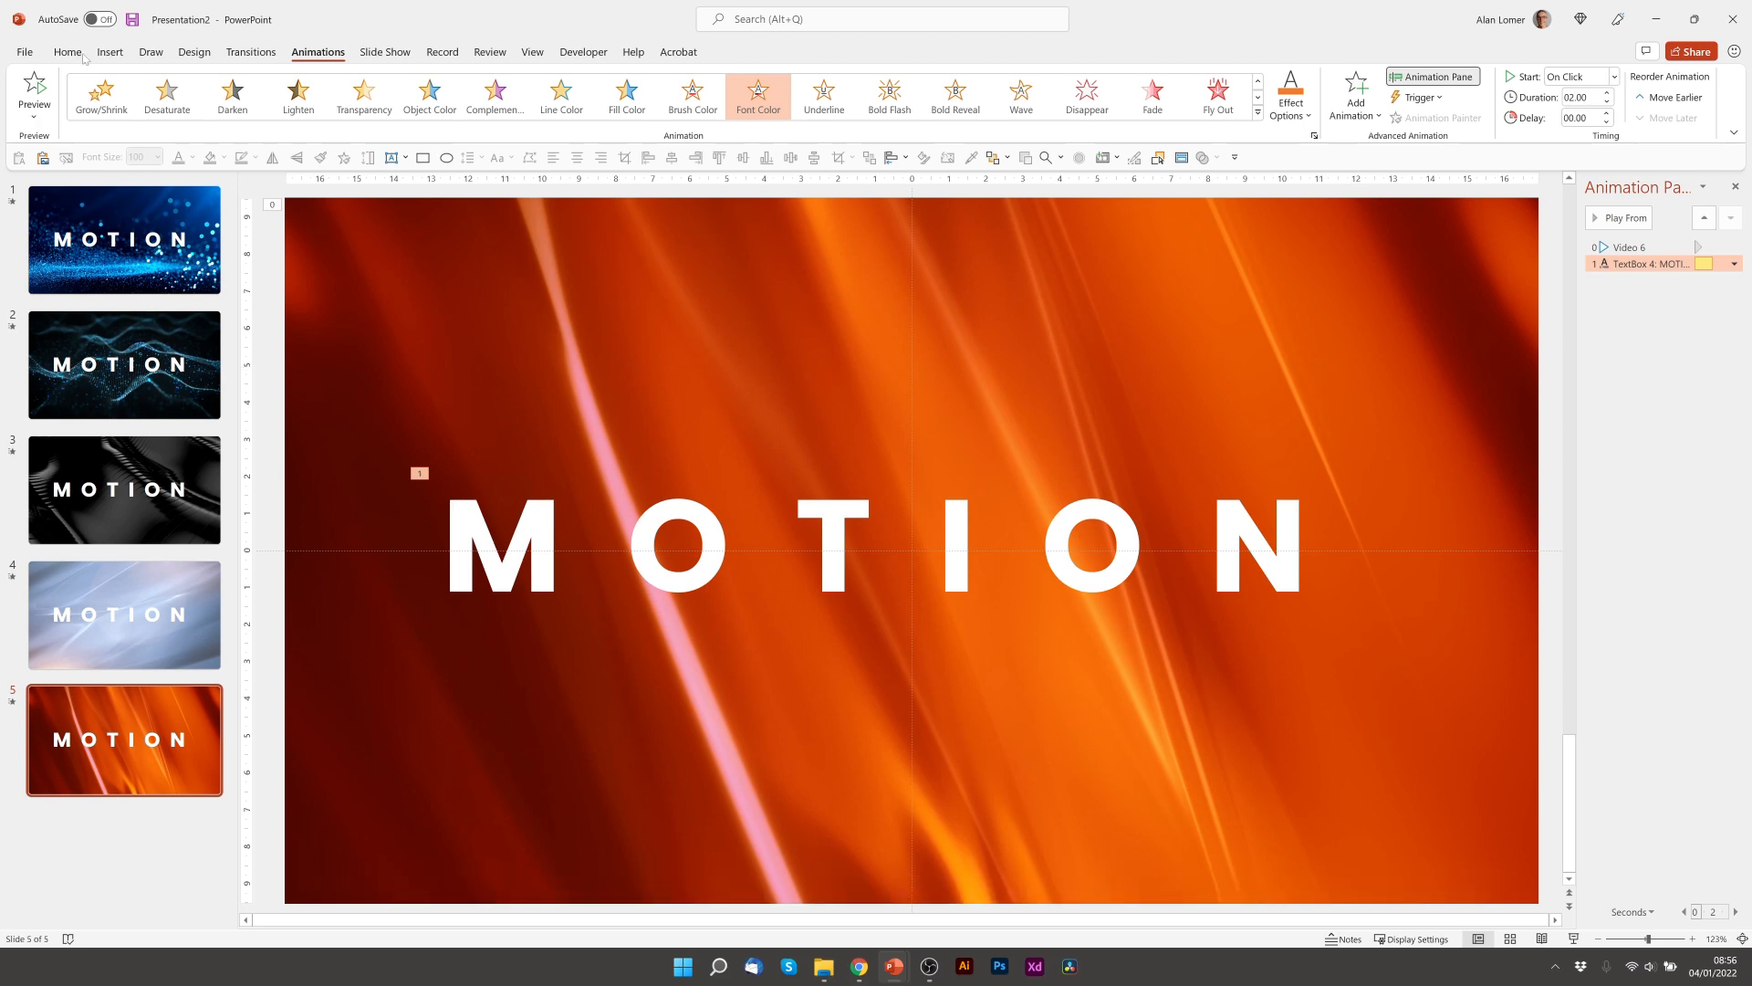
# Eyedropper the background's deep orange onto a temporary square, then delete the square.
pyautogui.click(66, 51)
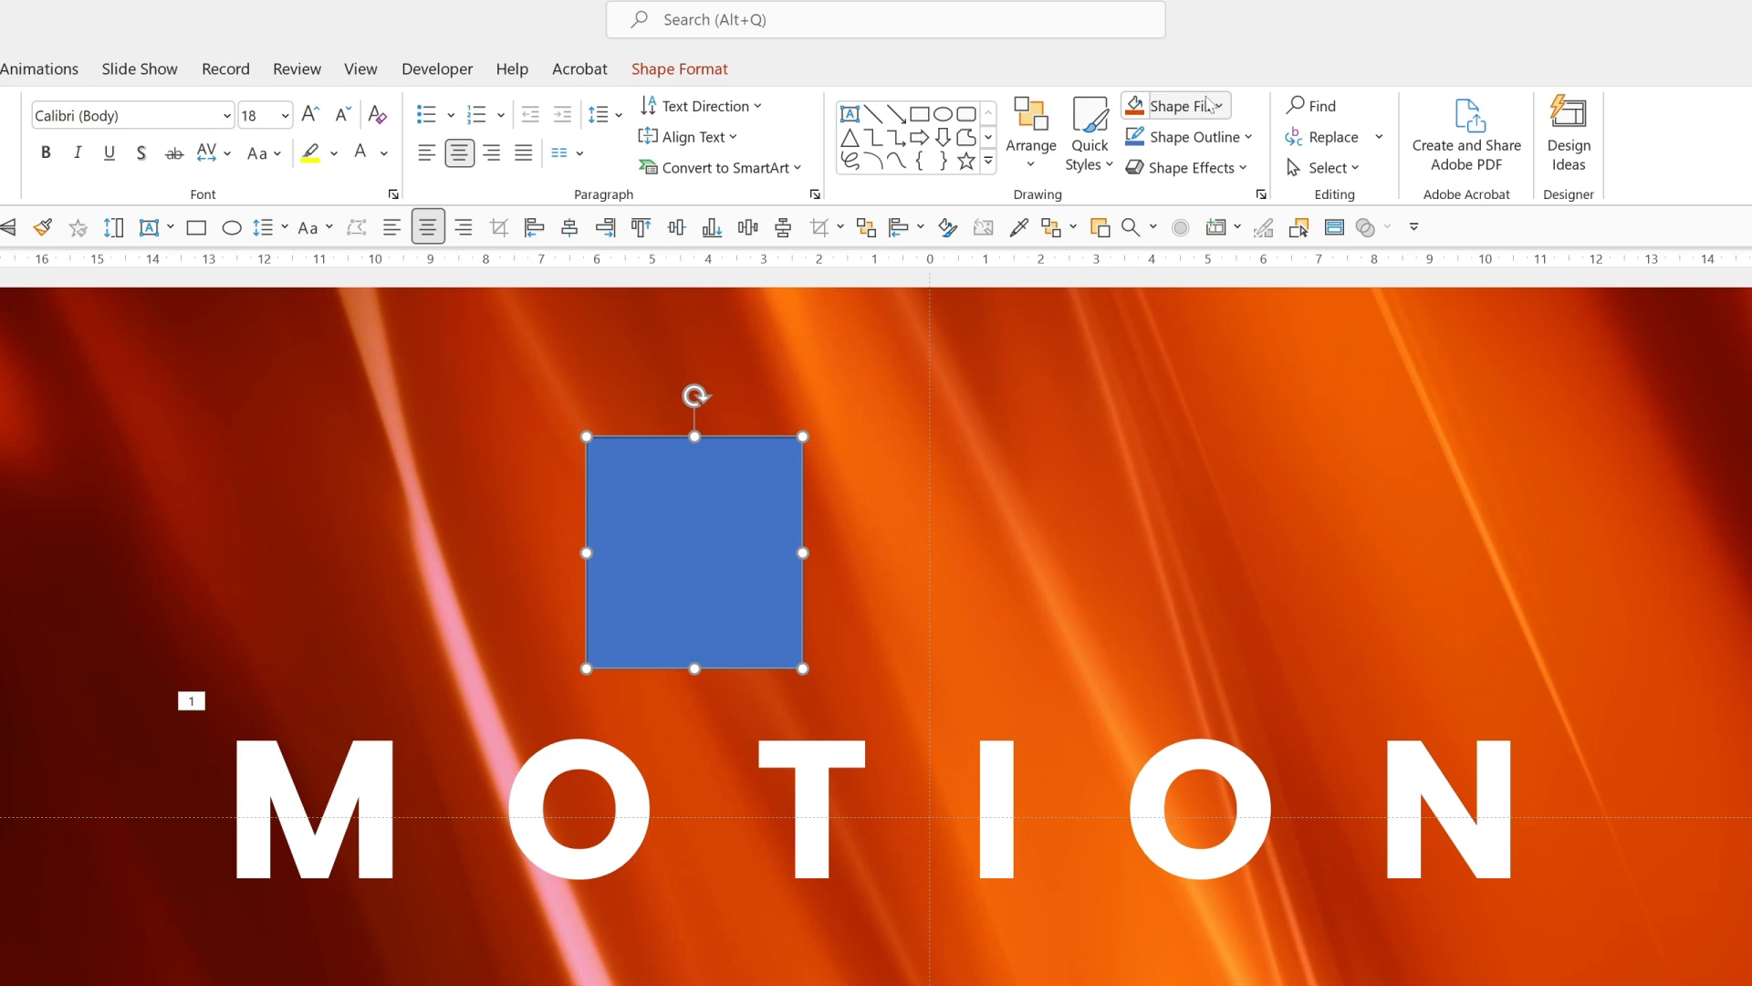
pyautogui.click(1168, 105)
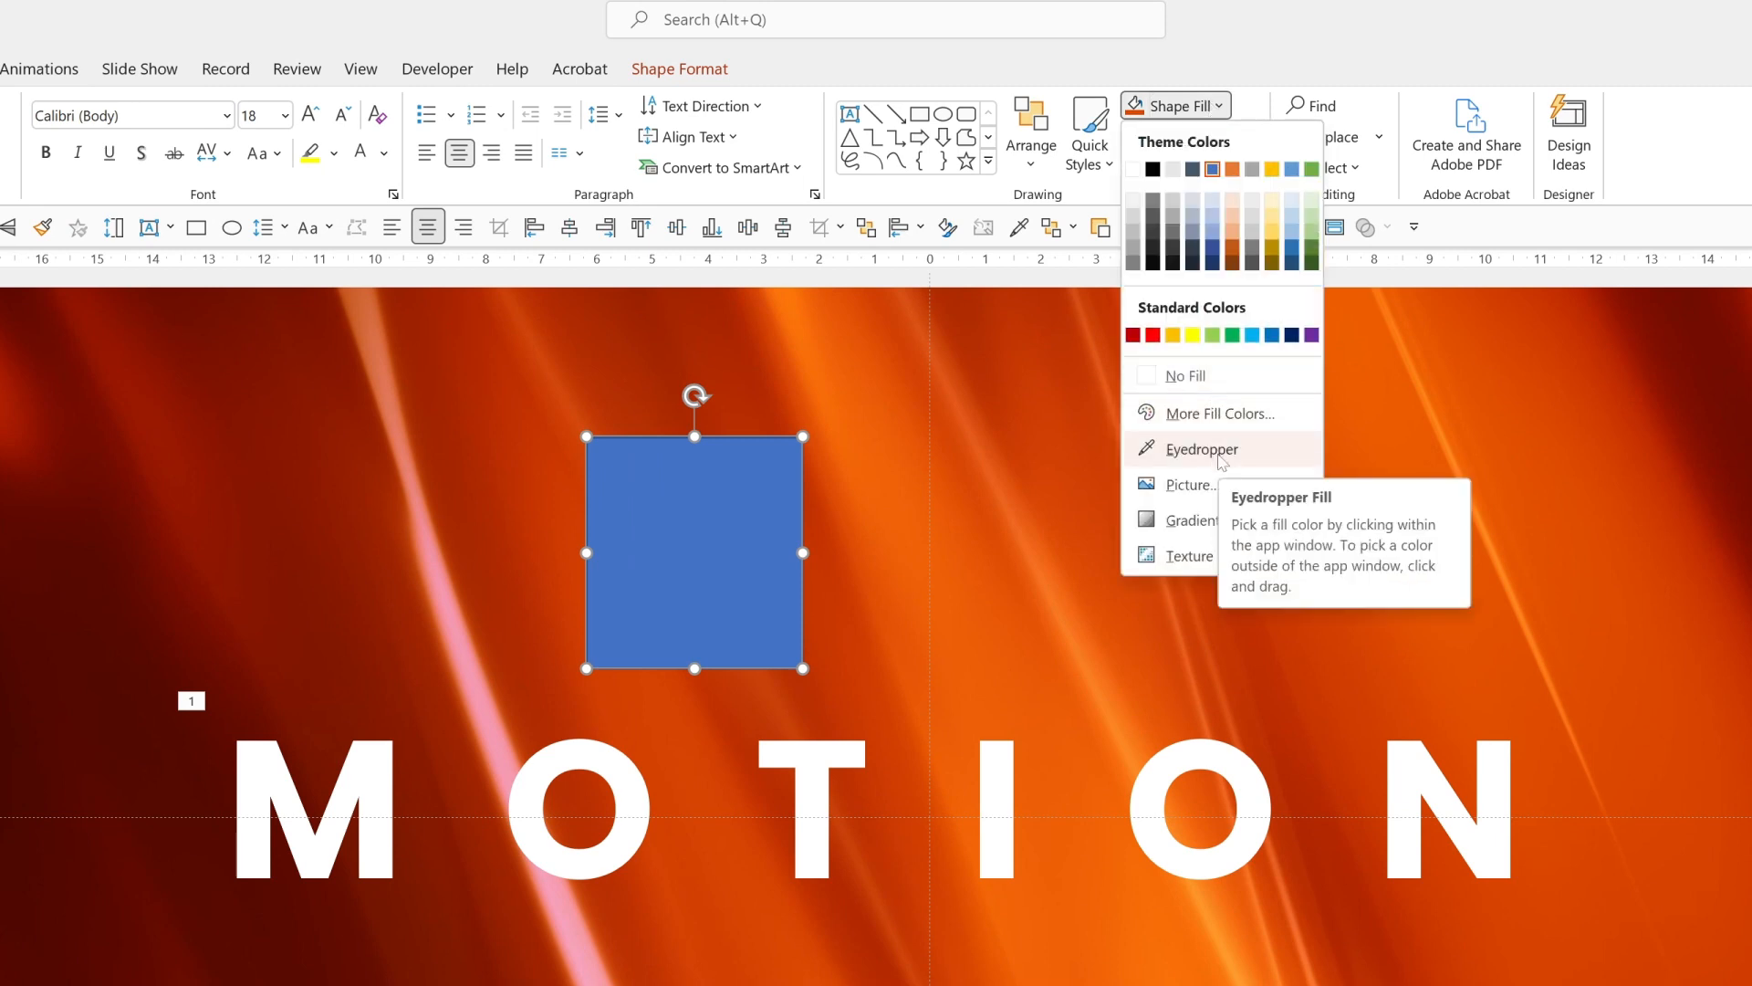
pyautogui.click(1199, 449)
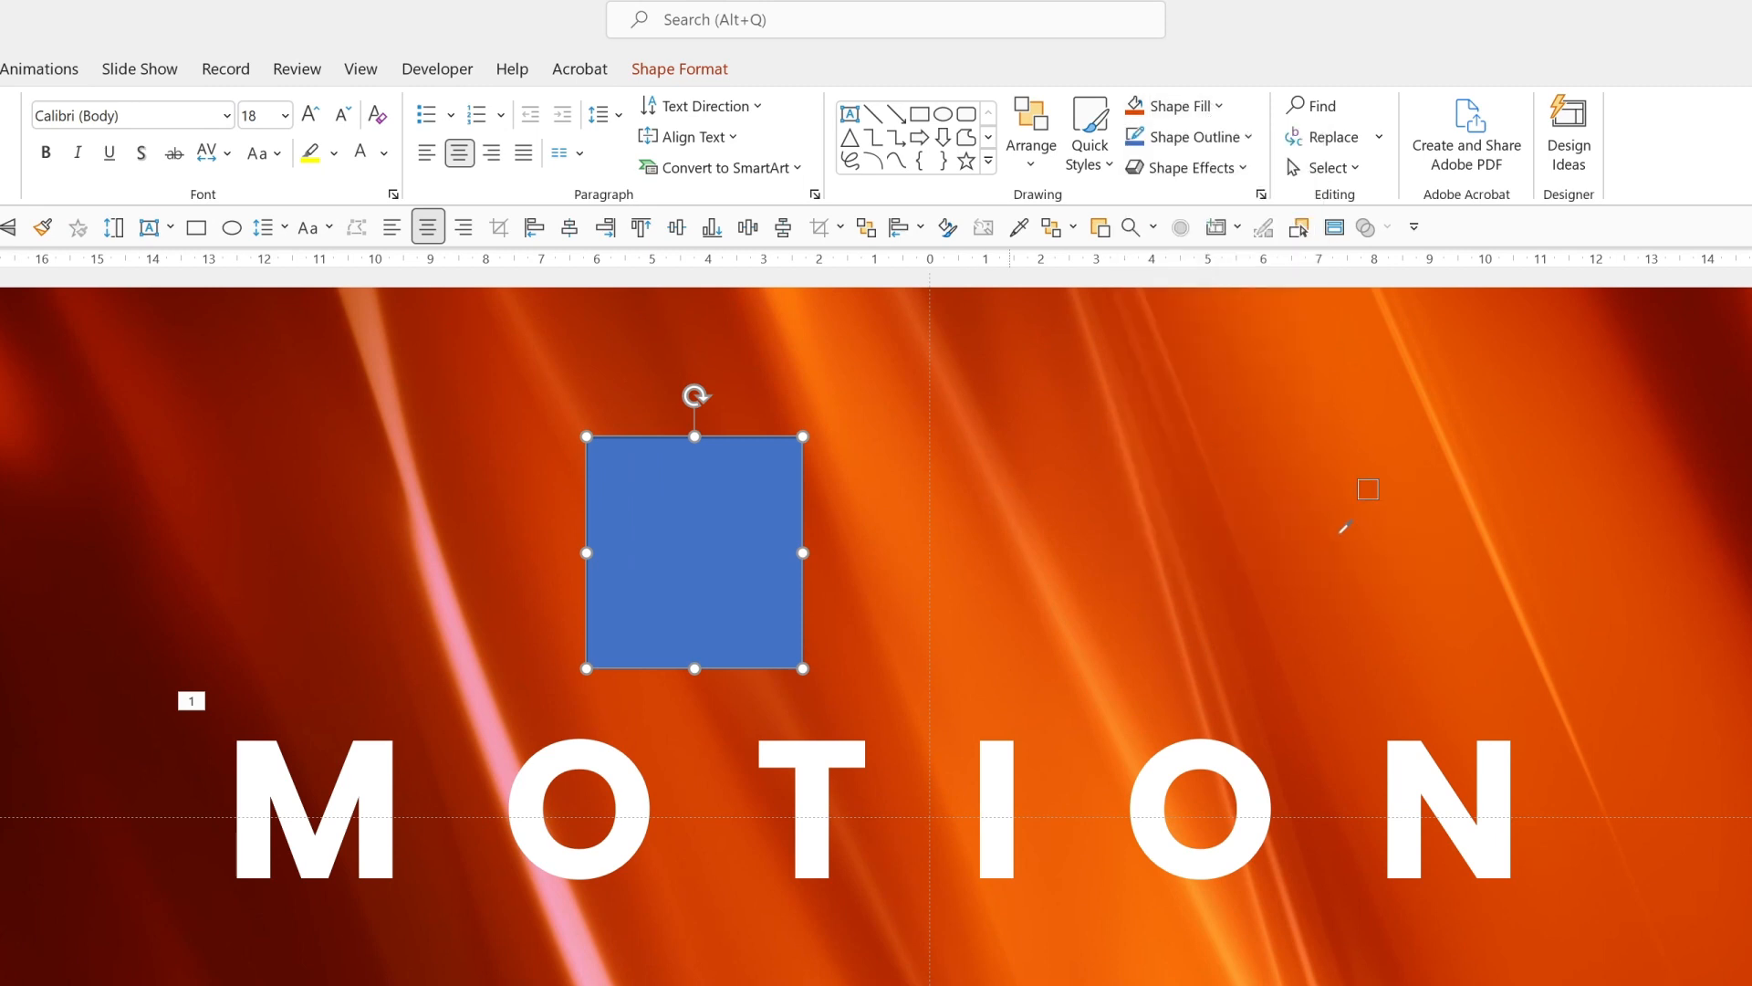
pyautogui.moveTo(549, 494)
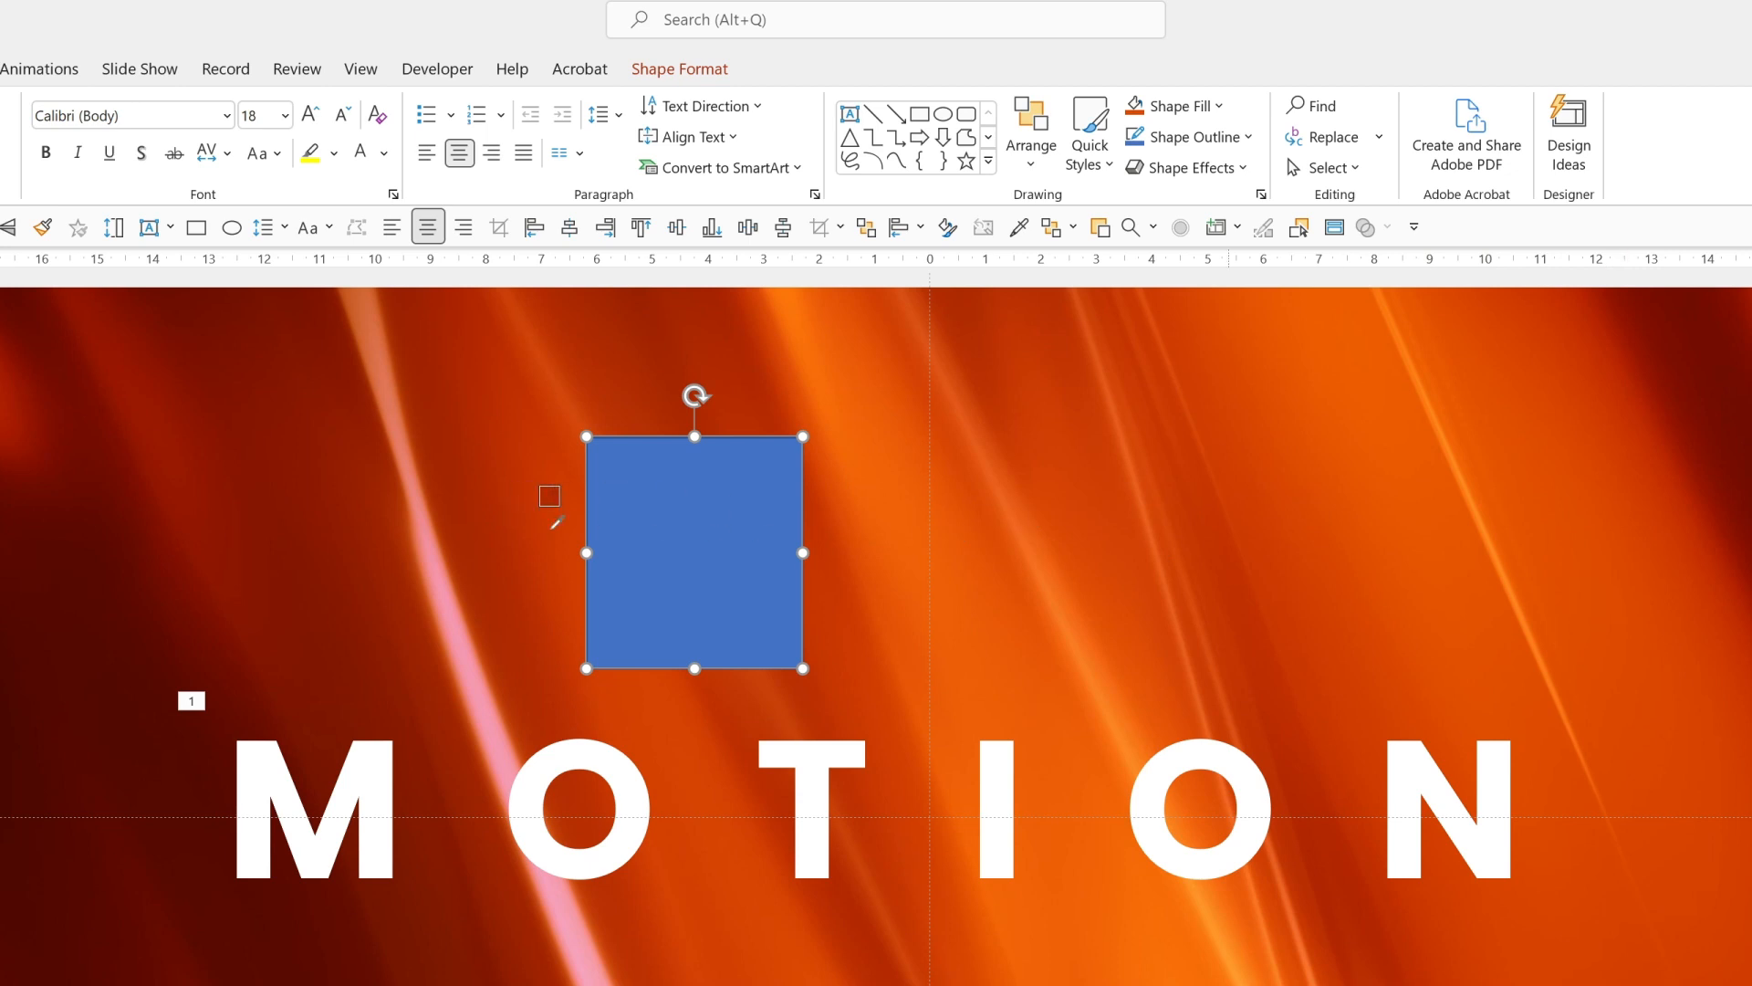
pyautogui.moveTo(1619, 489)
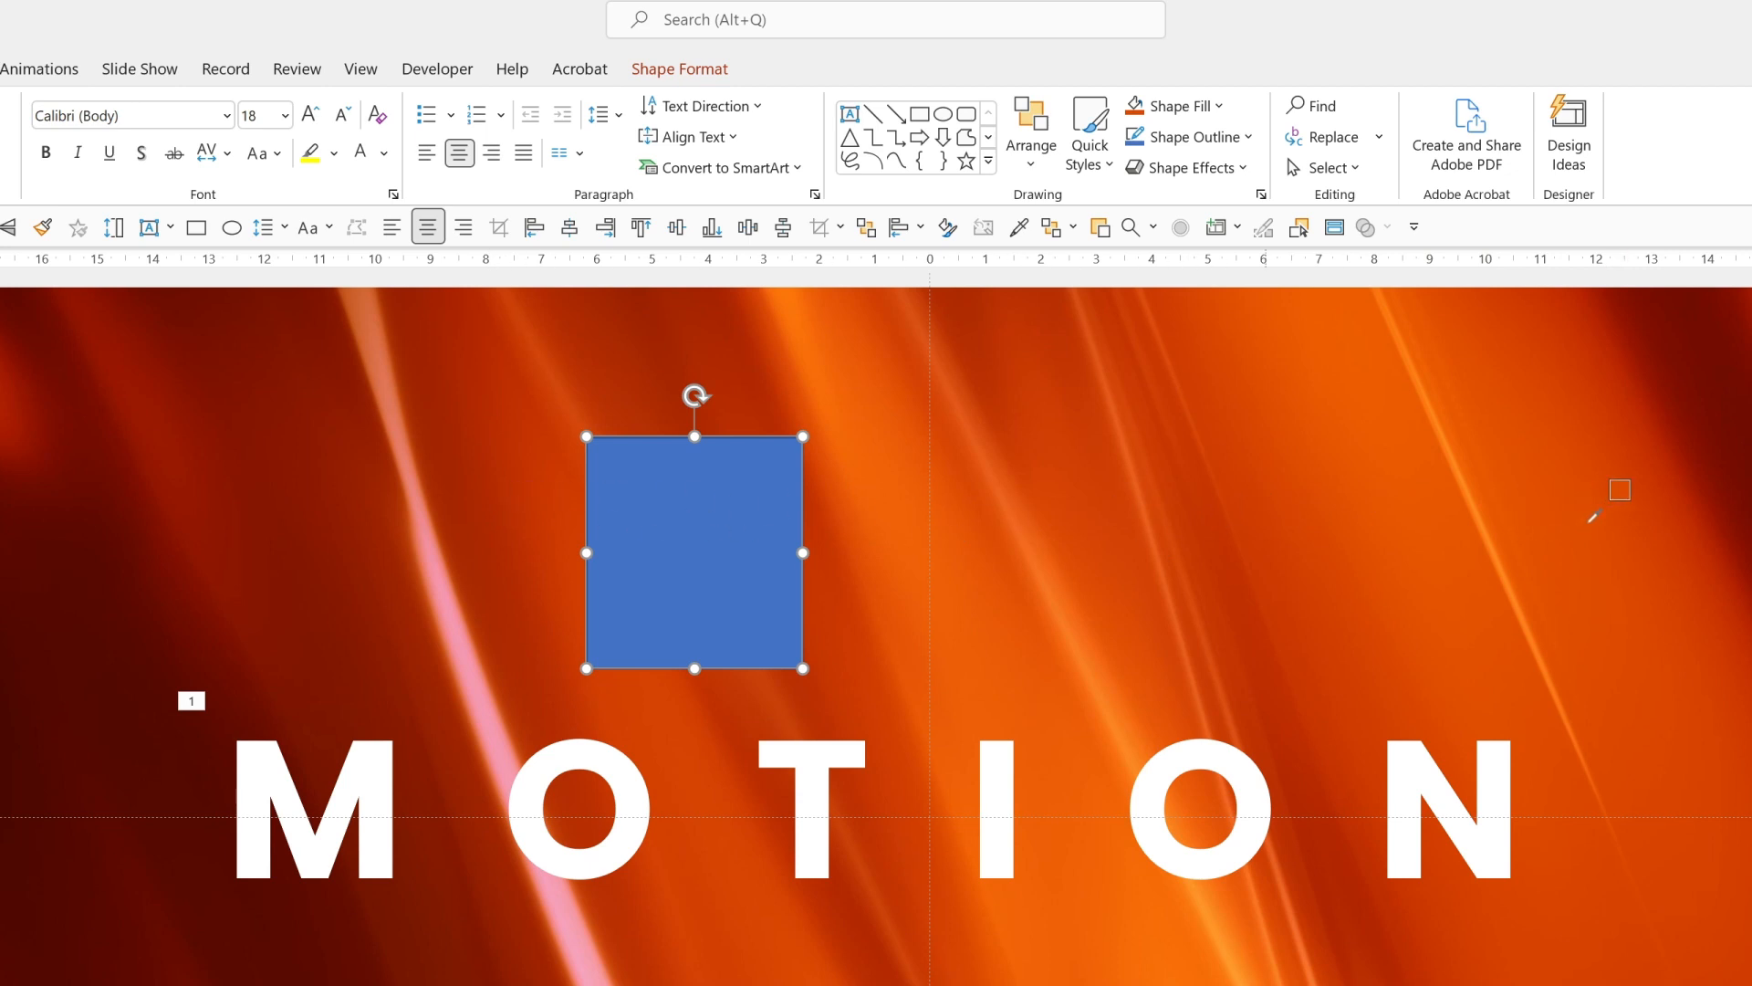
pyautogui.click(1174, 106)
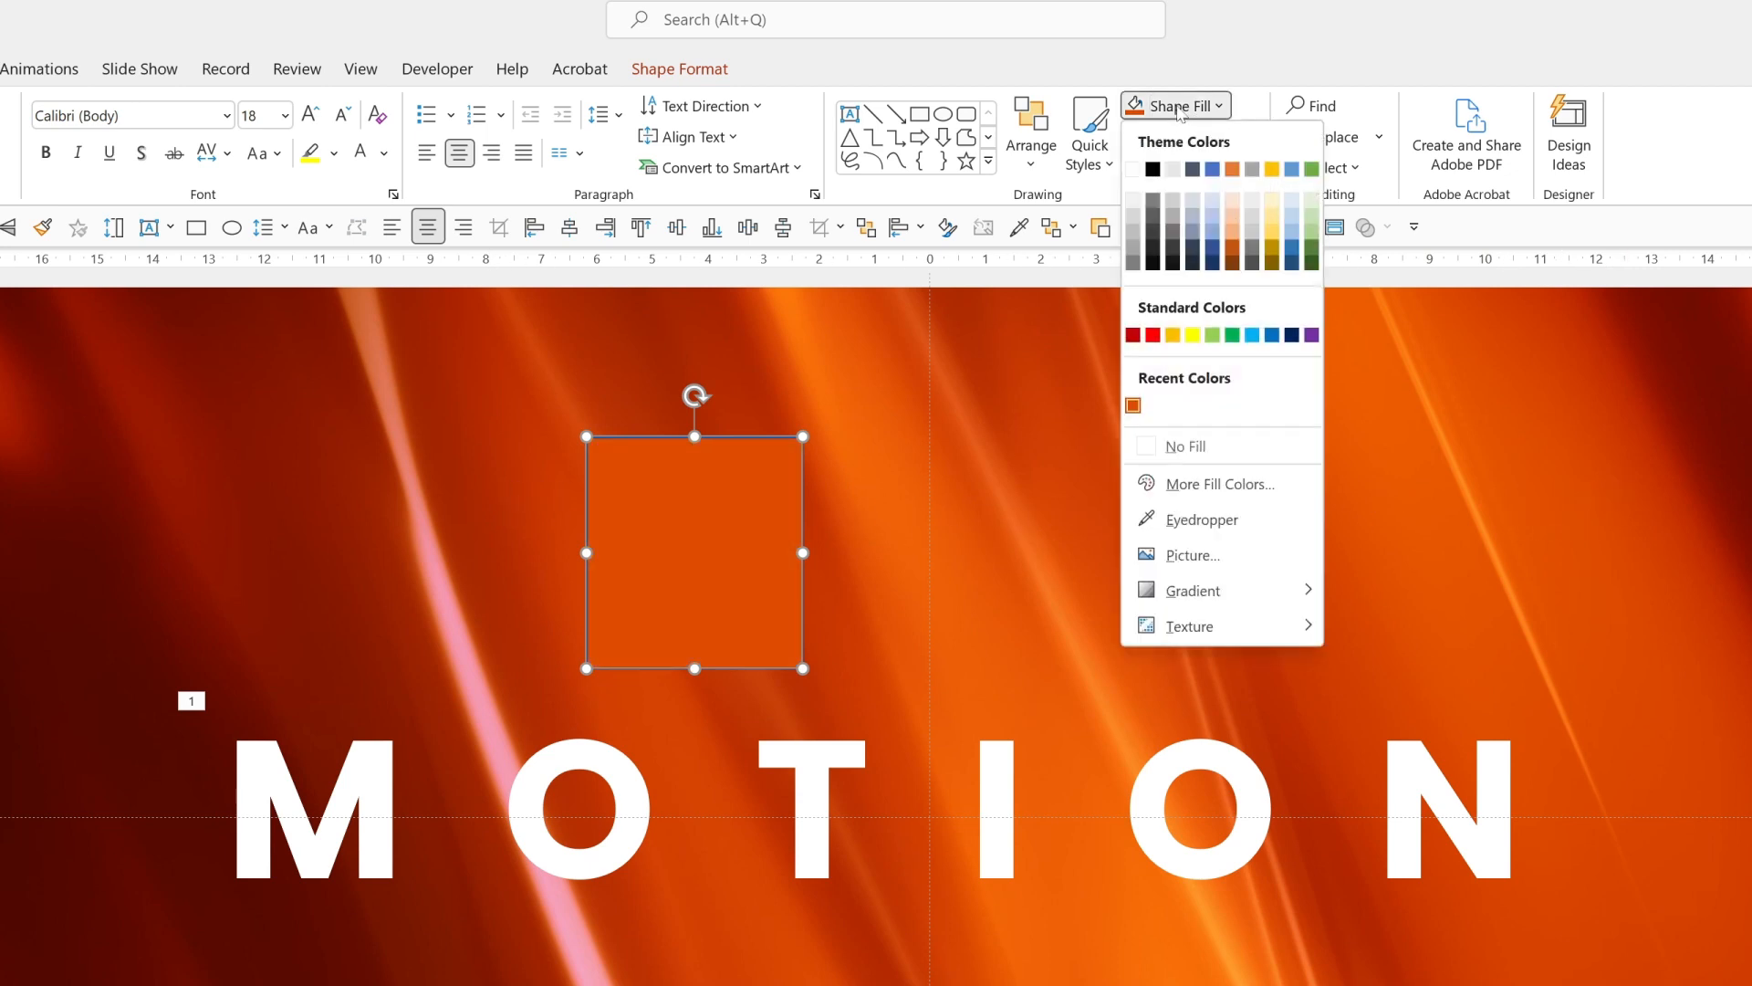
pyautogui.click(1218, 481)
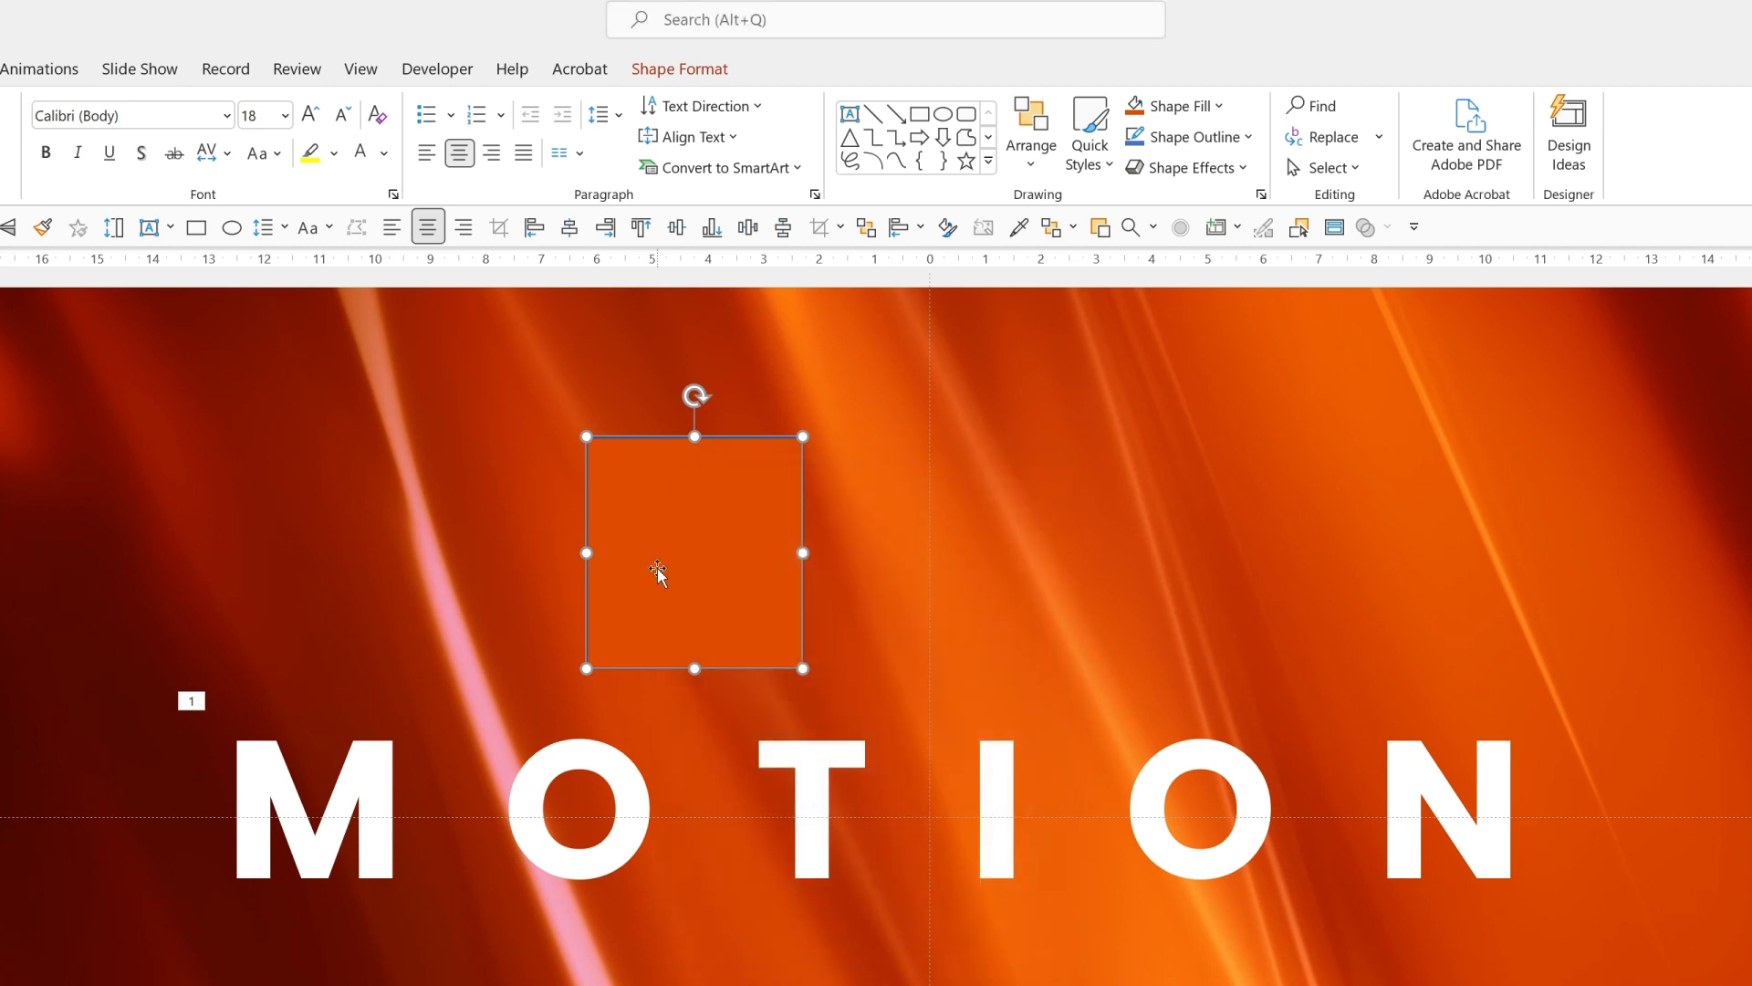
pyautogui.press('Delete')
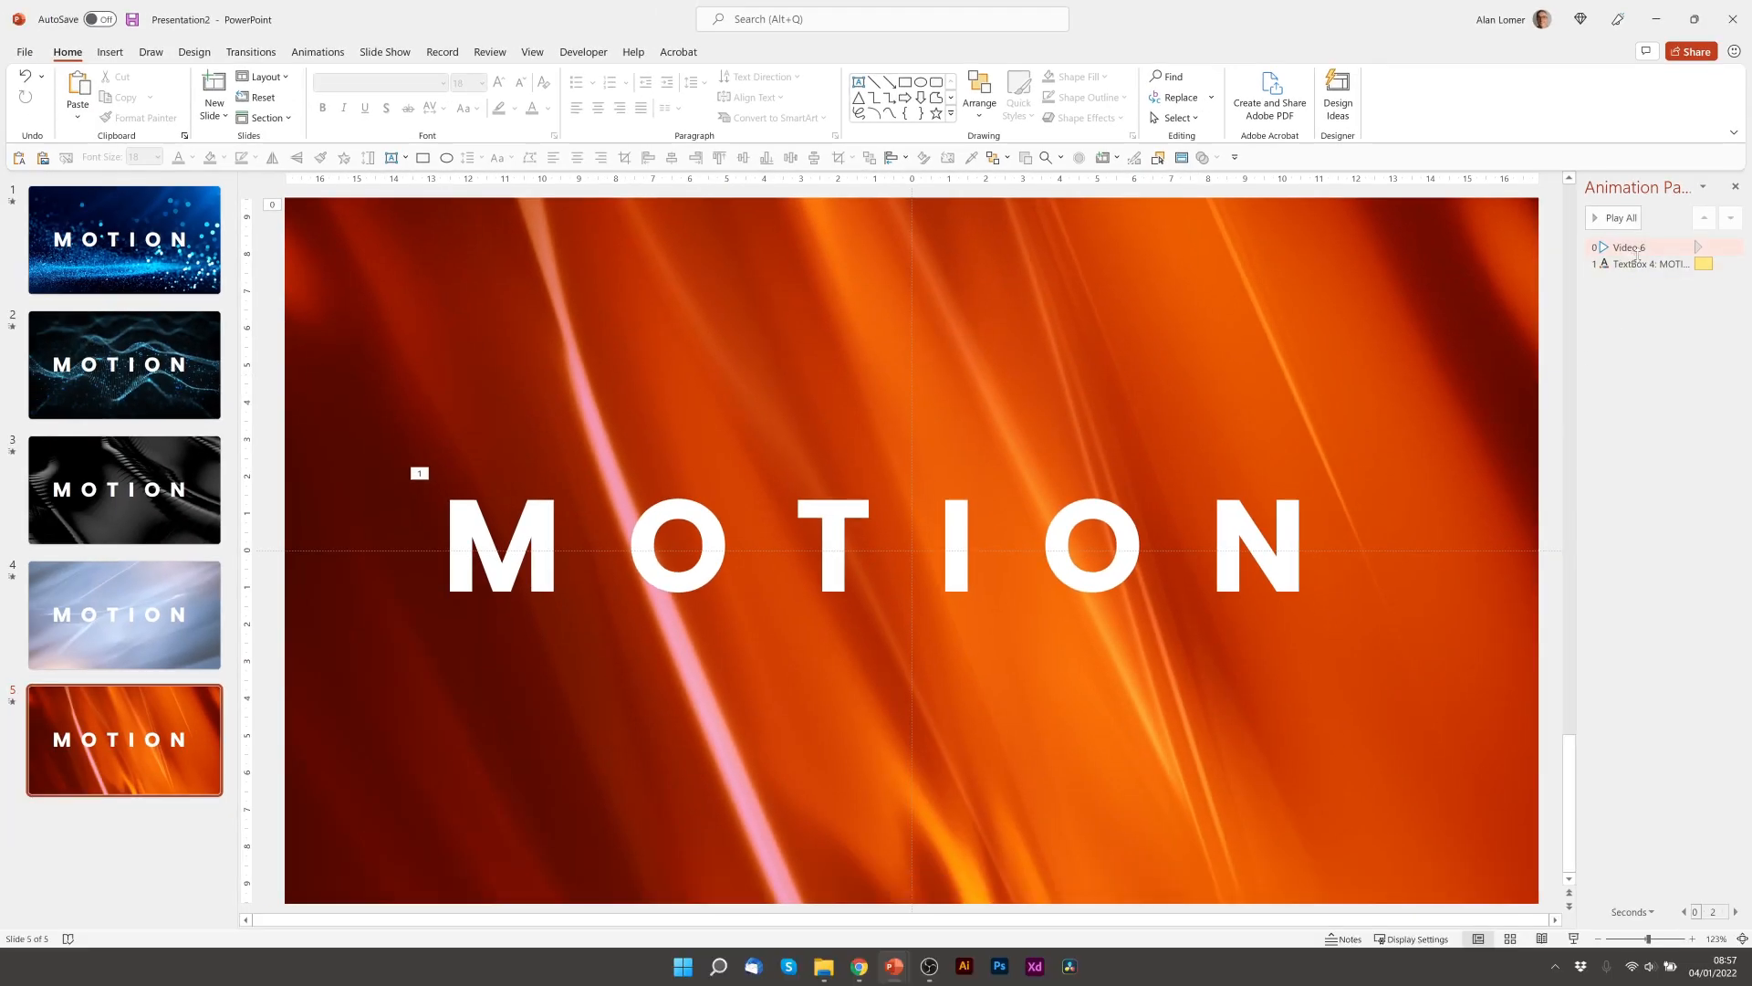
# Set the Font Color effect to custom deep orange DF4B00.
pyautogui.click(1736, 263)
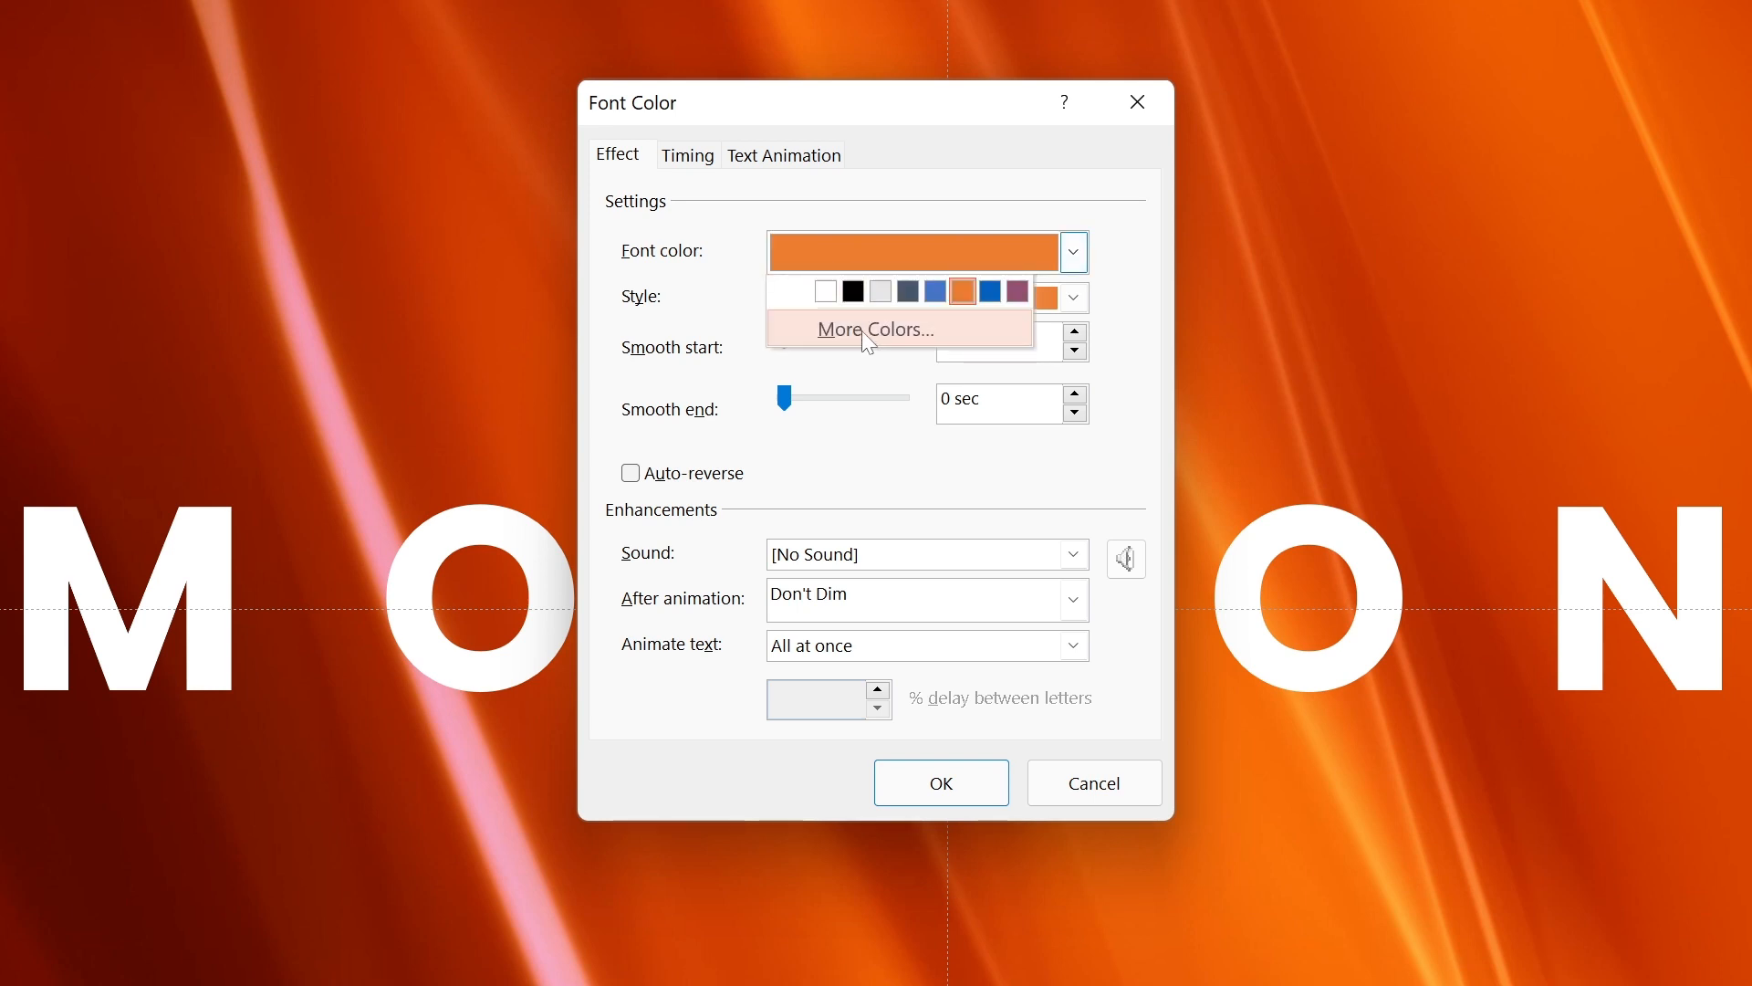
pyautogui.click(880, 329)
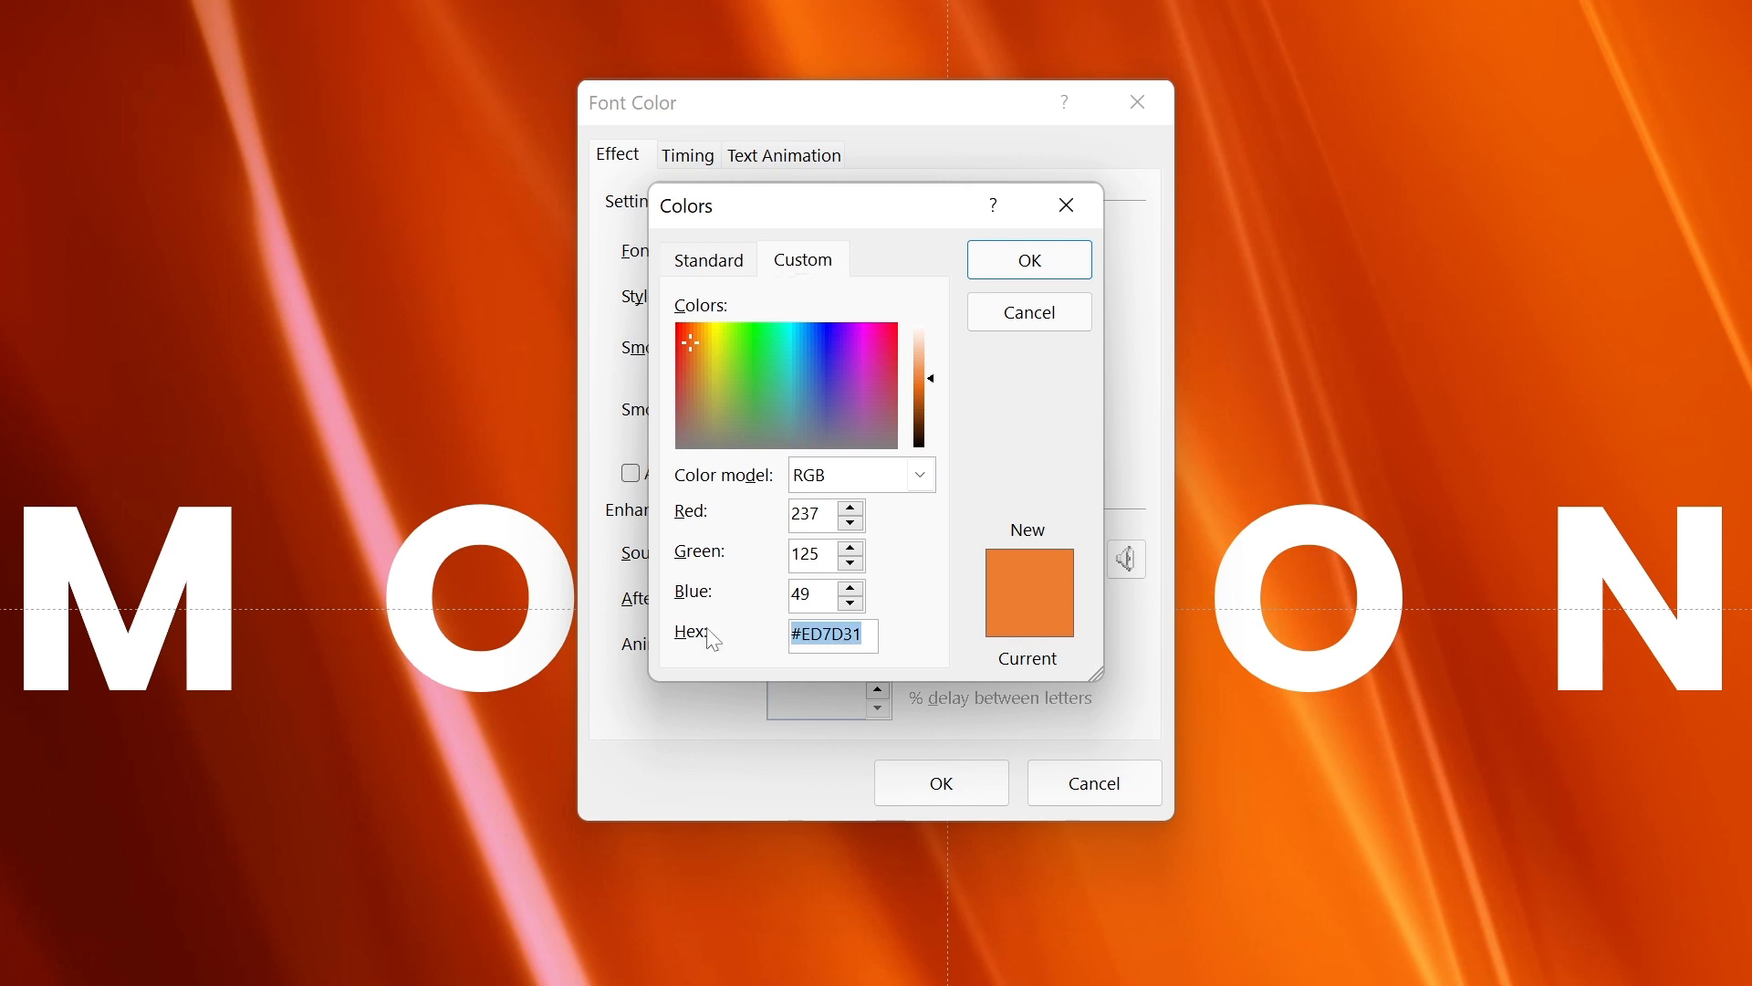
pyautogui.write('DF4B00')
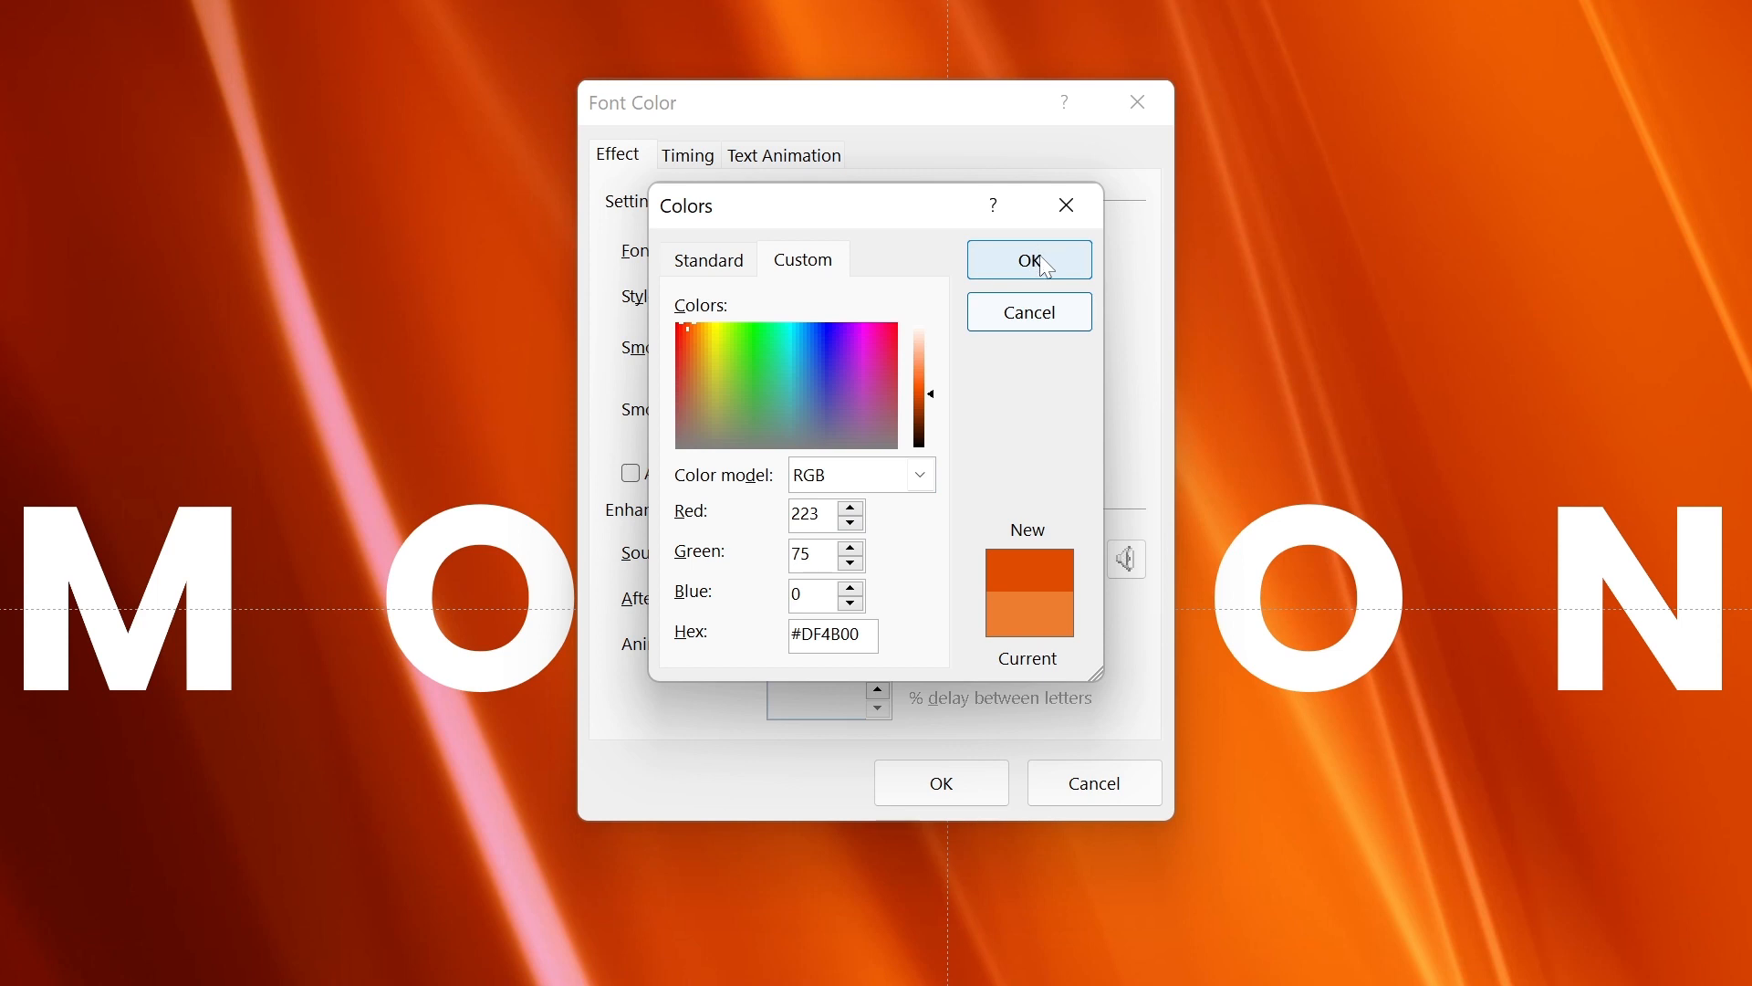
pyautogui.click(1025, 259)
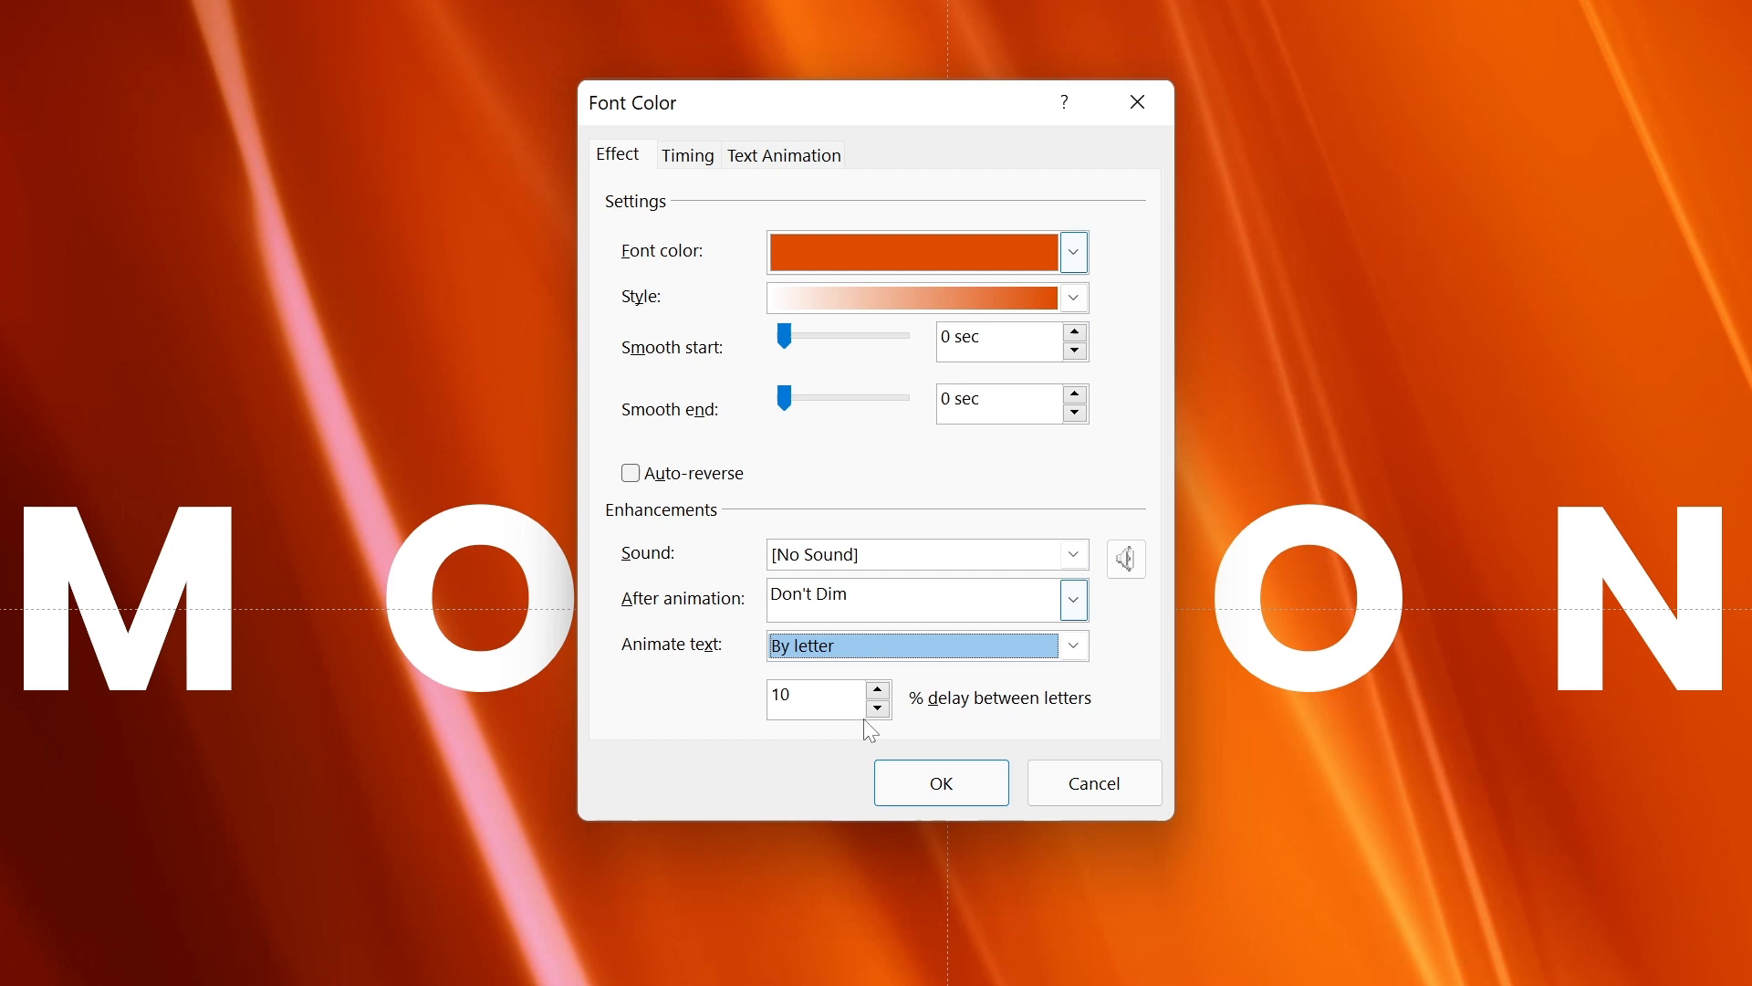
# Time the effect at 0.1 seconds, repeating Until End of Slide, starting With Previous.
pyautogui.click(686, 153)
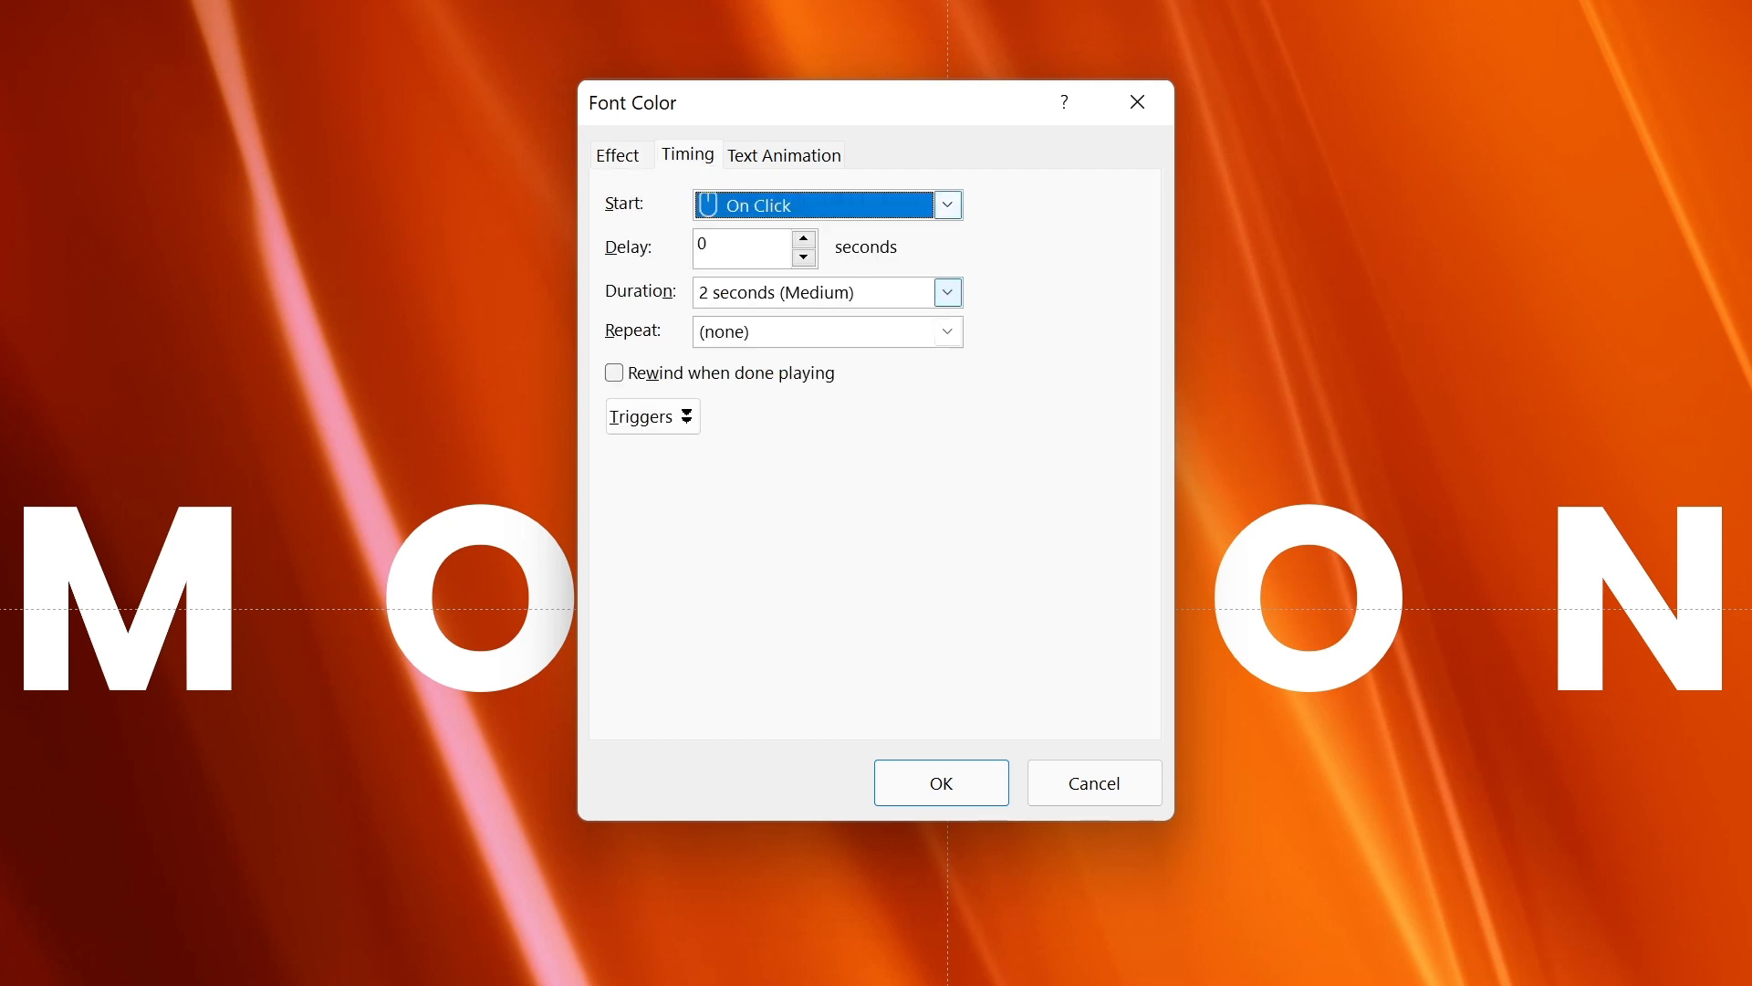
pyautogui.click(777, 292)
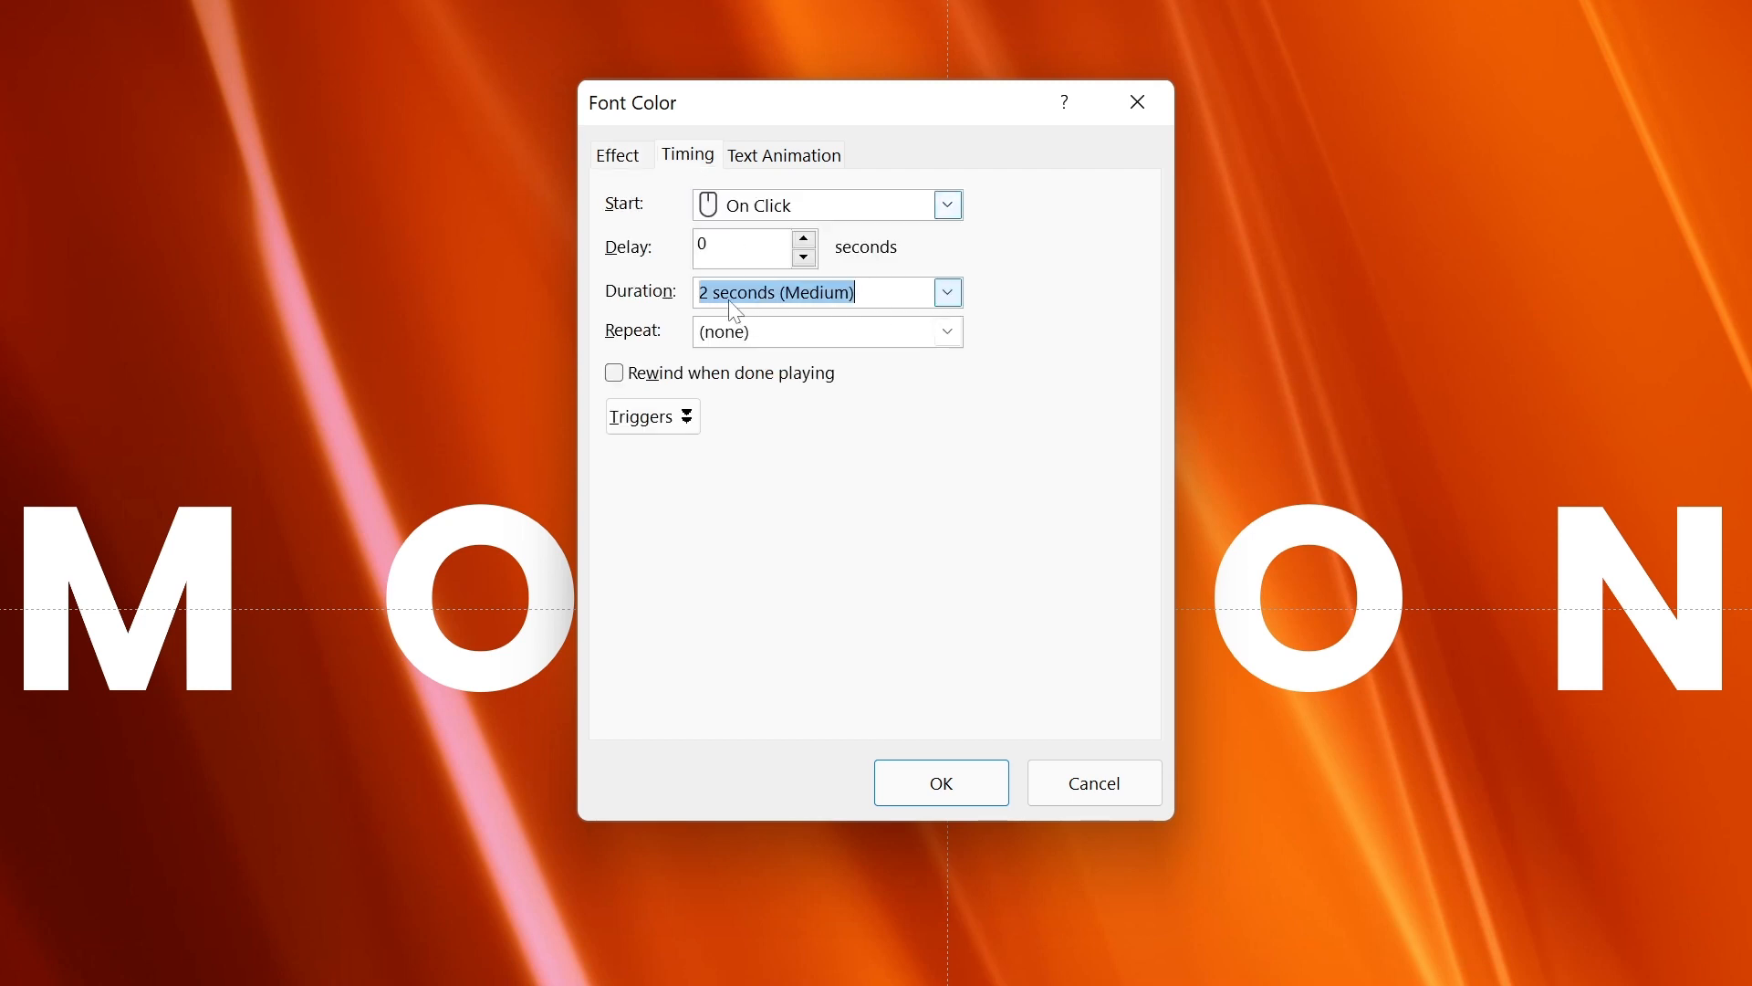
pyautogui.write('0.1')
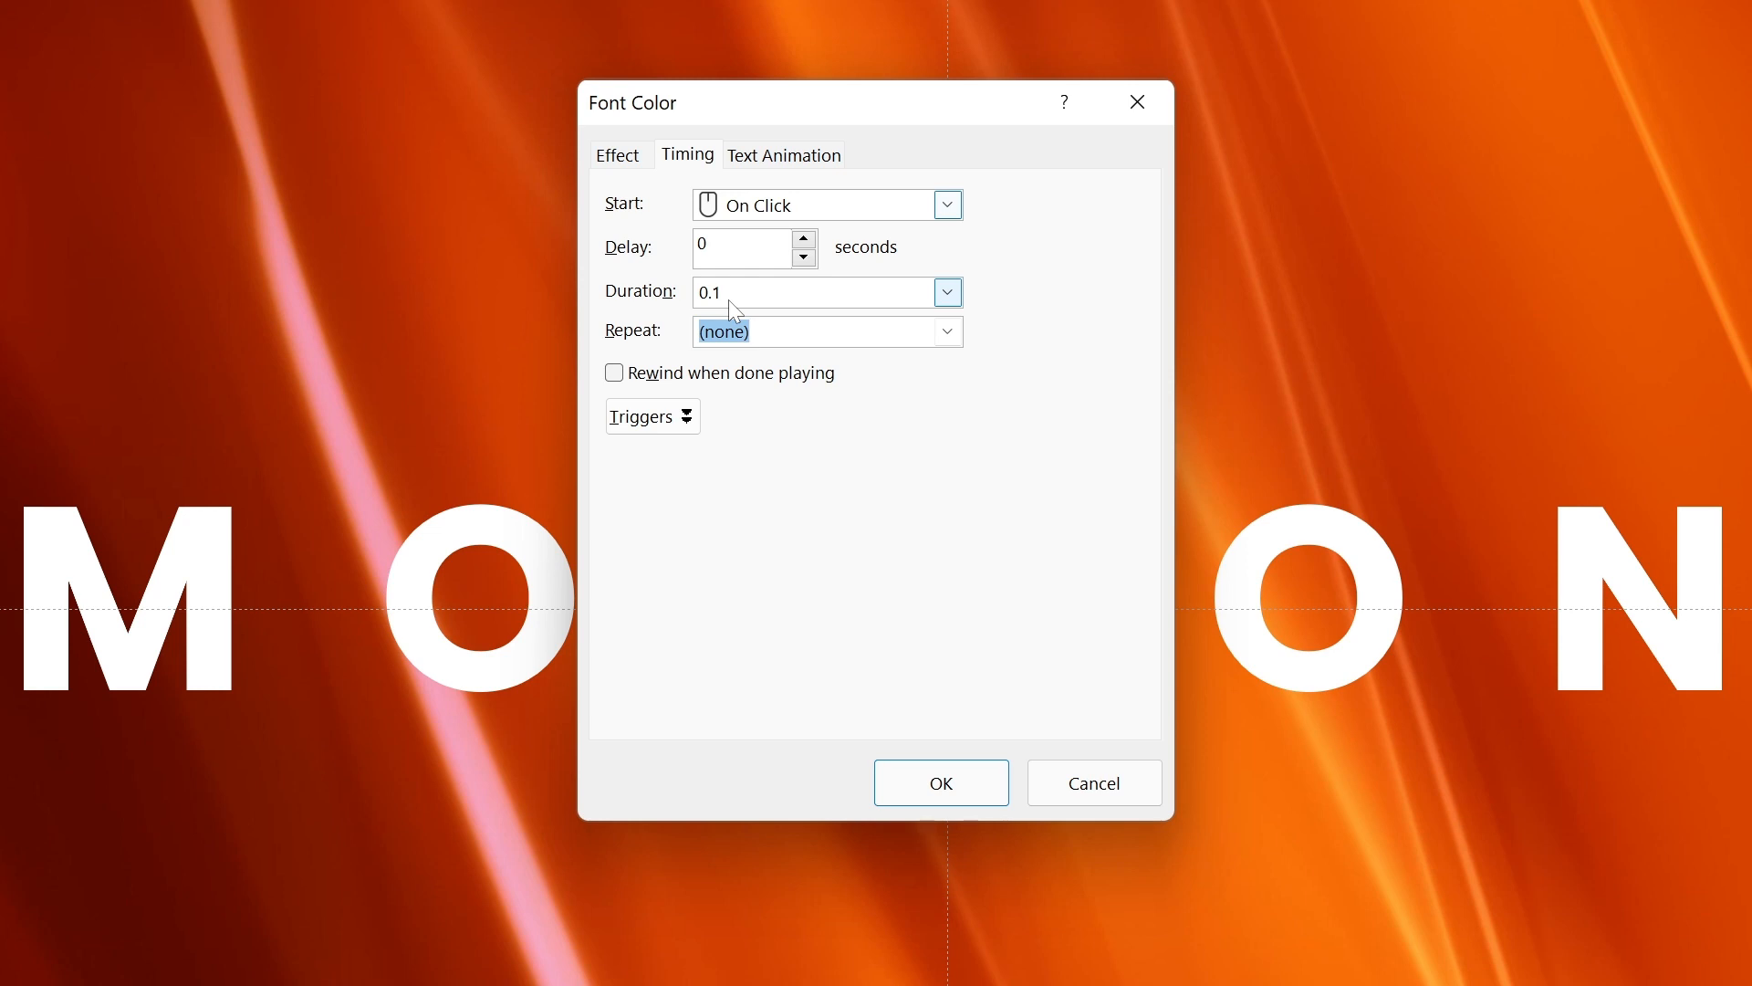
pyautogui.click(946, 330)
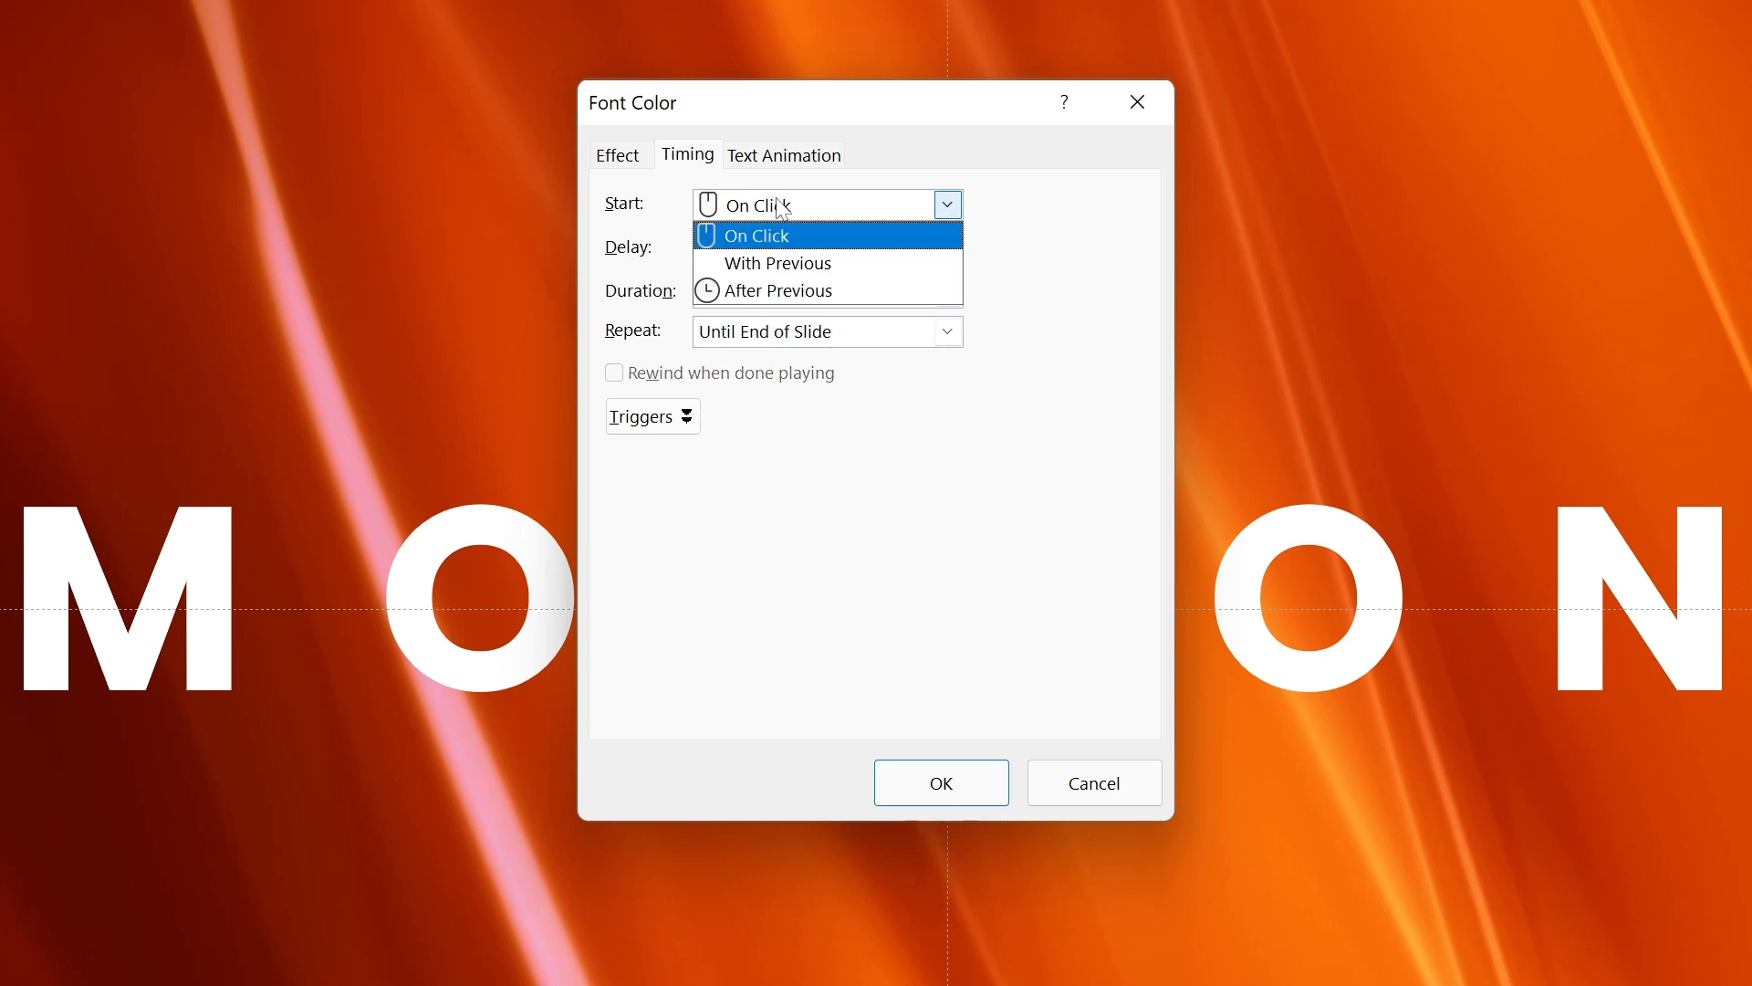
pyautogui.click(774, 263)
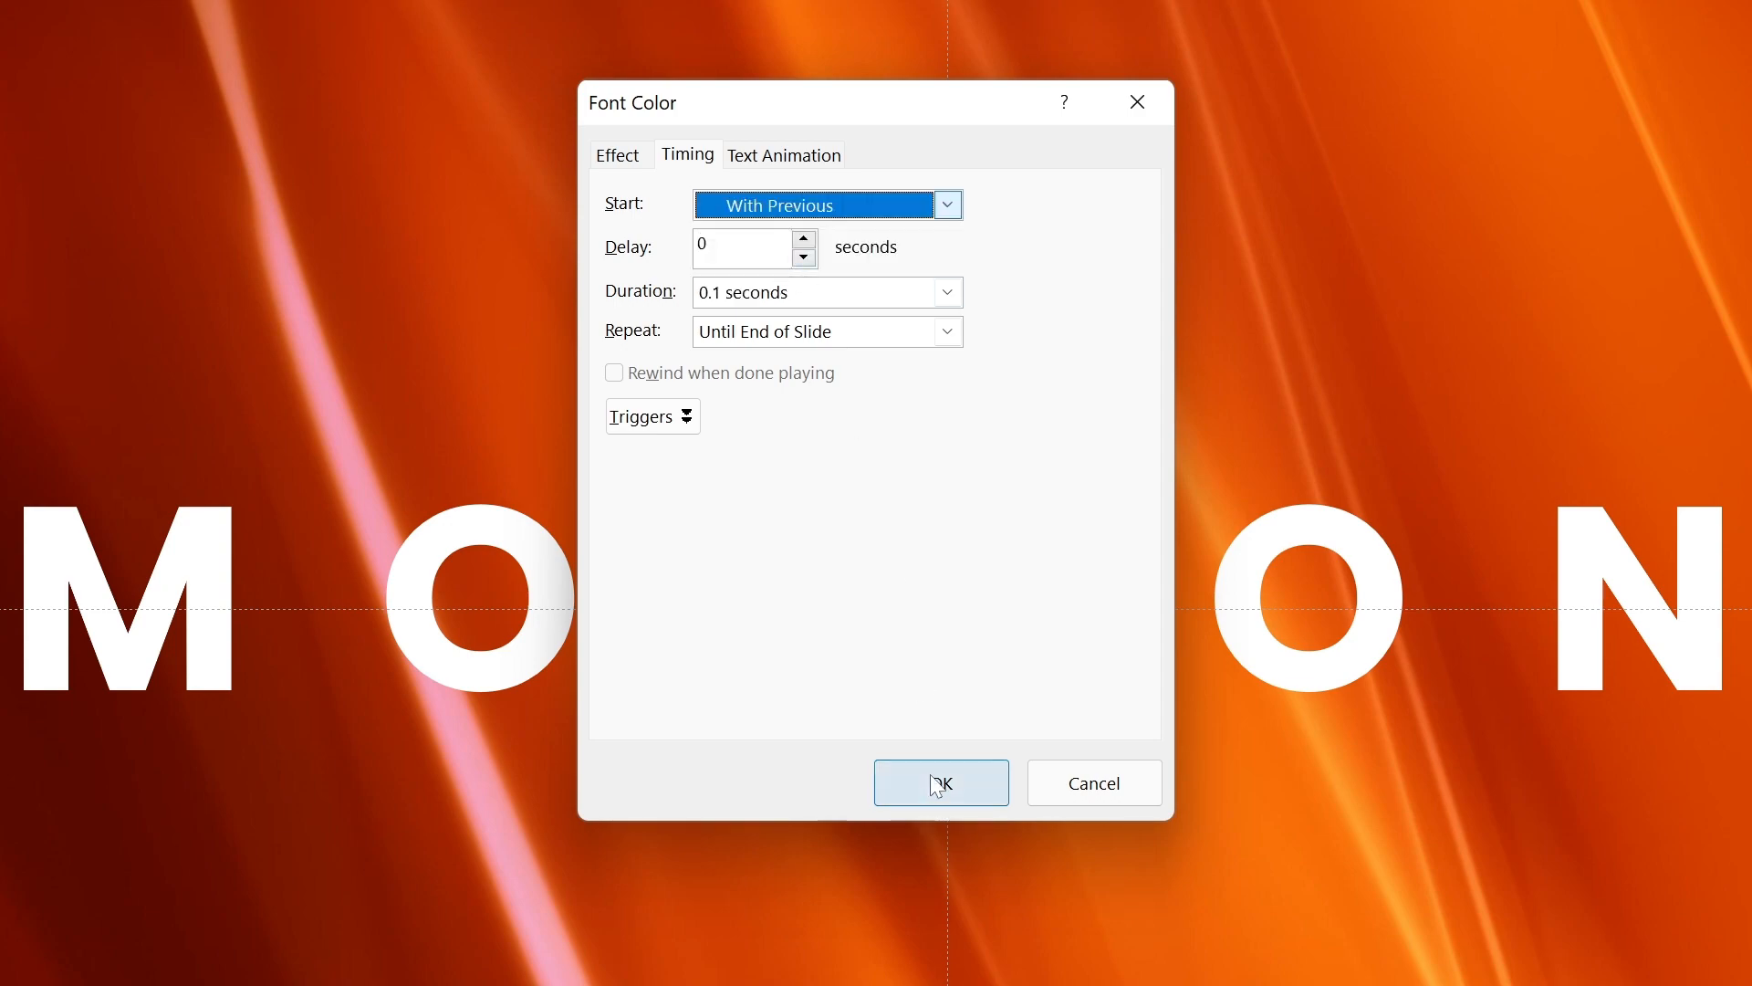
pyautogui.click(940, 783)
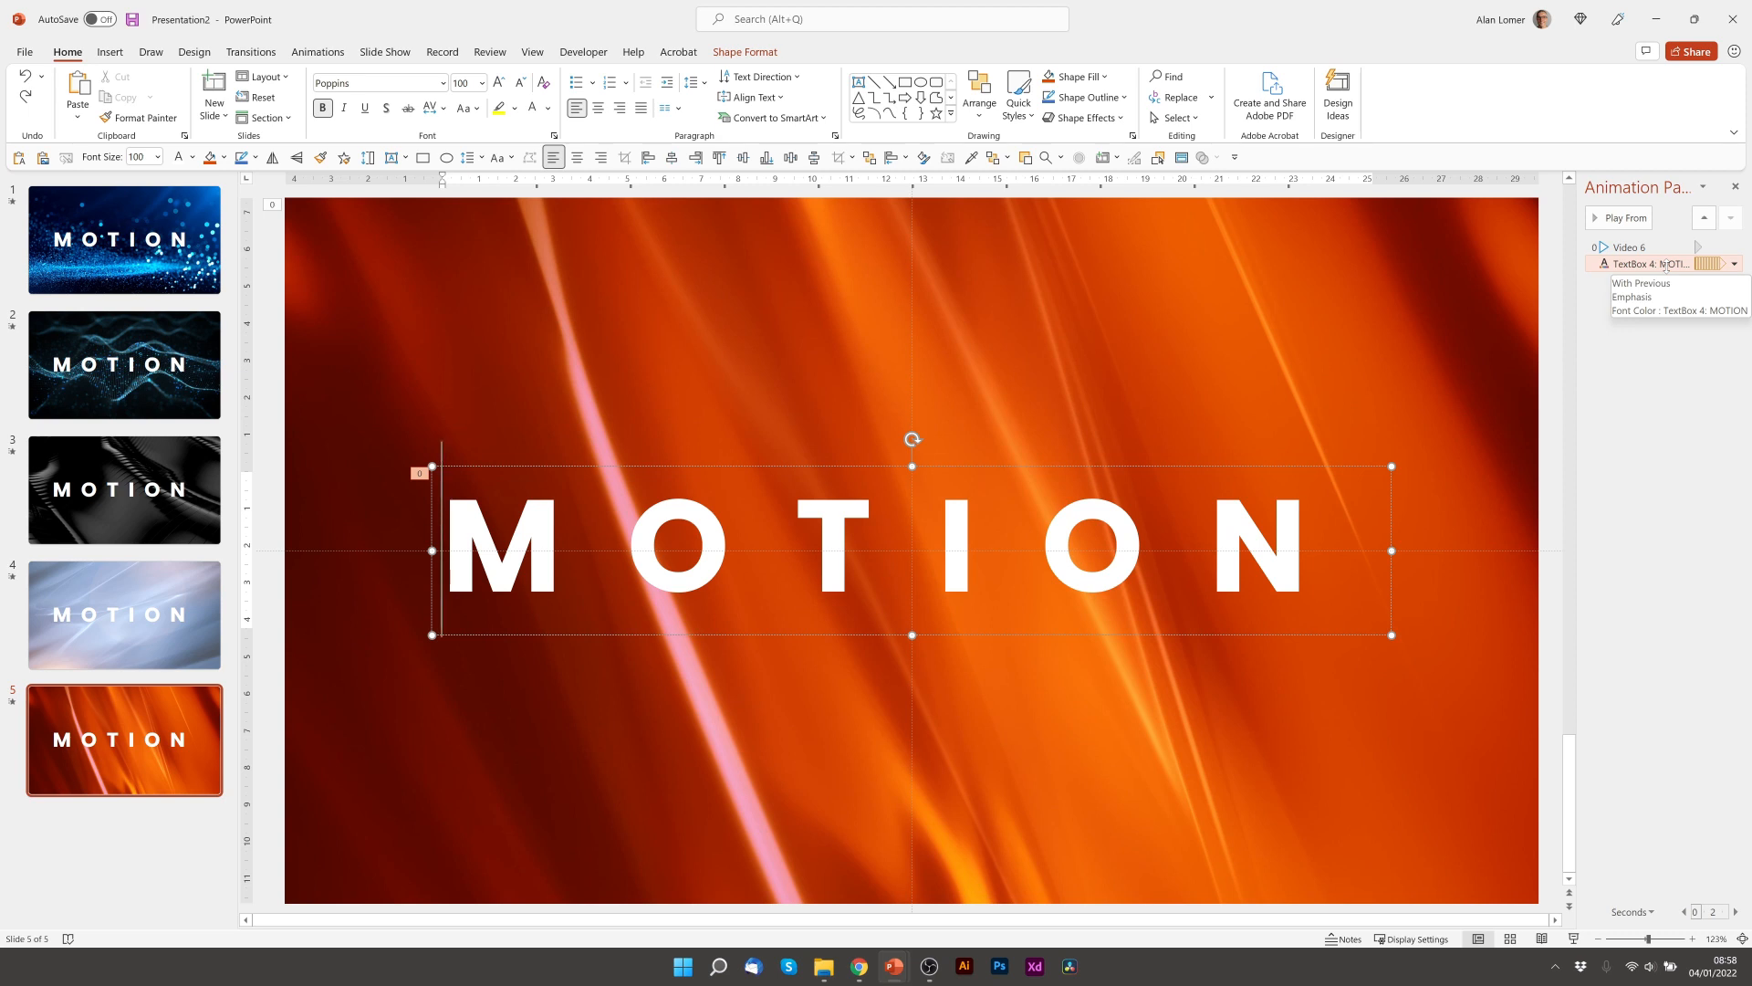
pyautogui.click(1688, 310)
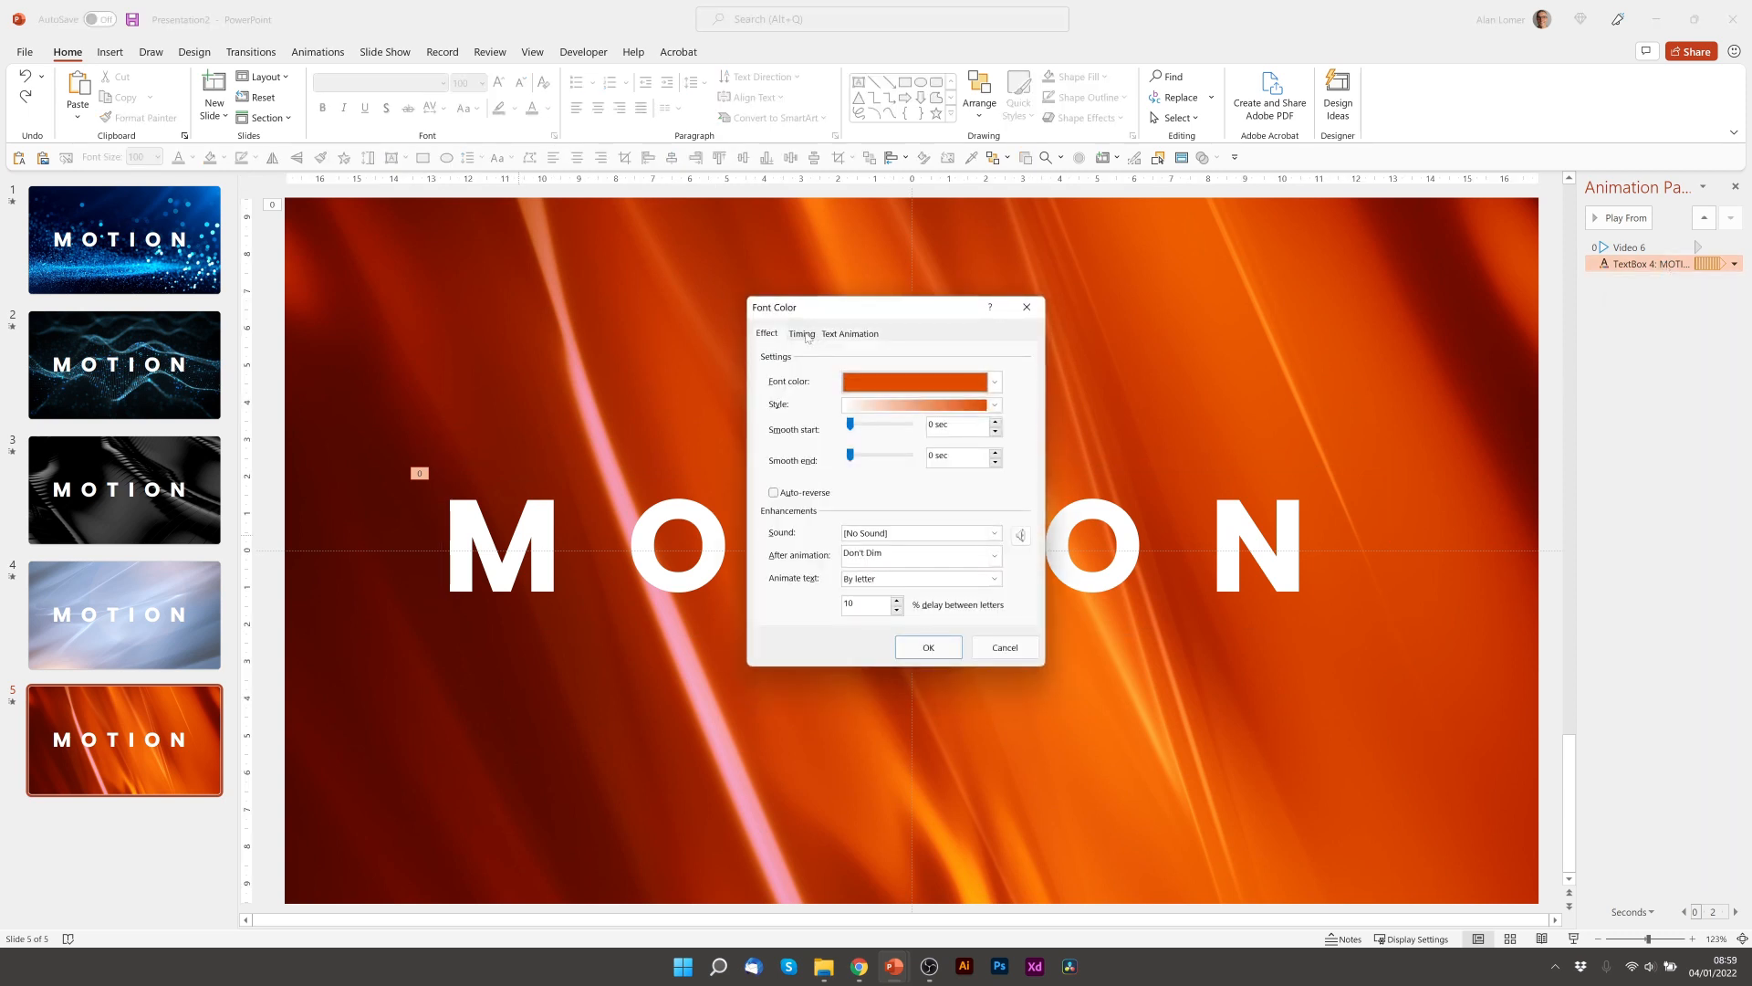
pyautogui.click(801, 332)
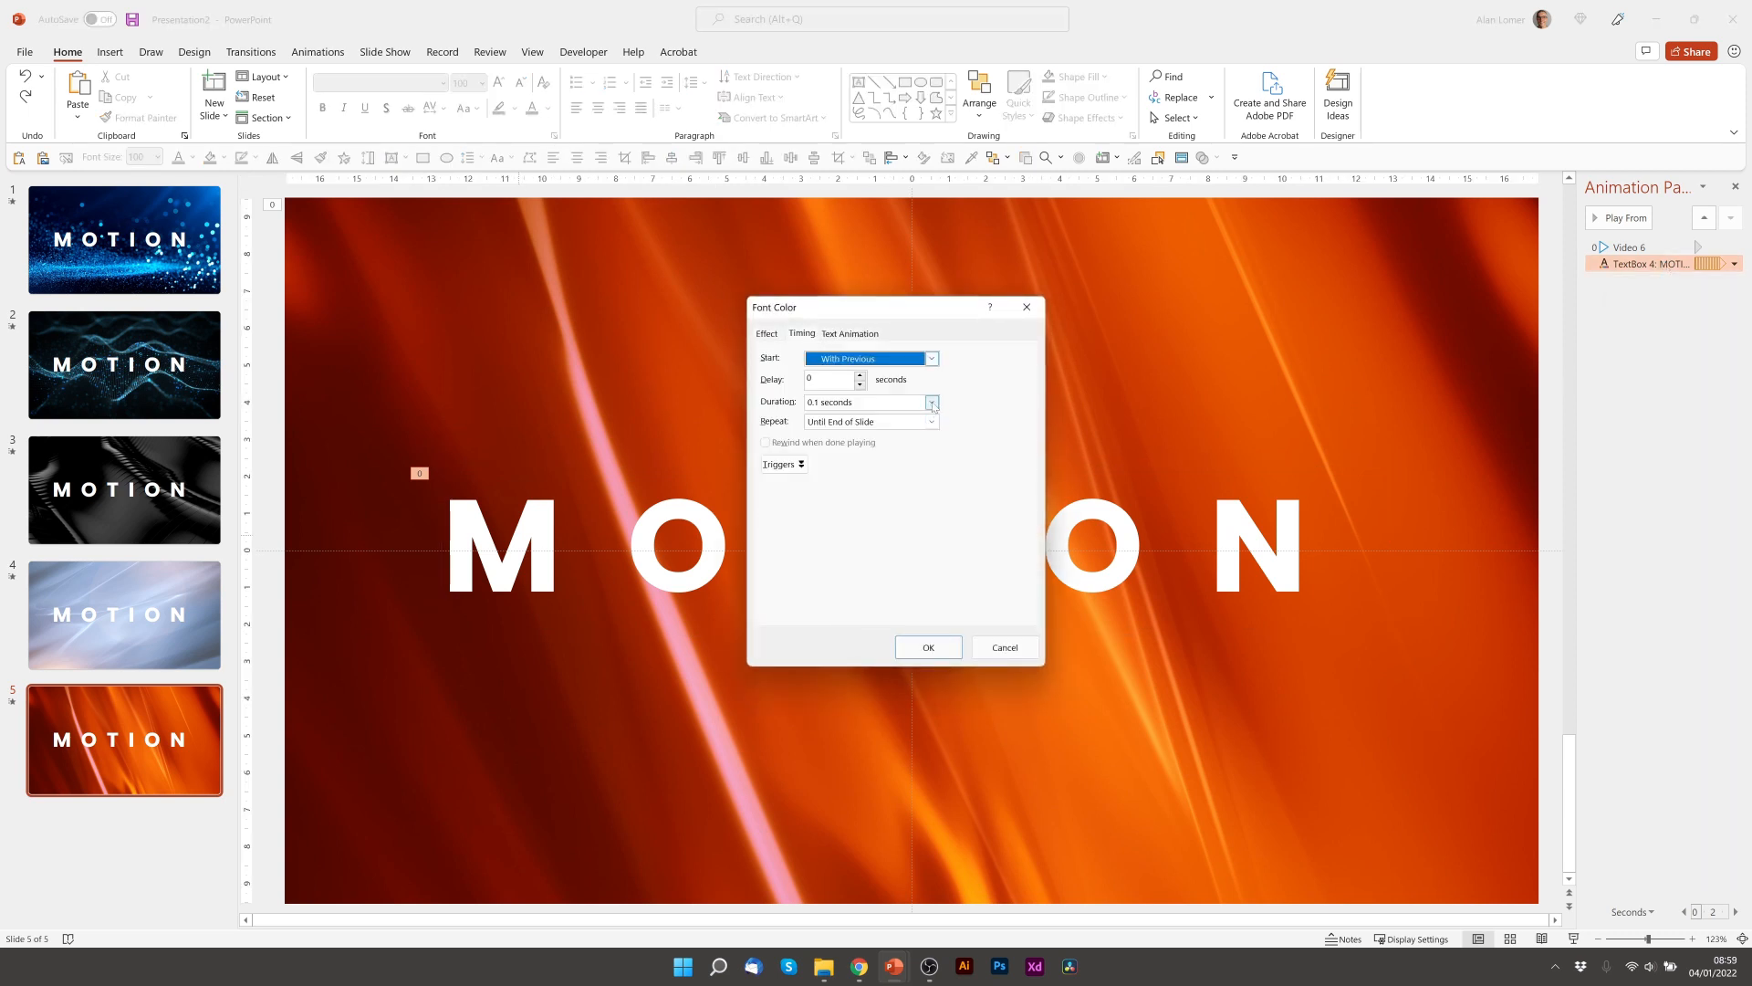
pyautogui.click(932, 401)
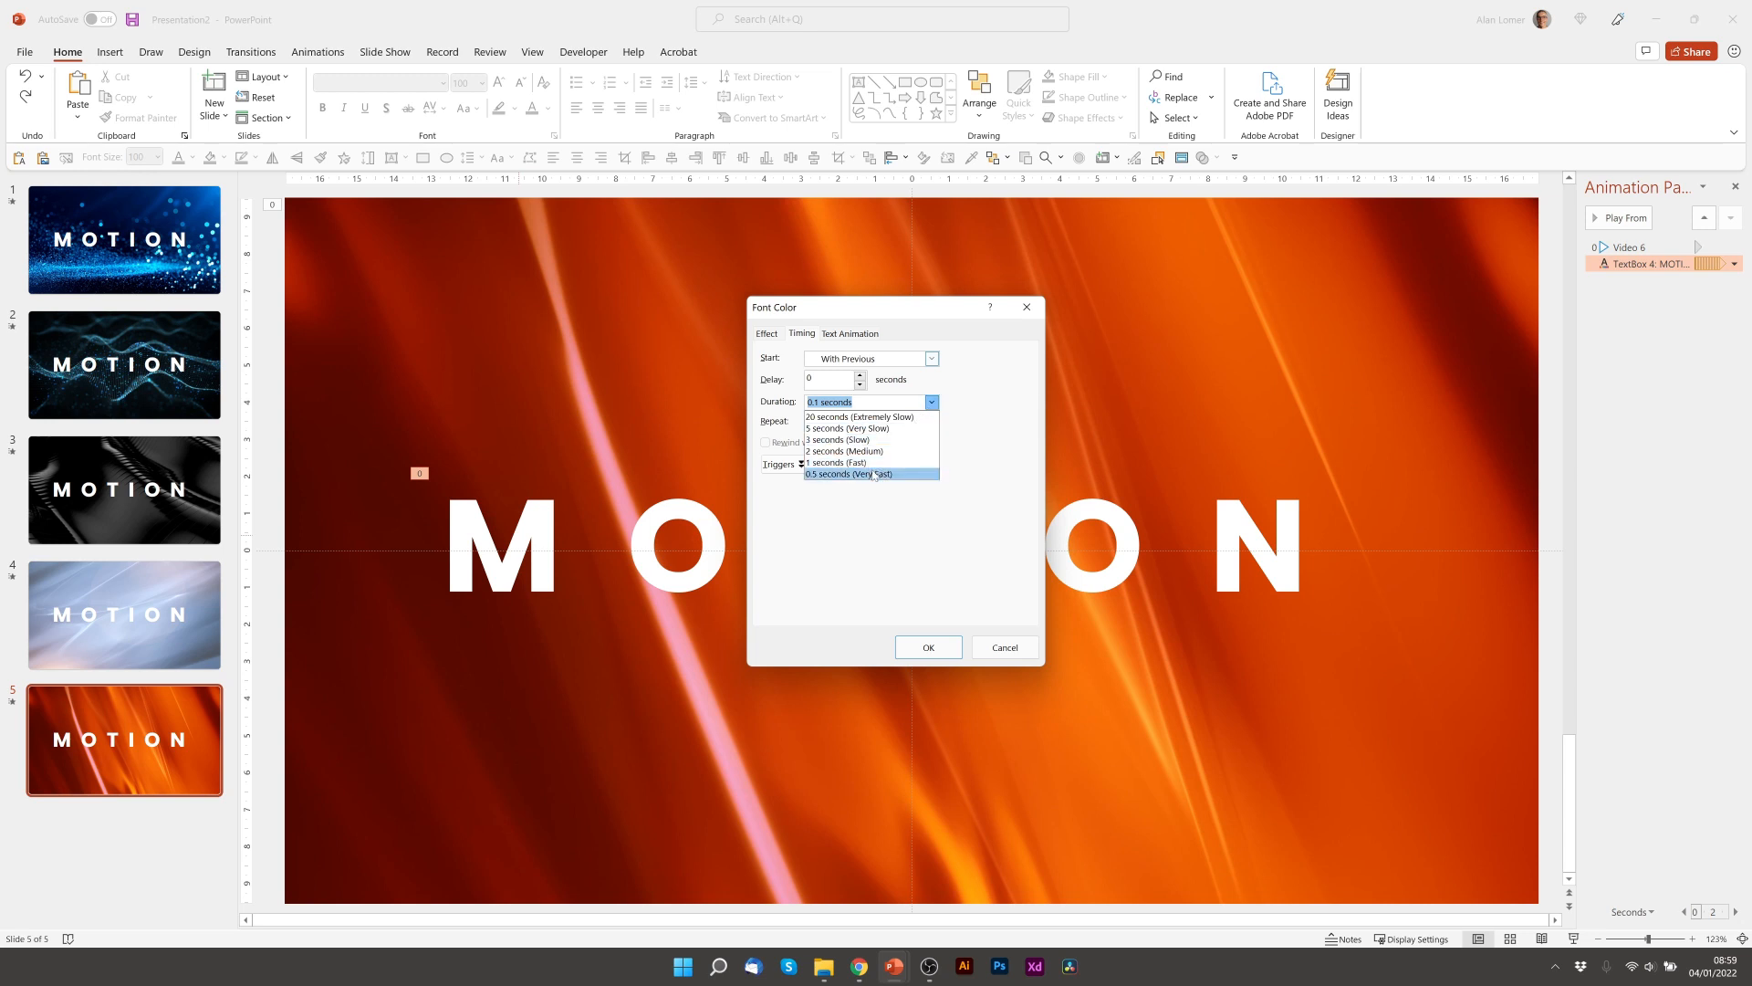
pyautogui.click(927, 646)
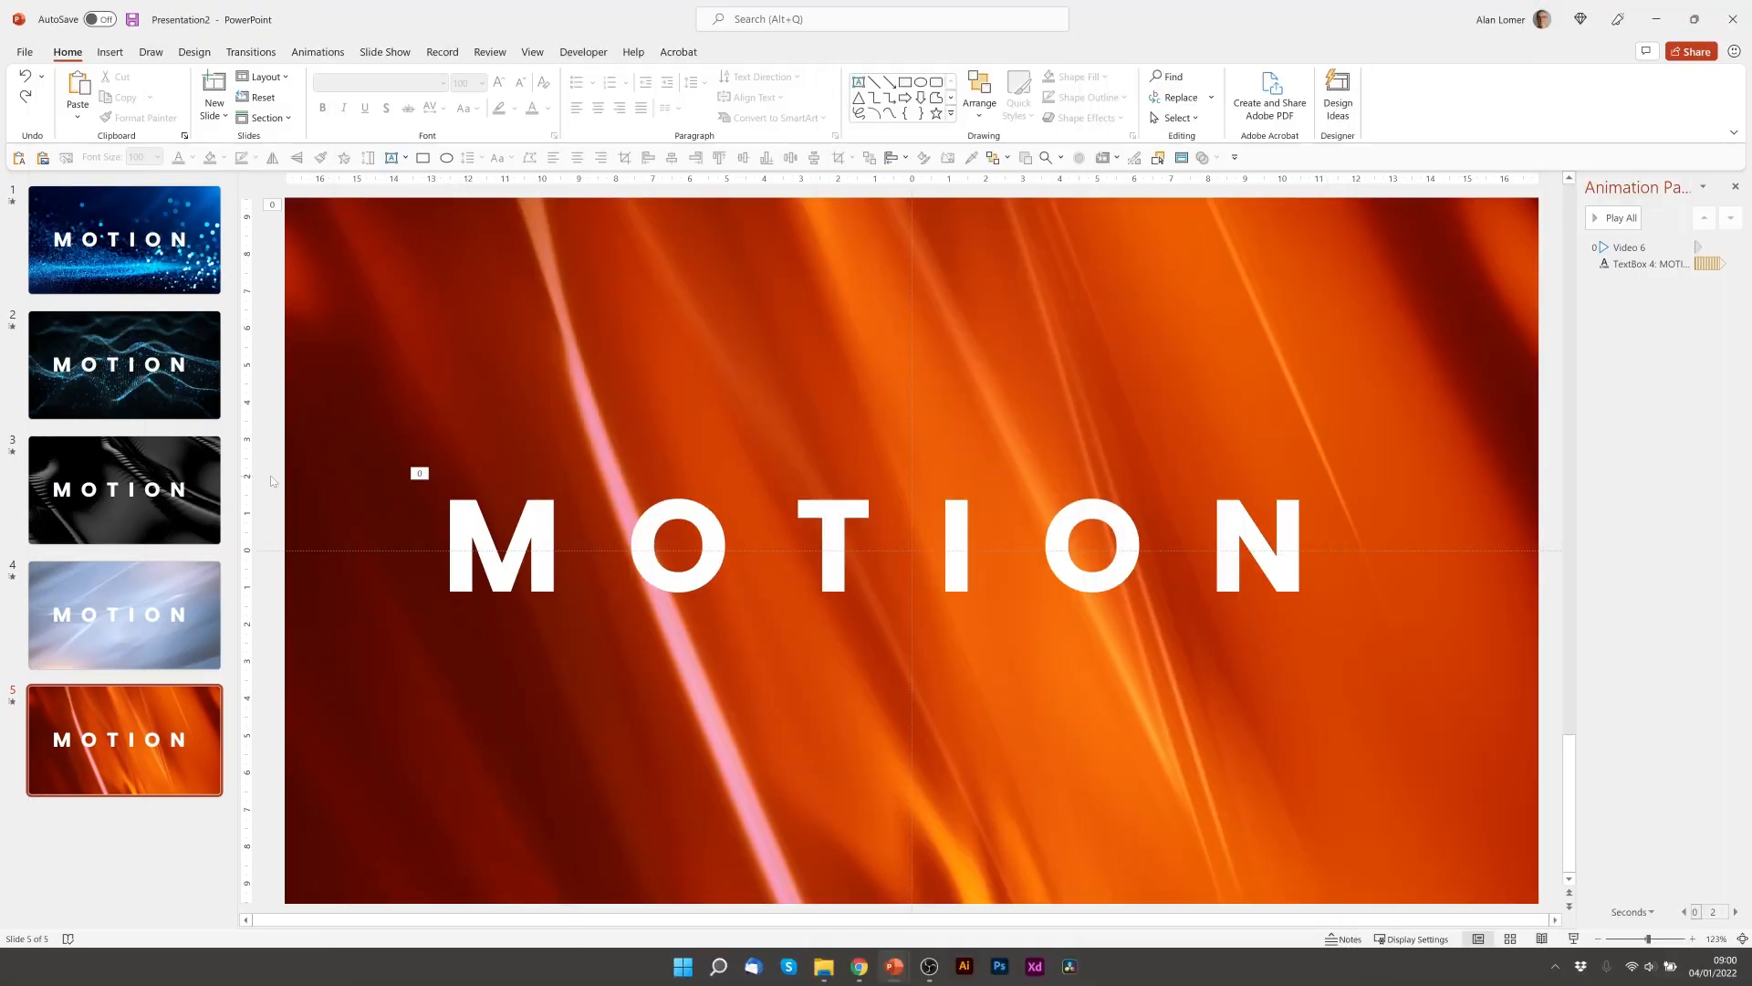
# Go to slide 1 and enable automatic Advance Slide After in its transition settings.
pyautogui.click(124, 239)
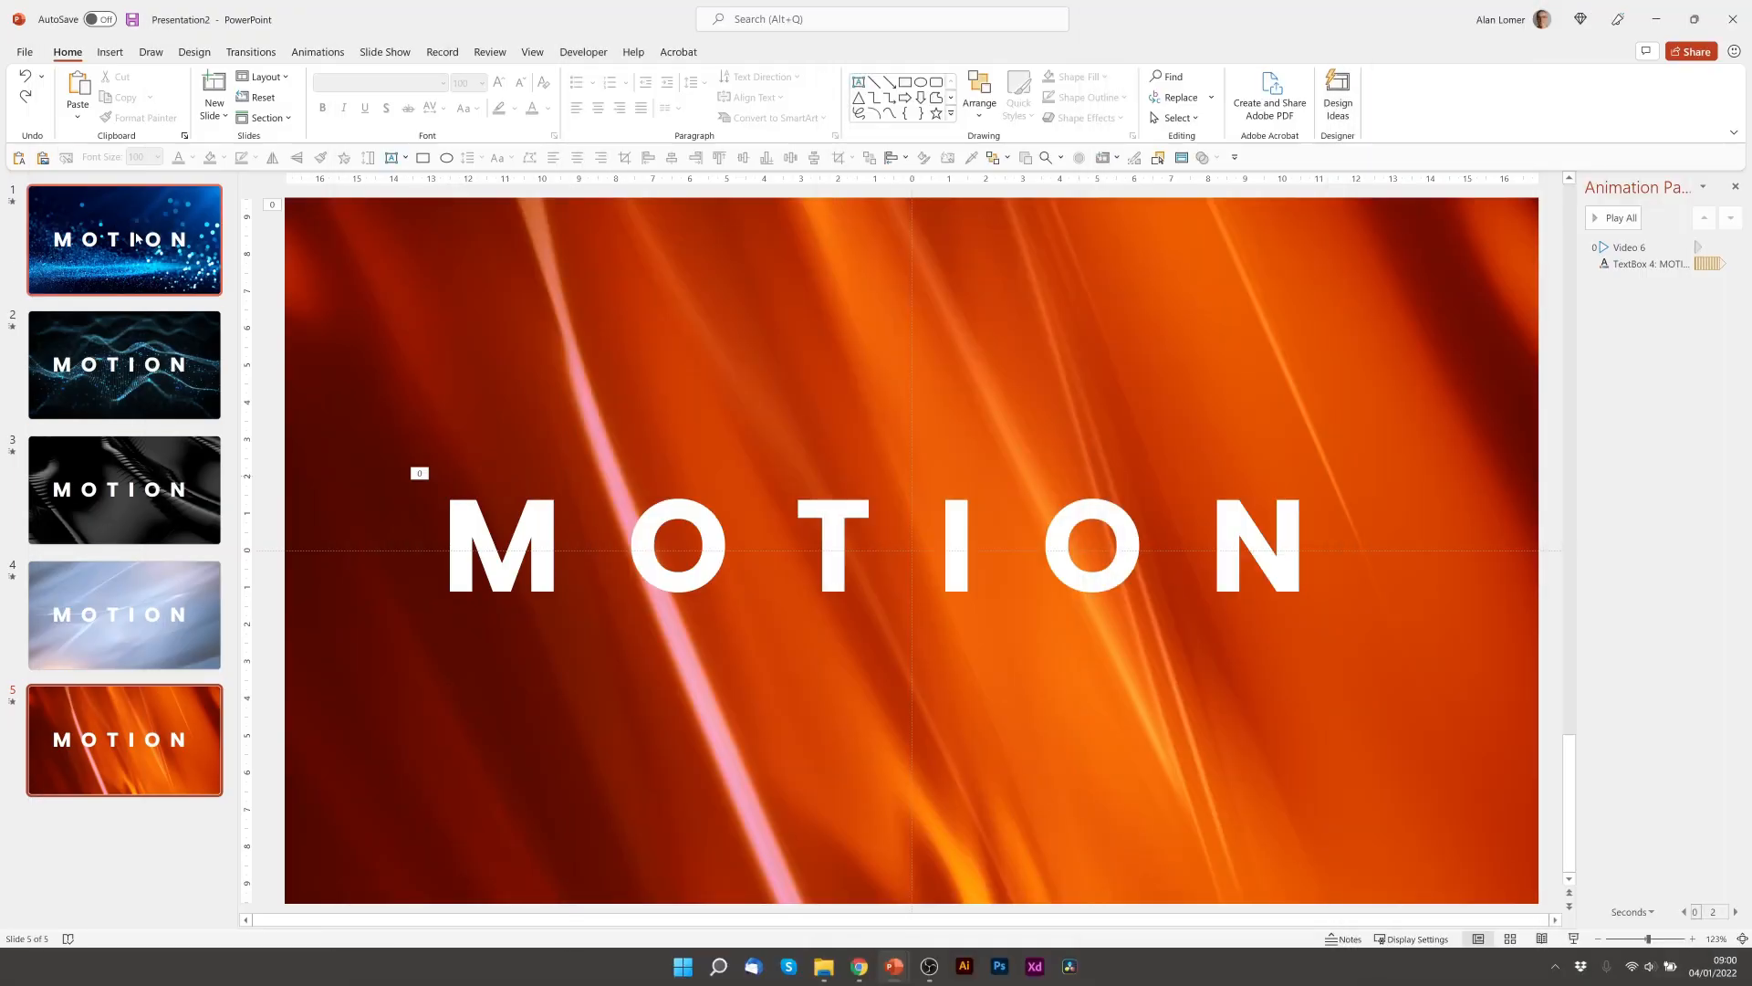
pyautogui.click(124, 239)
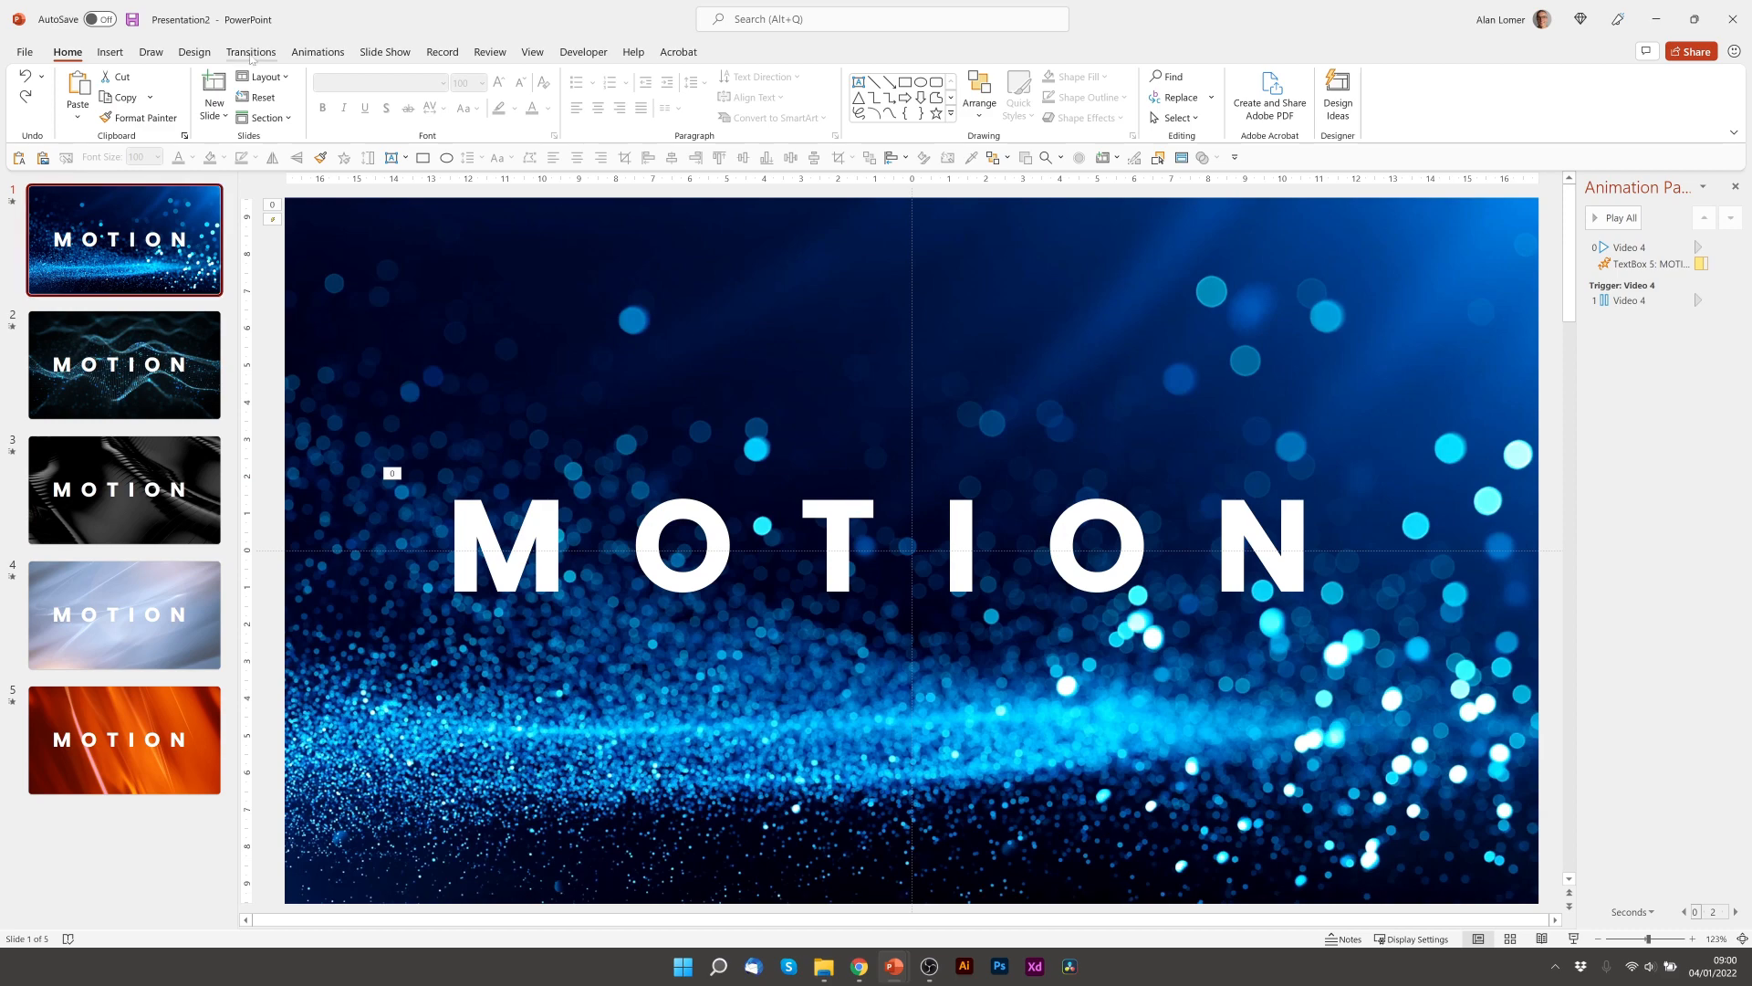
pyautogui.click(250, 51)
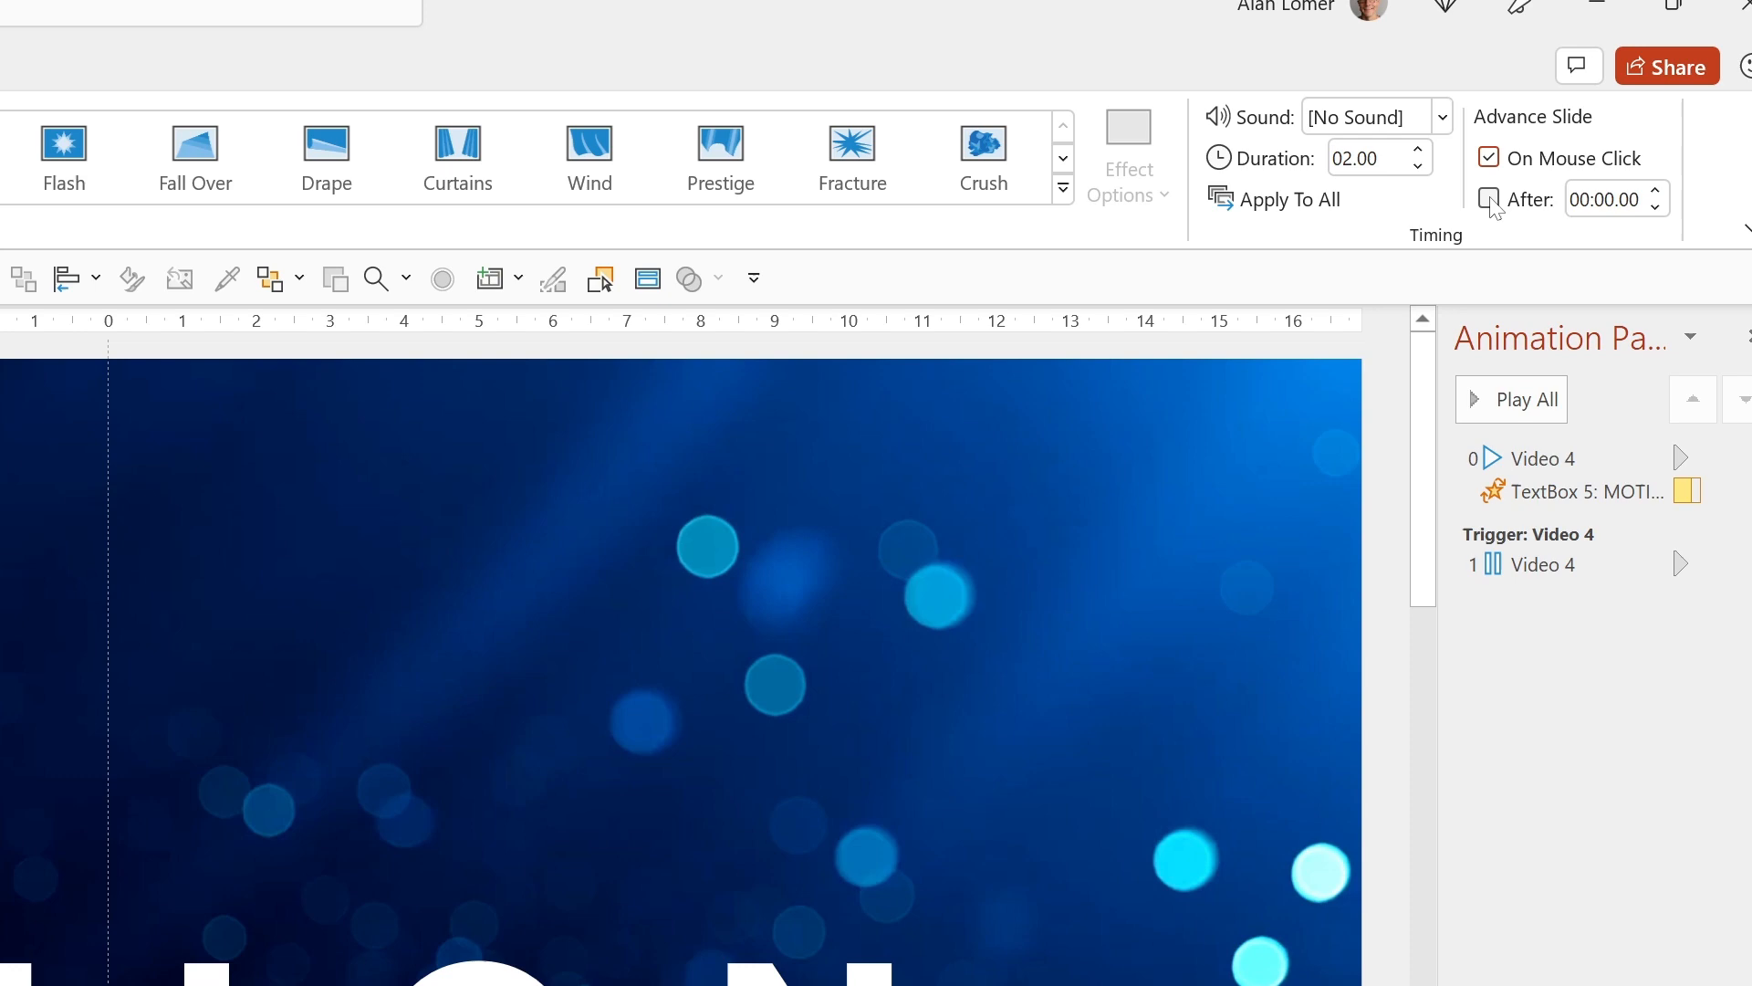
pyautogui.click(1487, 199)
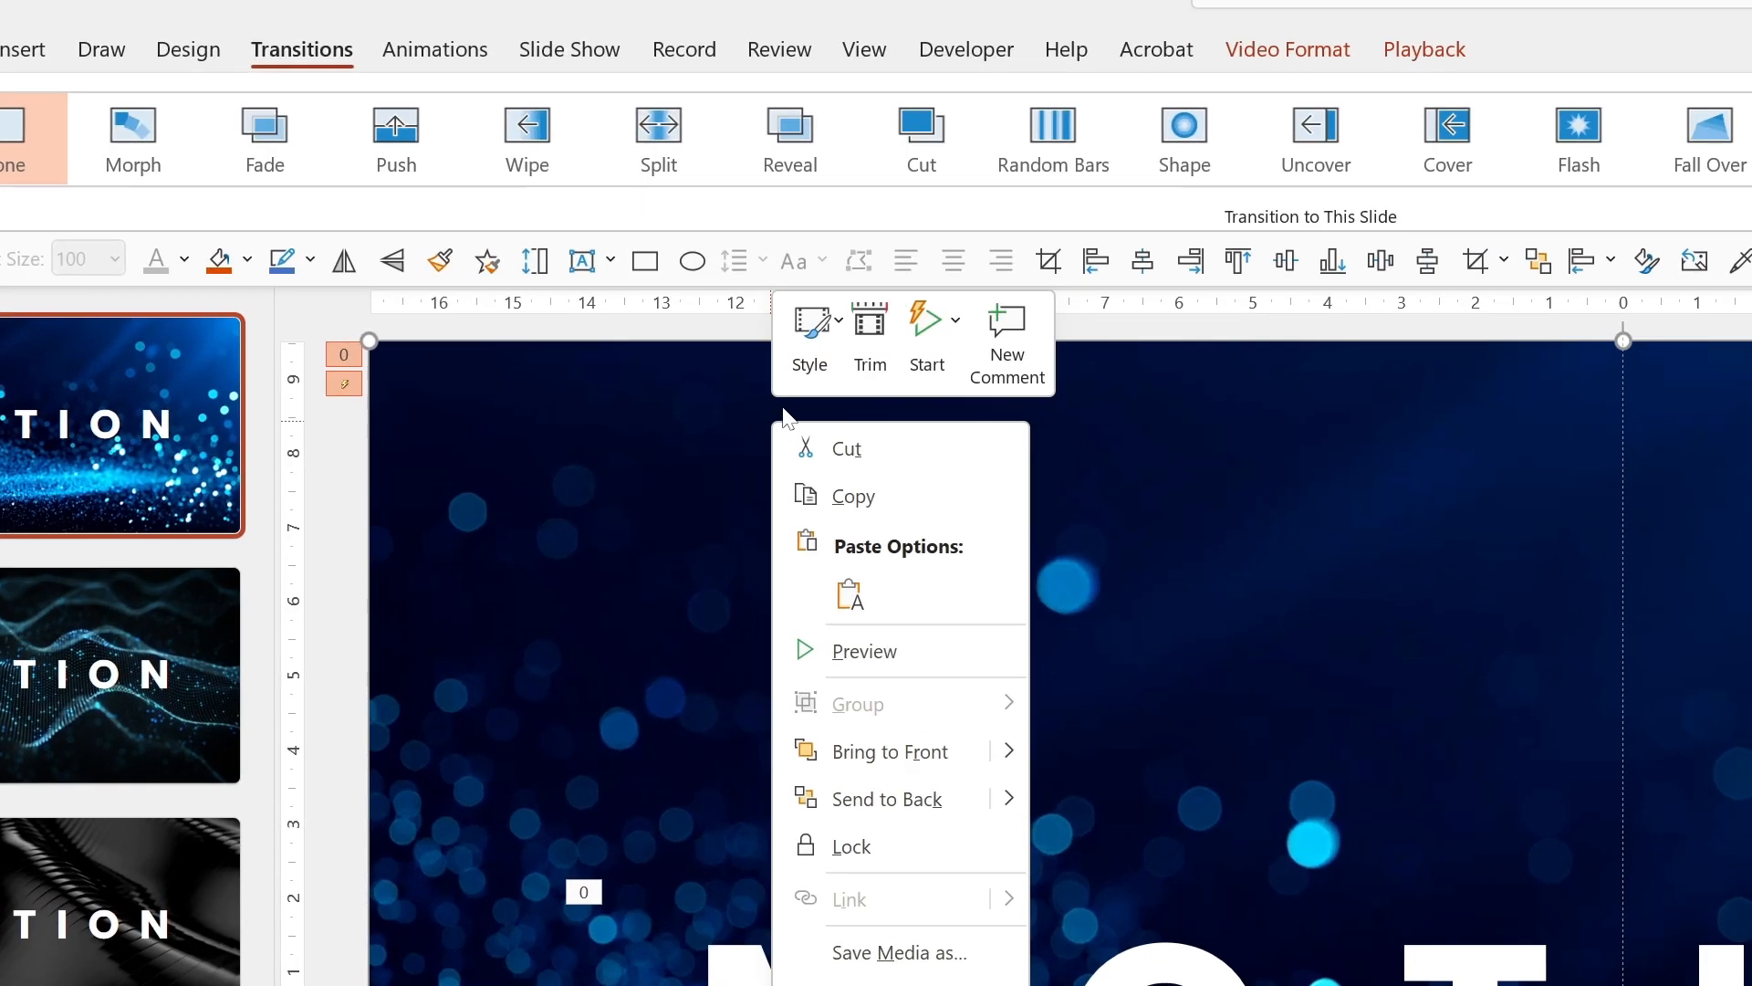
# Trim slide 1's blue particle video to end at 00:02 and confirm.
pyautogui.click(869, 336)
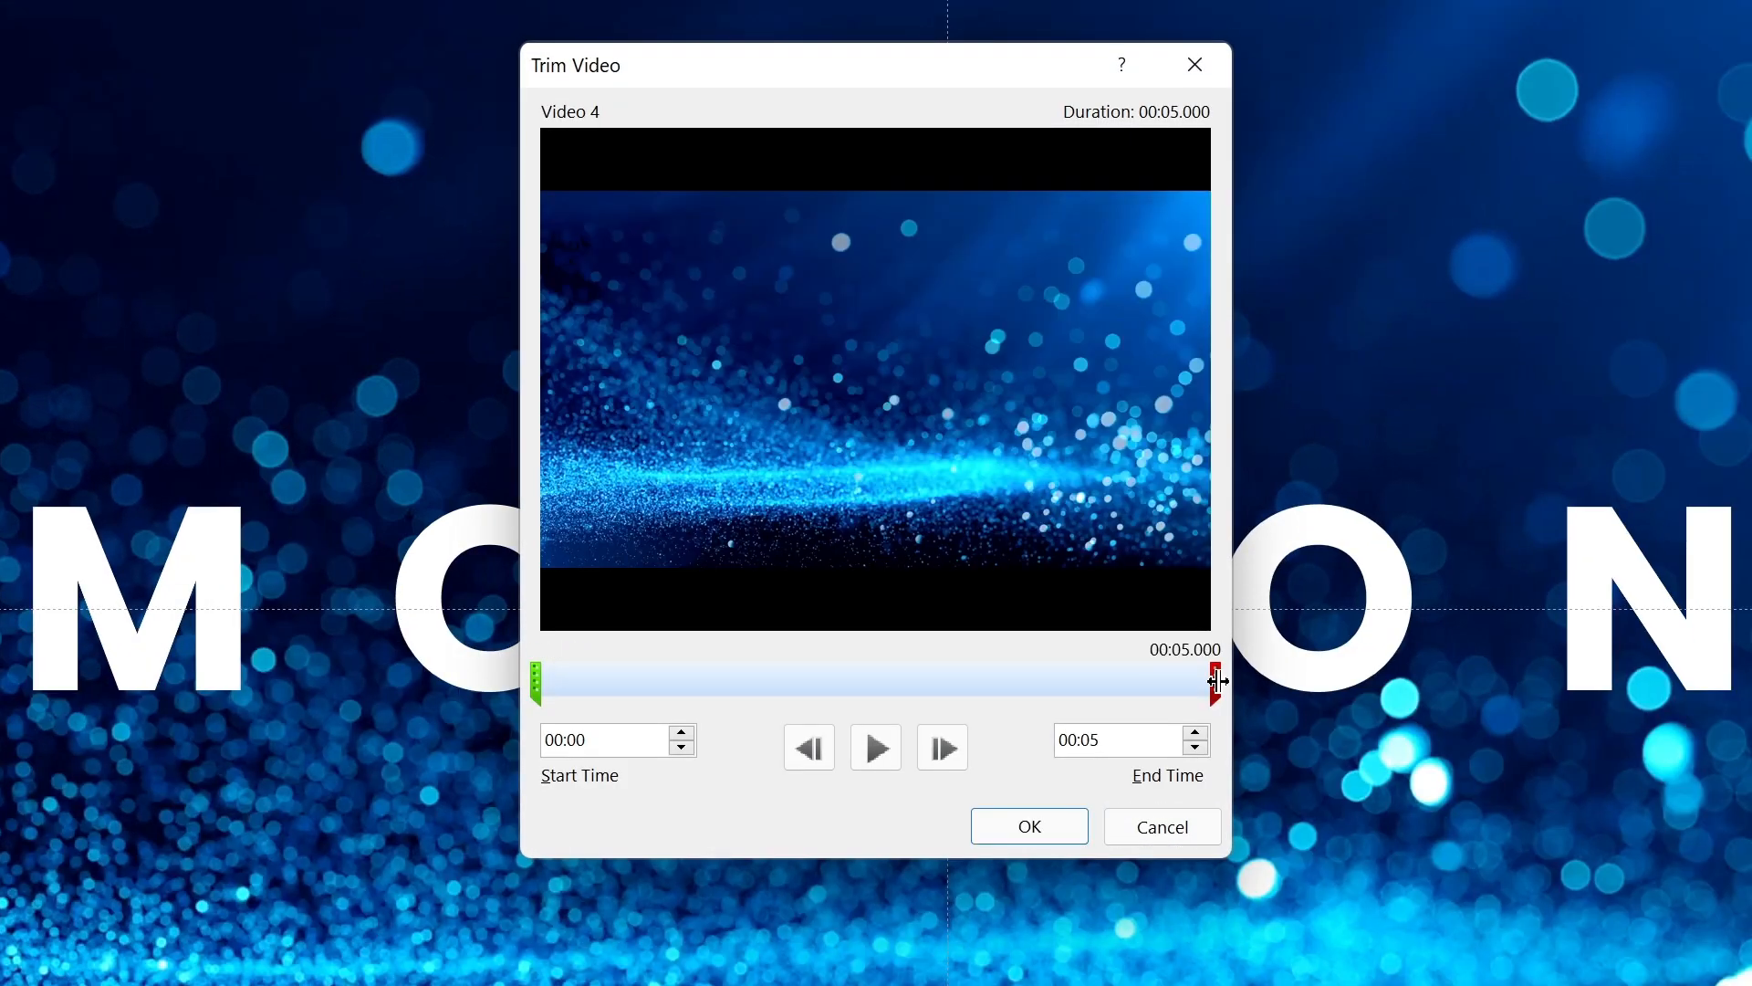
pyautogui.moveTo(1215, 680); pyautogui.dragTo(670, 679)
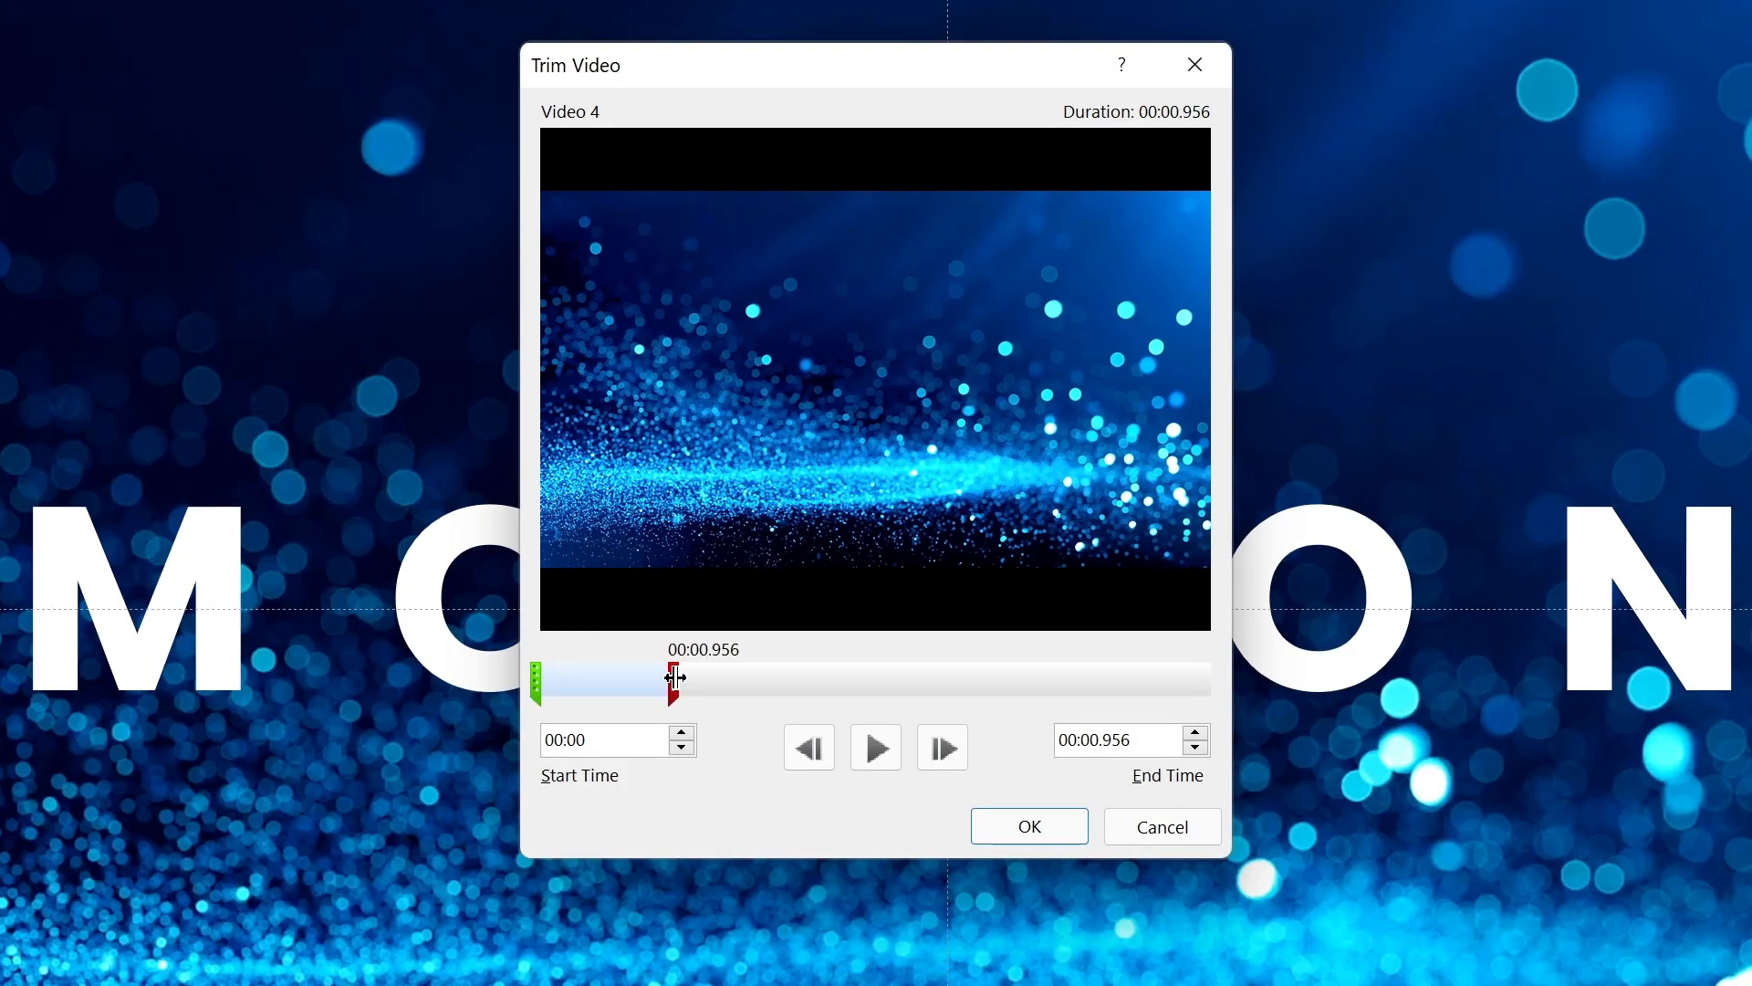
pyautogui.moveTo(670, 679); pyautogui.dragTo(738, 679)
pyautogui.write('00:02')
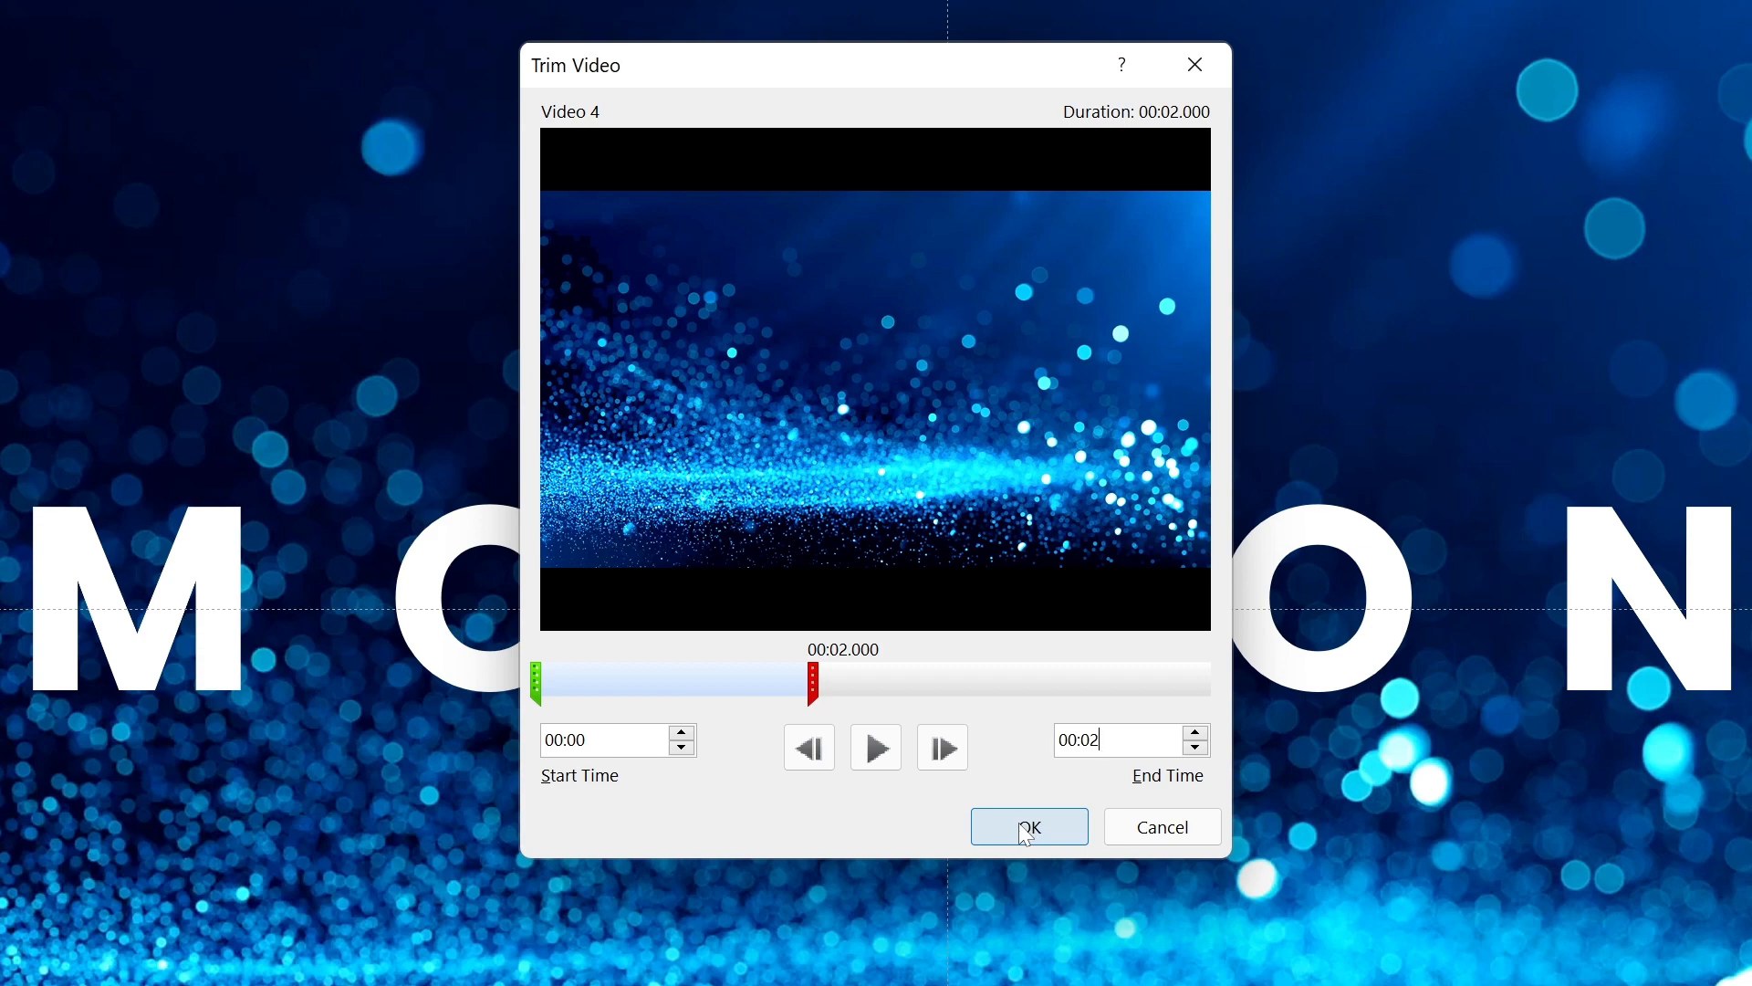
pyautogui.click(1025, 827)
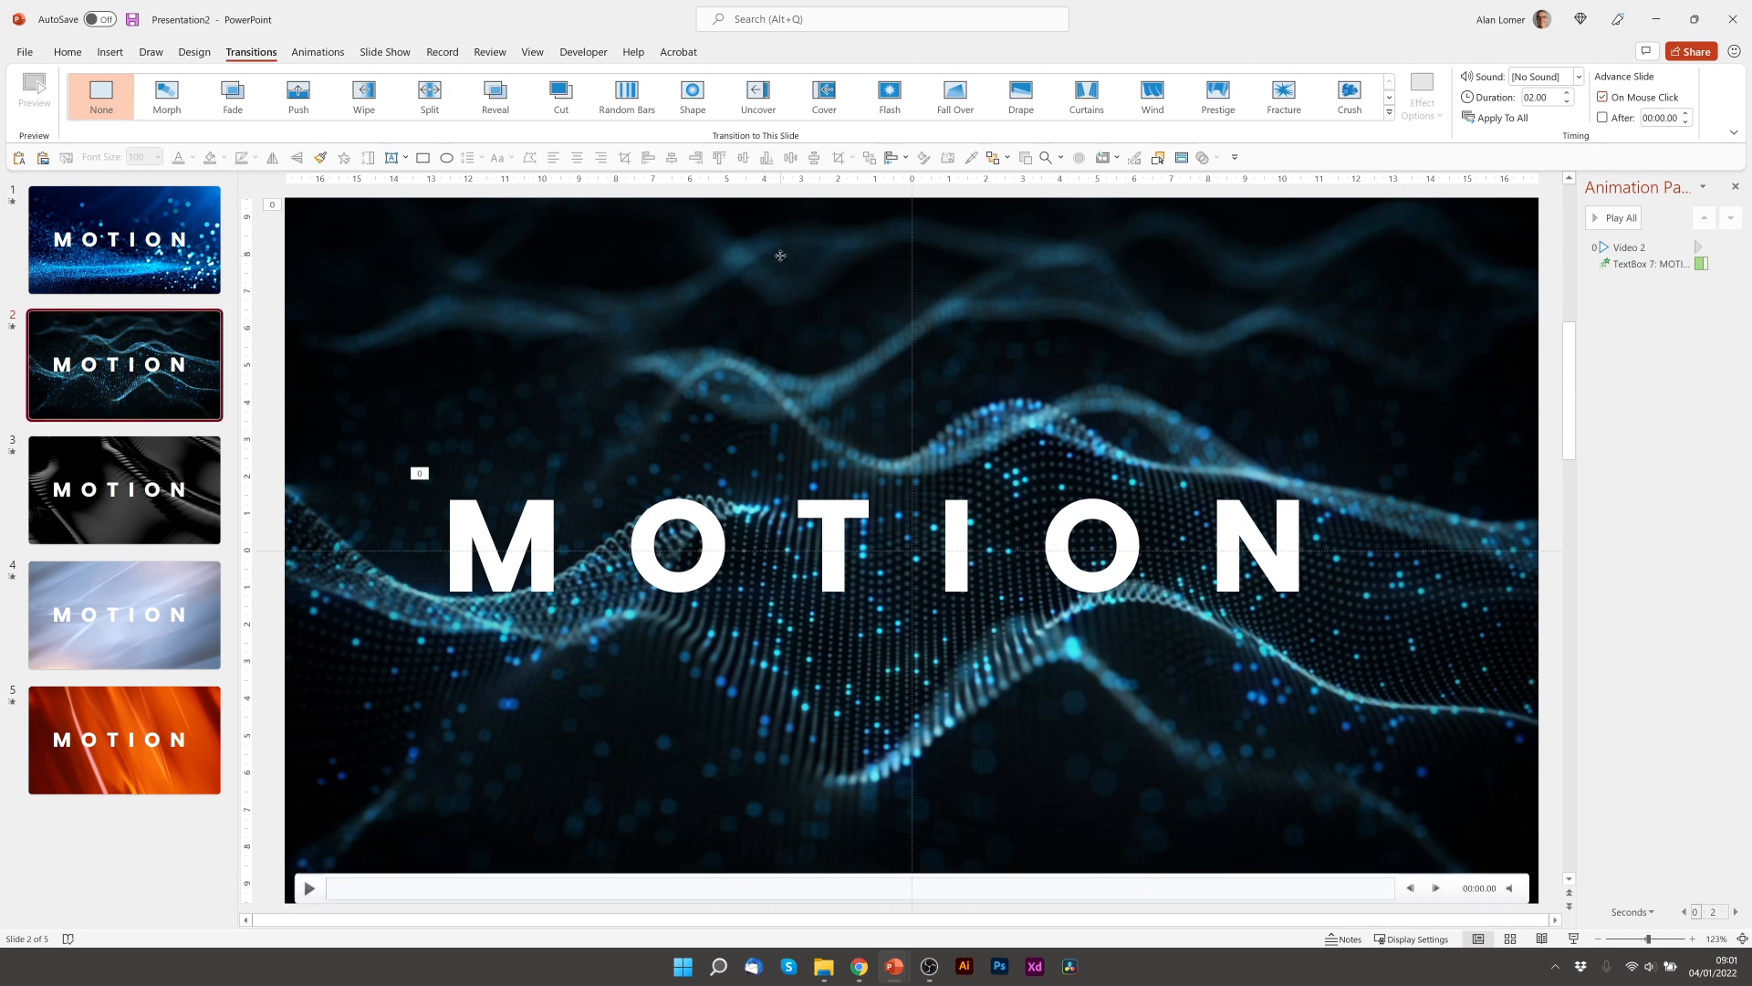
# Trim slide 2's video to a shorter end time, then move on to slide 5.
pyautogui.rightClick(779, 255)
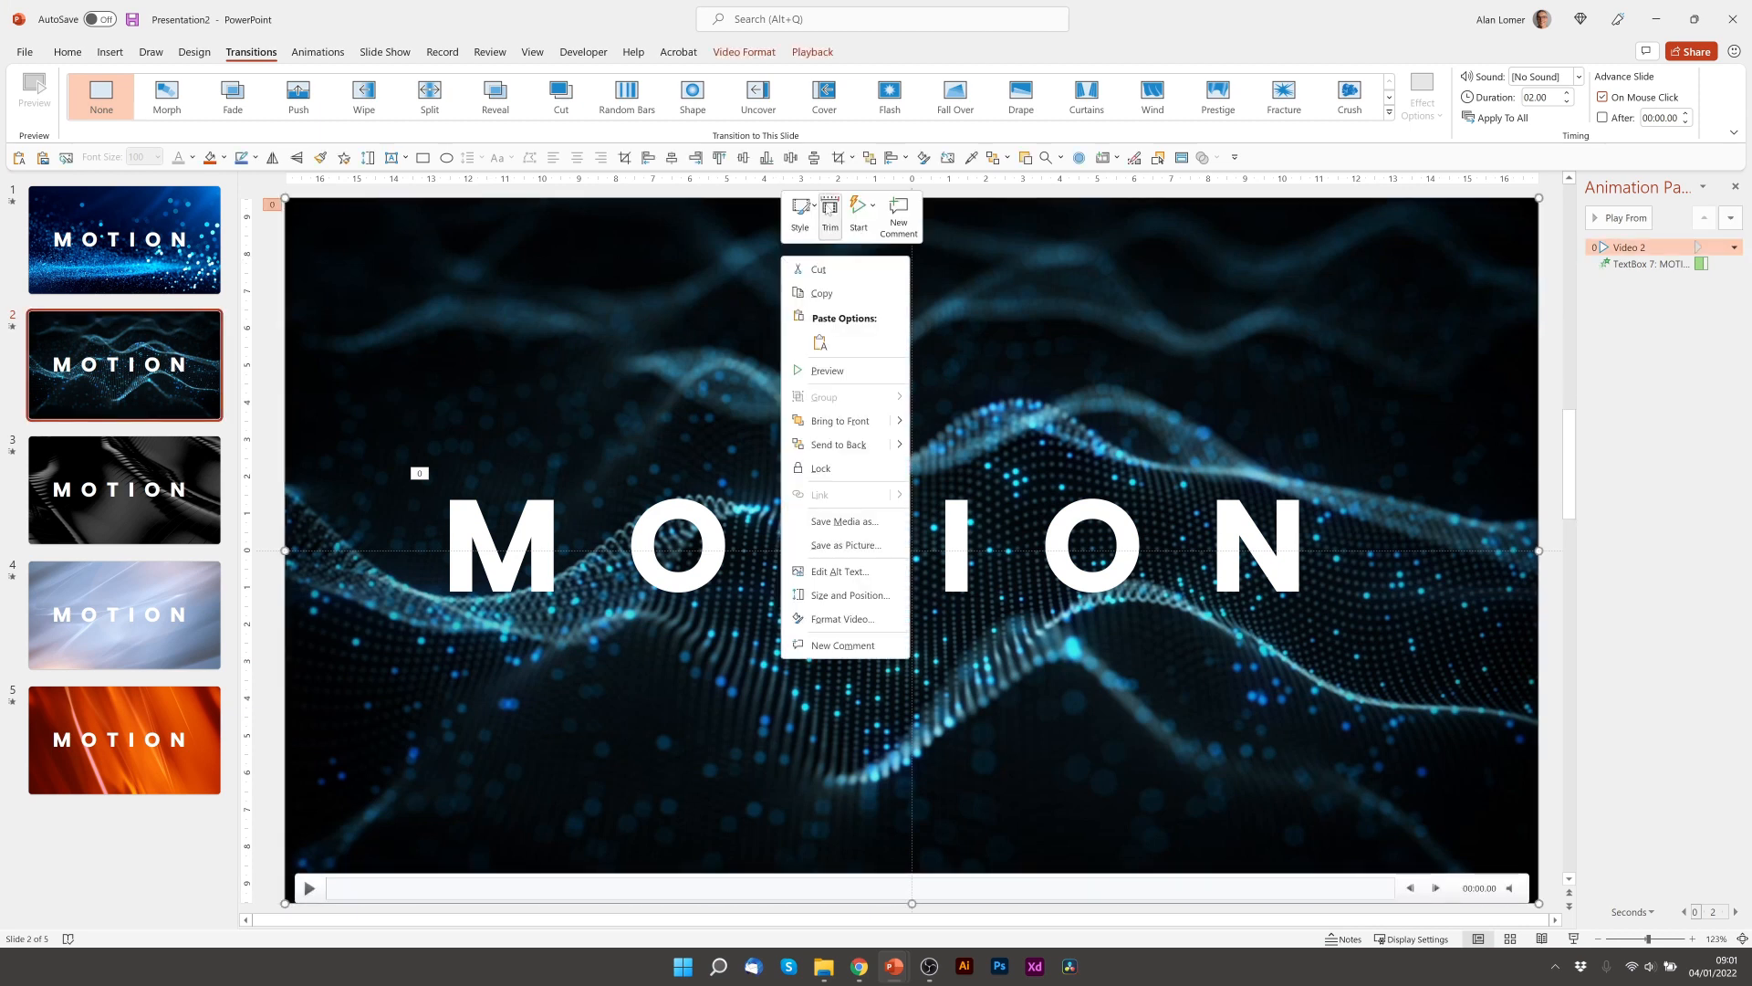
pyautogui.click(828, 212)
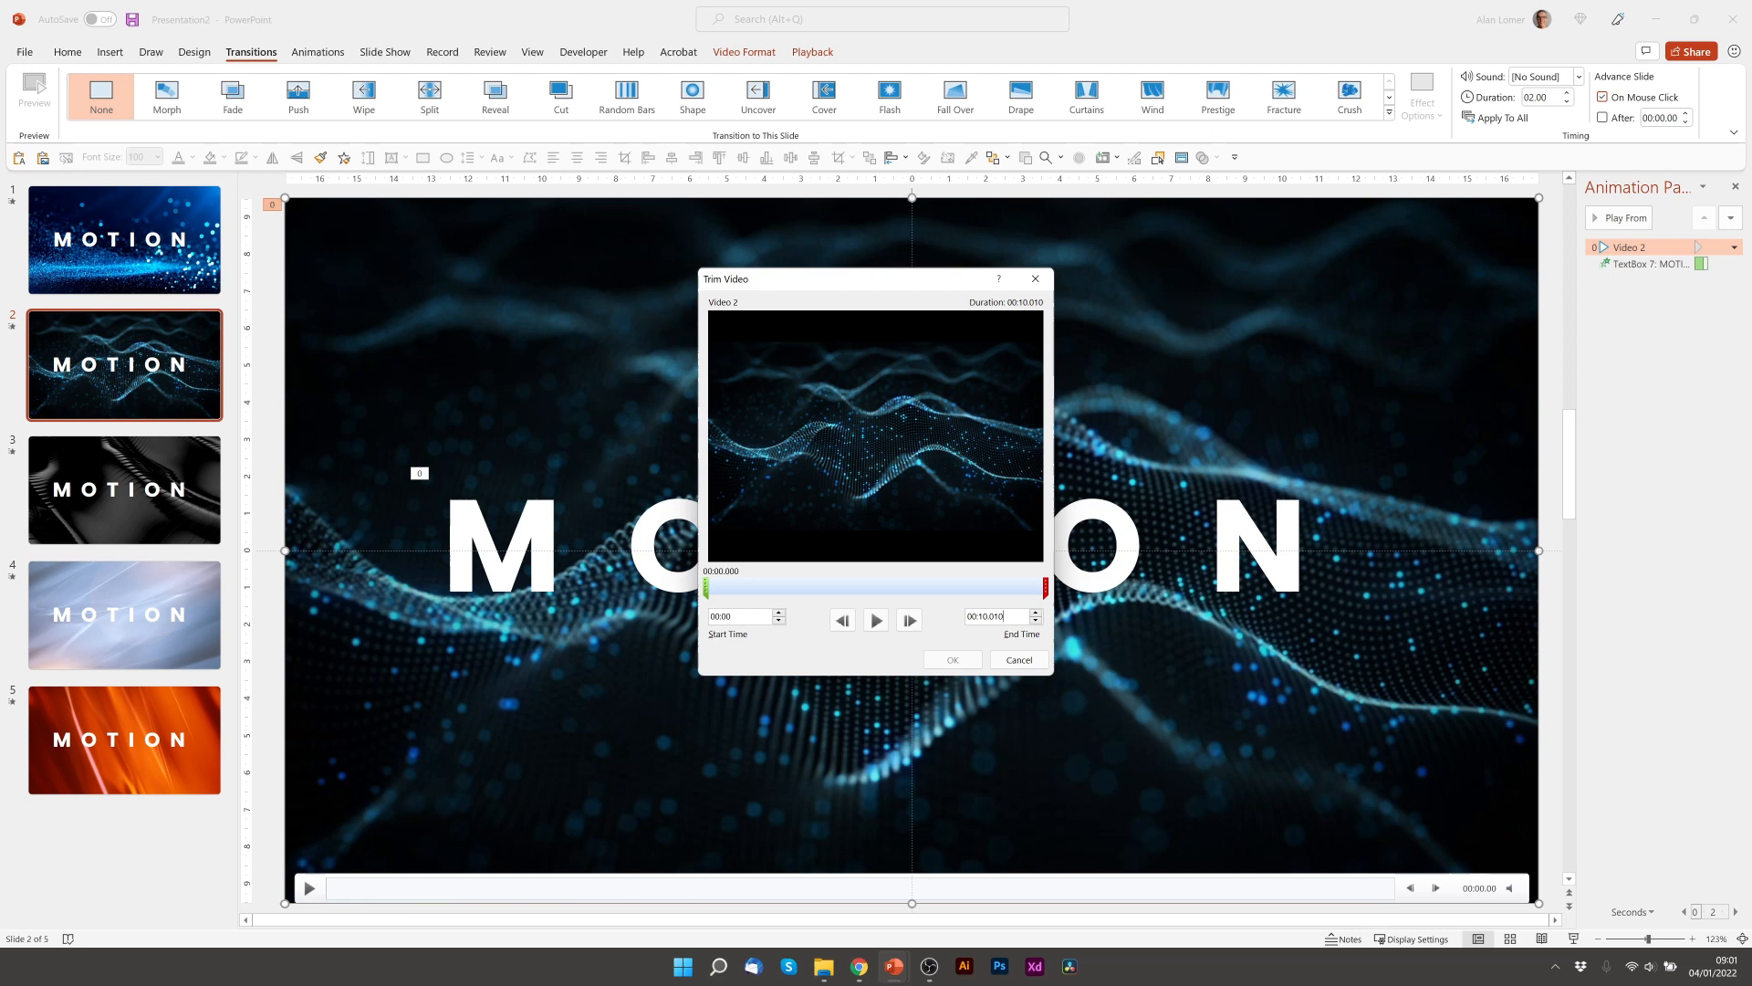
pyautogui.click(993, 615)
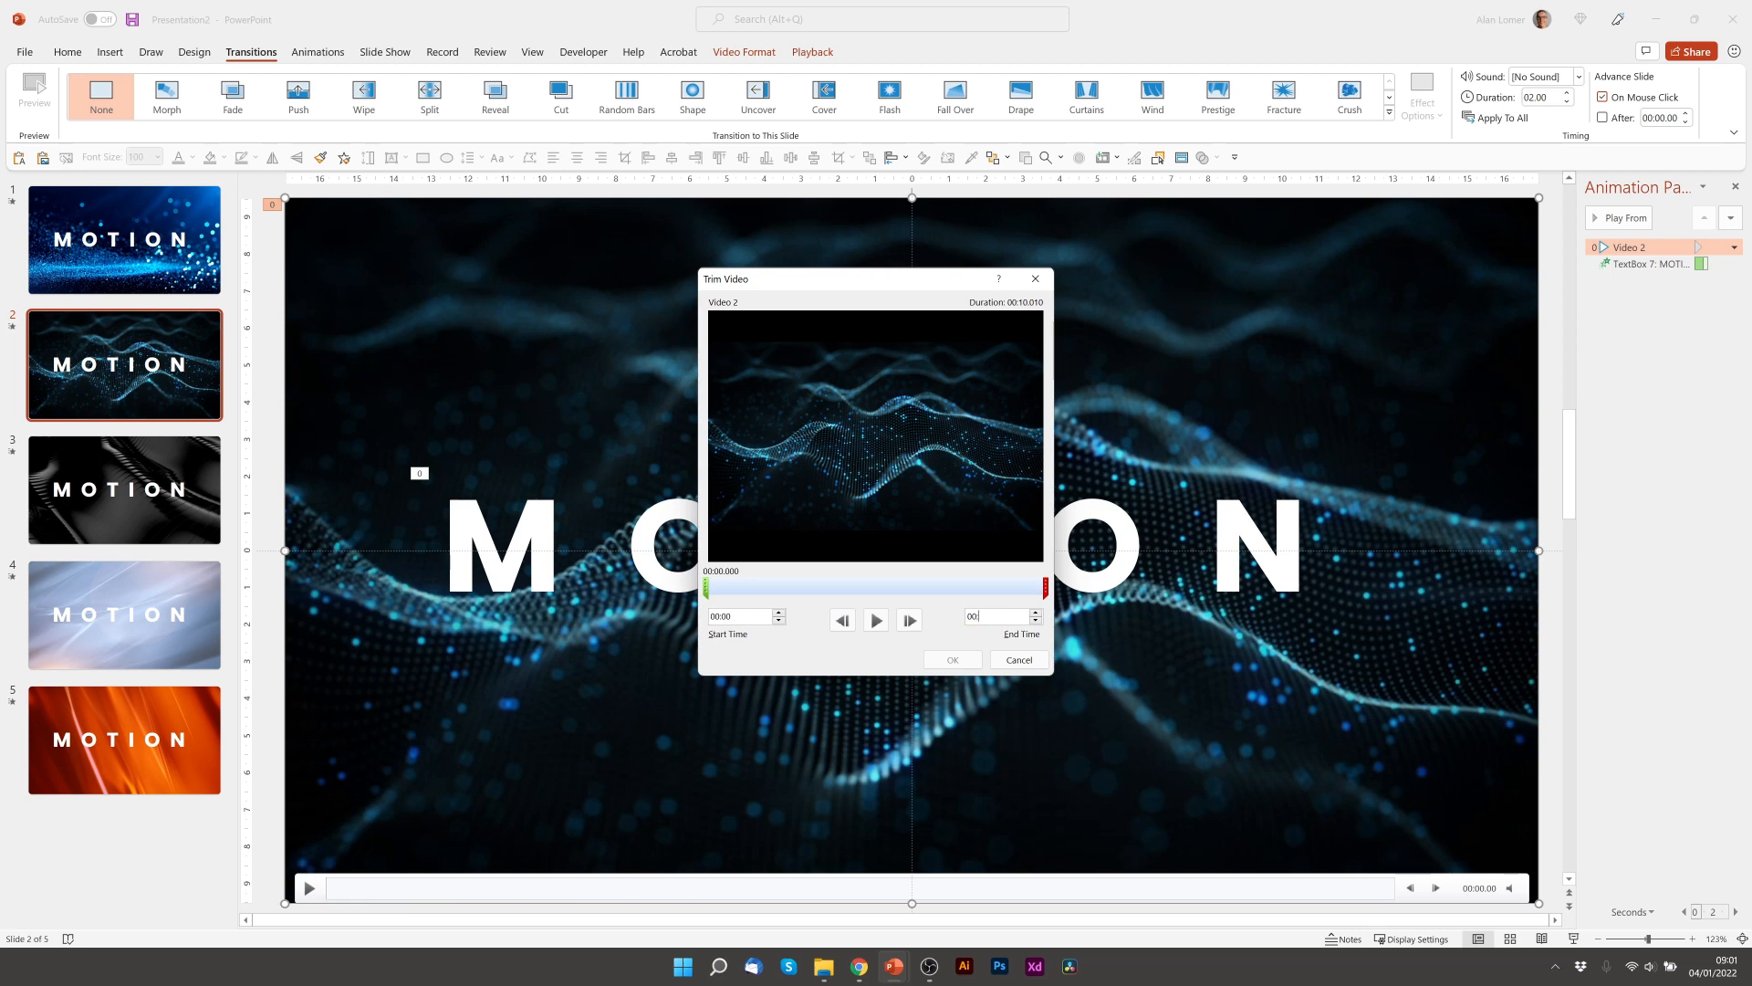
pyautogui.click(1016, 659)
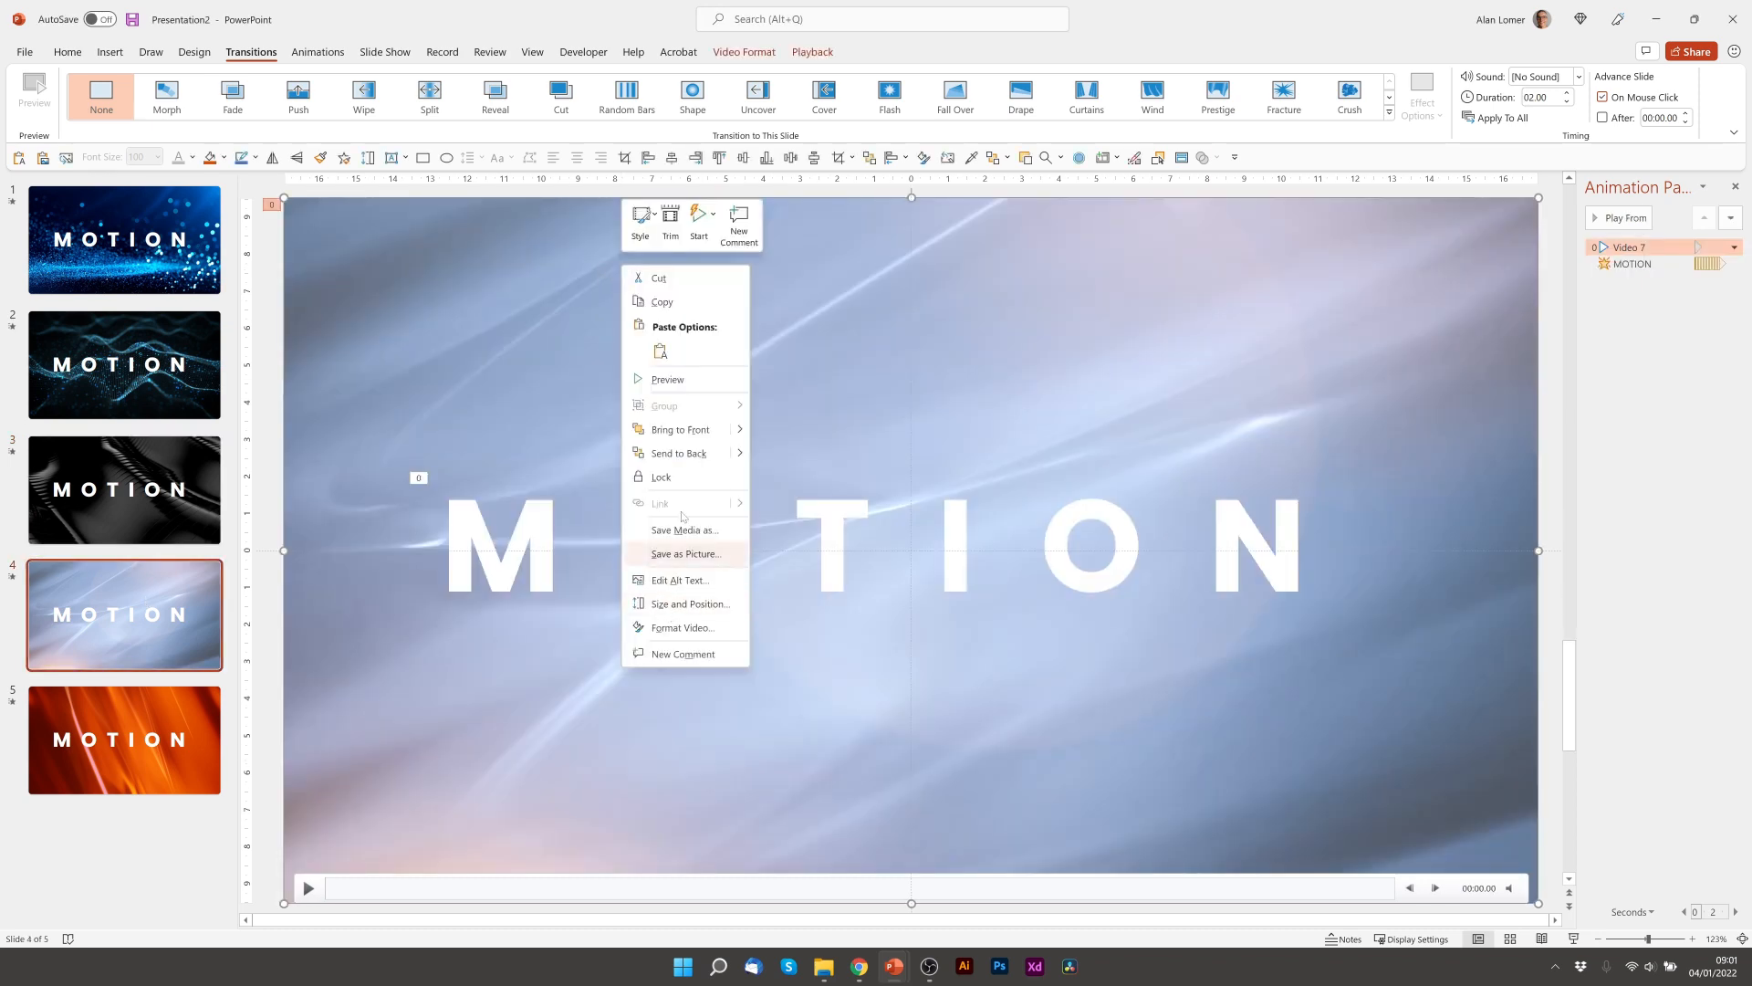
pyautogui.click(124, 739)
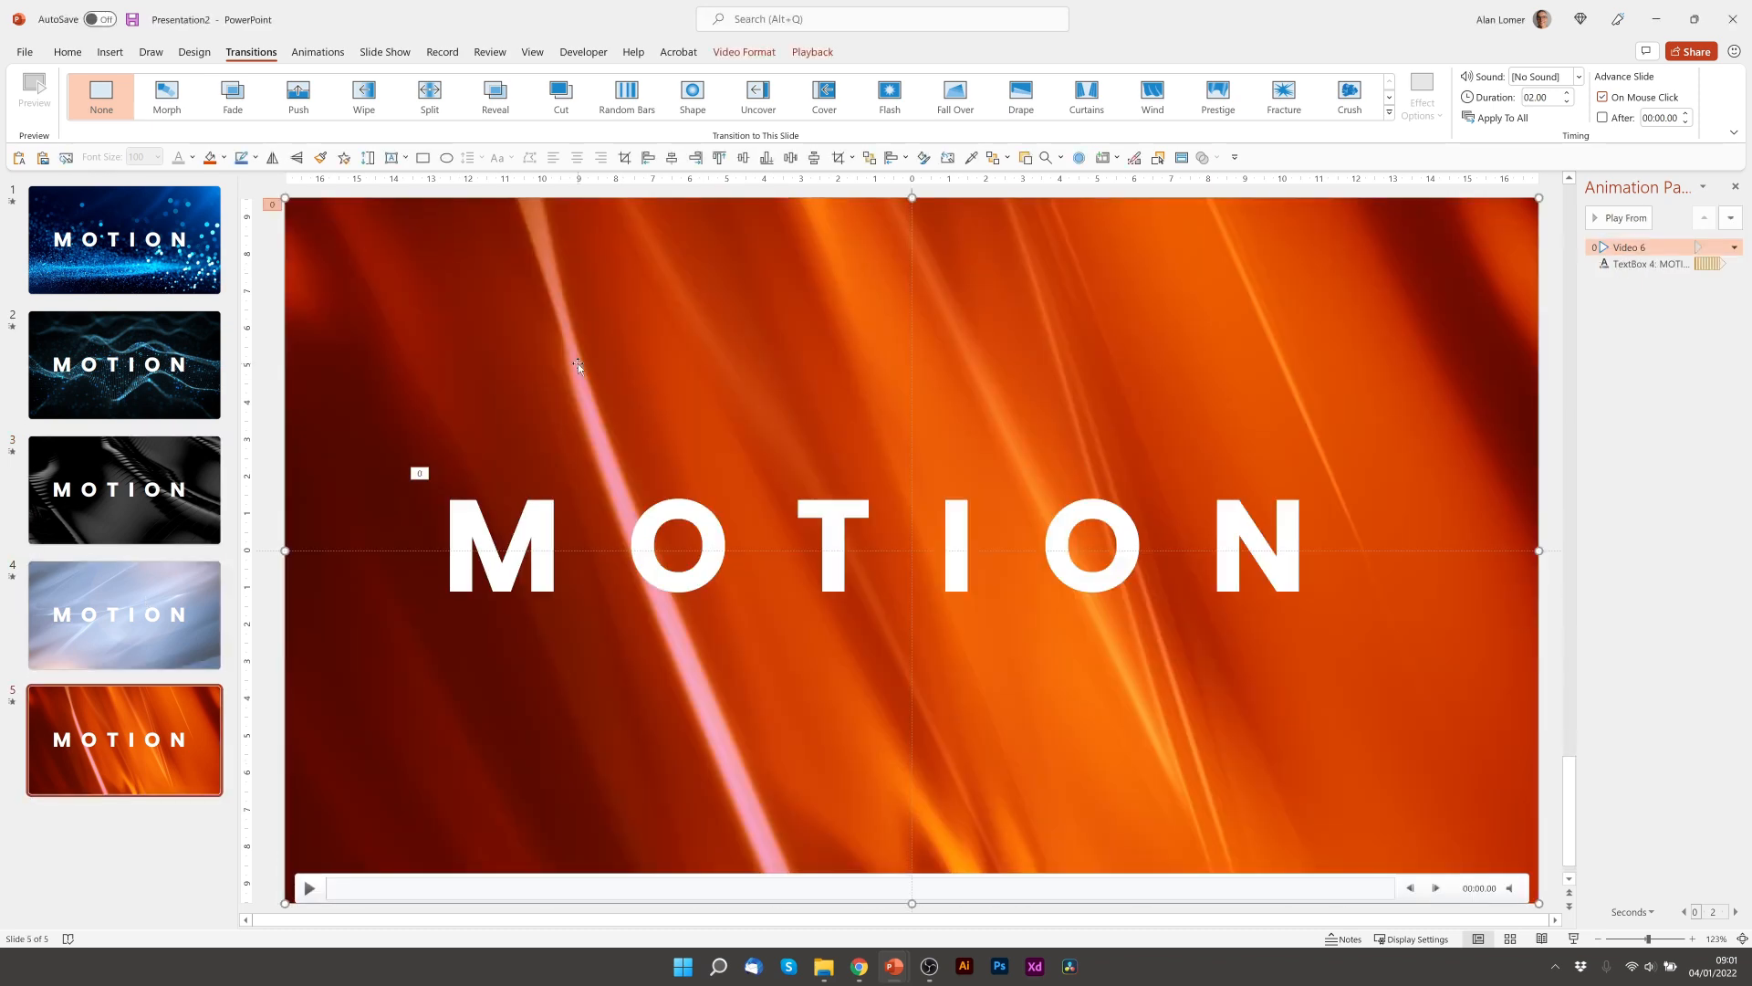